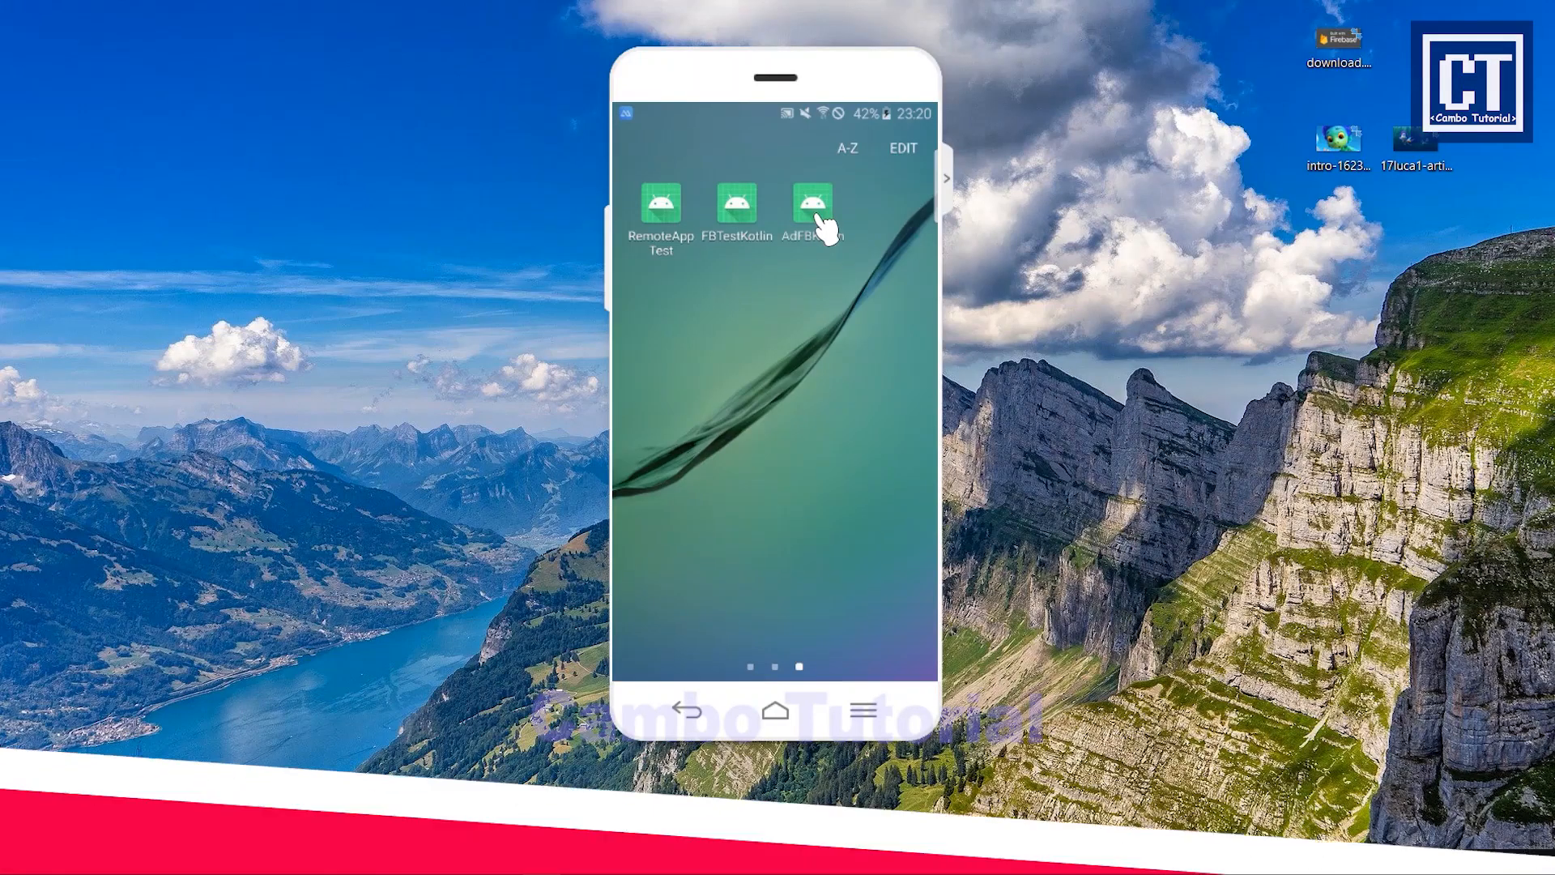
Step: Launch AdFBKotlin in the emulator, open its second activity, and close the Facebook test ad
{"action": "left_click", "coordinate": [812, 204]}
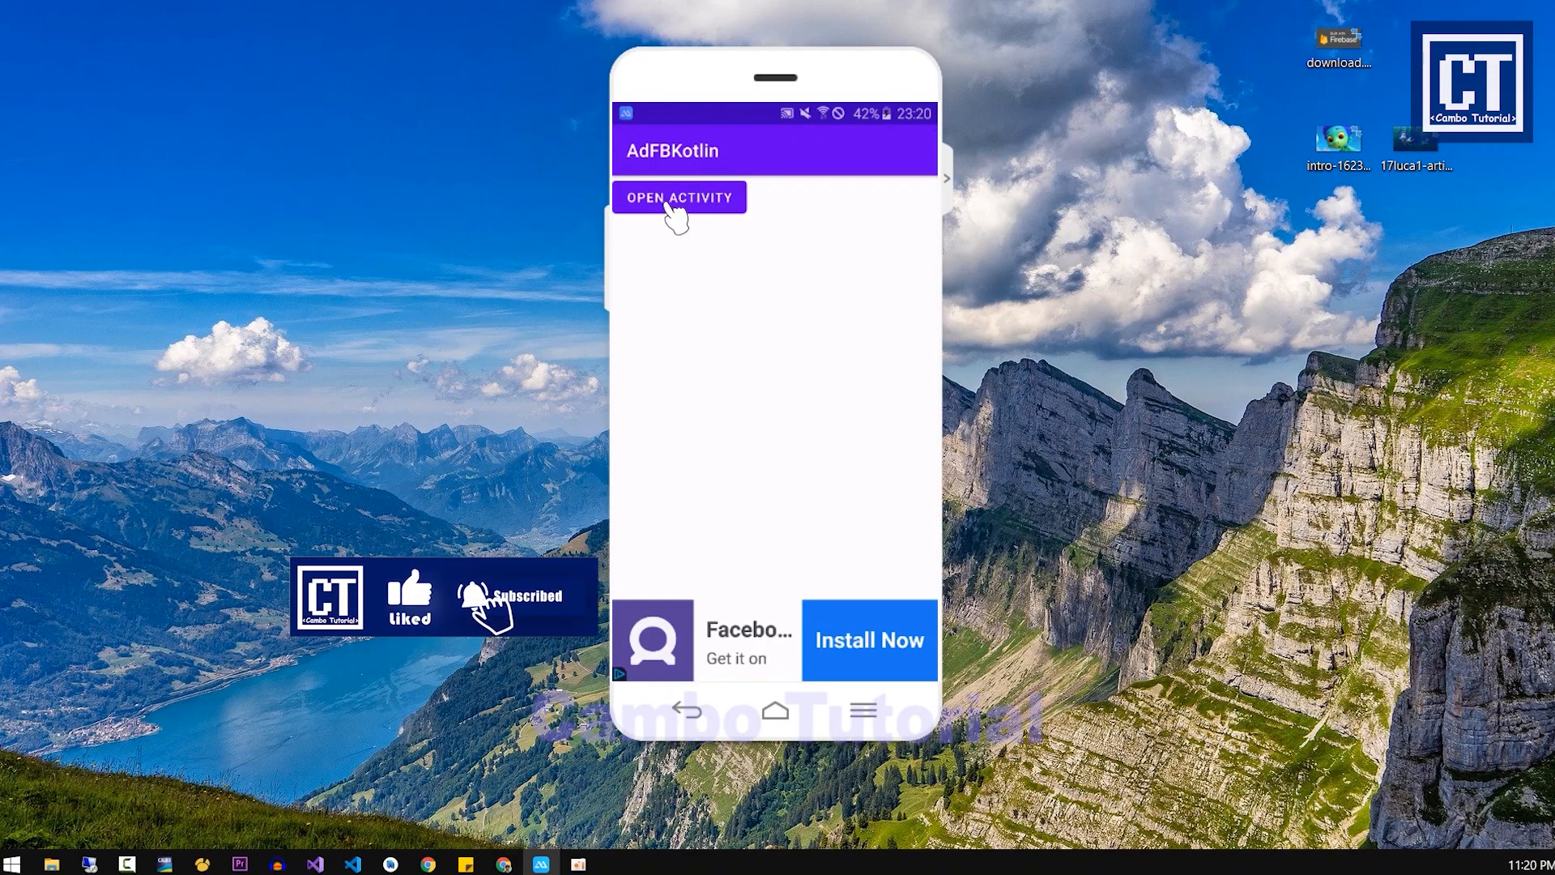
{"action": "left_click", "coordinate": [678, 196]}
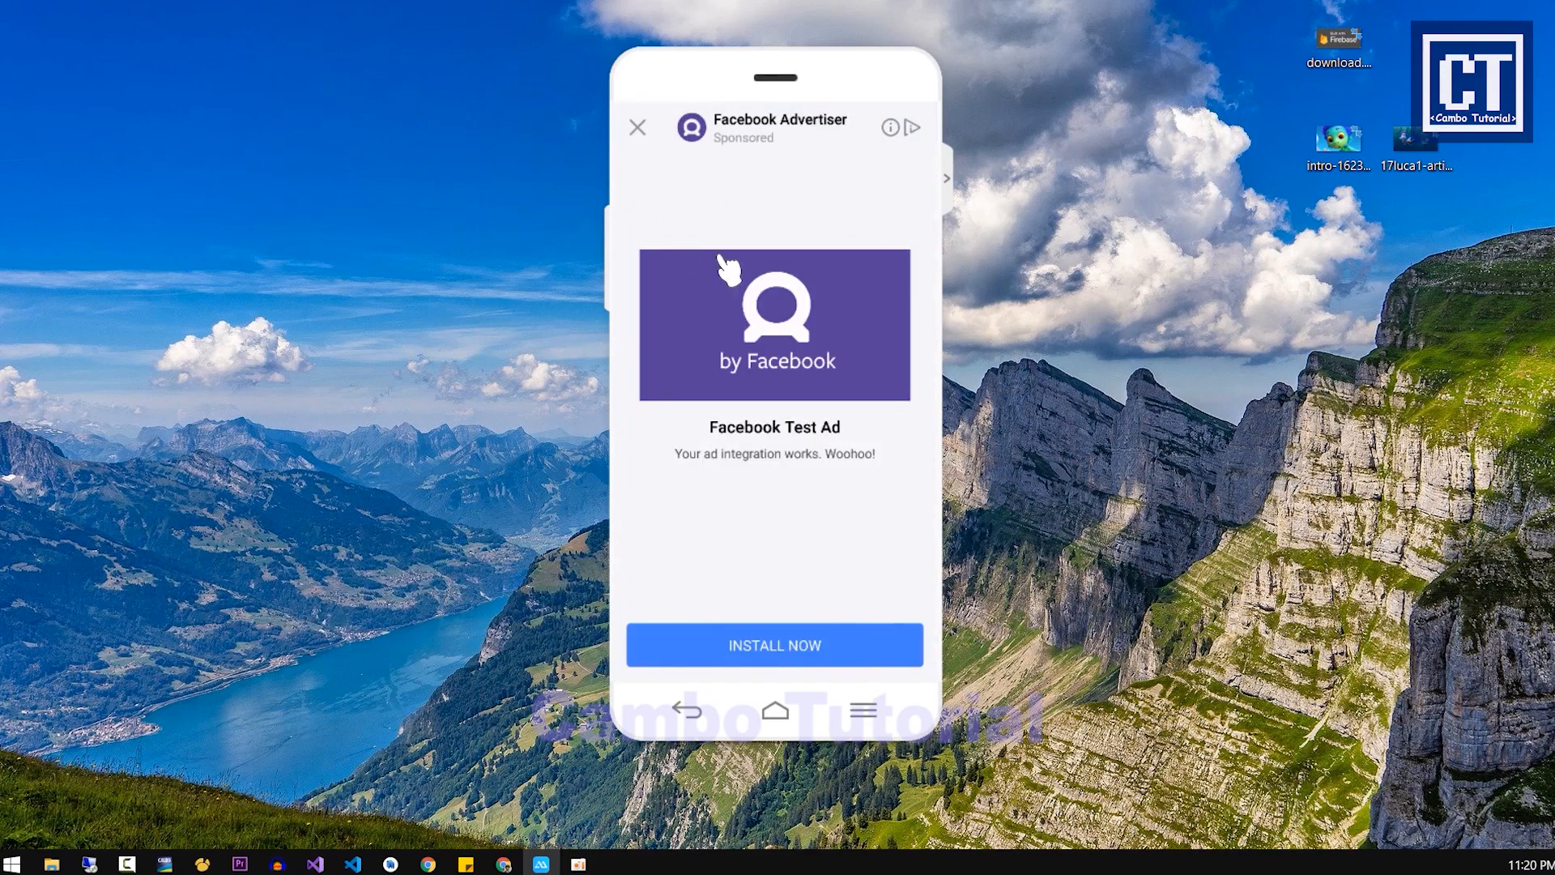
{"action": "mouse_move", "coordinate": [650, 141]}
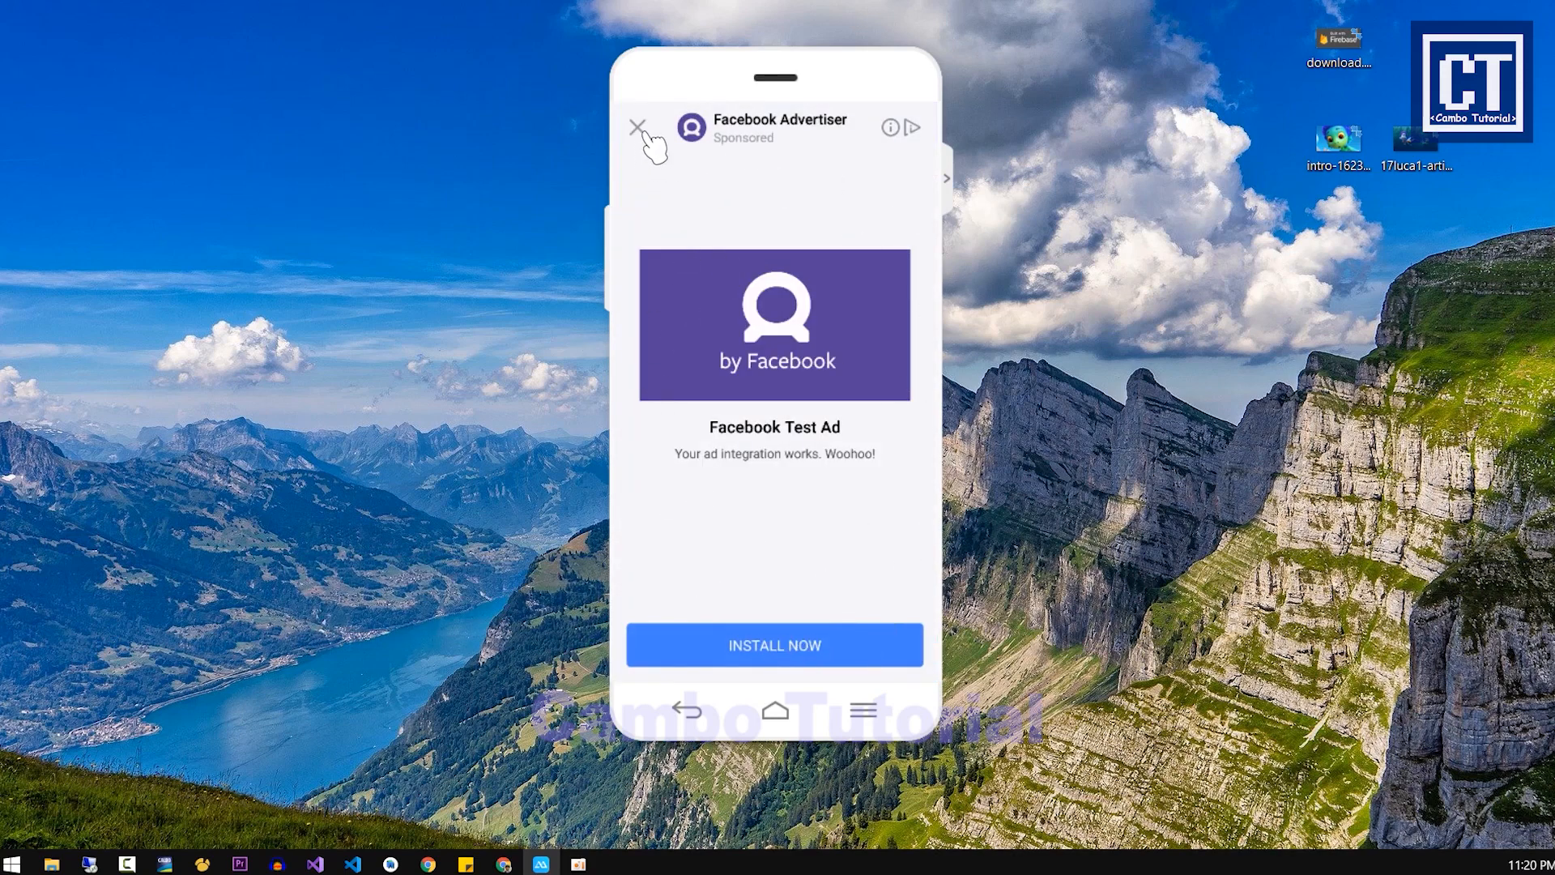
{"action": "left_click", "coordinate": [637, 129]}
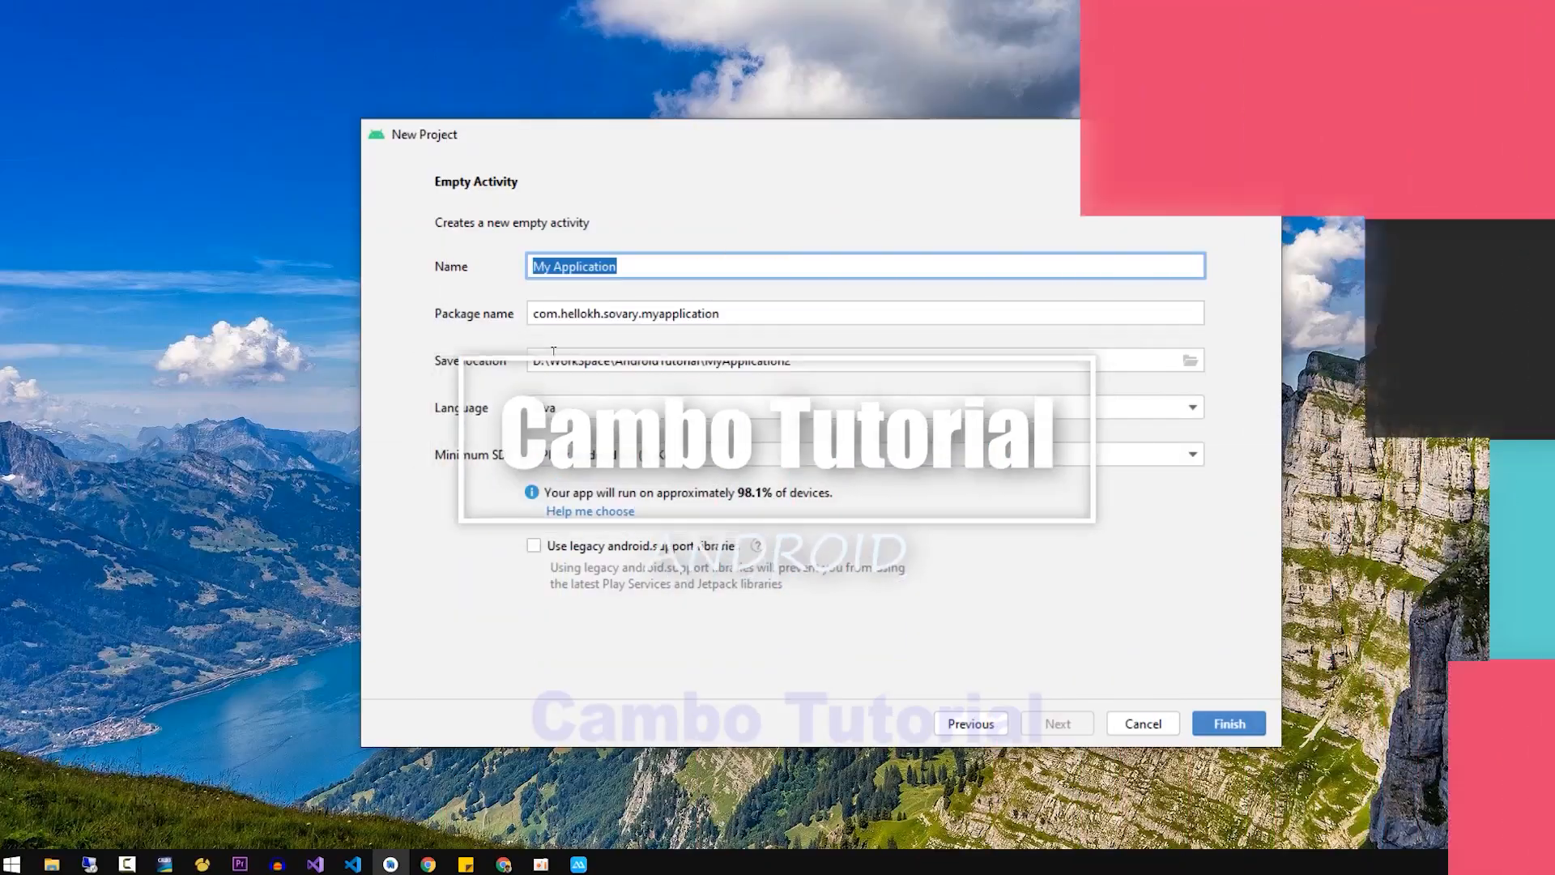
Step: Name the new empty-activity project AdFBKotlin and select Kotlin as the language
{"action": "type", "text": "AdFB"}
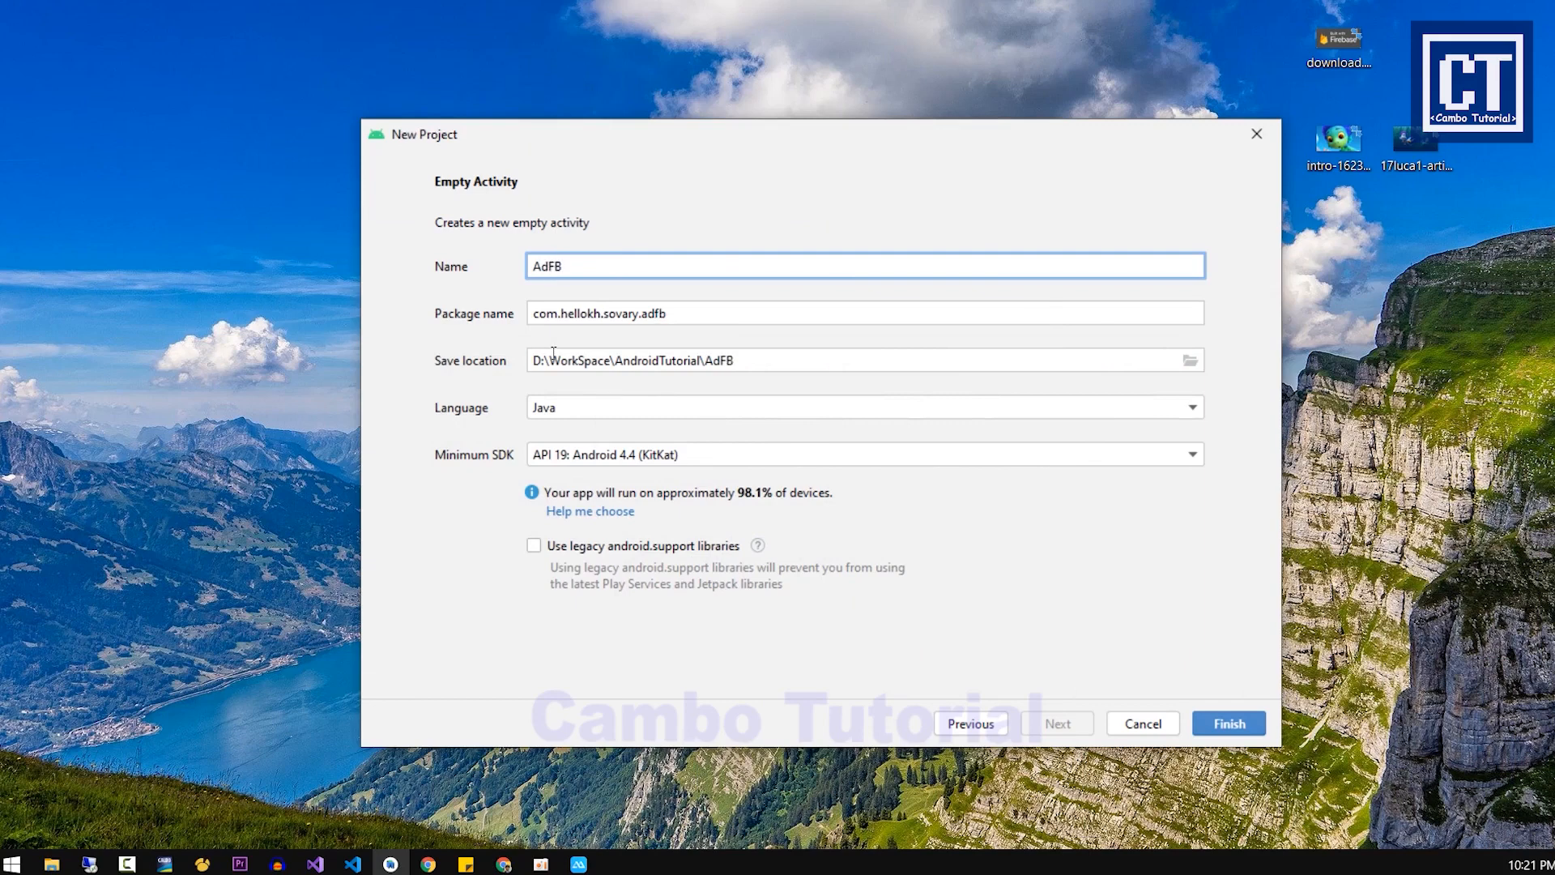
{"action": "type", "text": "Kotlin"}
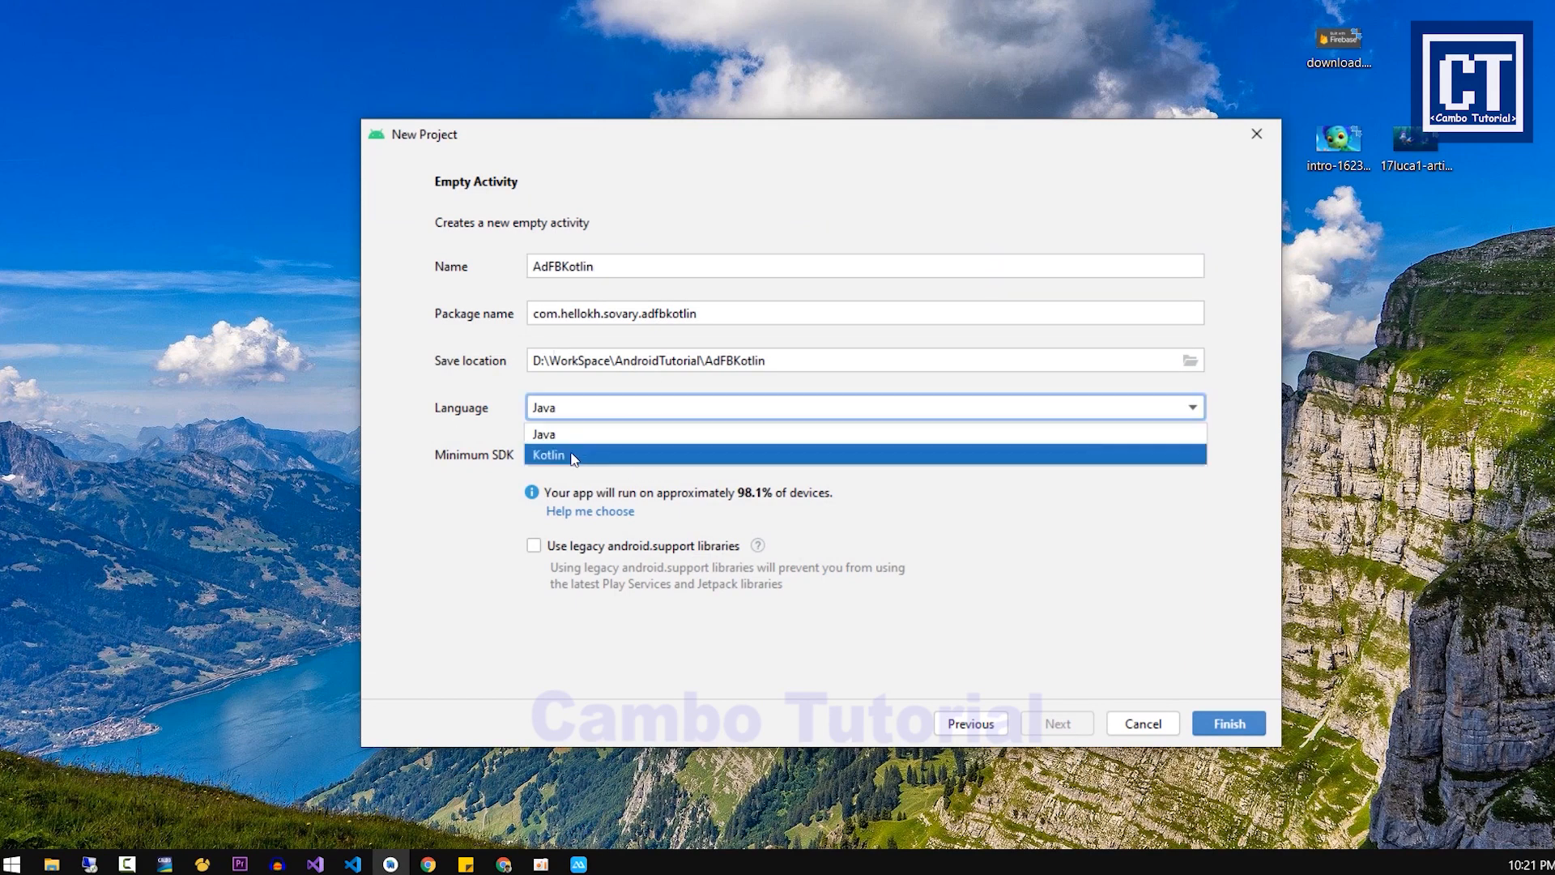
{"action": "left_click", "coordinate": [1227, 723]}
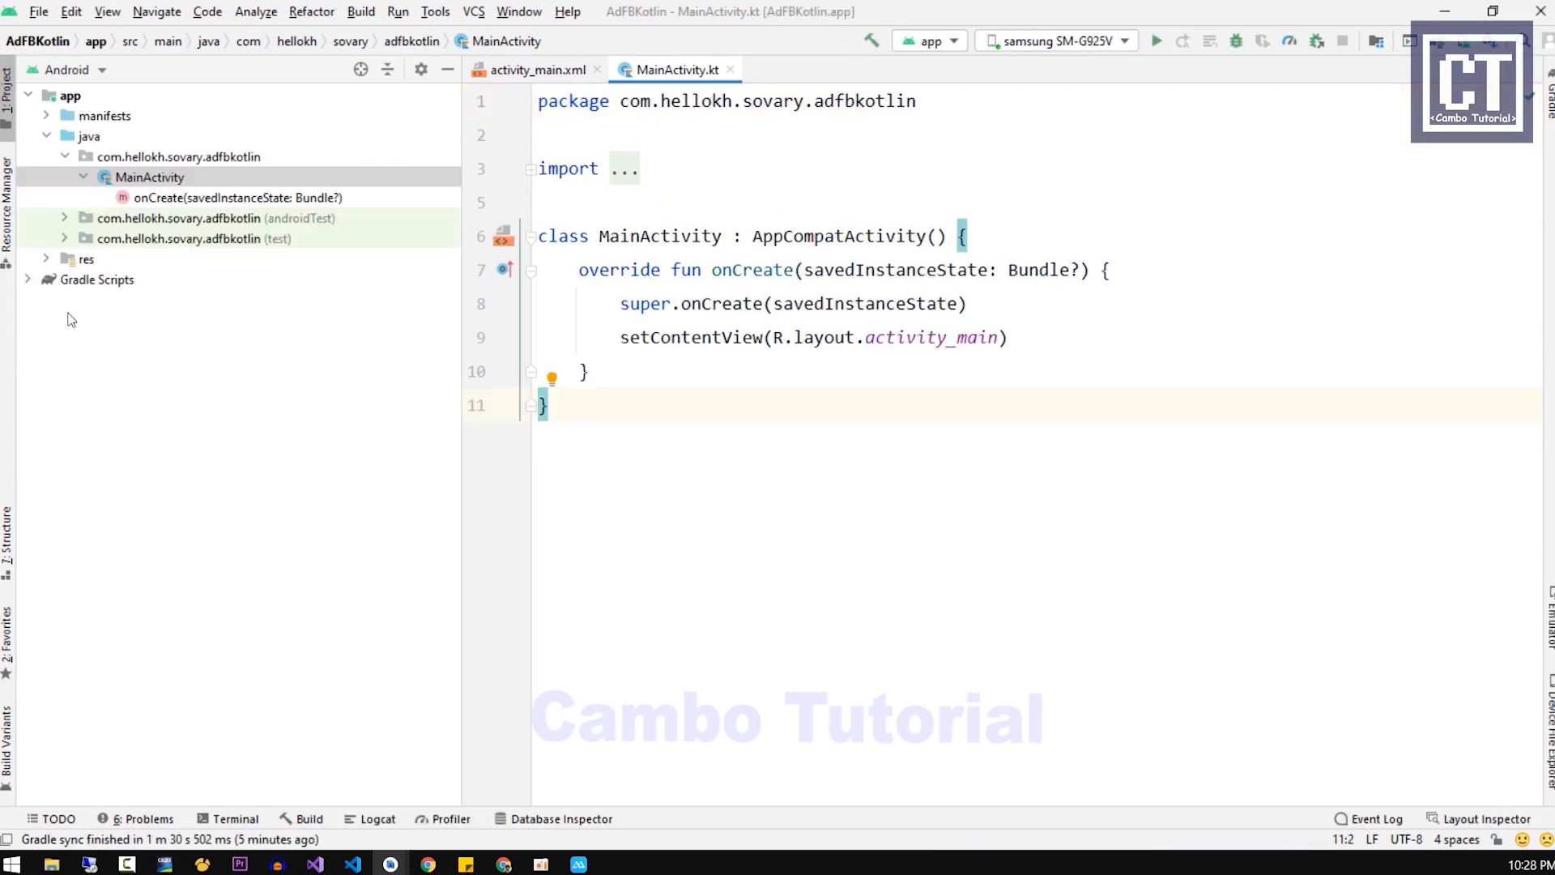
Step: Add implementation 'com.facebook.android:audience-network-sdk:6.5.0' to the module build.gradle and sync
{"action": "left_click", "coordinate": [96, 279]}
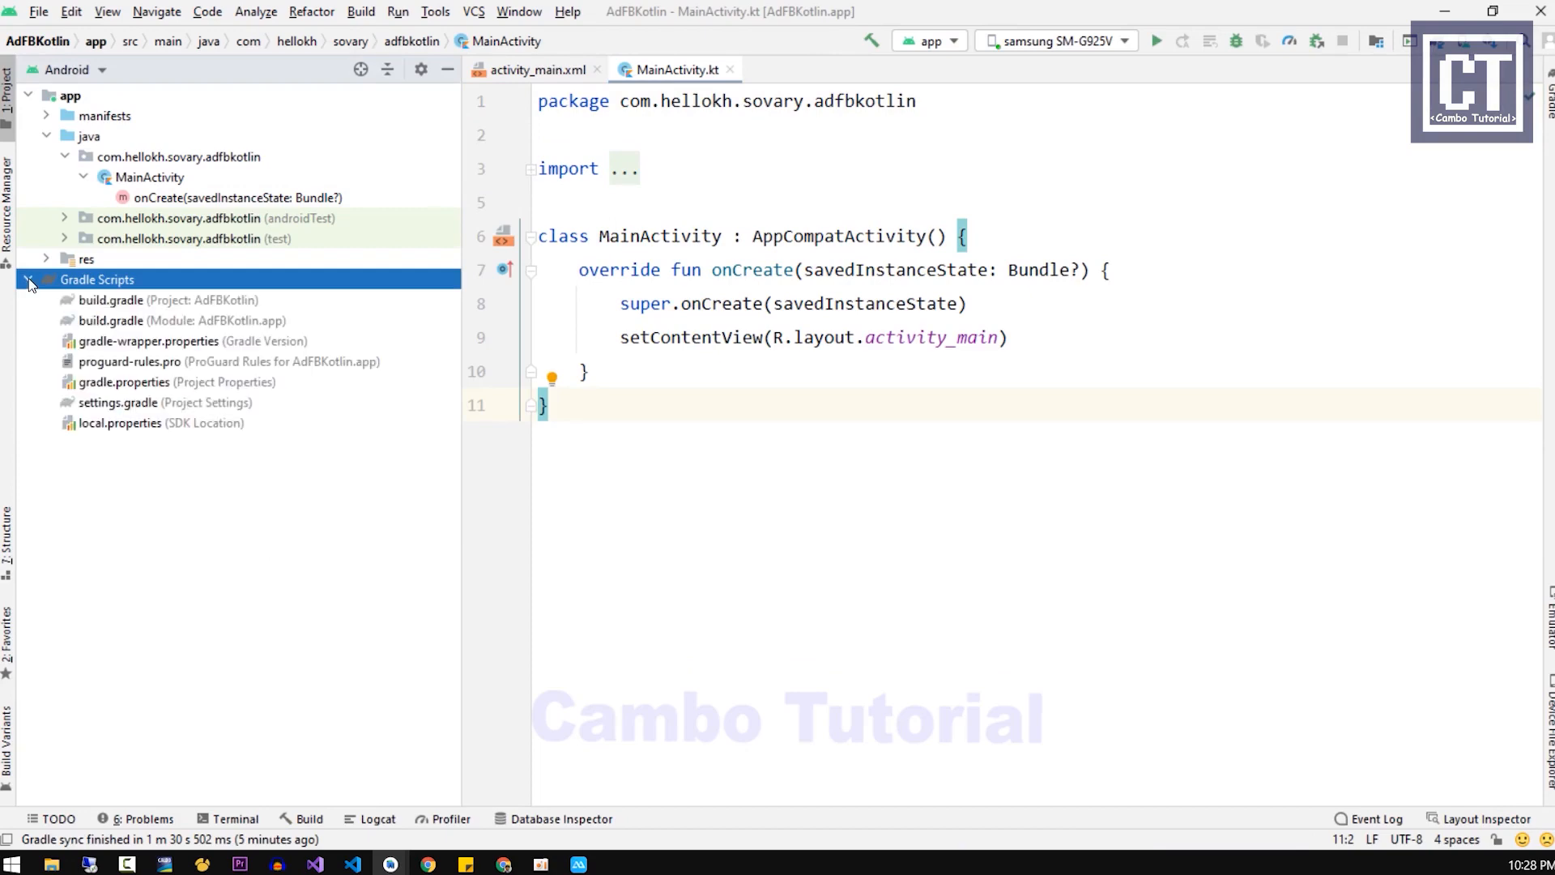
{"action": "double_click", "coordinate": [111, 319]}
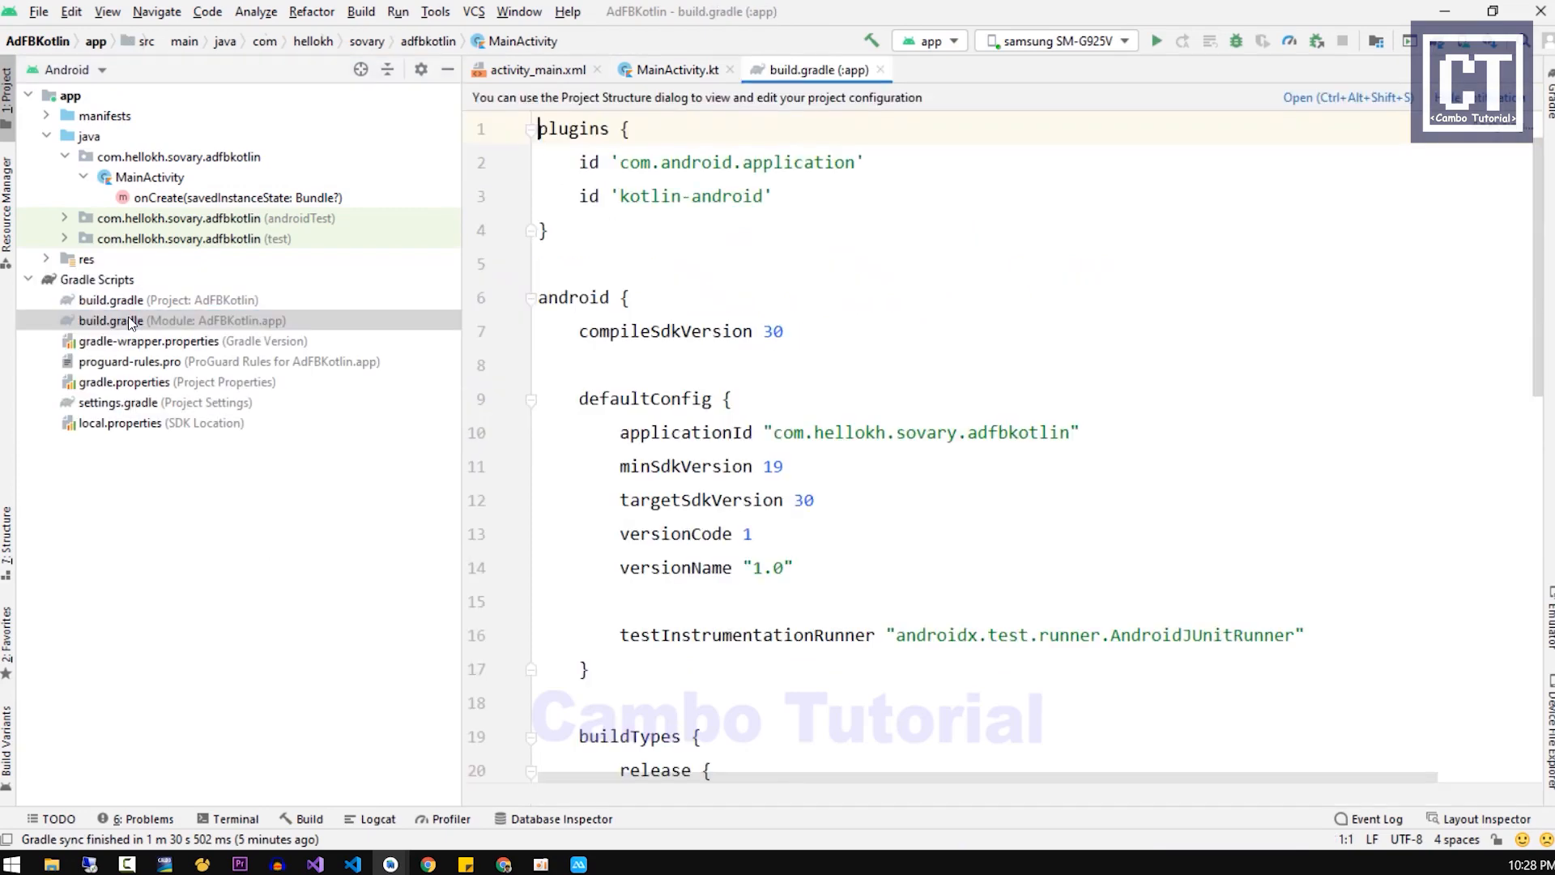
{"action": "scroll", "scroll_direction": "down", "scroll_amount": 3}
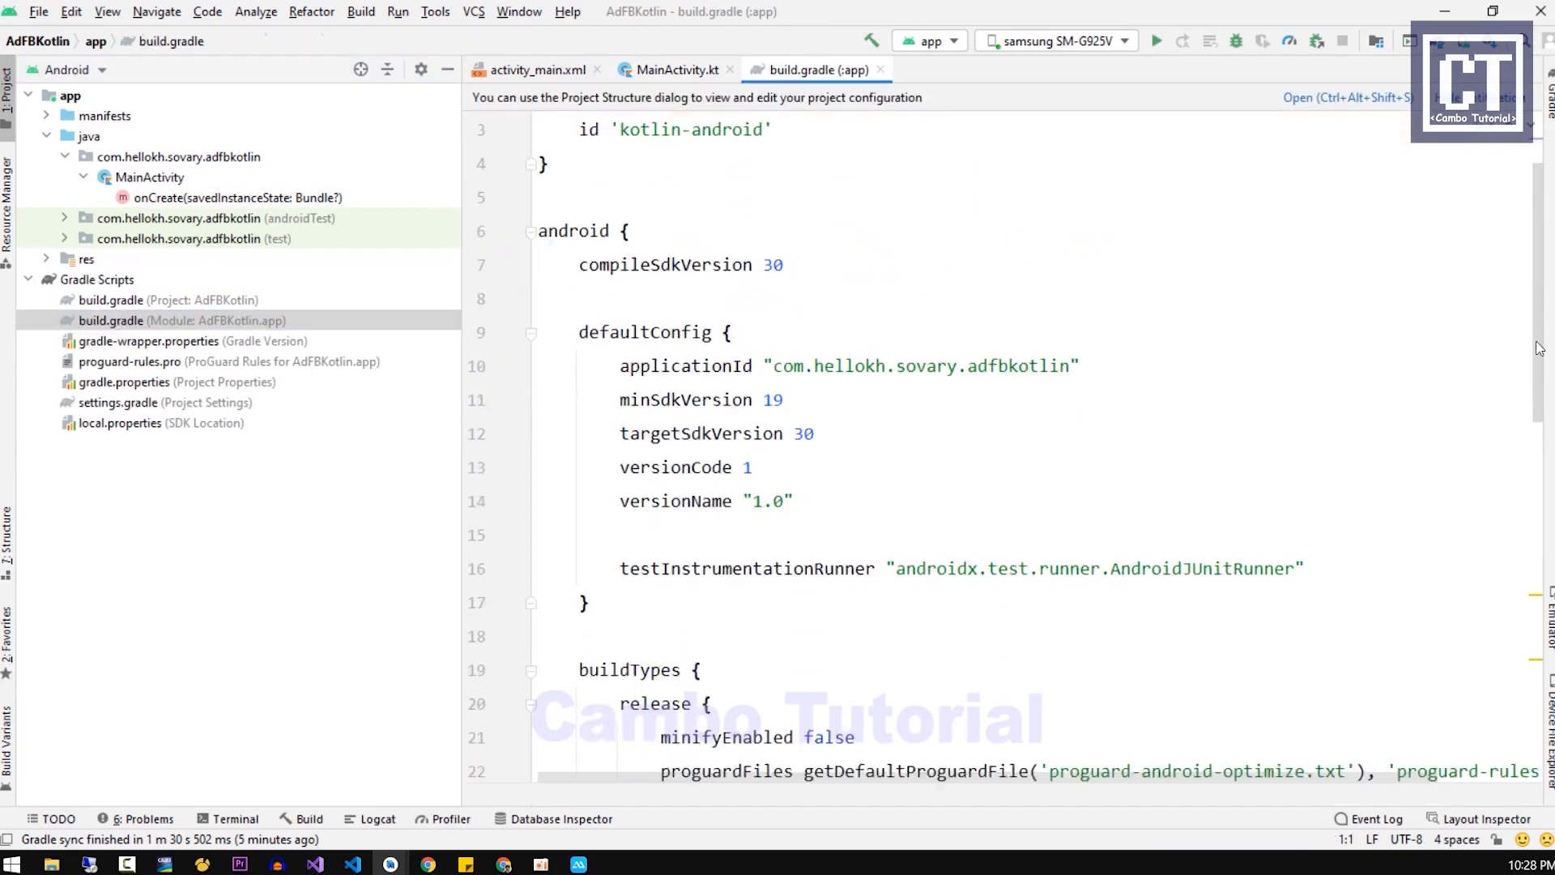
{"action": "scroll", "scroll_direction": "down", "scroll_amount": 3}
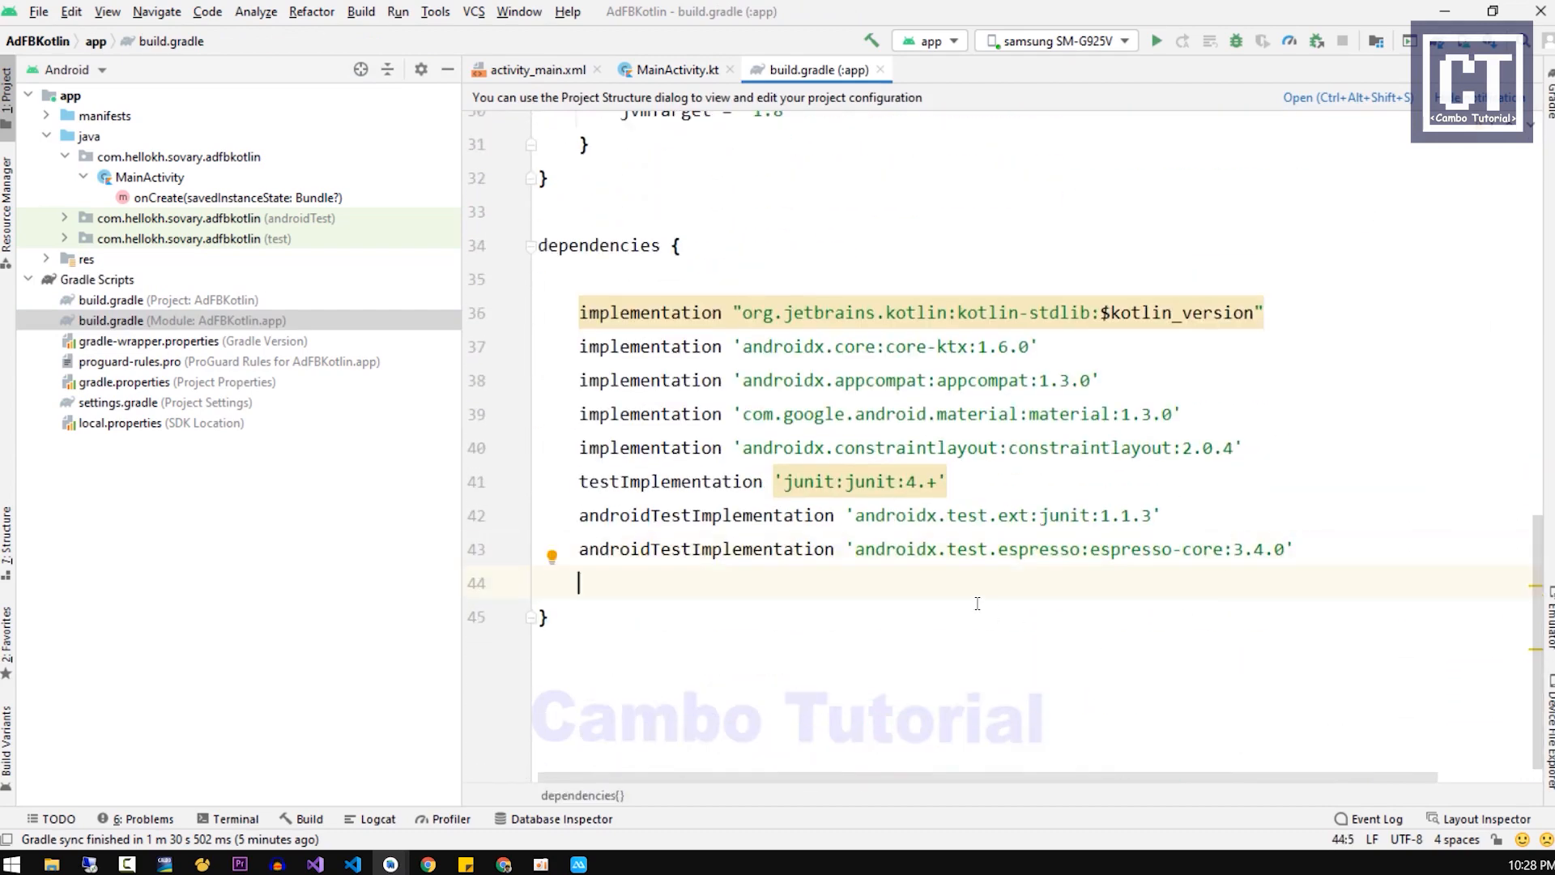
{"action": "type", "text": "implementation 'com.facebook.android:audience-network-sdk:6.5.0'"}
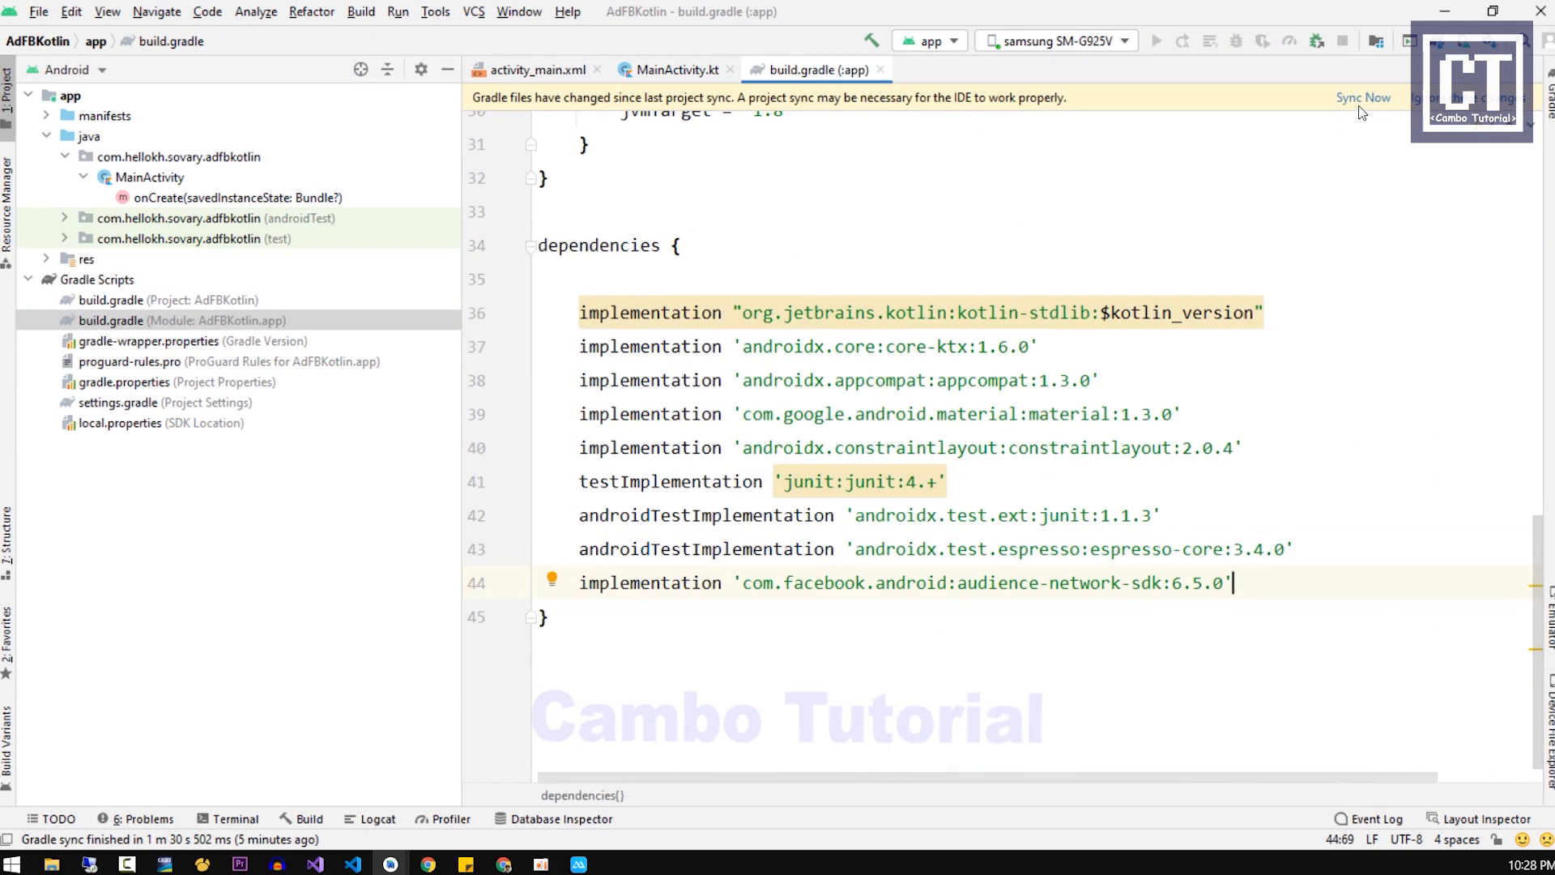
{"action": "left_click", "coordinate": [1362, 97]}
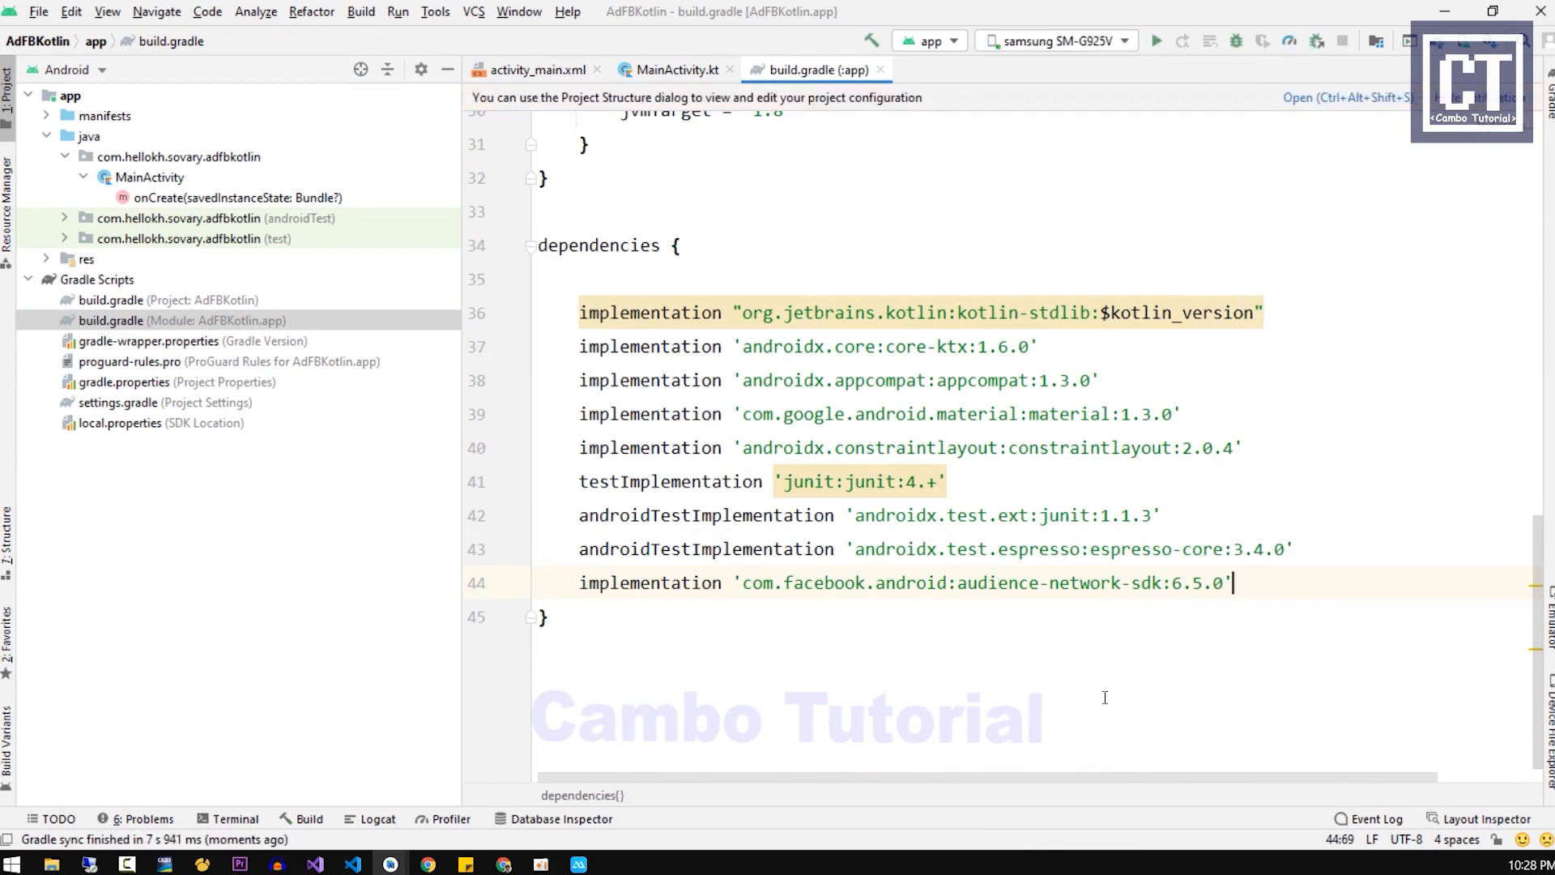
{"action": "left_click", "coordinate": [533, 70]}
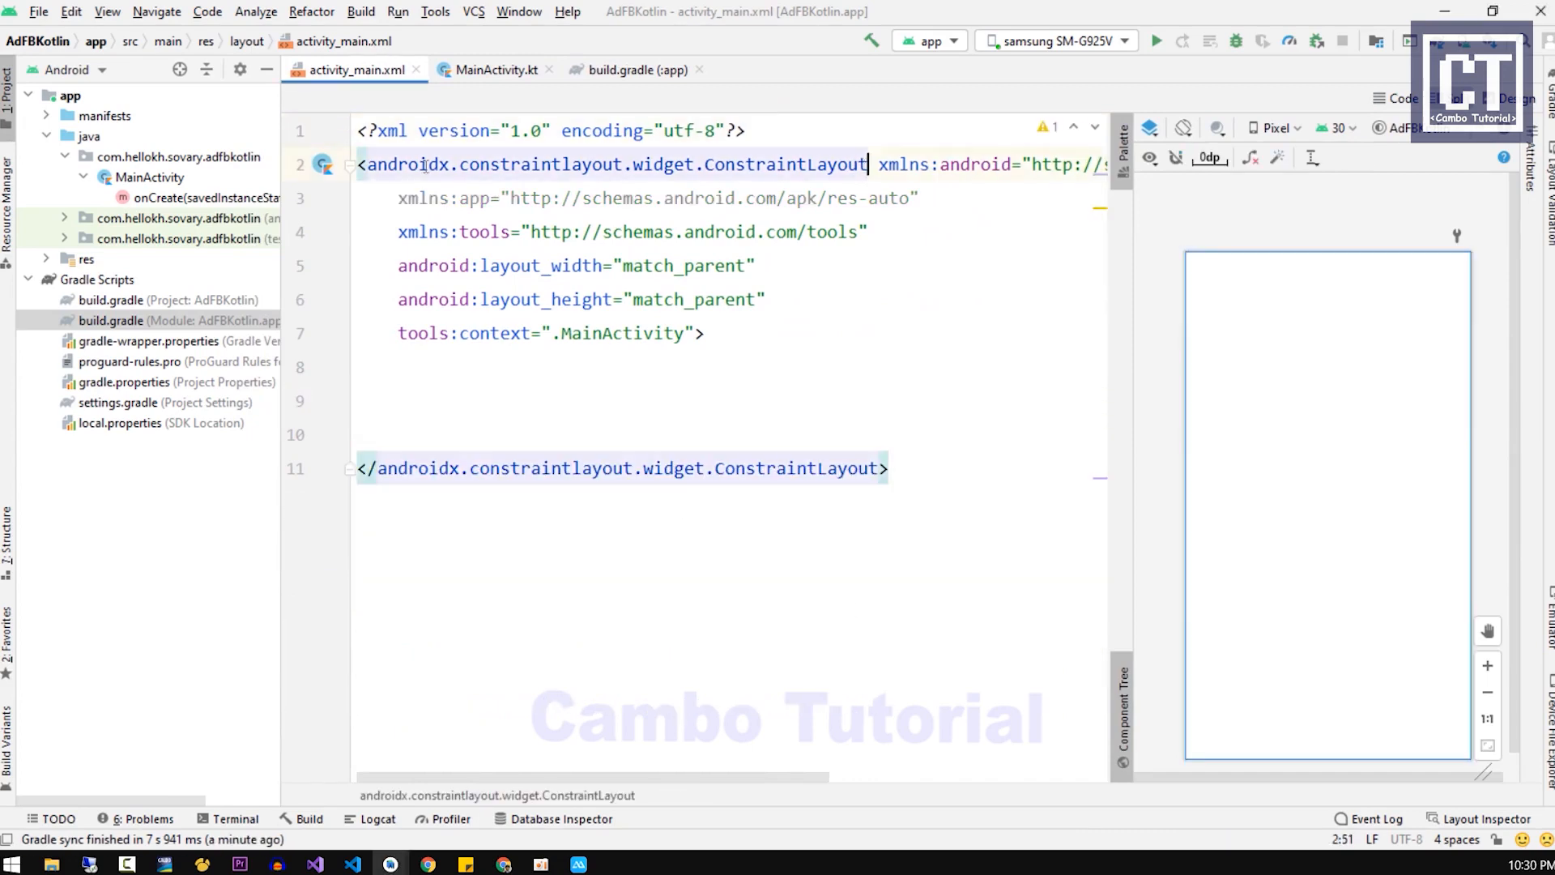
Step: Make the root a RelativeLayout holding a bottom-aligned, vertical, wrap_content LinearLayout with id banner_wrapper
{"action": "type", "text": "Re"}
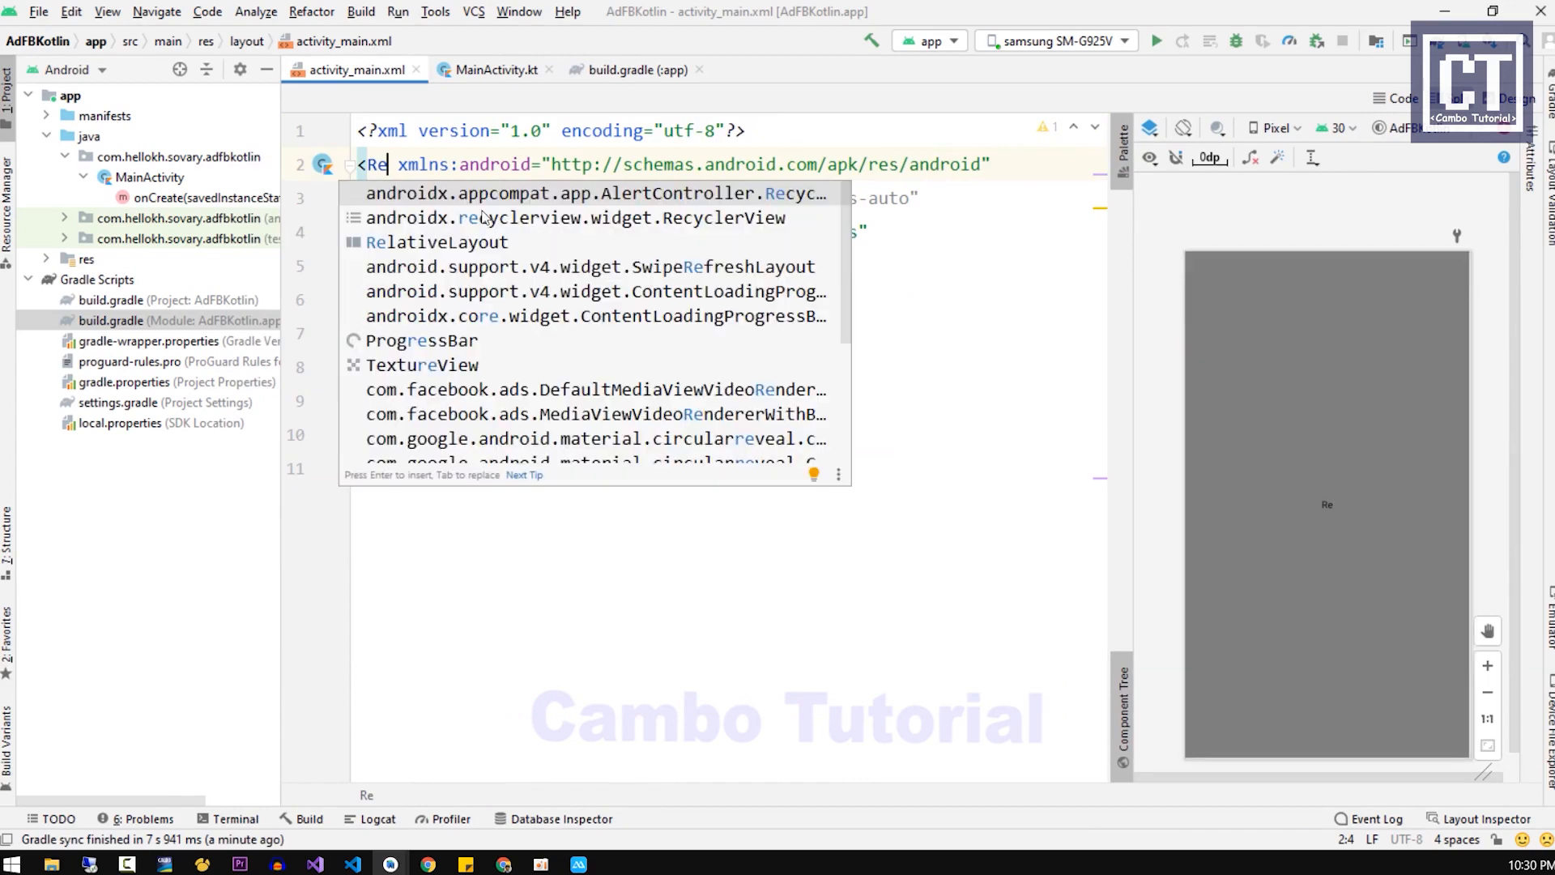
{"action": "left_click", "coordinate": [438, 241]}
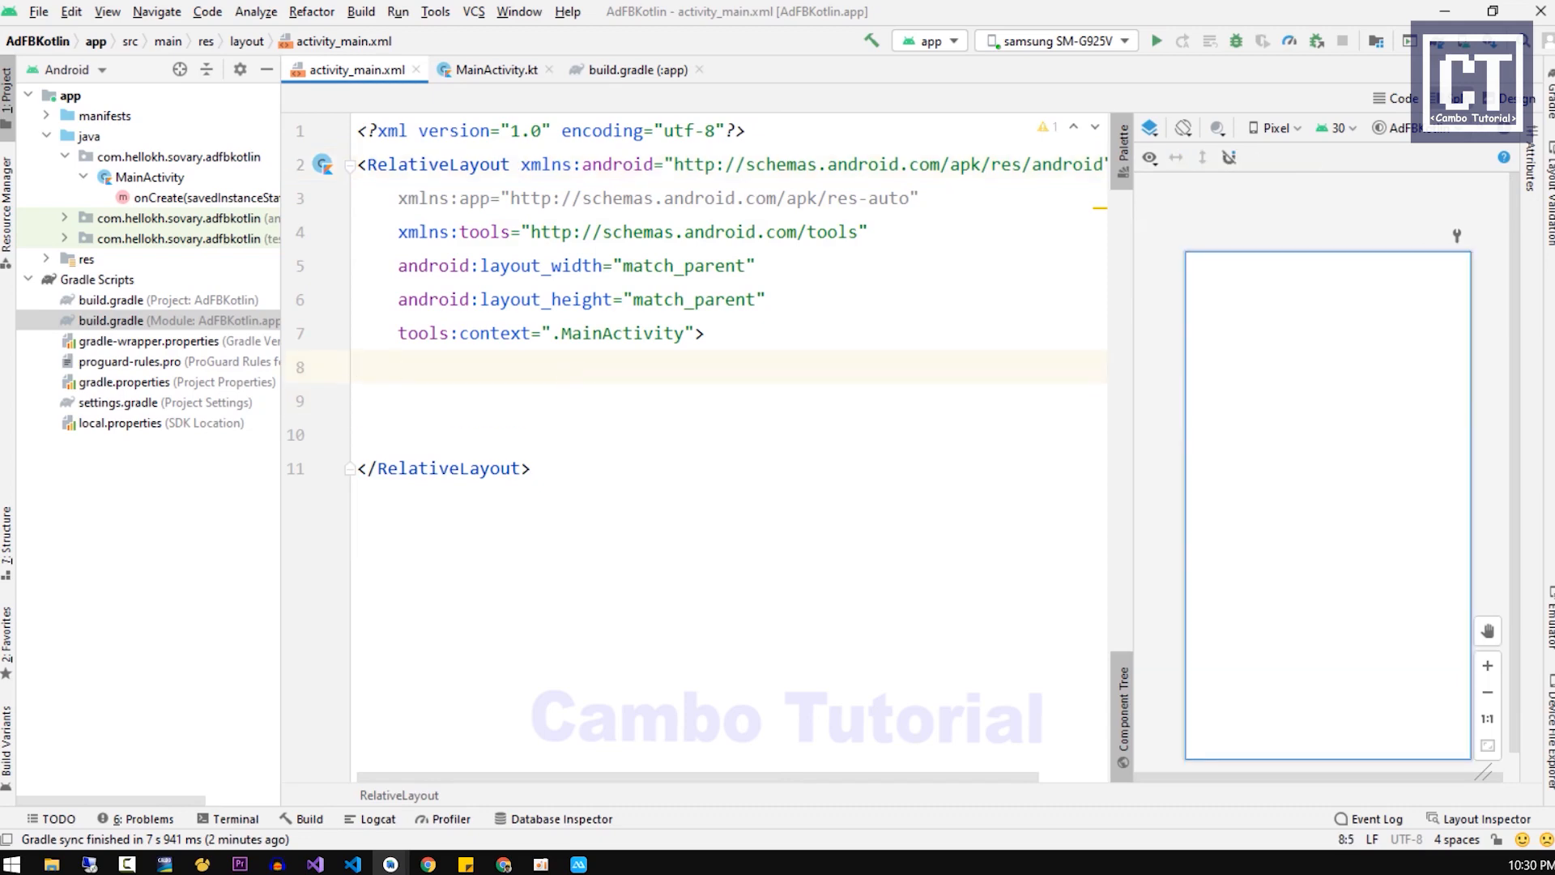
{"action": "type", "text": "<Lin"}
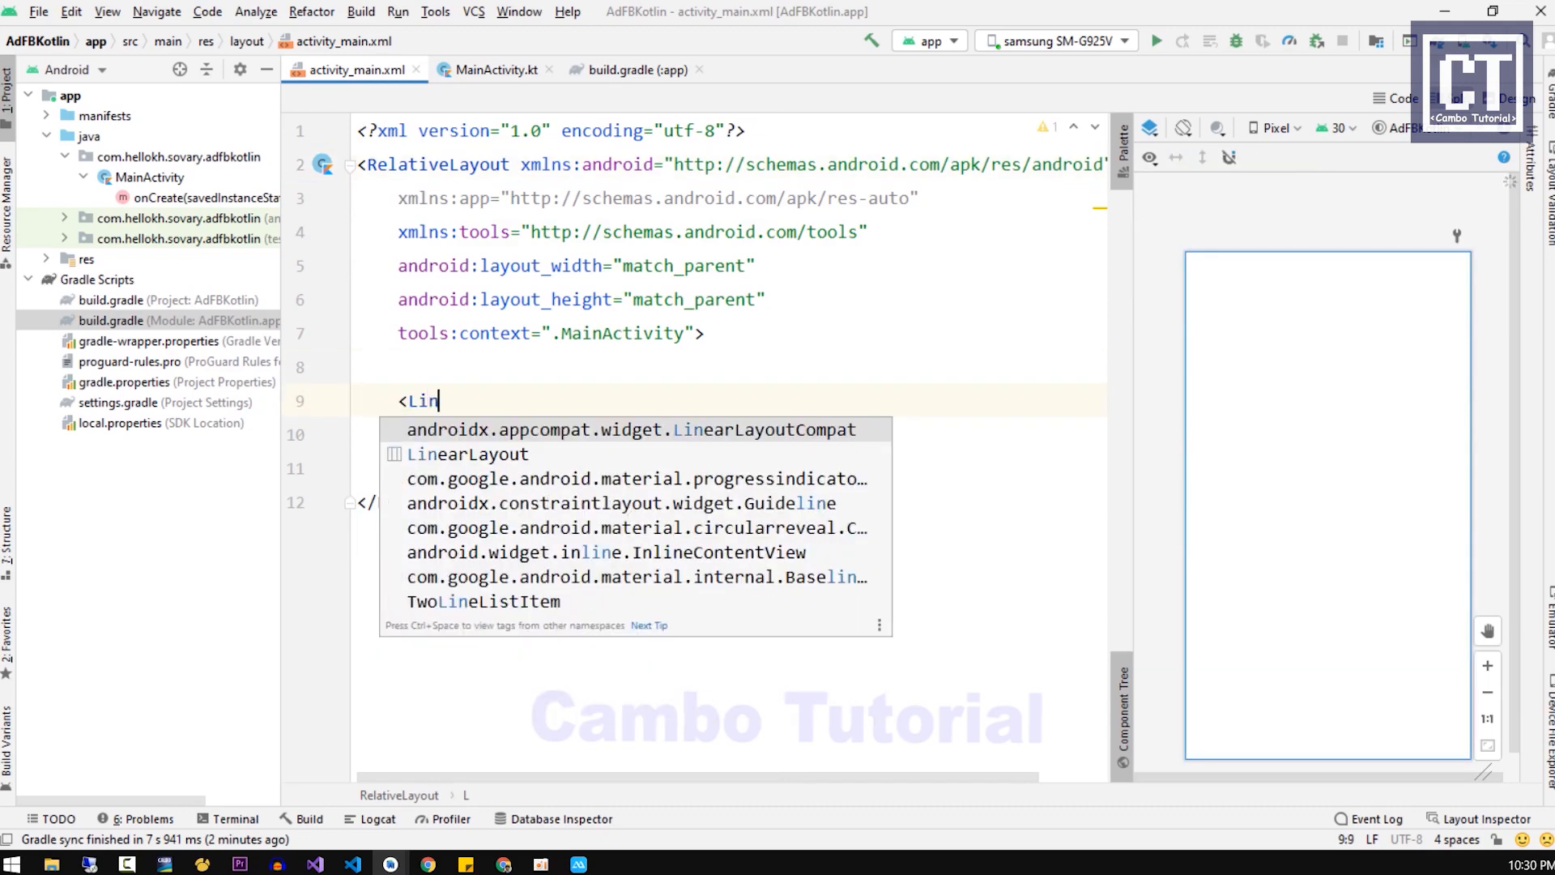
{"action": "type", "text": "earLayout"}
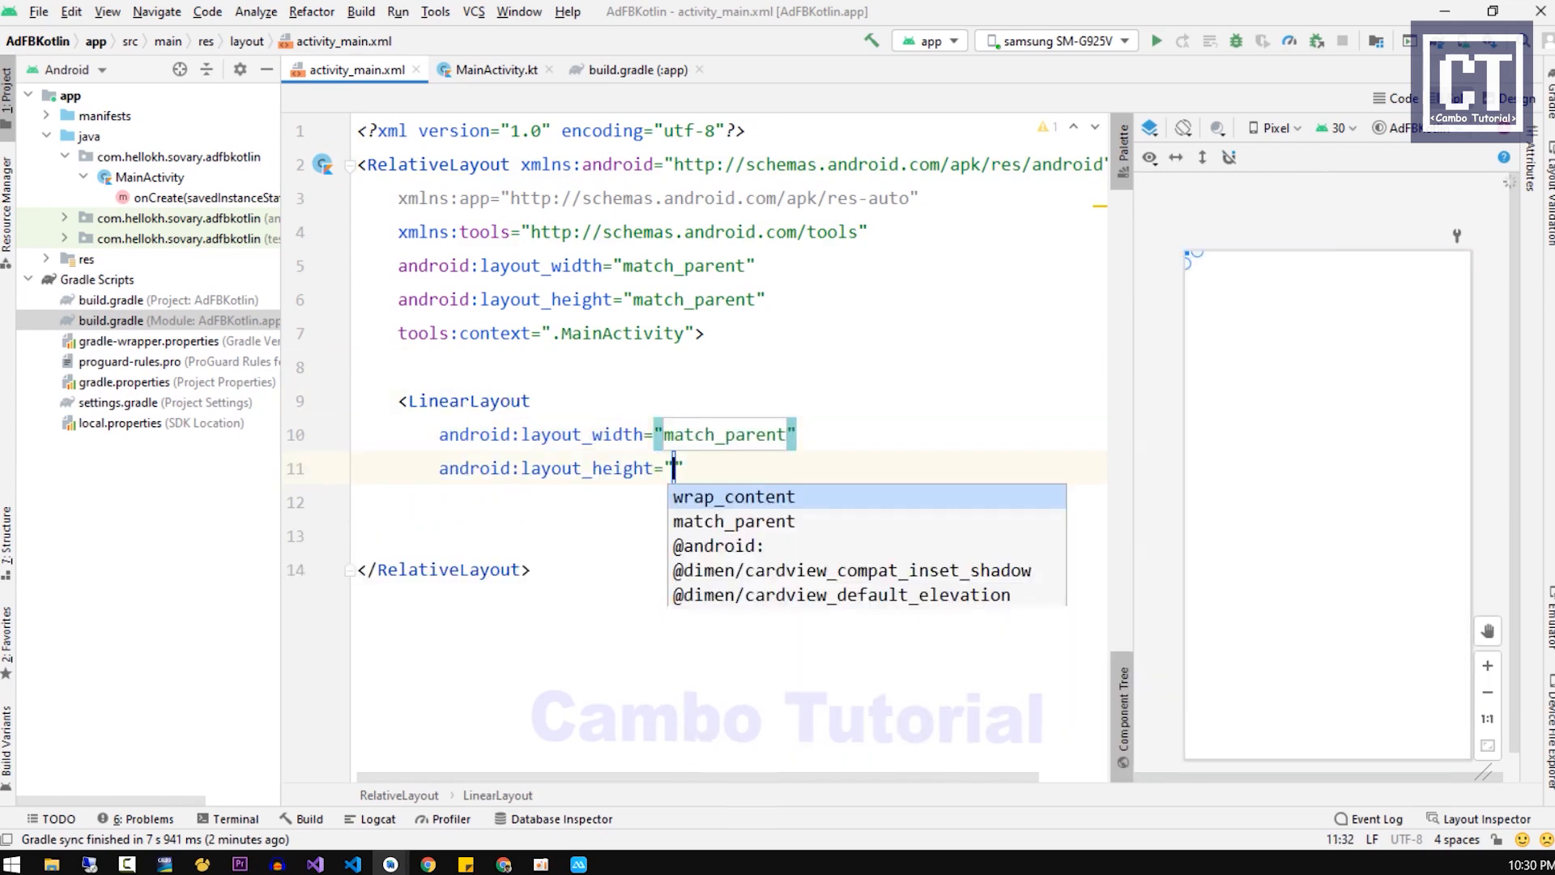
{"action": "left_click", "coordinate": [734, 497]}
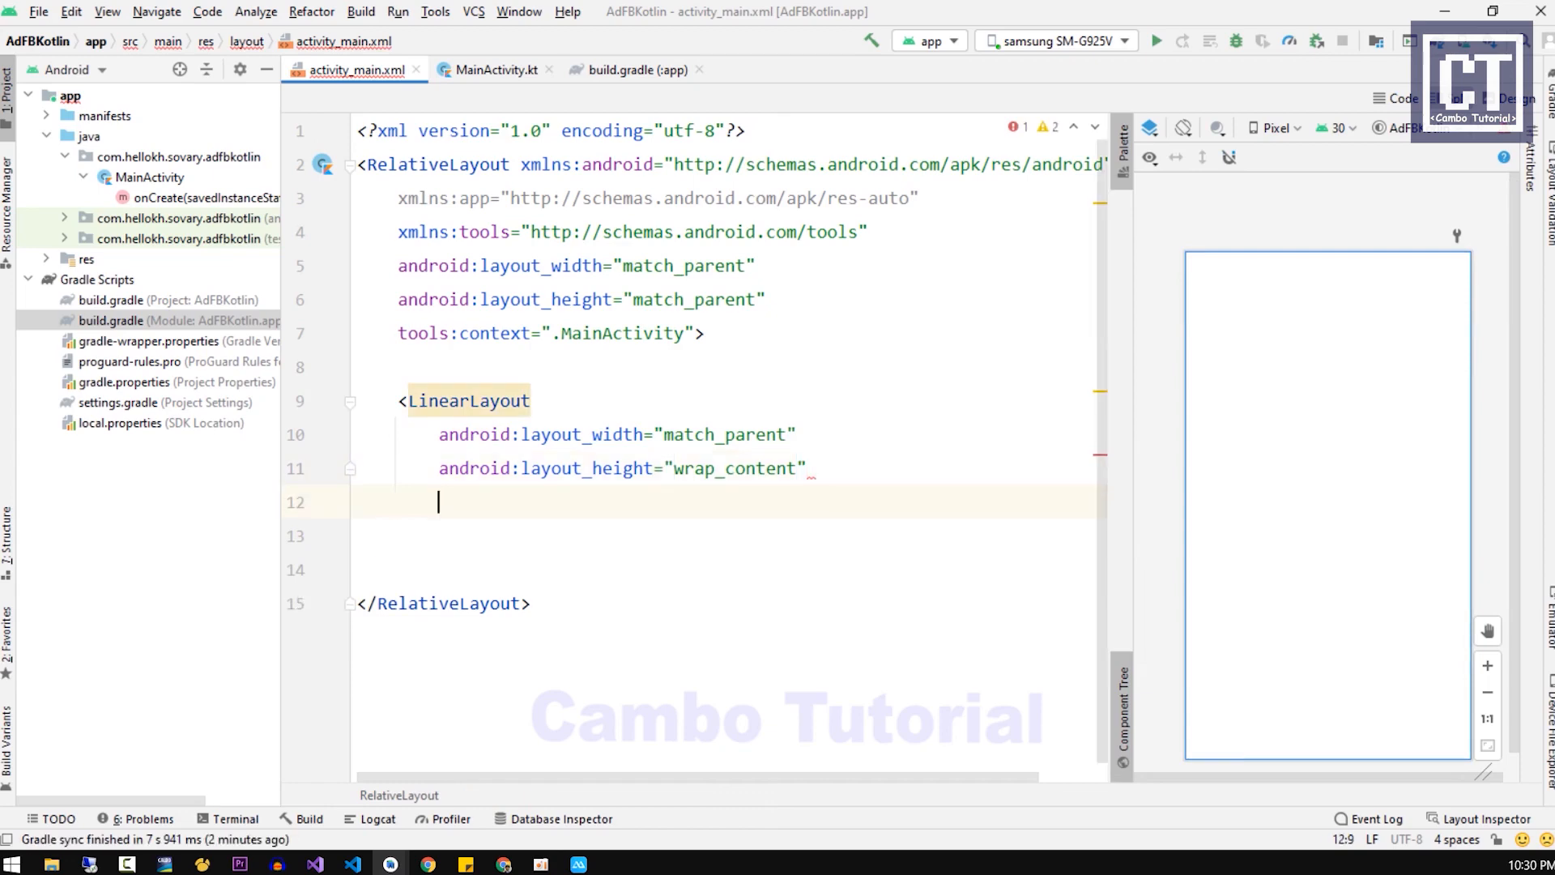
{"action": "type", "text": "android:layout_alignParentBottom=\"true\""}
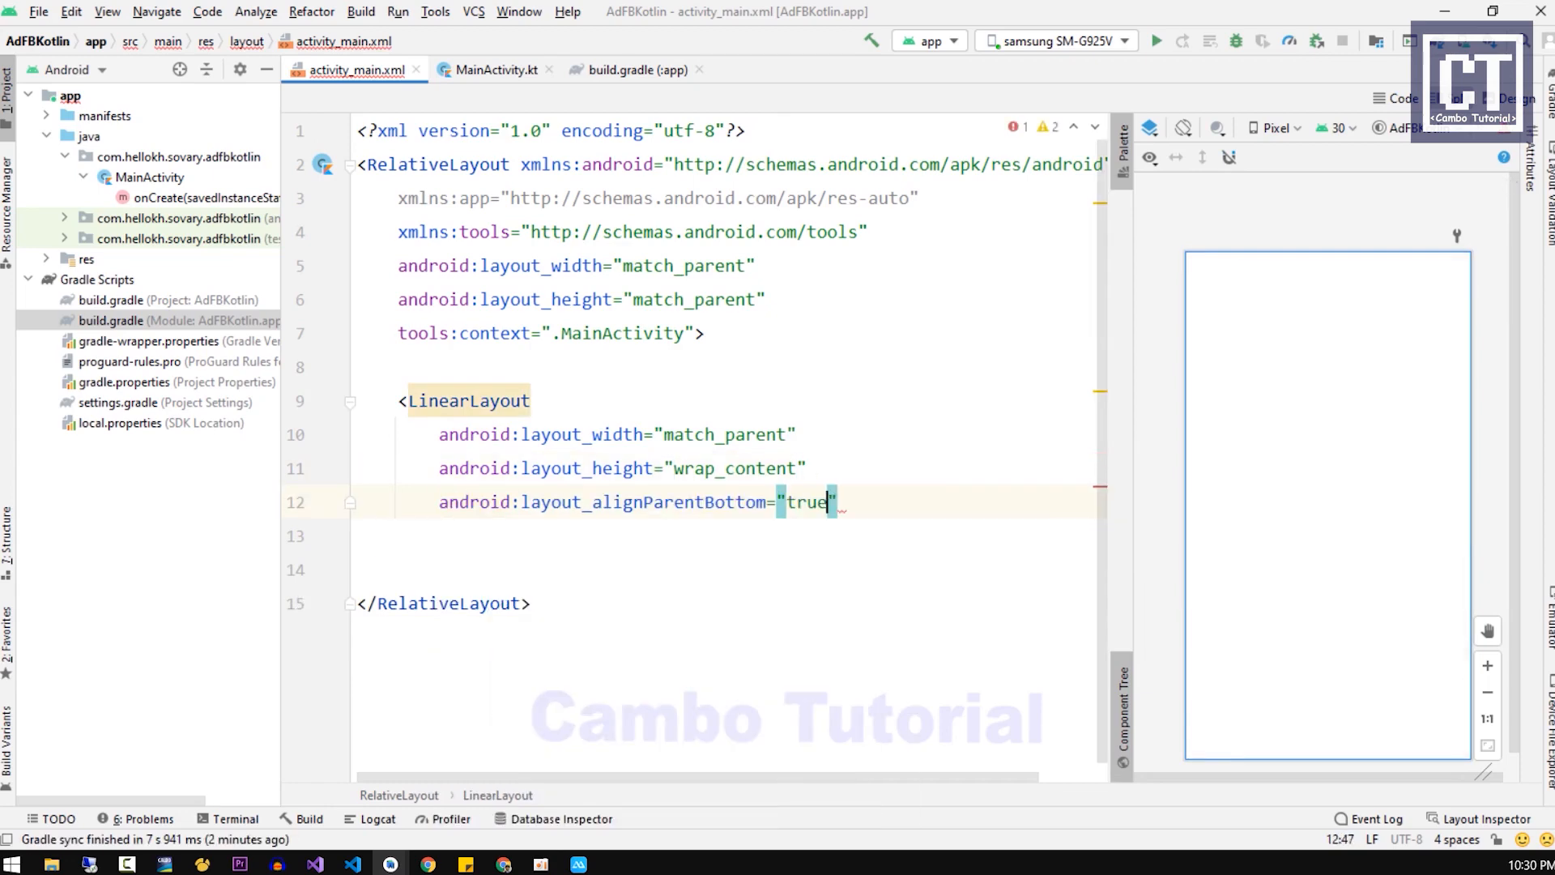
{"action": "type", "text": "android:orientation=\"\""}
{"action": "left_click", "coordinate": [729, 569]}
{"action": "type", "text": "android:id=\"@+id/"}
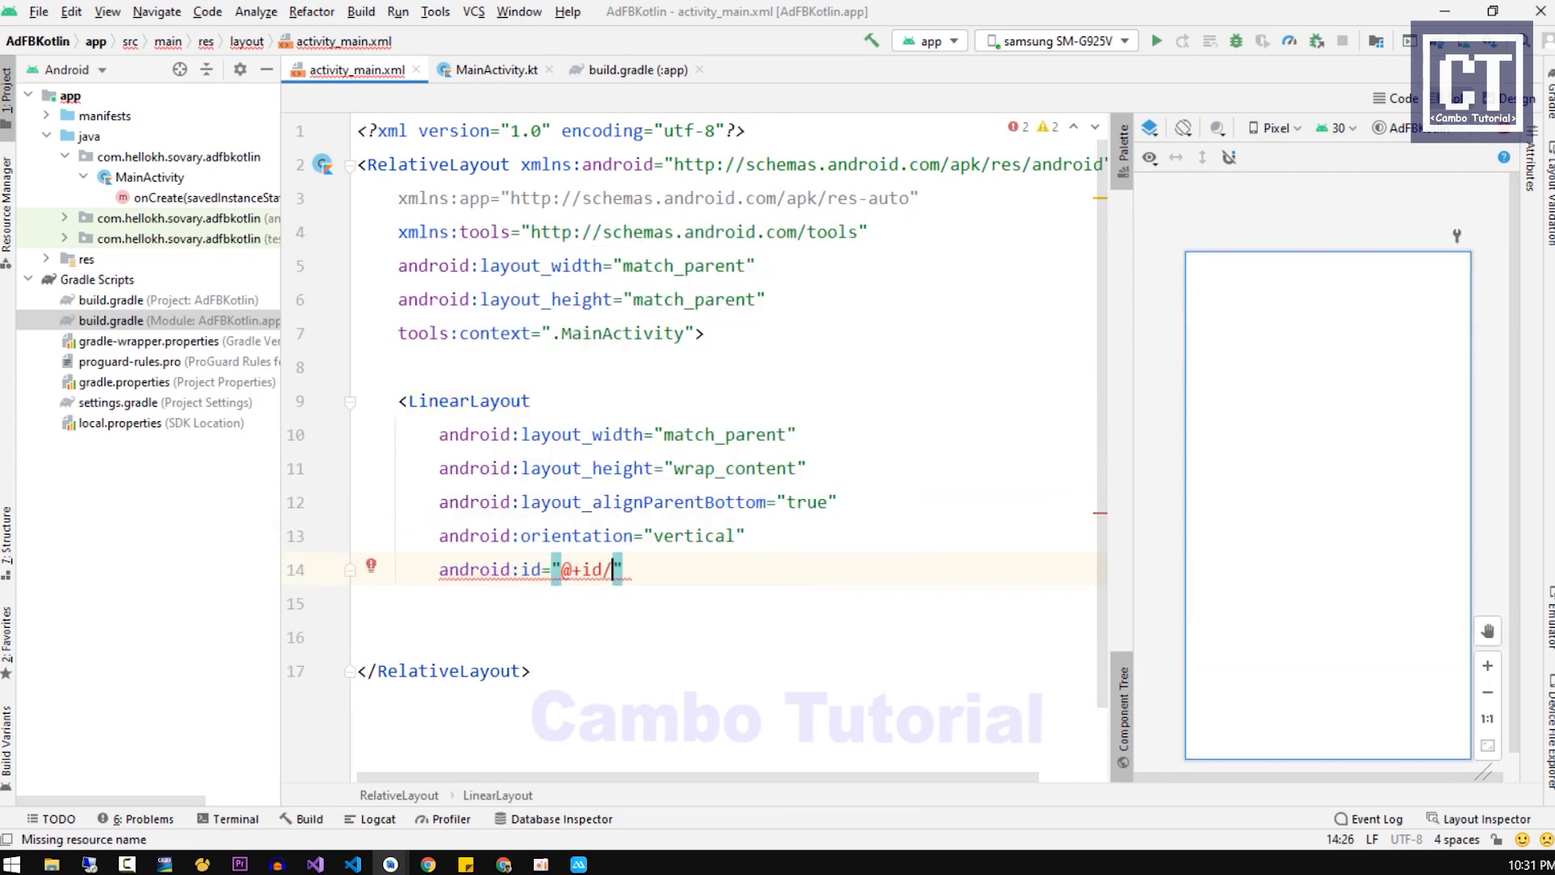
{"action": "type", "text": "banner_wrapper"}
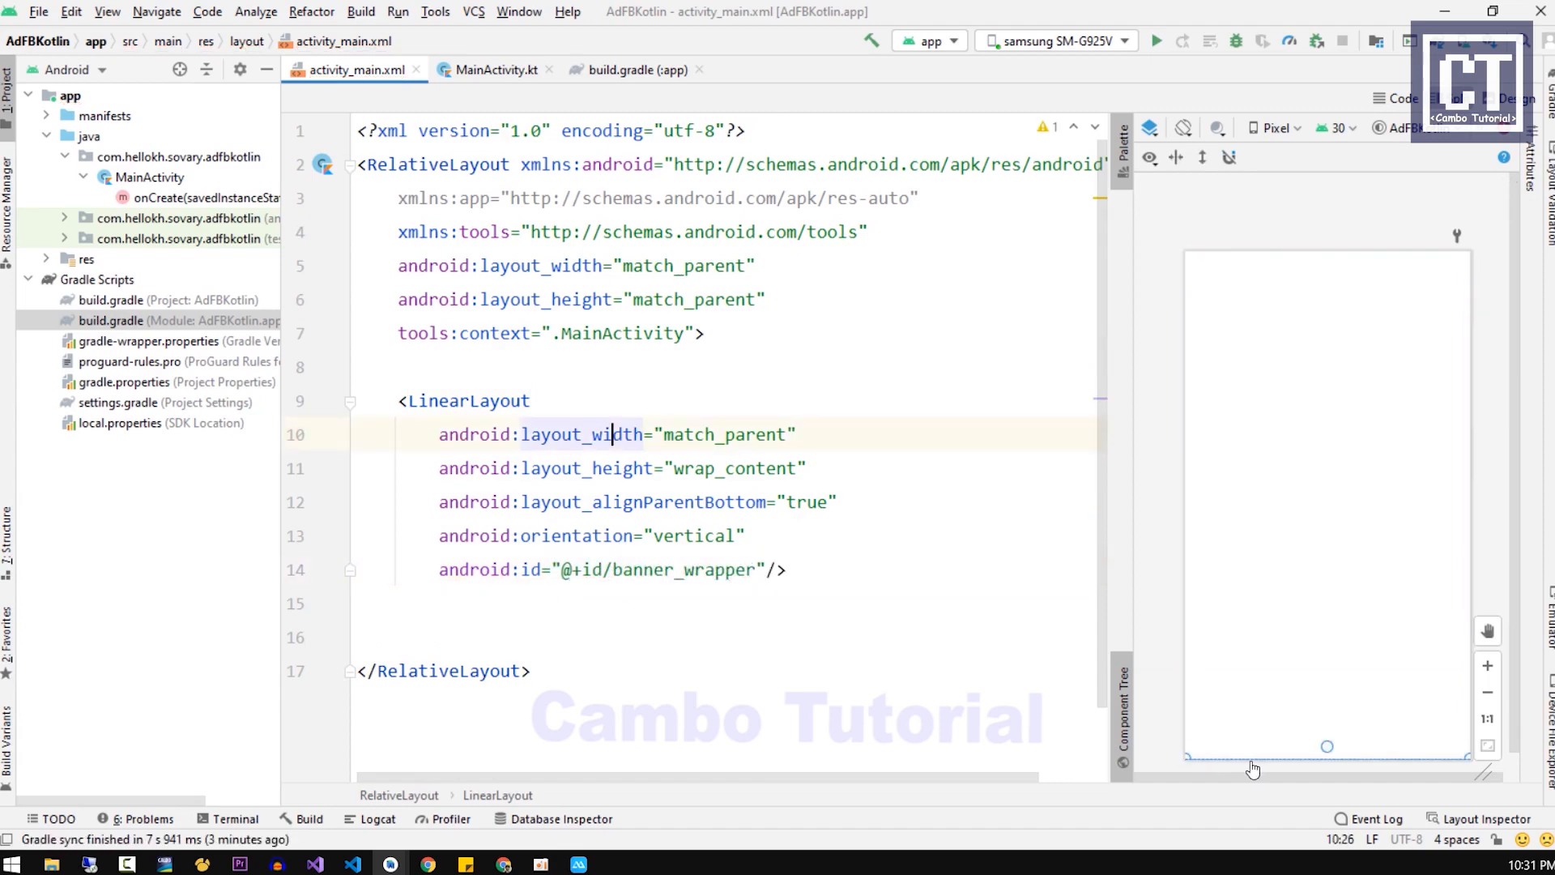
{"action": "left_click", "coordinate": [754, 569]}
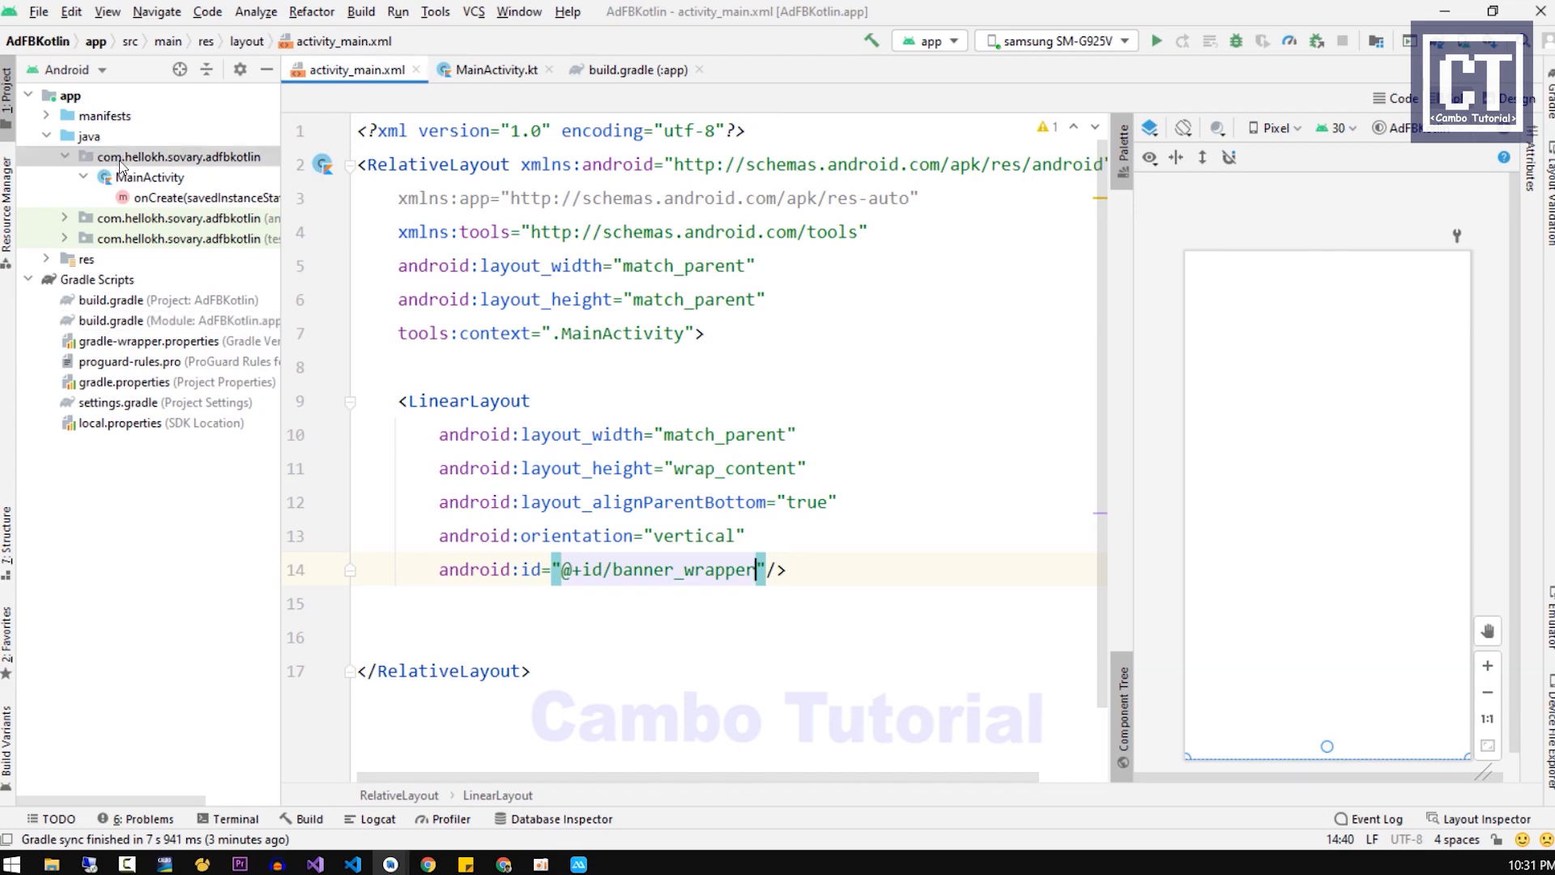
Step: Create Kotlin class FbAdManager in the app package with a ctx: Context constructor parameter
{"action": "right_click", "coordinate": [177, 157]}
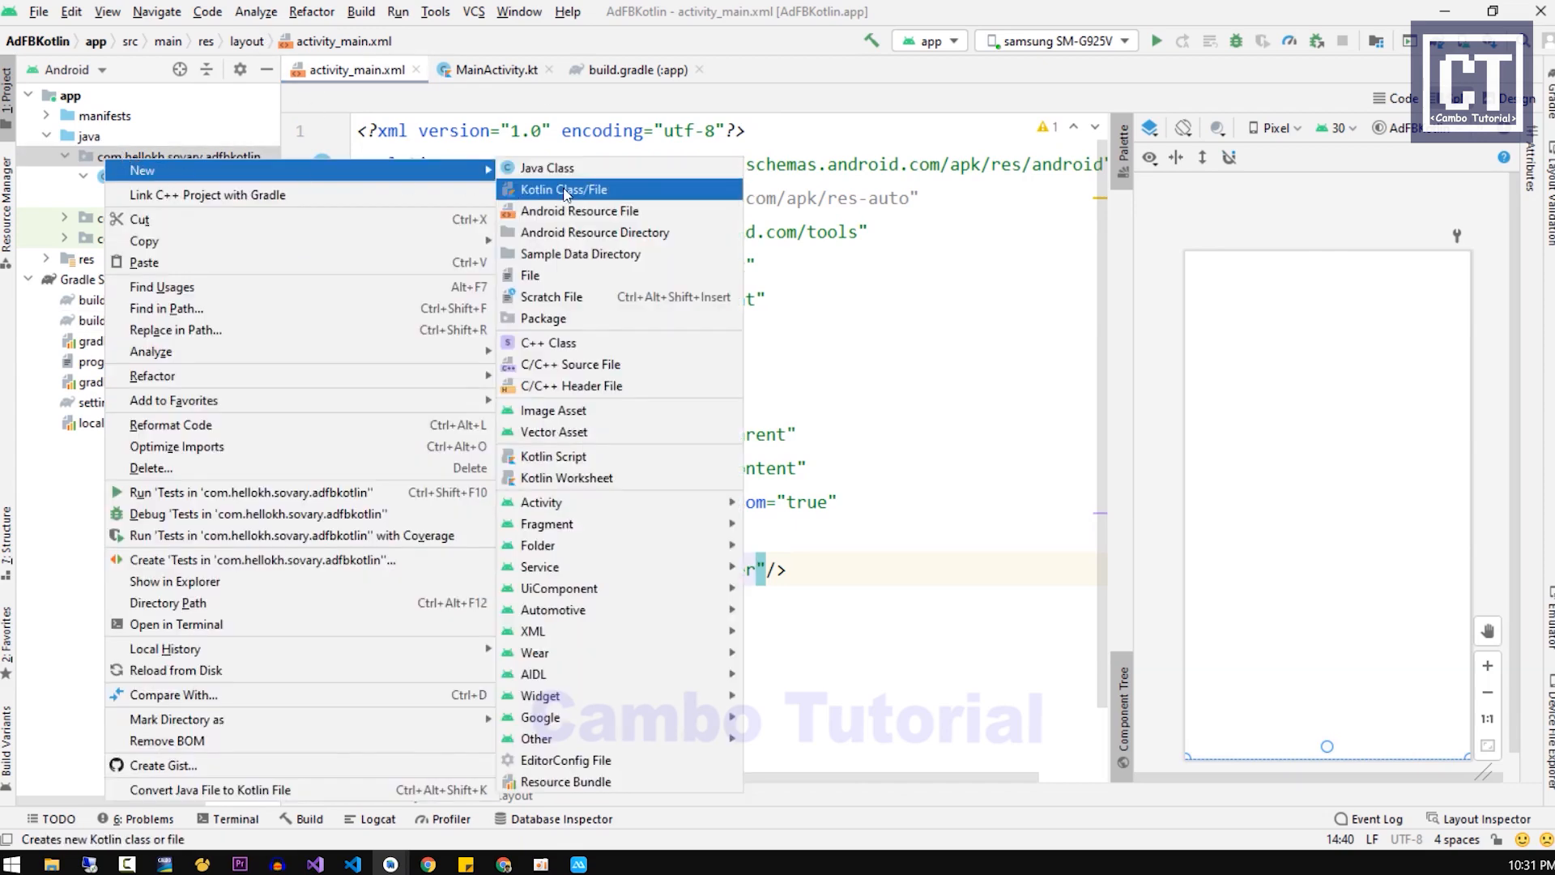
{"action": "left_click", "coordinate": [561, 190]}
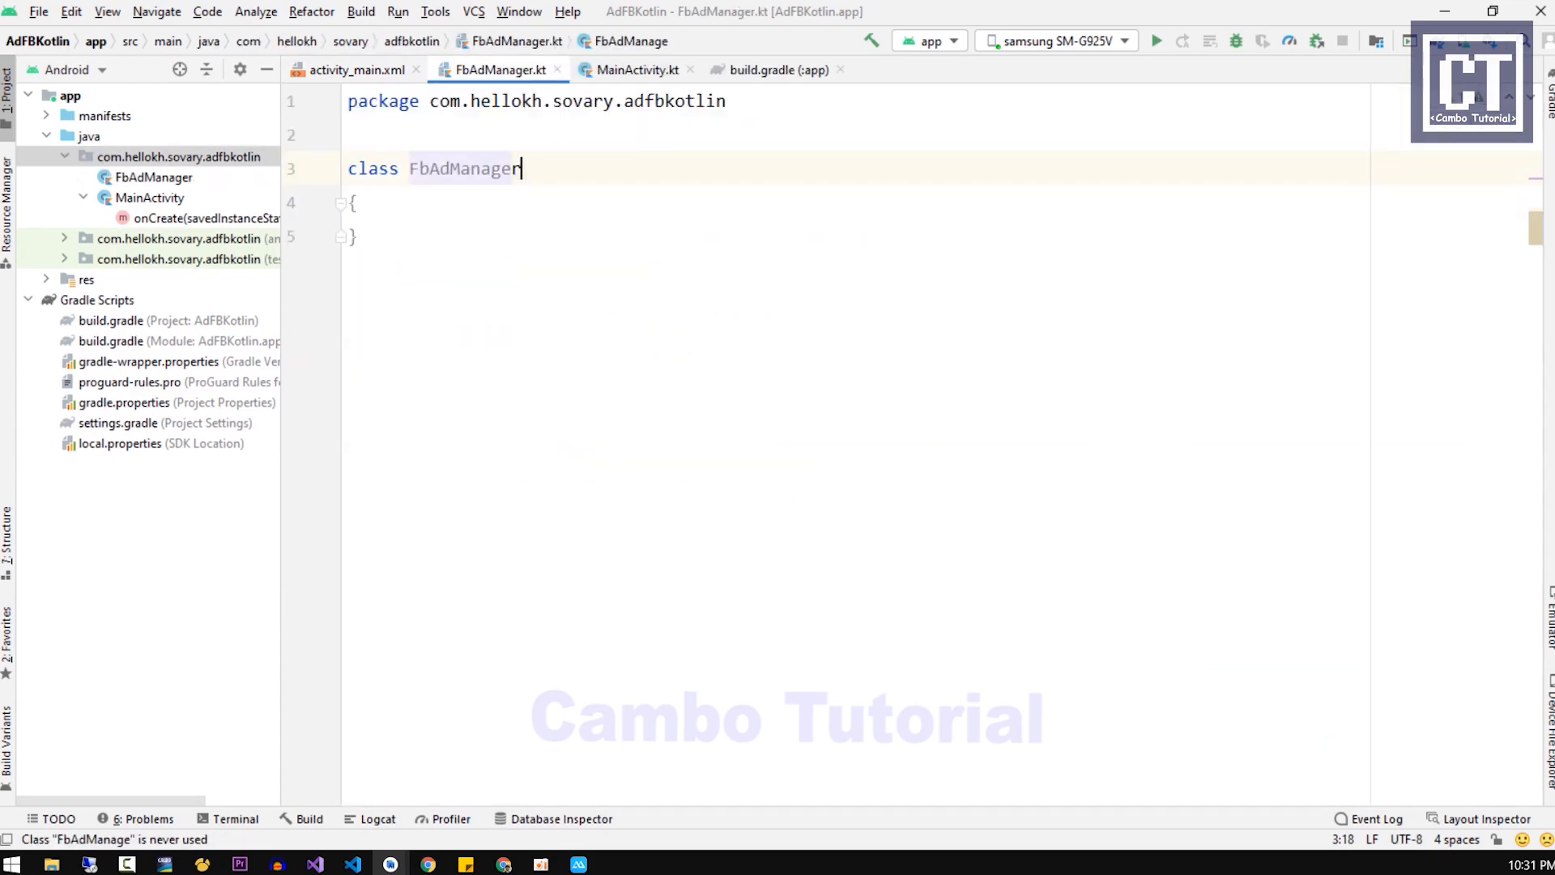
{"action": "type", "text": "(ctx:Context"}
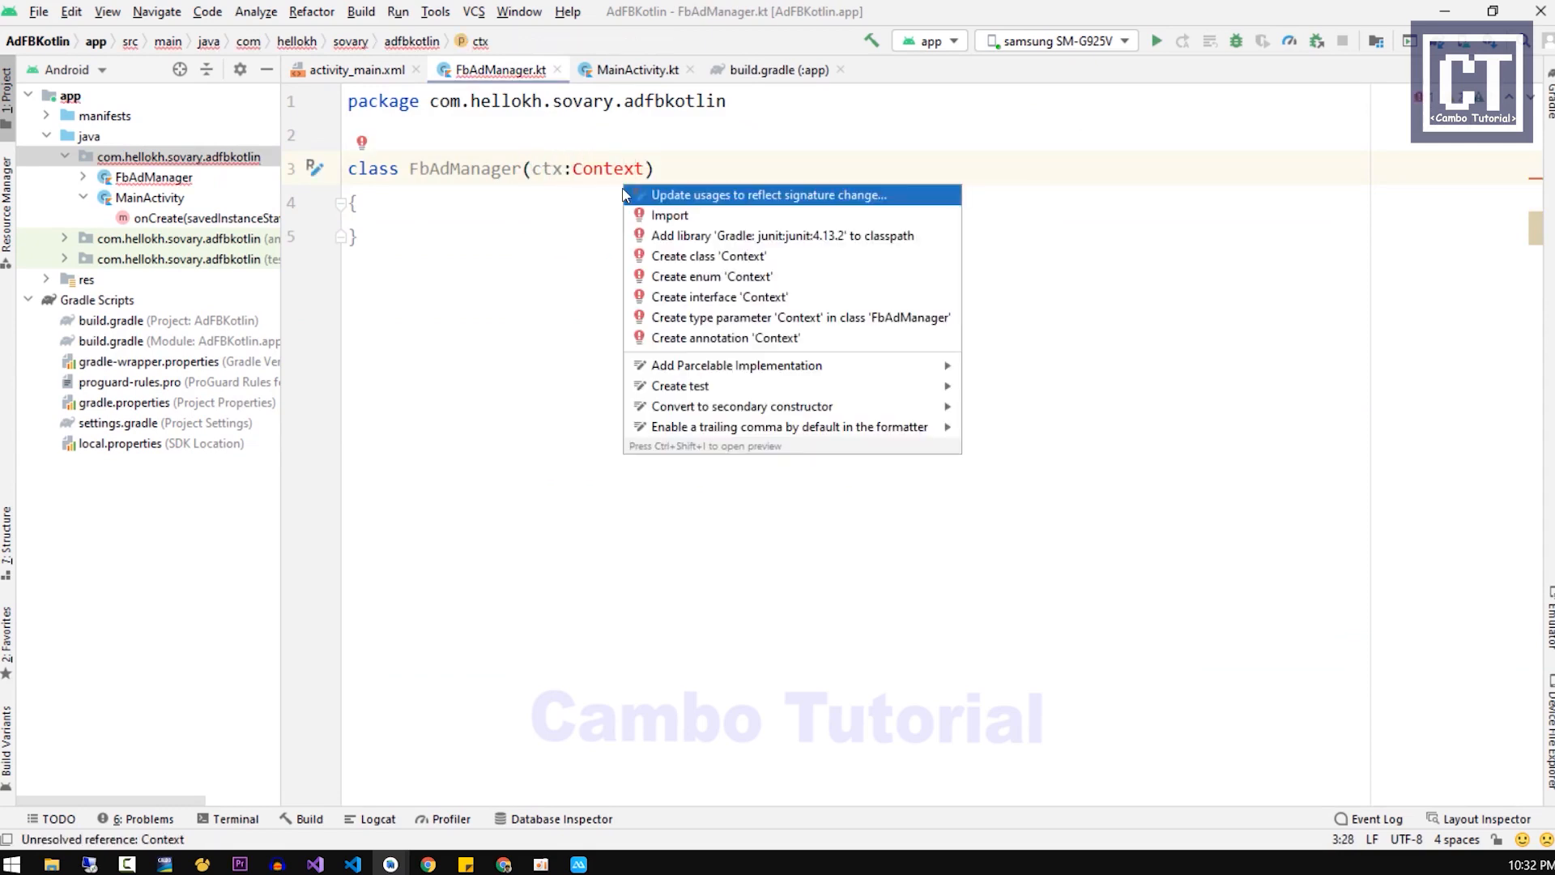
Step: Make ctx a val and add an init block calling AudienceNetworkAds.initialize(ctx)
{"action": "left_click", "coordinate": [668, 215]}
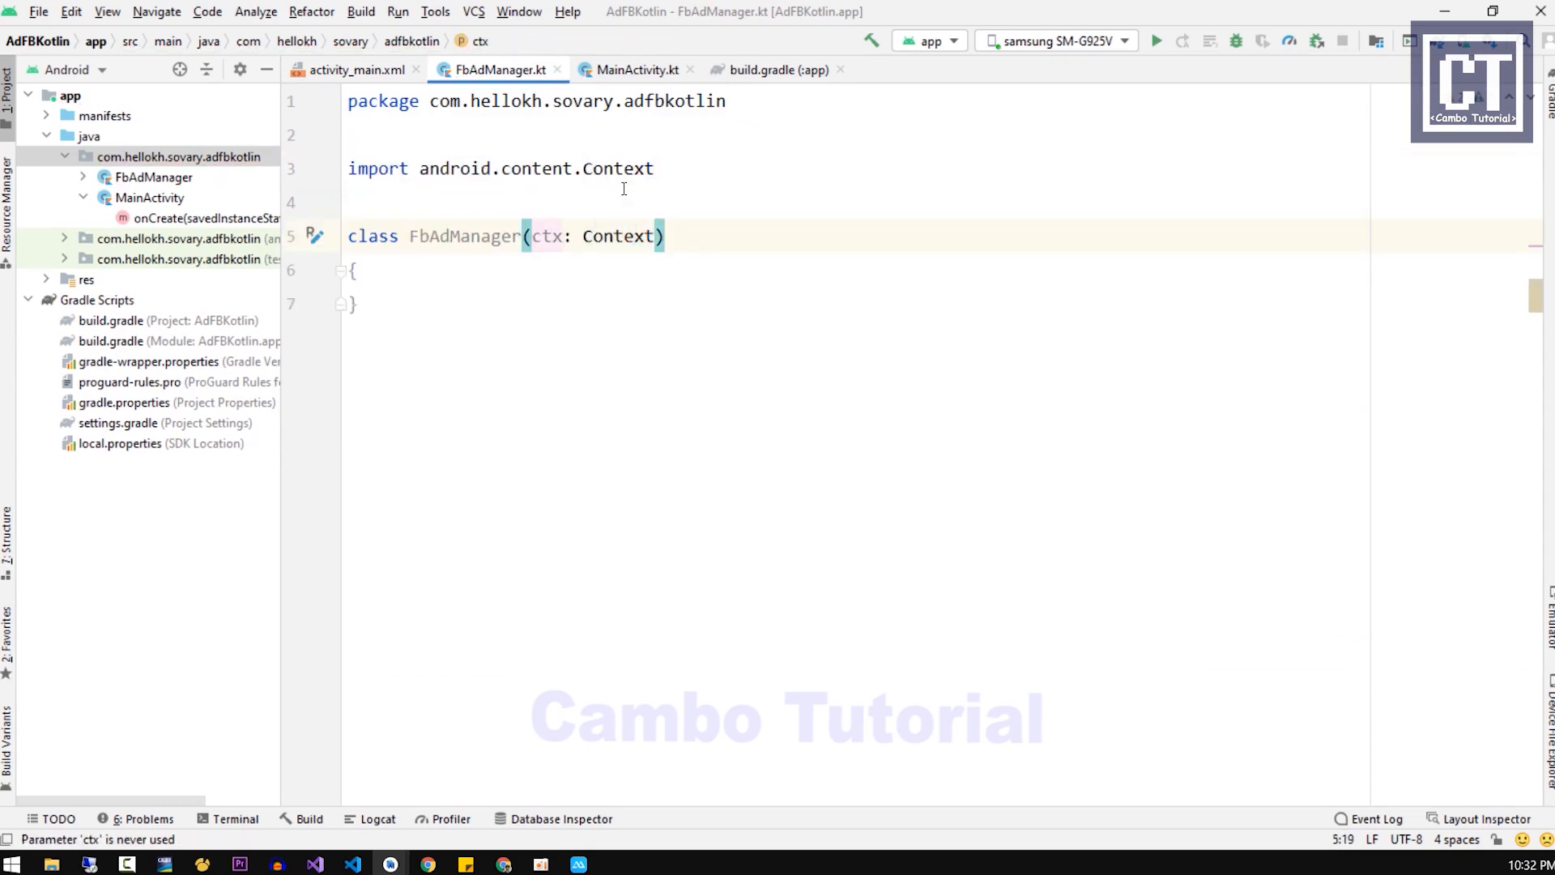
{"action": "type", "text": "val"}
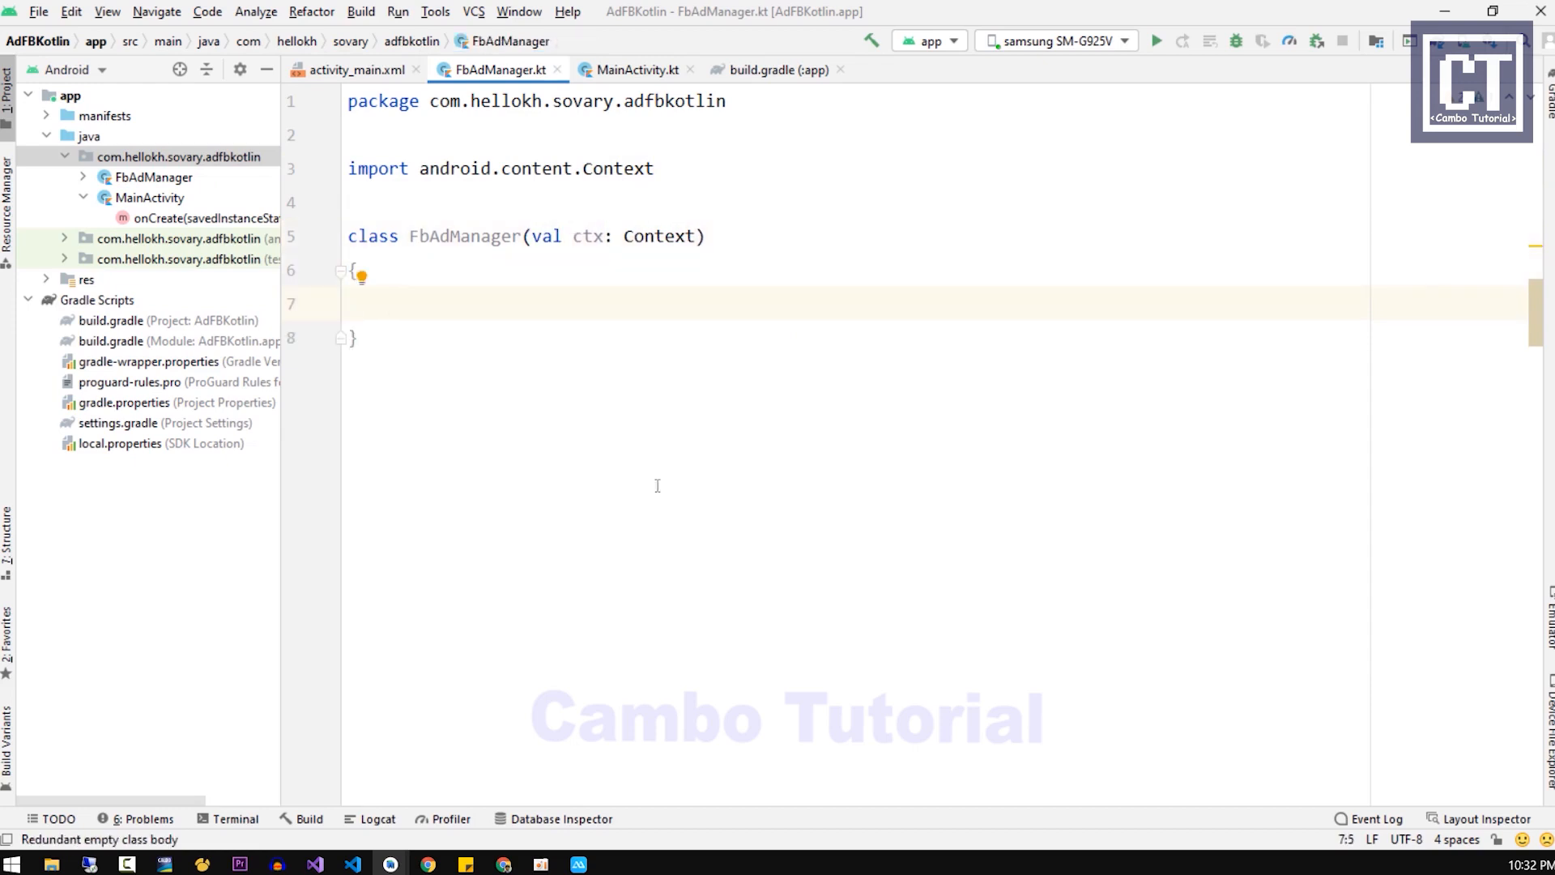
{"action": "type", "text": "init {"}
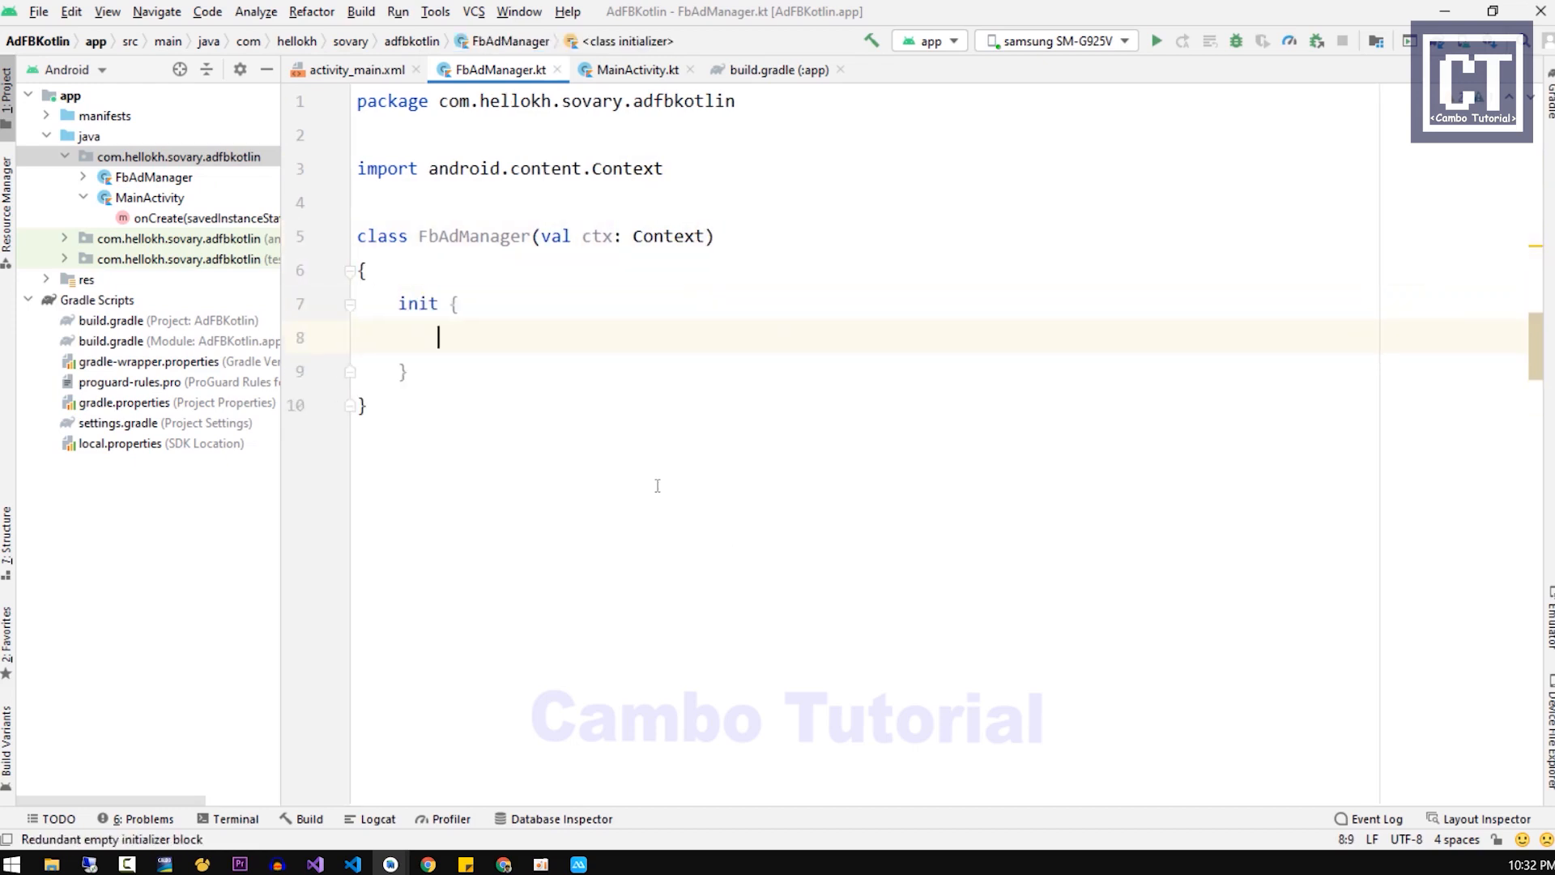
{"action": "type", "text": "AudienceN"}
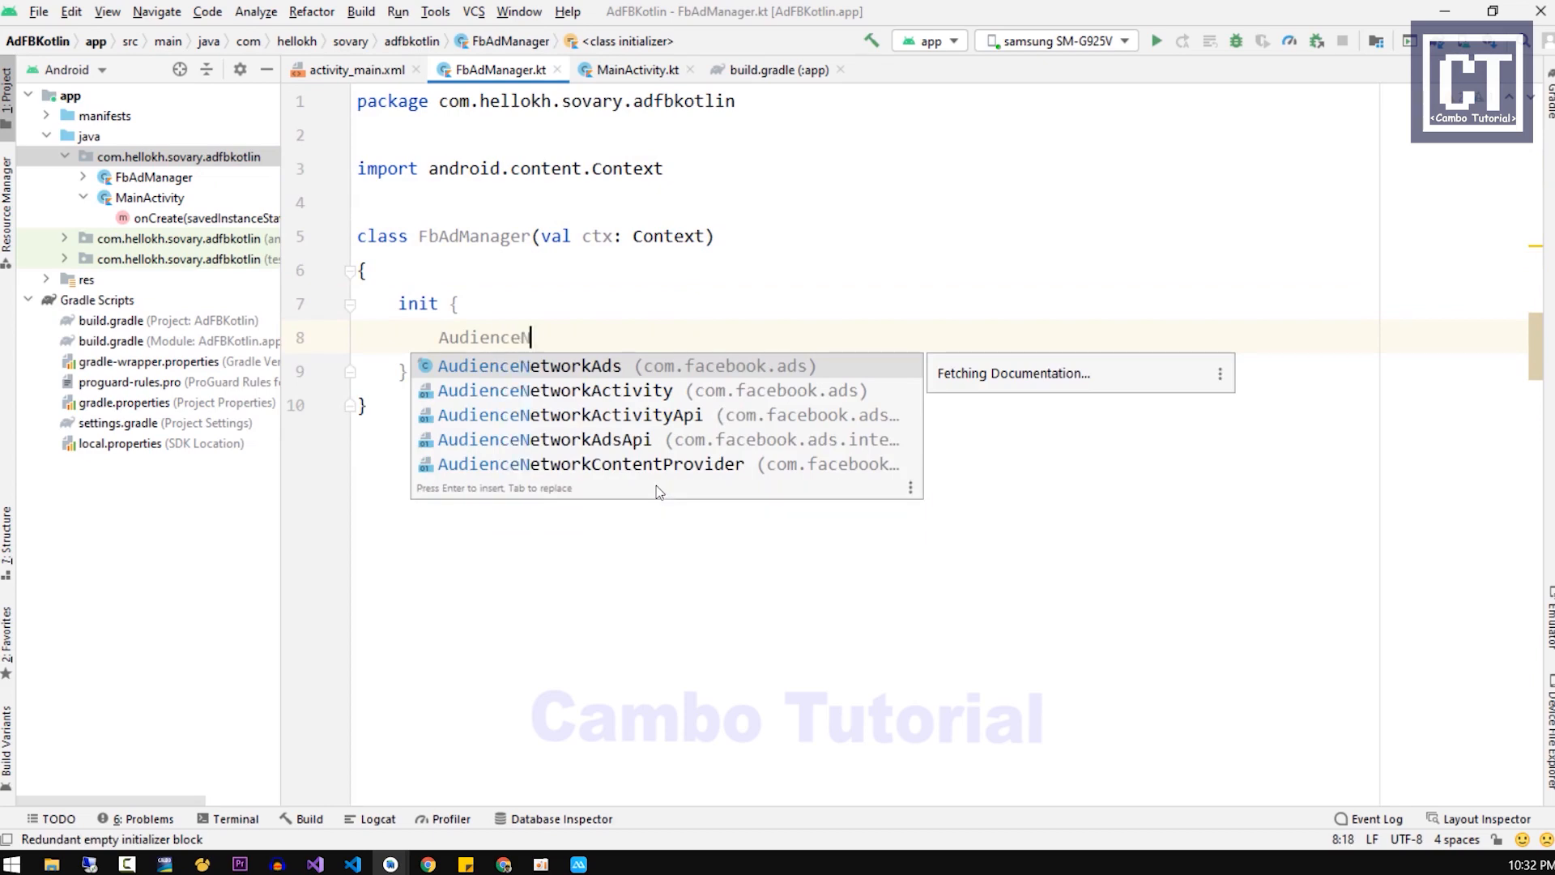
{"action": "key", "text": "Enter"}
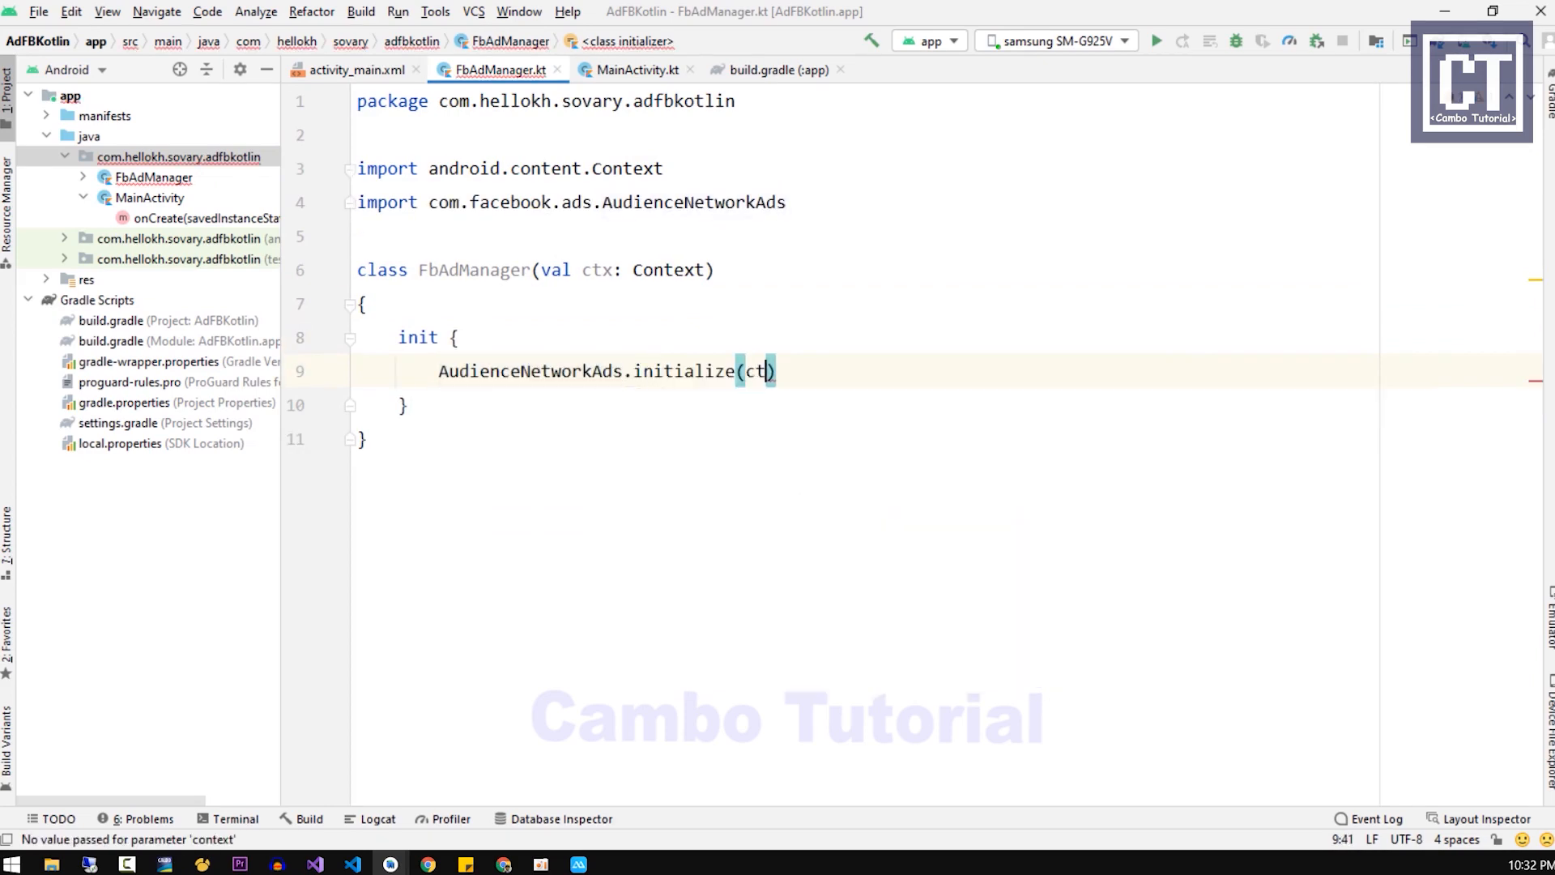
{"action": "type", "text": "x"}
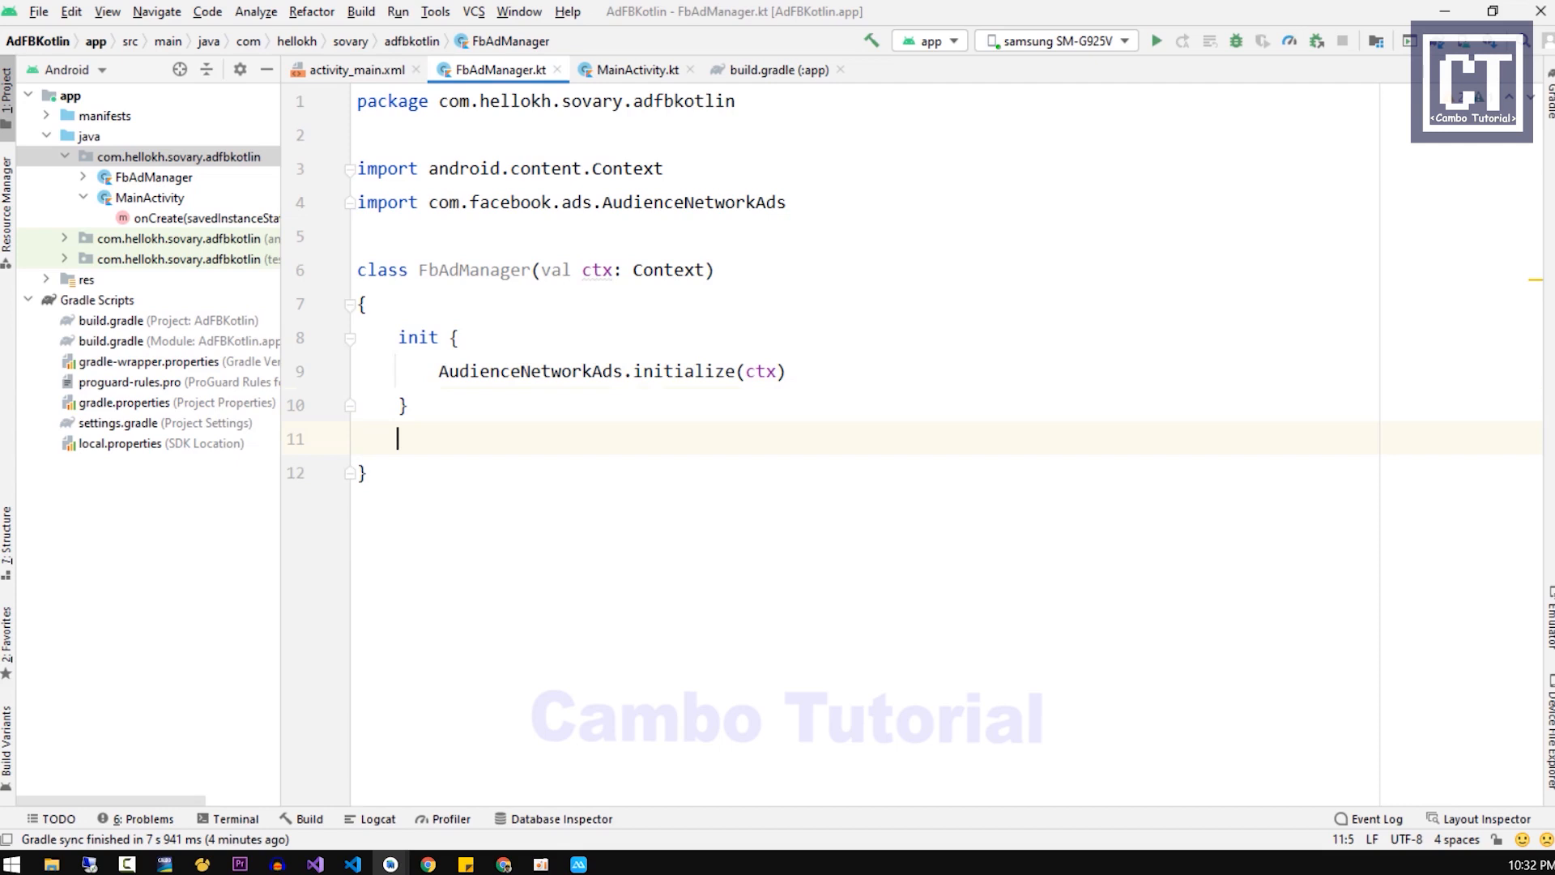
Step: Declare showBanner(layout: LinearLayout, adId: String, size: AdSize = AdSize.BANNER_HEIGHT_50)
{"action": "type", "text": "fun"}
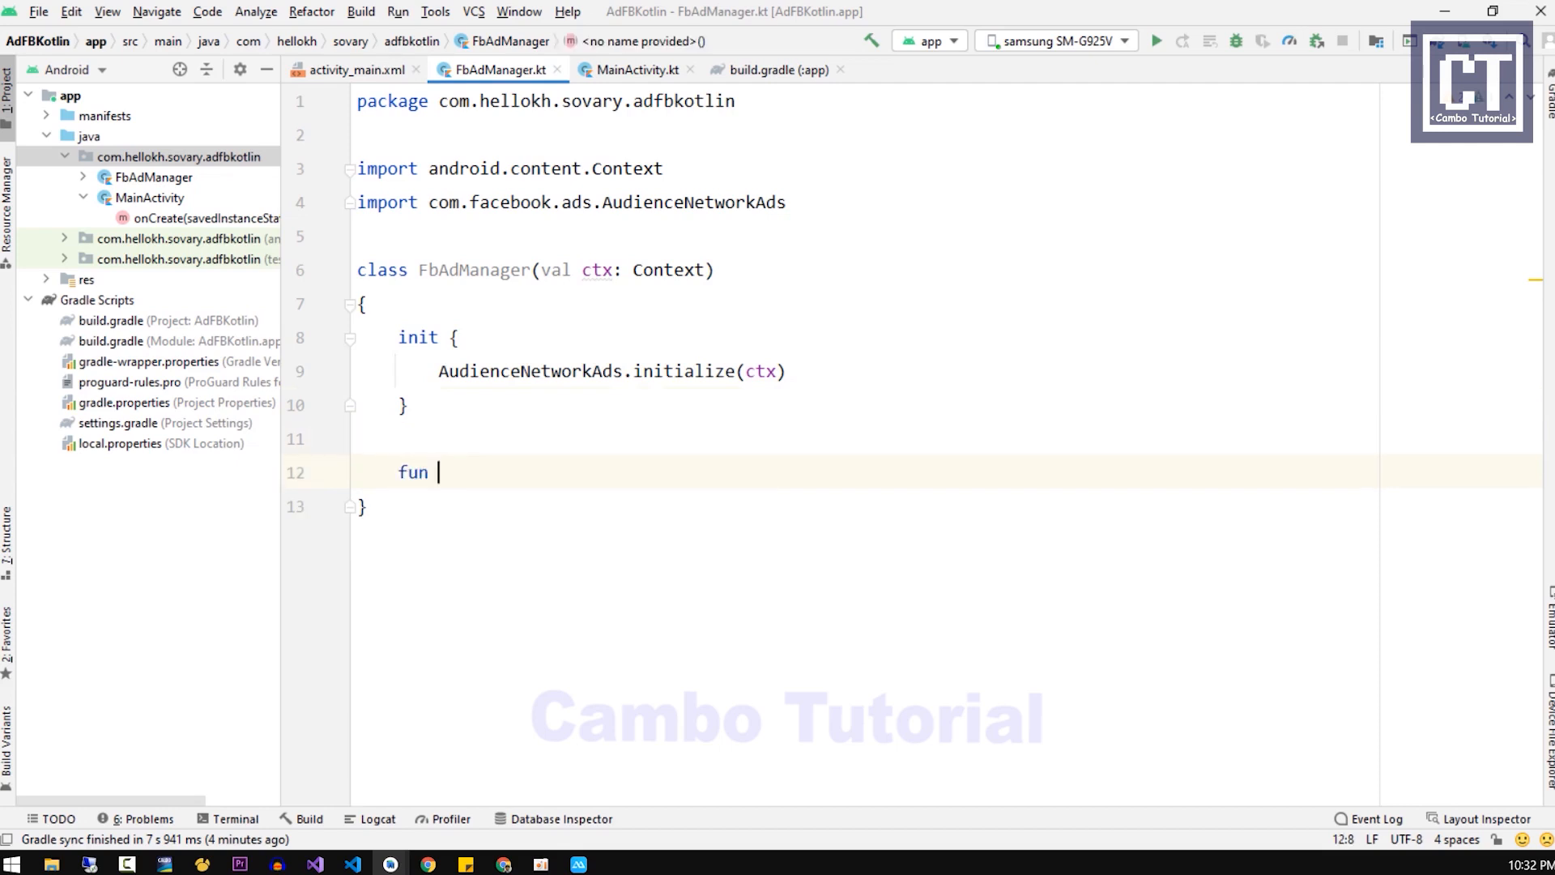
{"action": "type", "text": "showBann"}
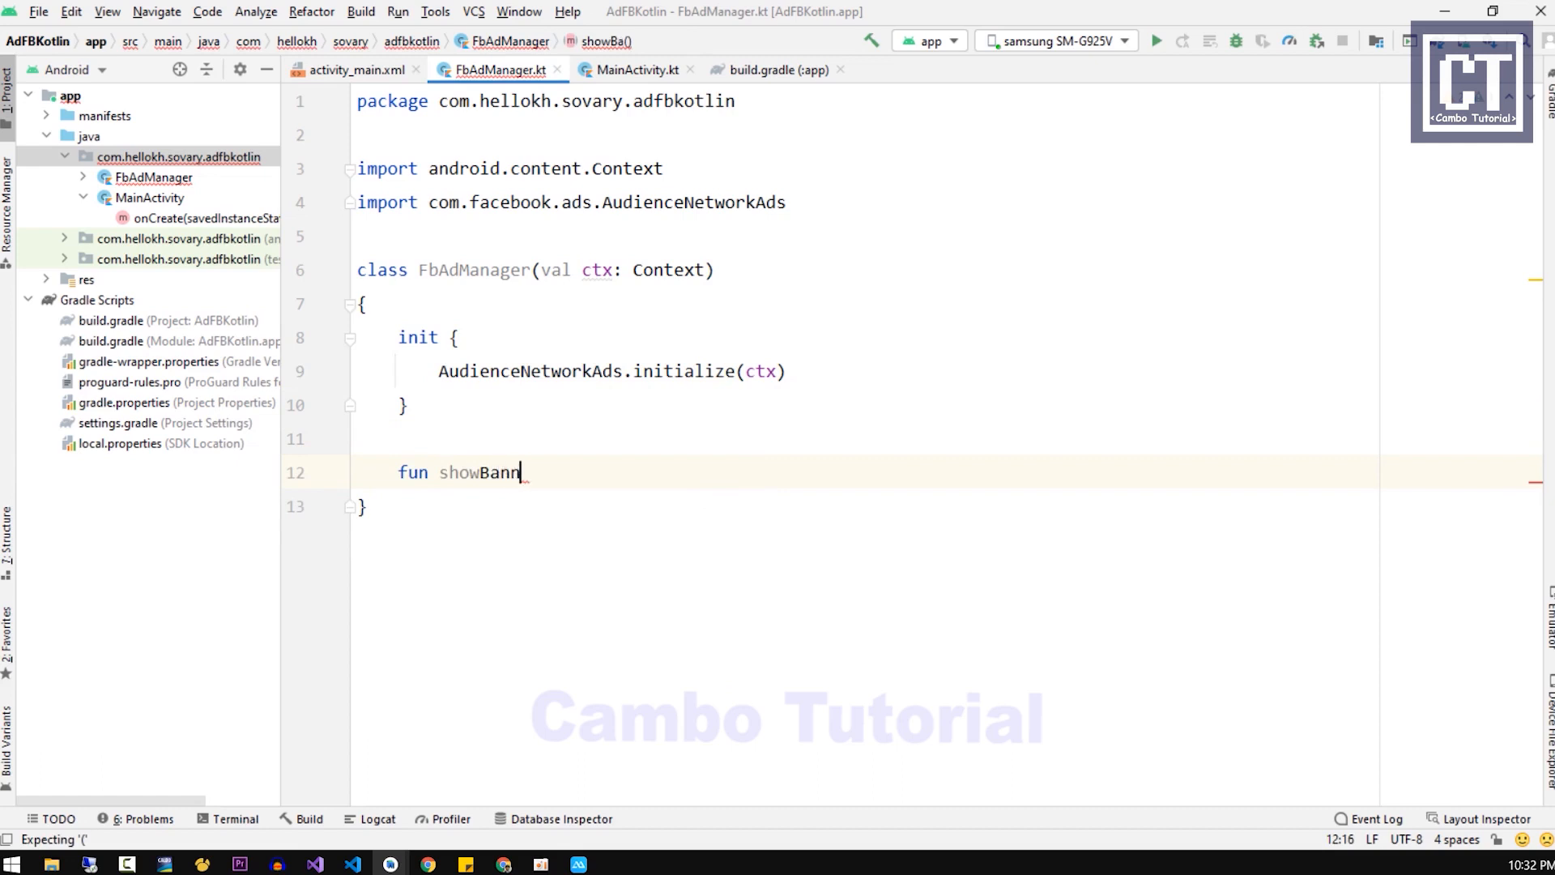
{"action": "type", "text": "er(lay"}
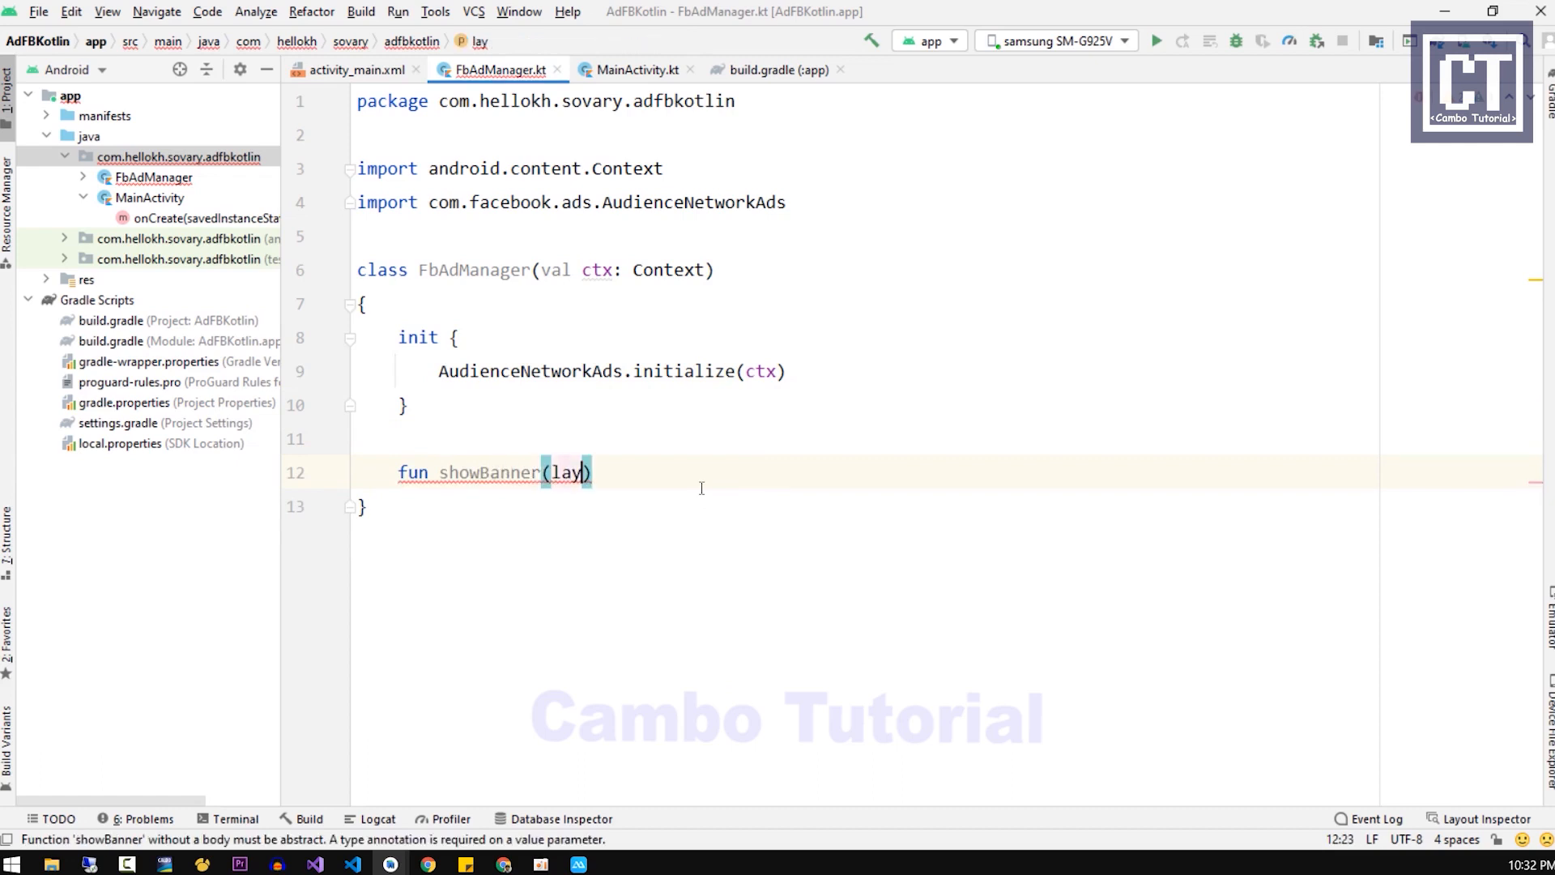
{"action": "type", "text": "out: L"}
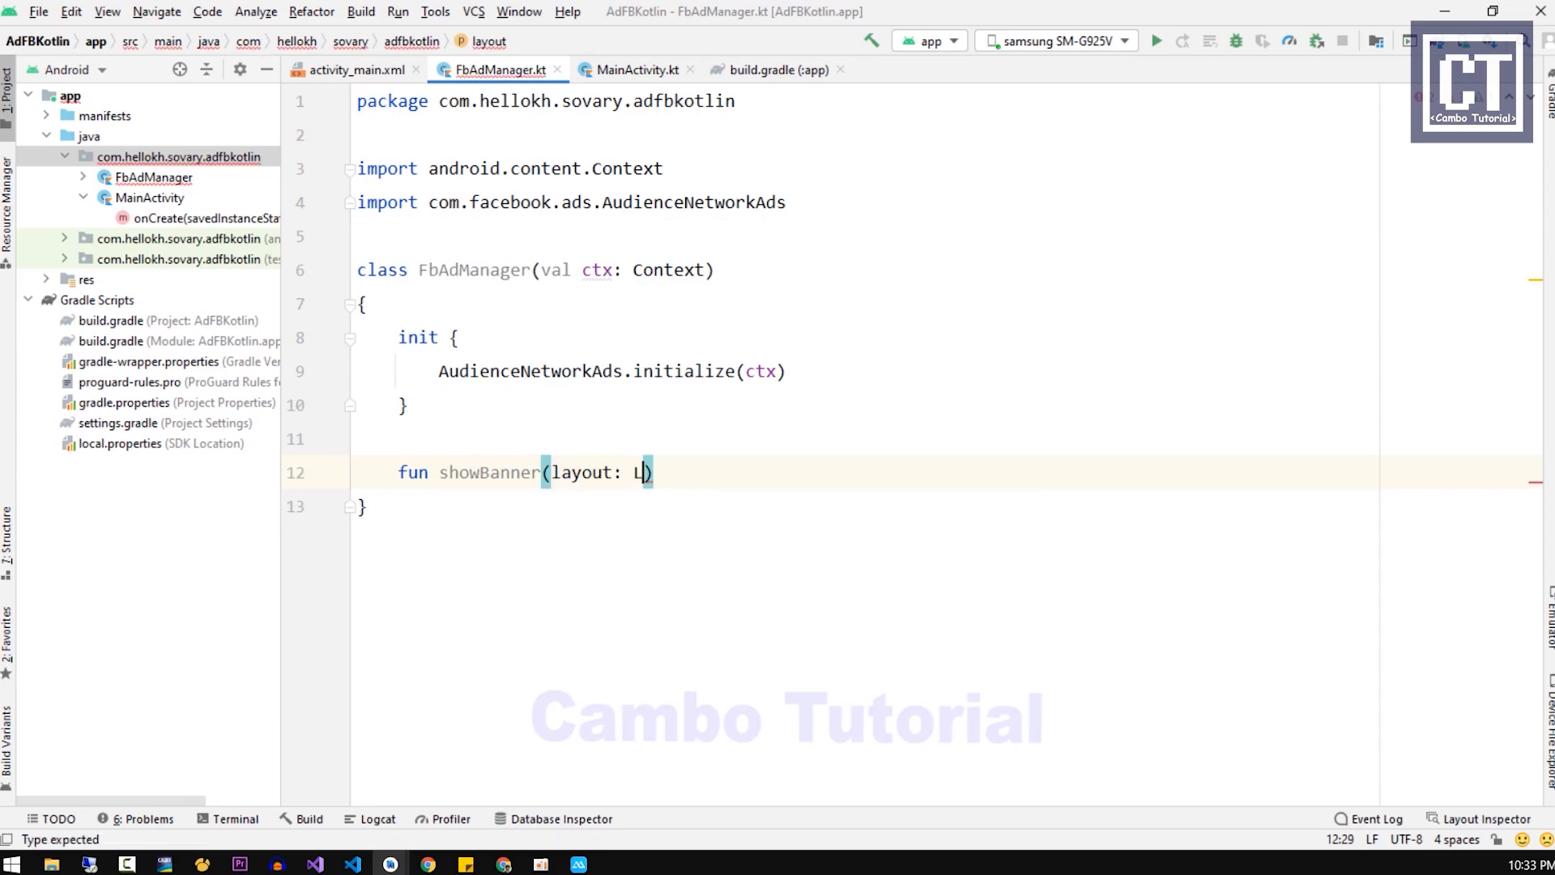
{"action": "type", "text": "inearLayout"}
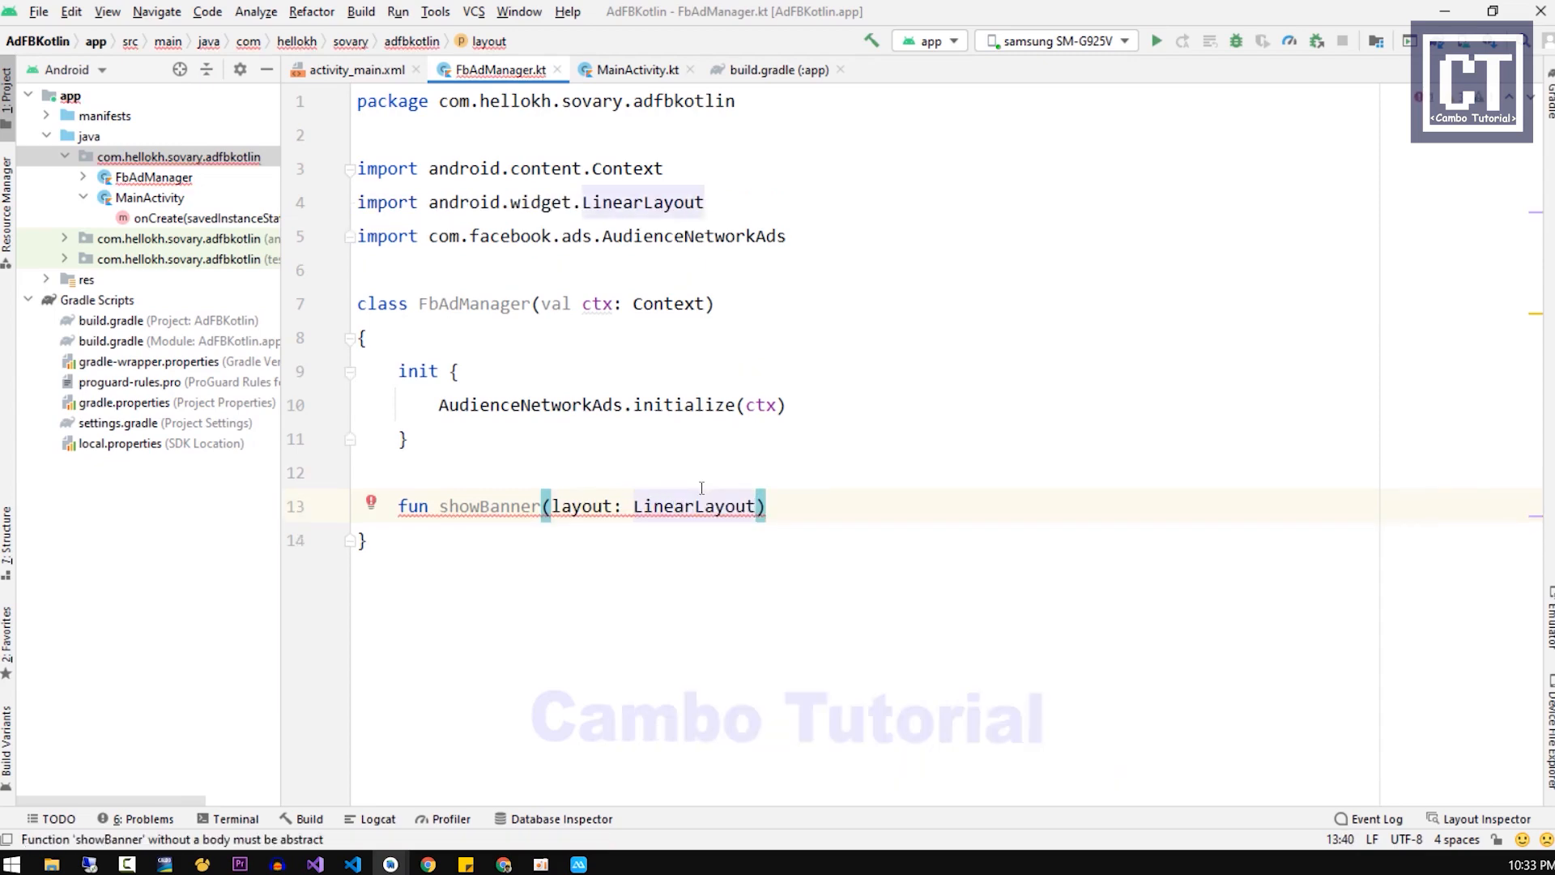
{"action": "type", "text": ", adI"}
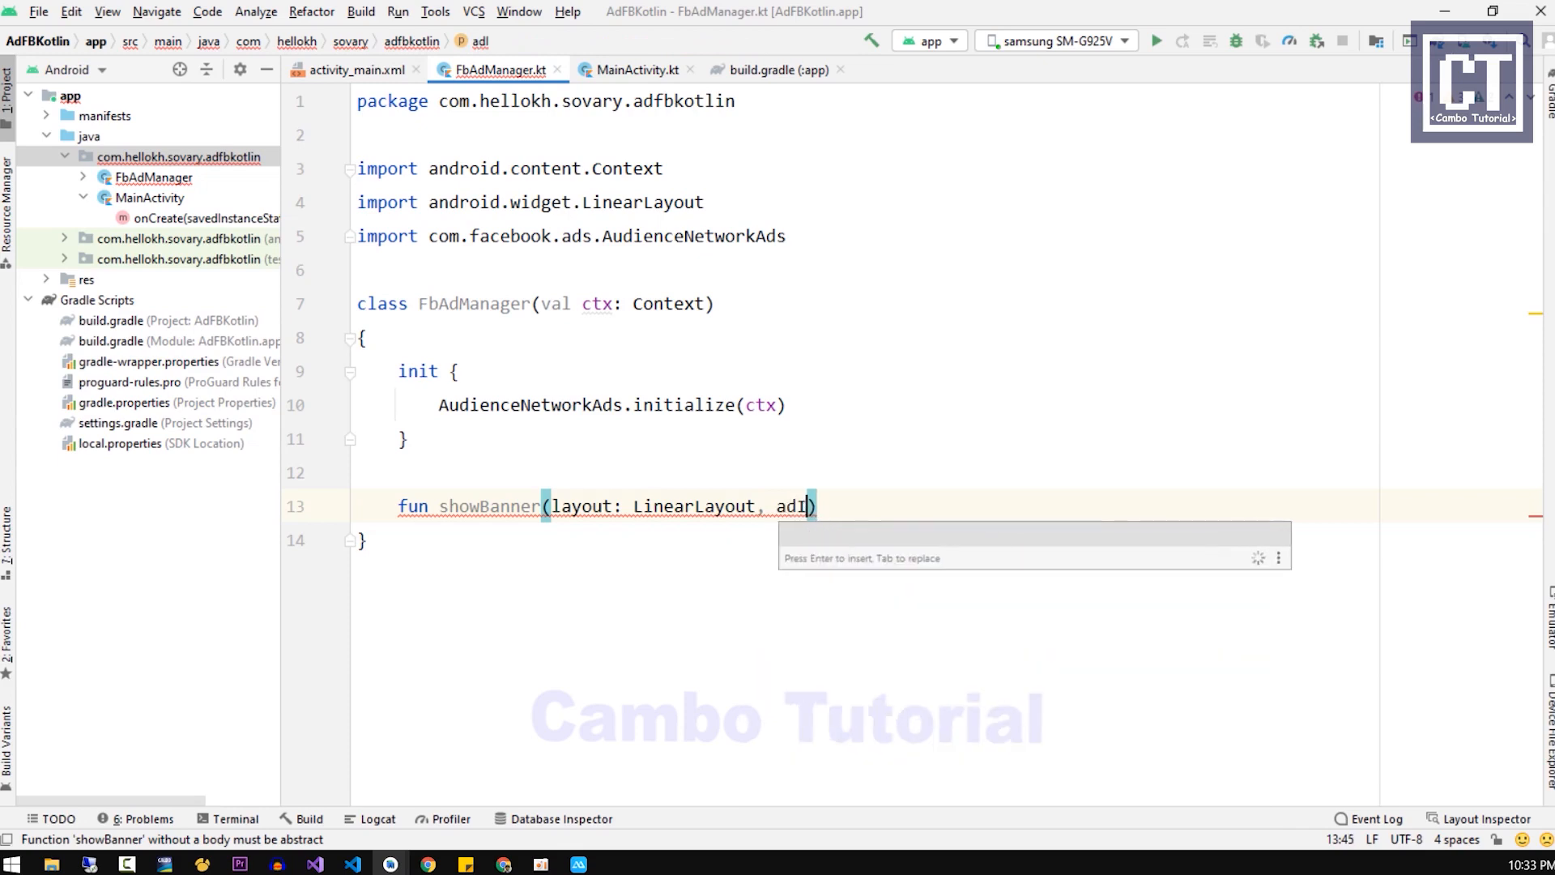
{"action": "type", "text": "d:String,"}
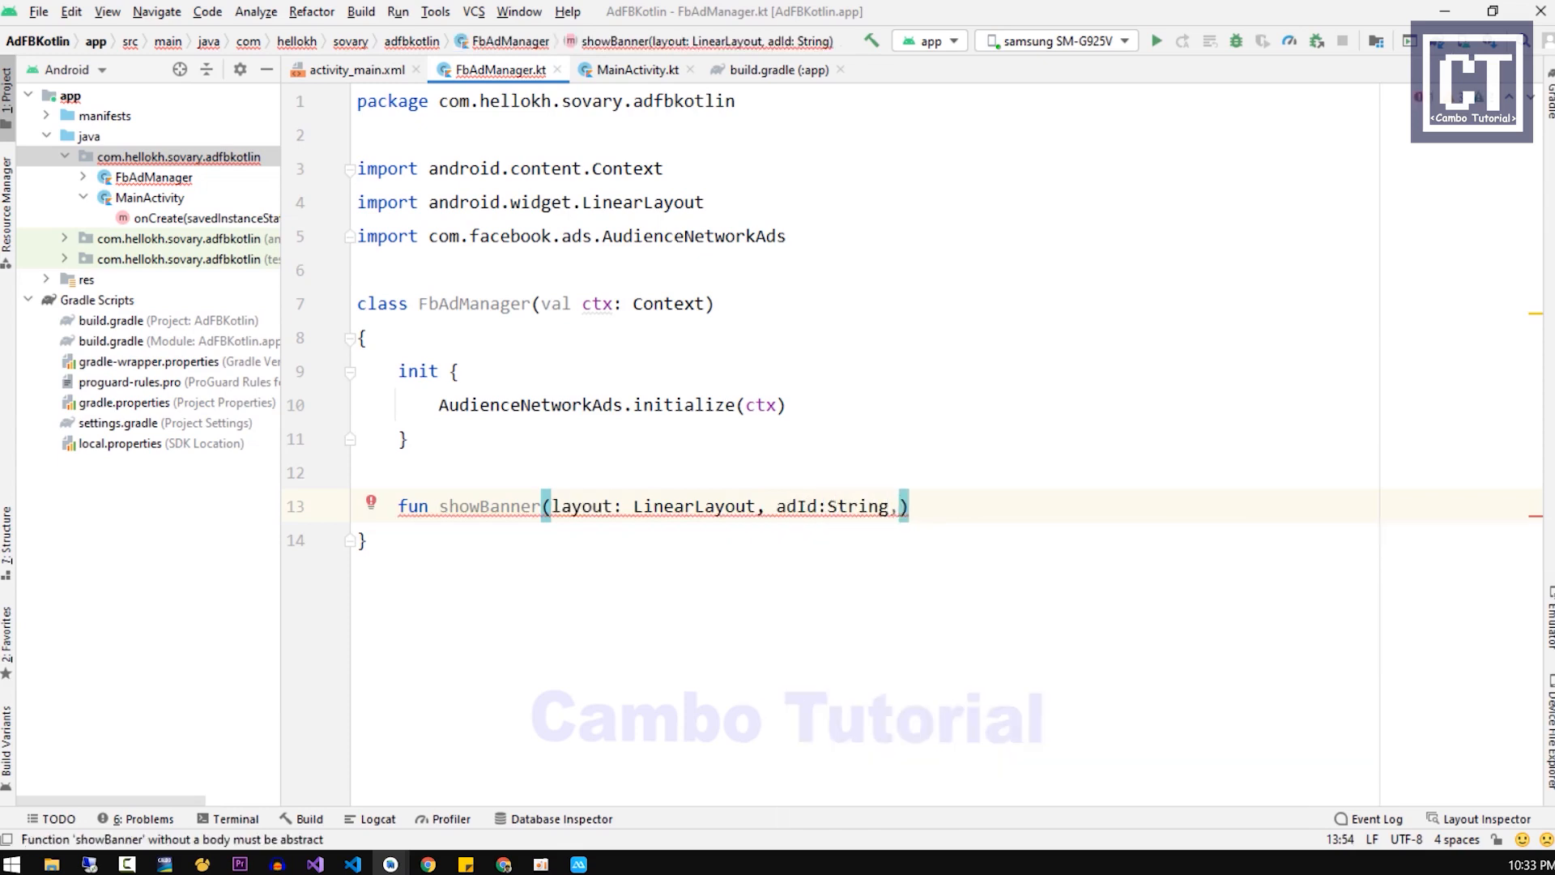
{"action": "type", "text": "size"}
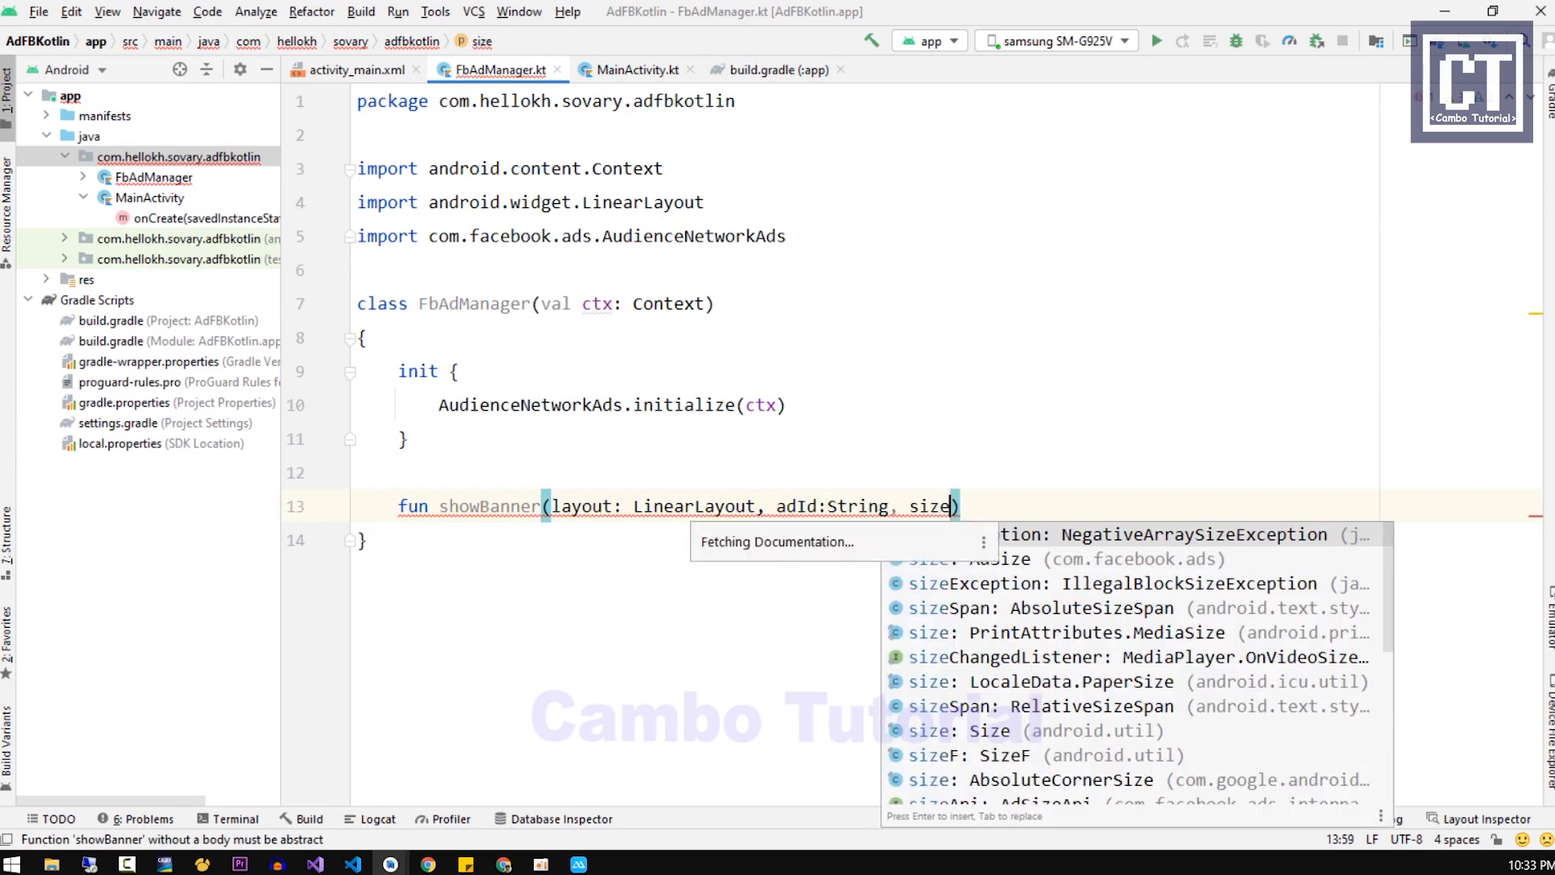
{"action": "type", "text": ":"}
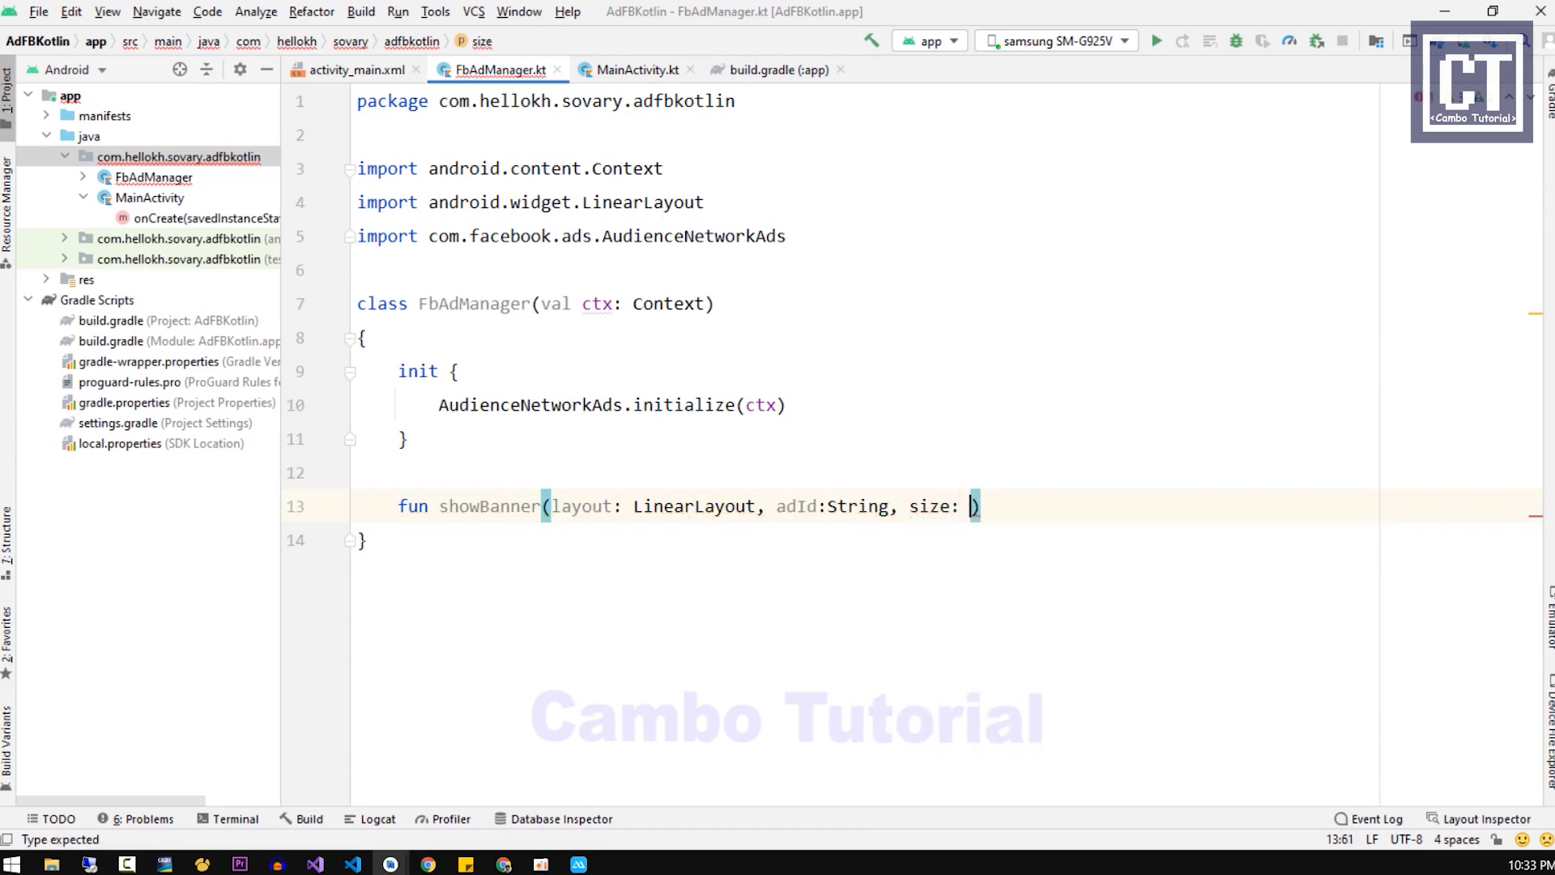
{"action": "type", "text": "AdSize"}
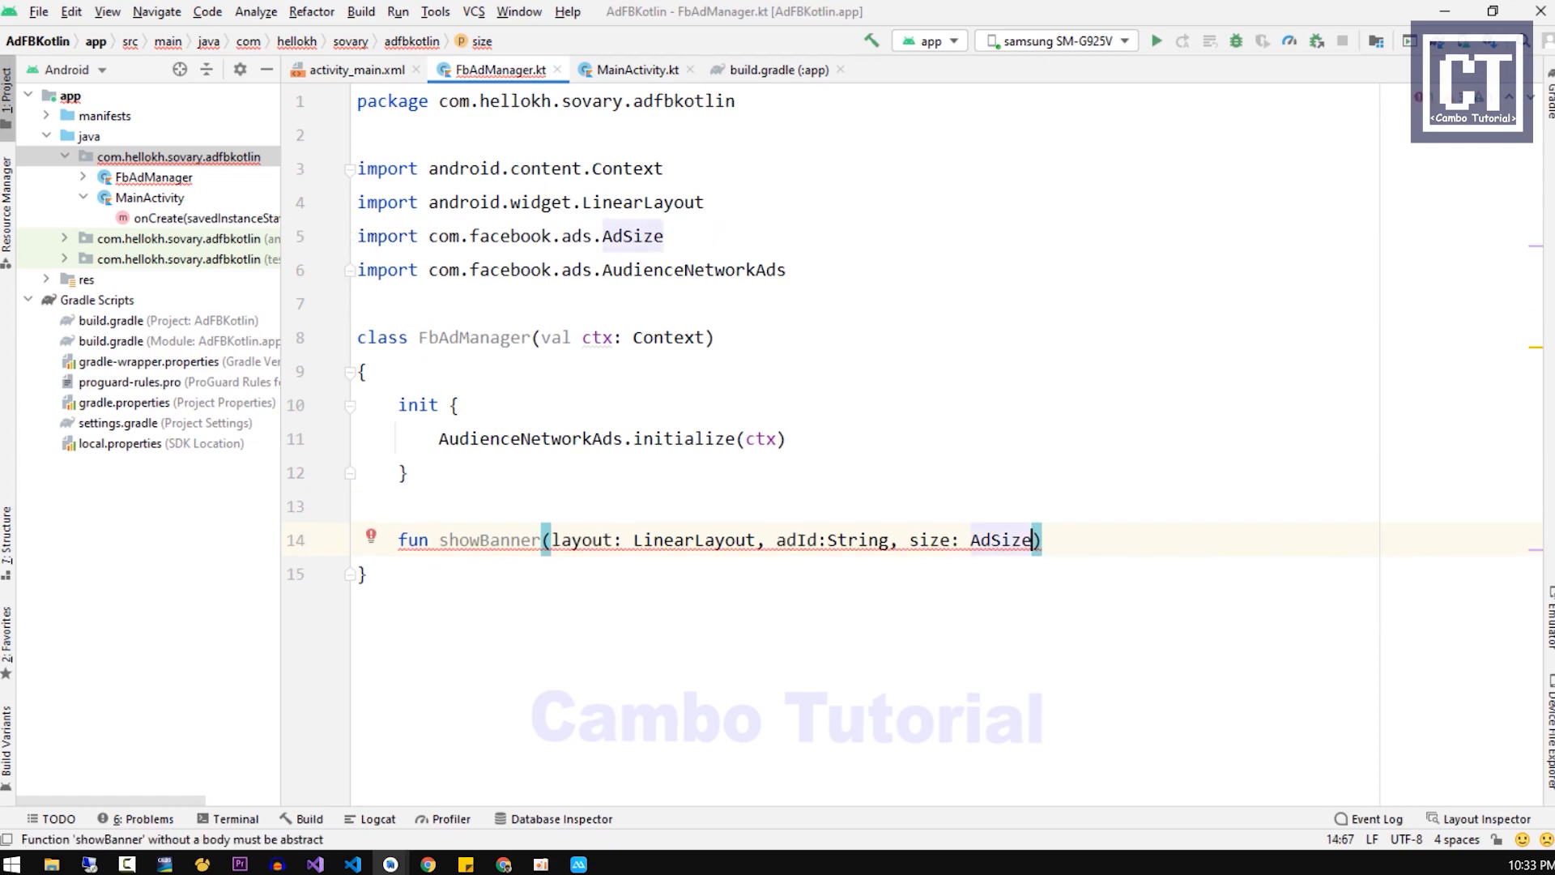
{"action": "type", "text": "= AdSize("}
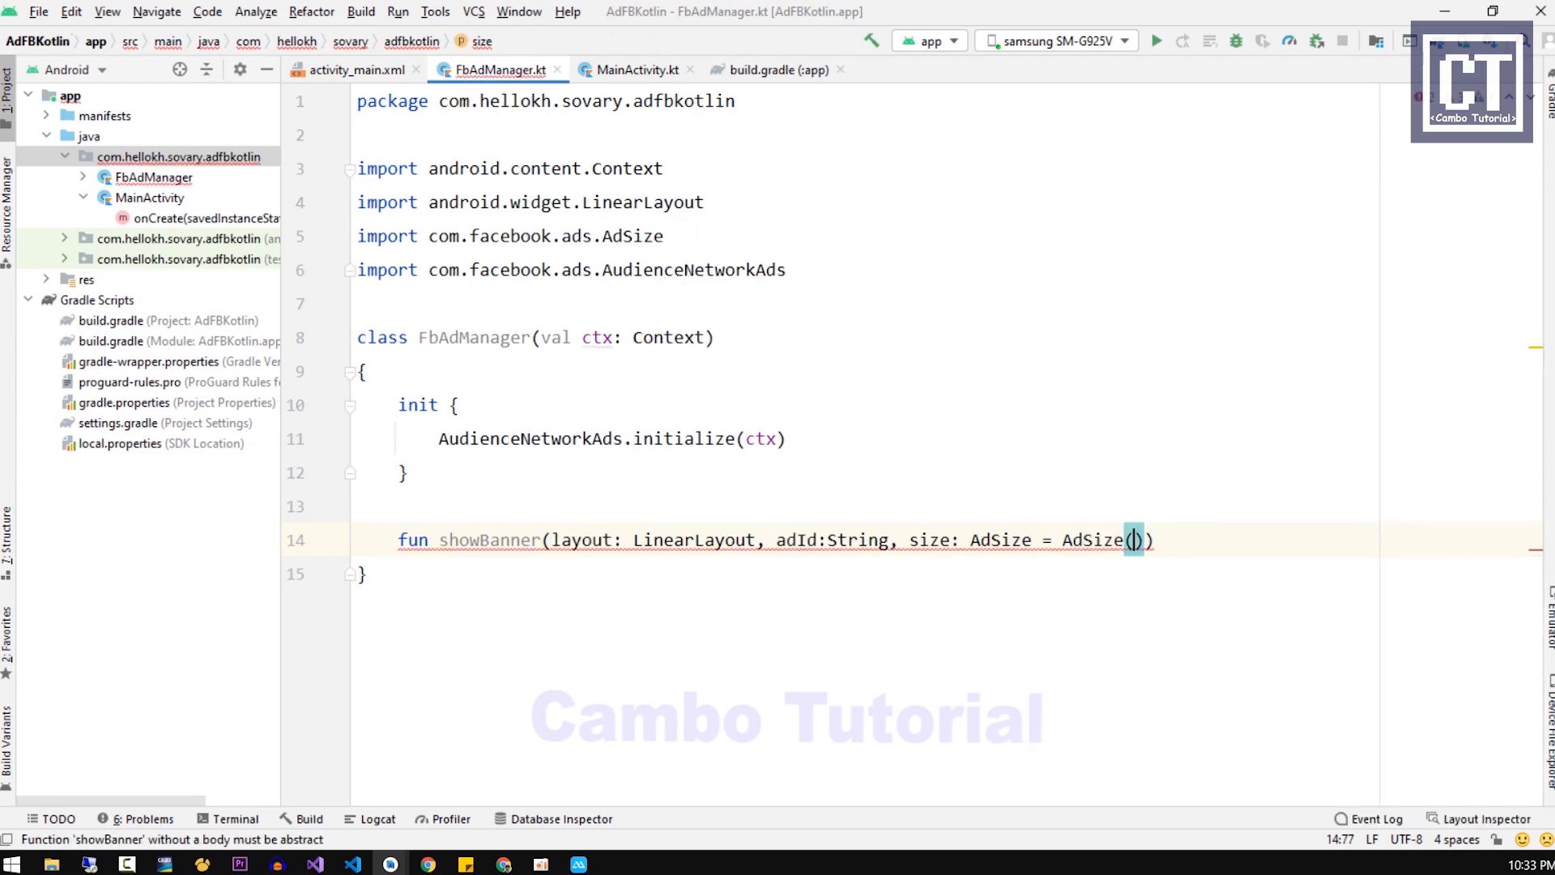
{"action": "type", "text": "."}
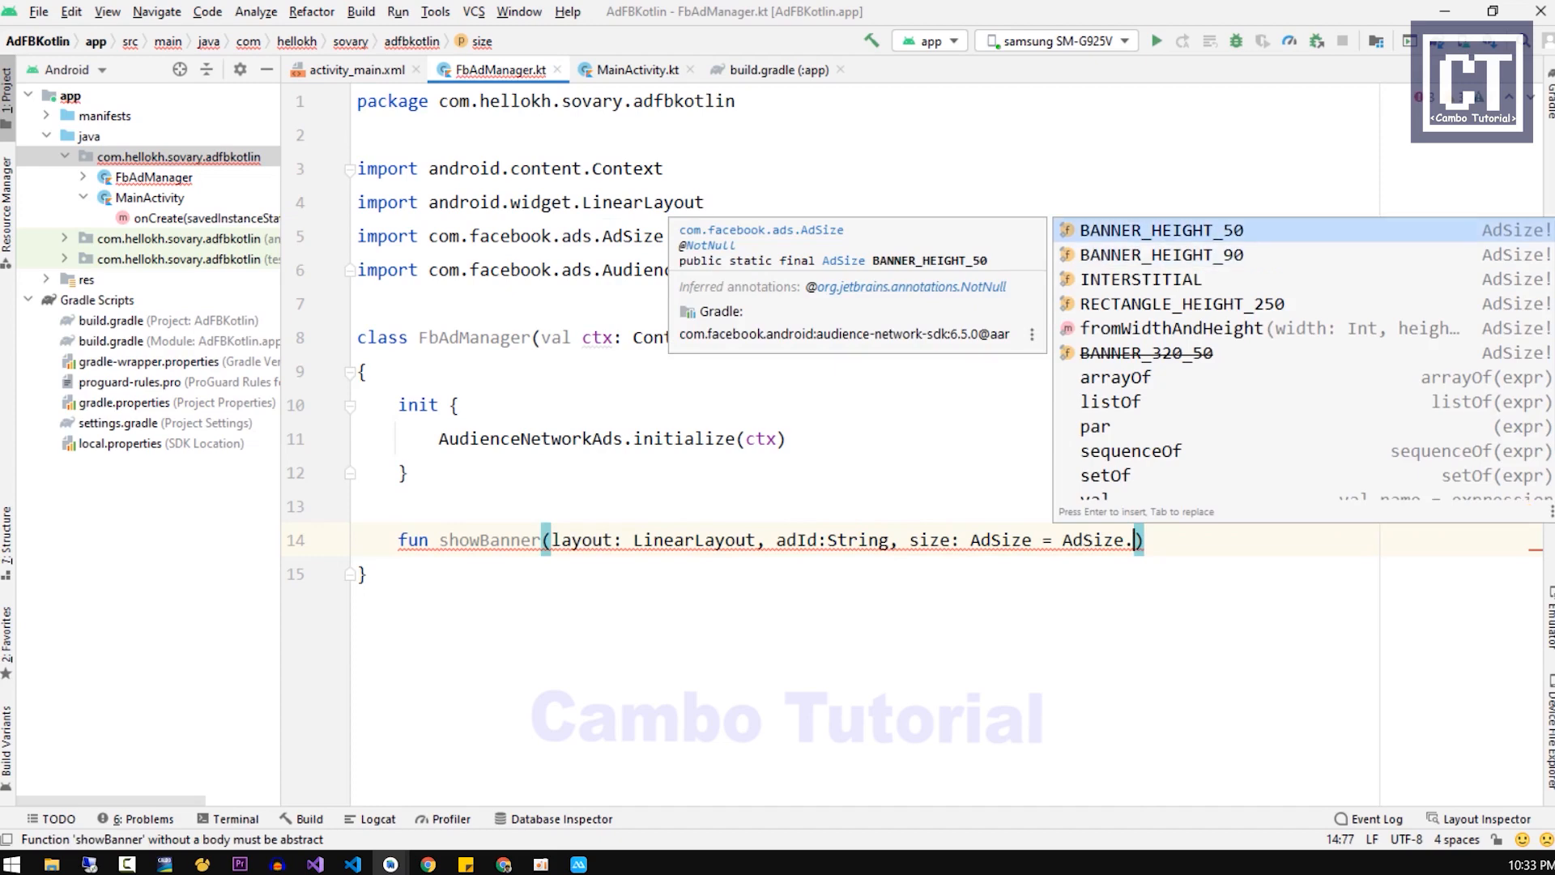
{"action": "left_click", "coordinate": [1179, 303]}
{"action": "type", "text": "{"}
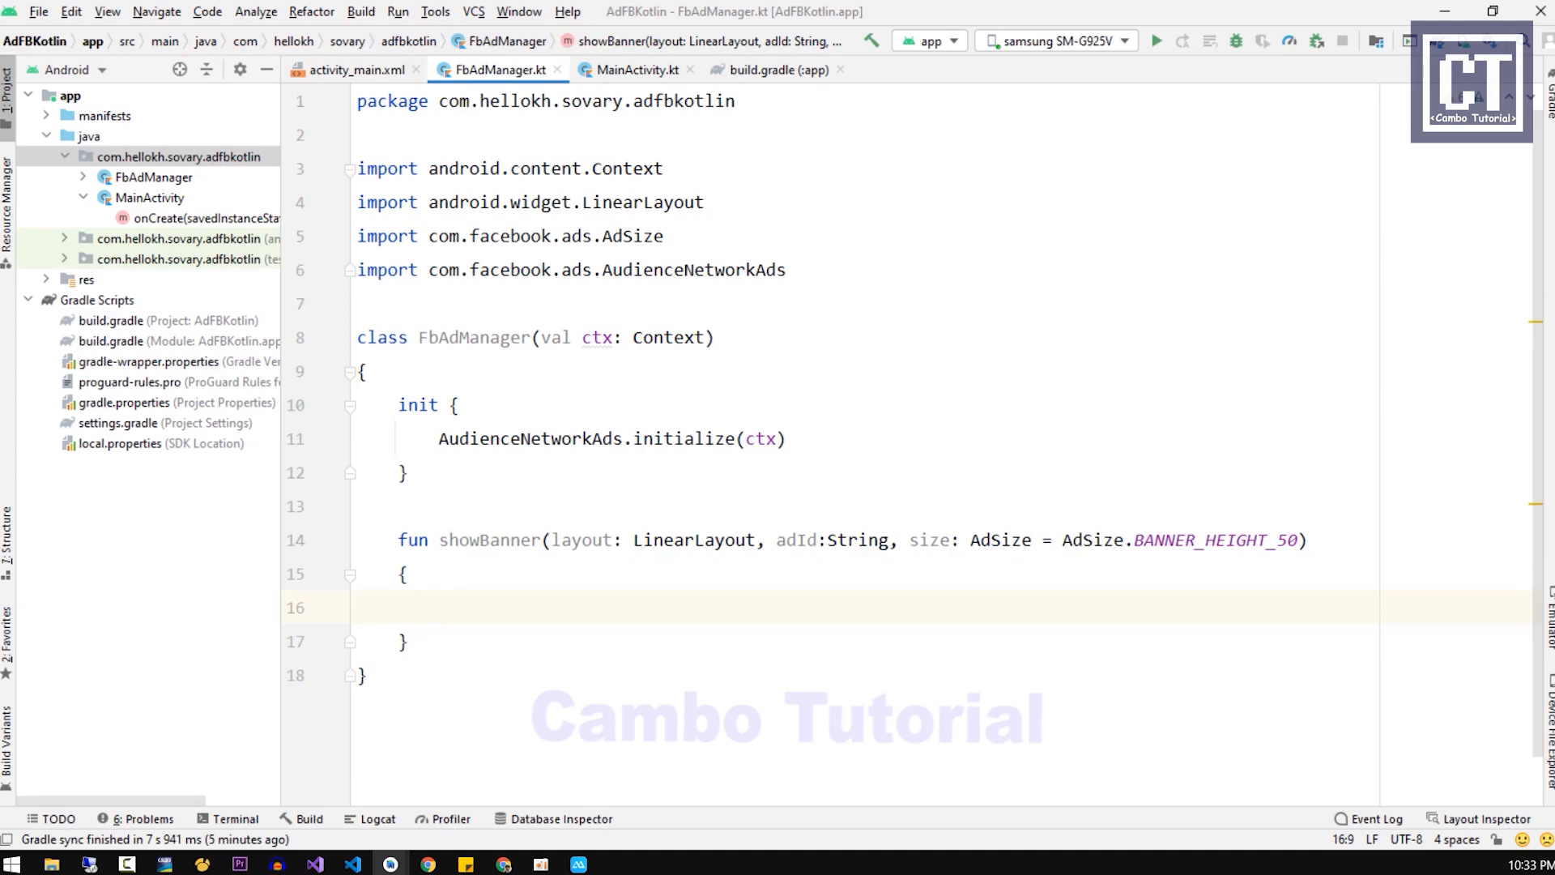
Step: In showBanner, create an AdView from ctx, adId and size and add it to the layout
{"action": "type", "text": "val adView = AdView("}
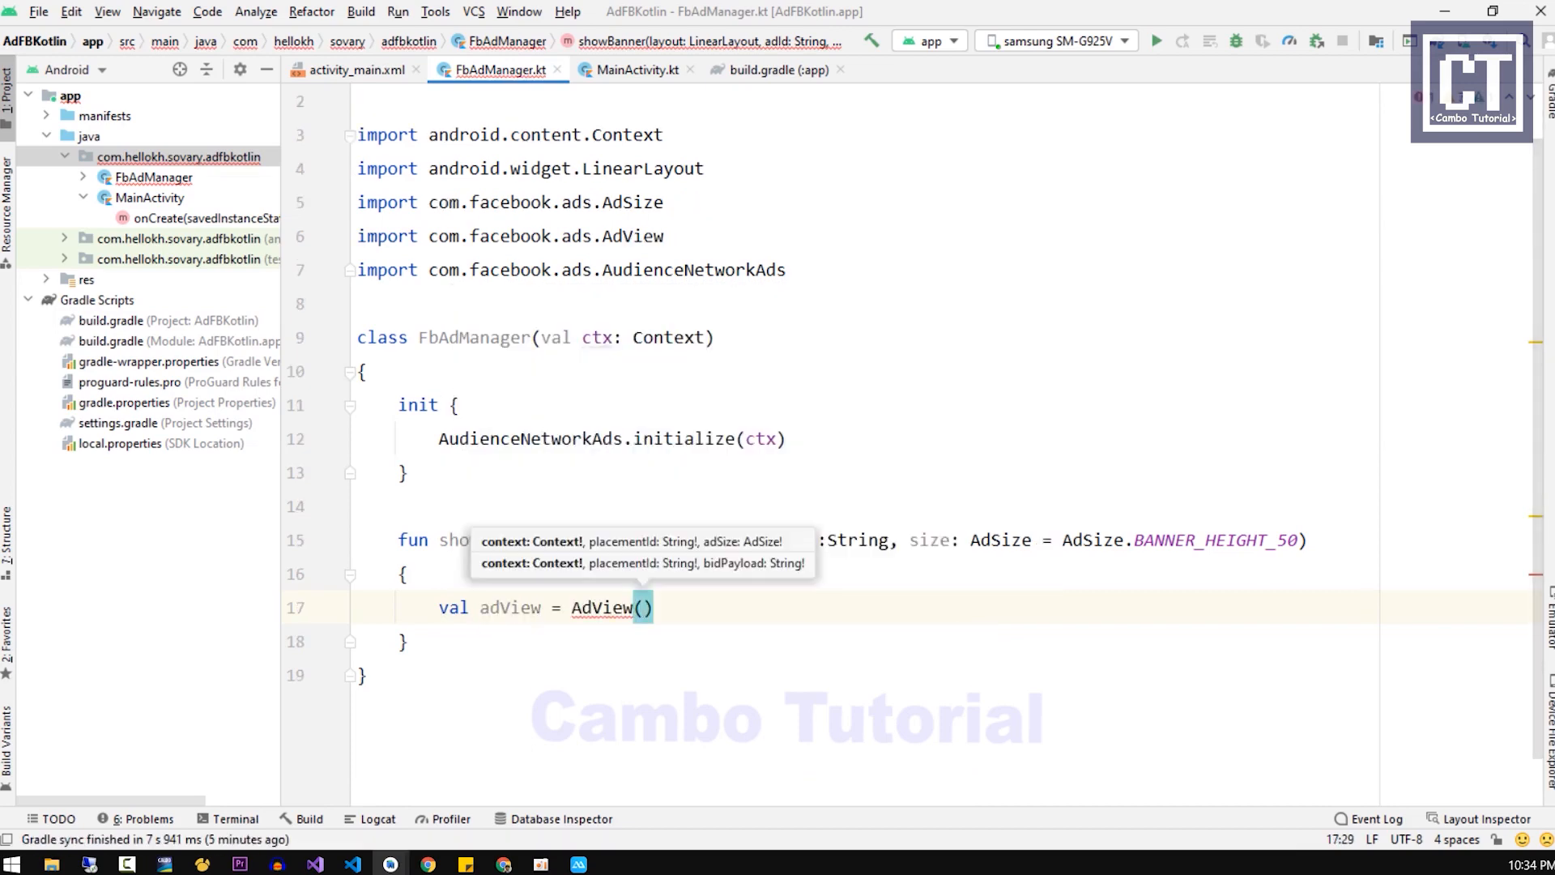
{"action": "type", "text": "ctx,ad"}
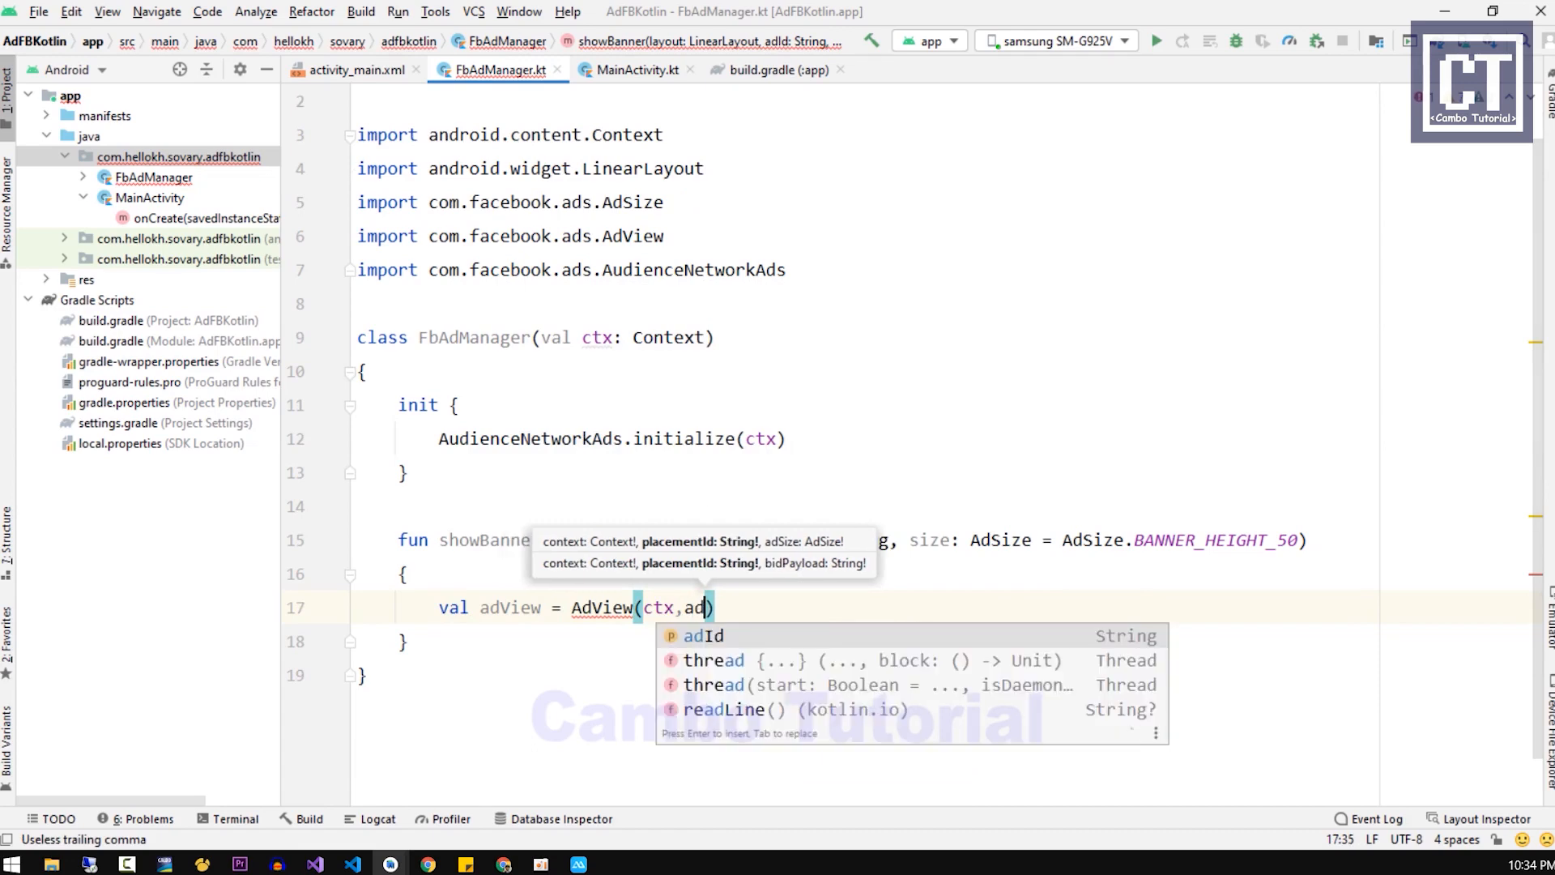
{"action": "type", "text": "Id,size"}
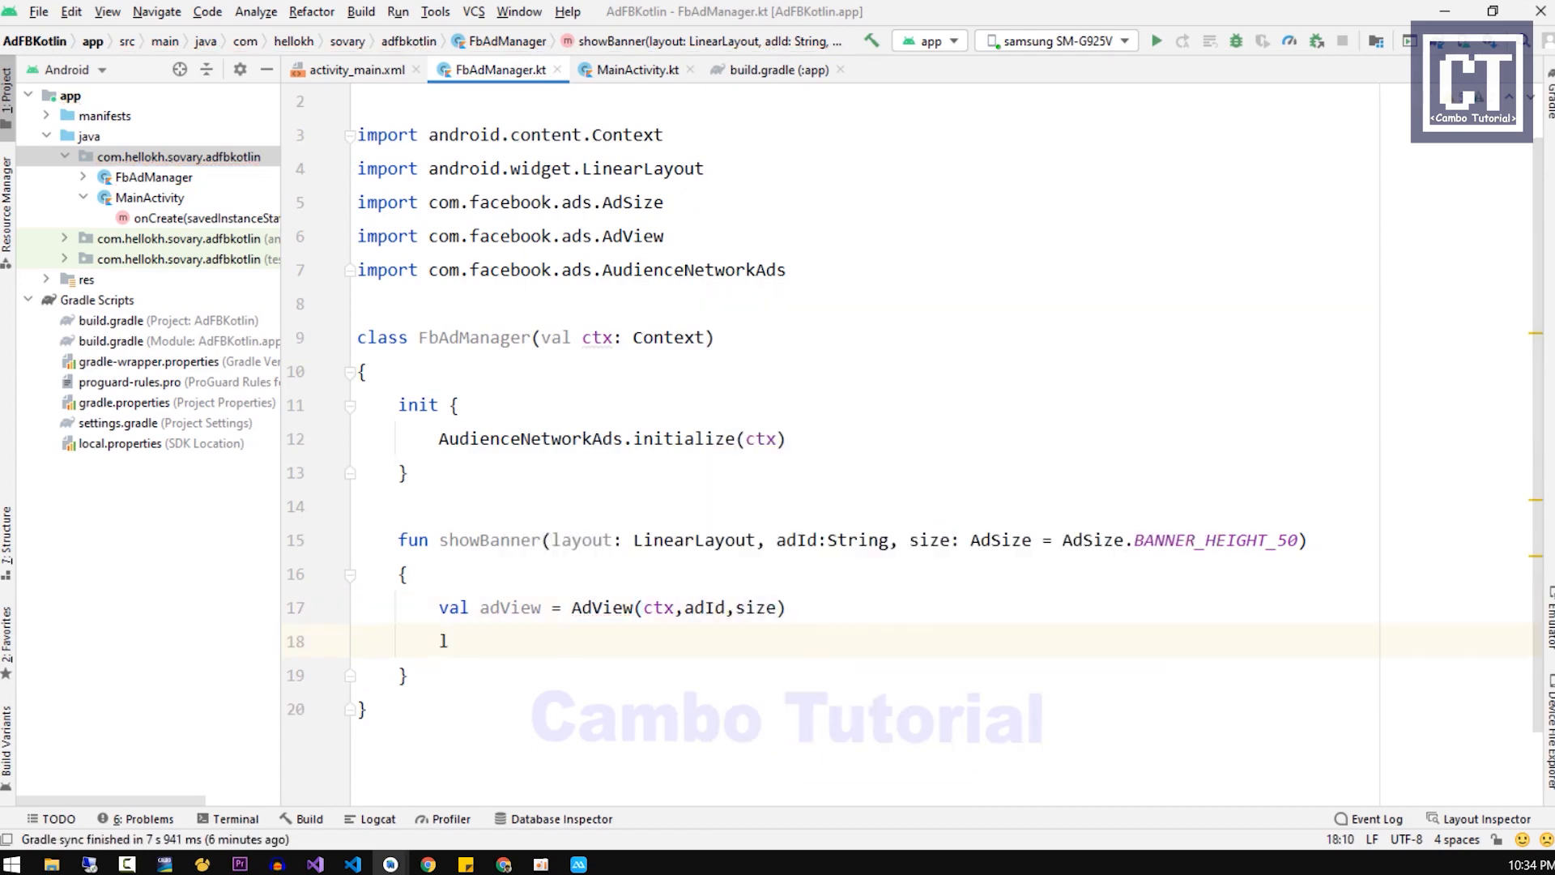
{"action": "type", "text": "ayout.ad"}
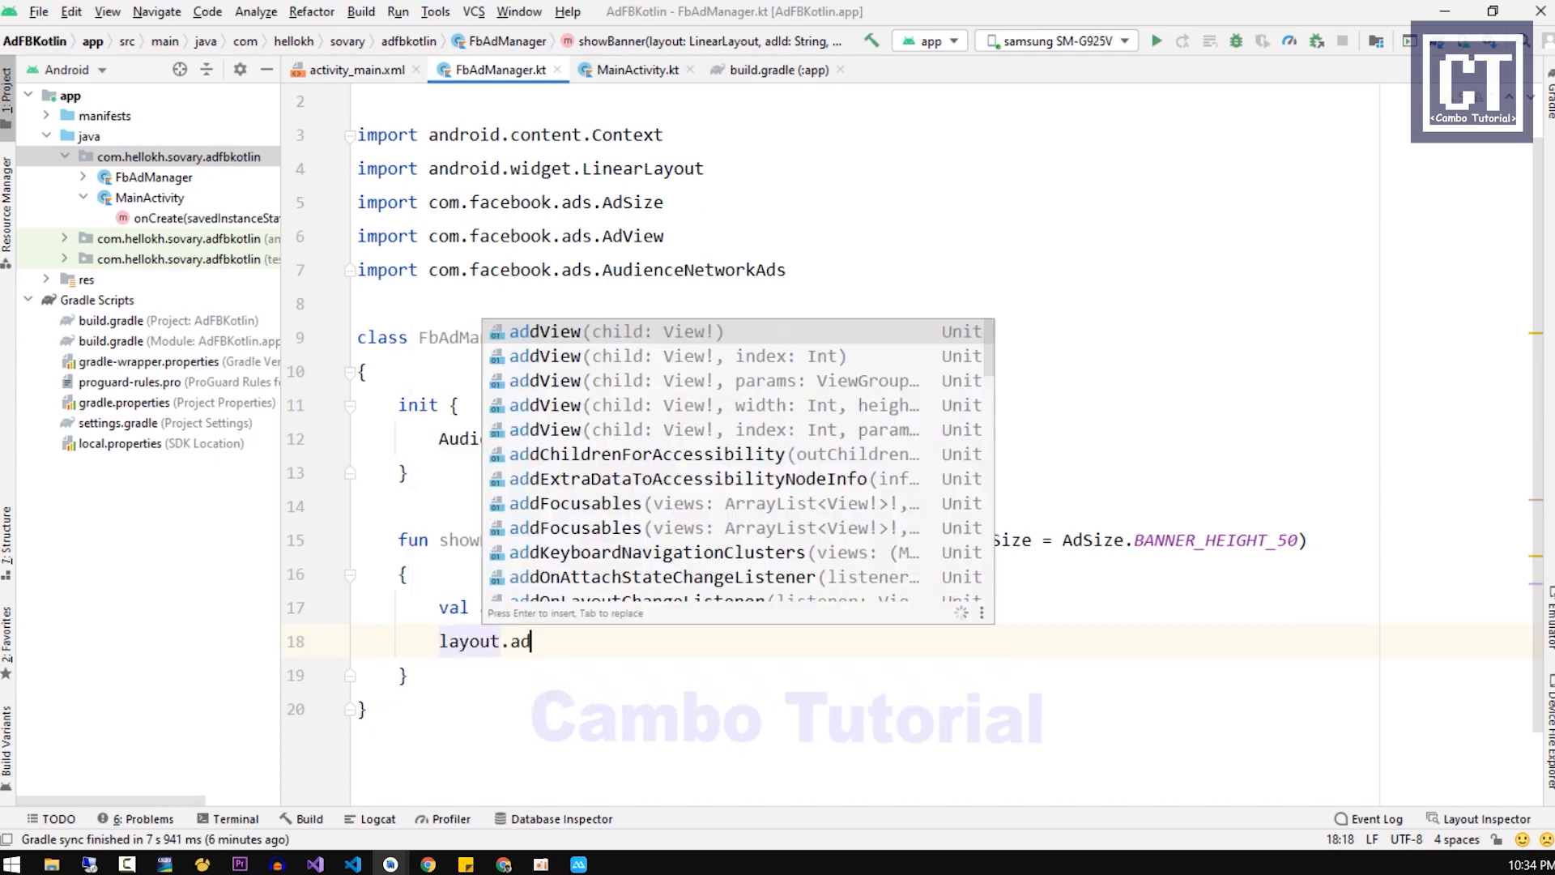
{"action": "left_click", "coordinate": [546, 330]}
{"action": "type", "text": "val"}
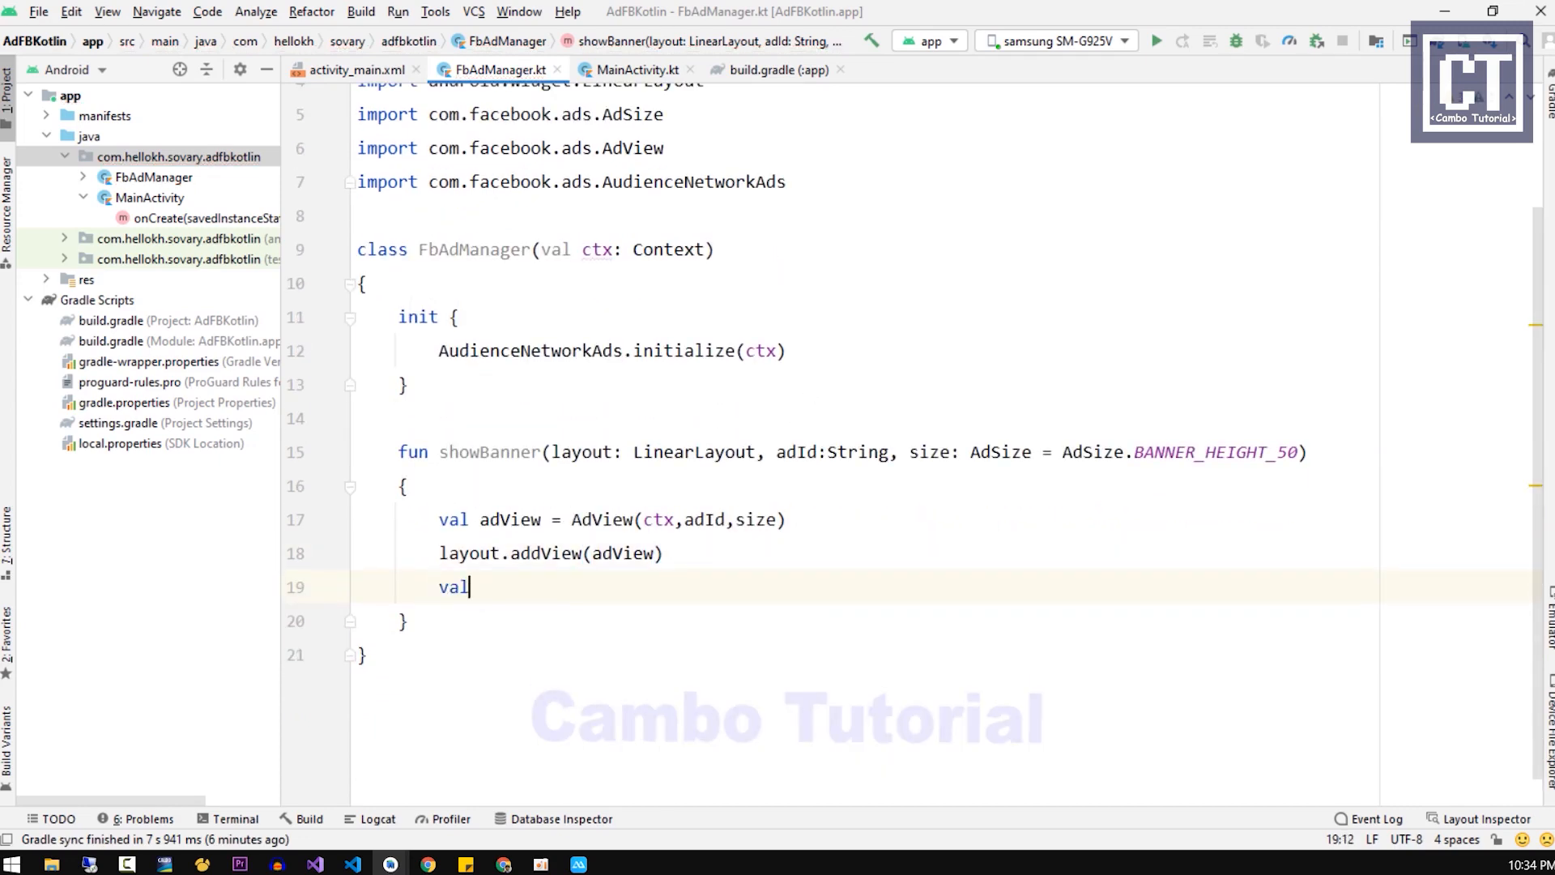
Step: Start a load-ad config from adView.buildLoadAdConfig() with an anonymous AdListener object in withAdListener
{"action": "type", "text": "config = ad"}
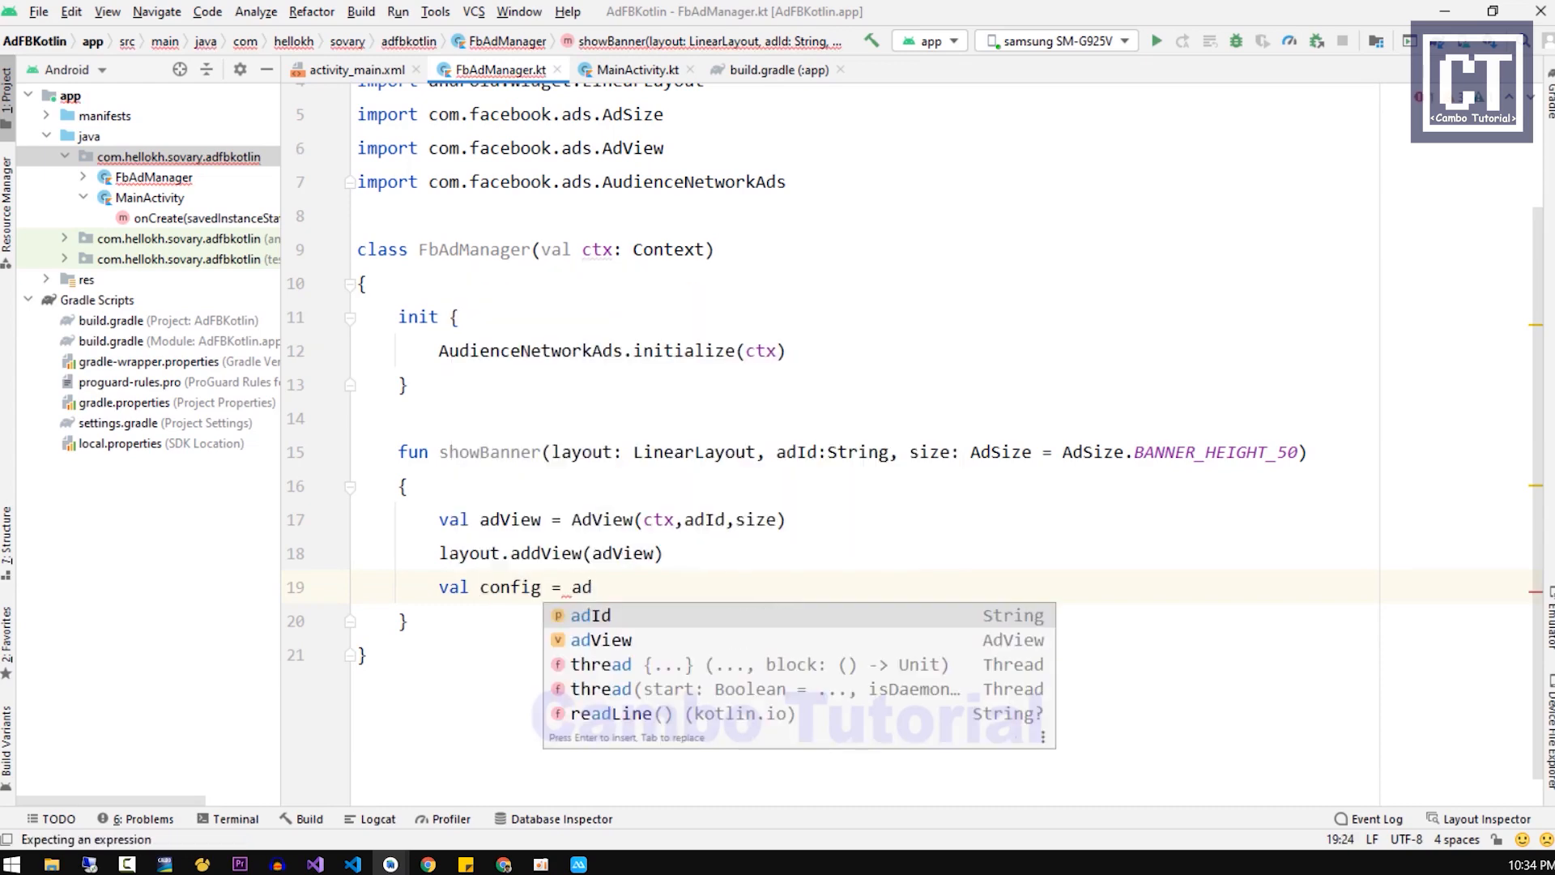
{"action": "type", "text": "adView.buildLoadAdConfig()"}
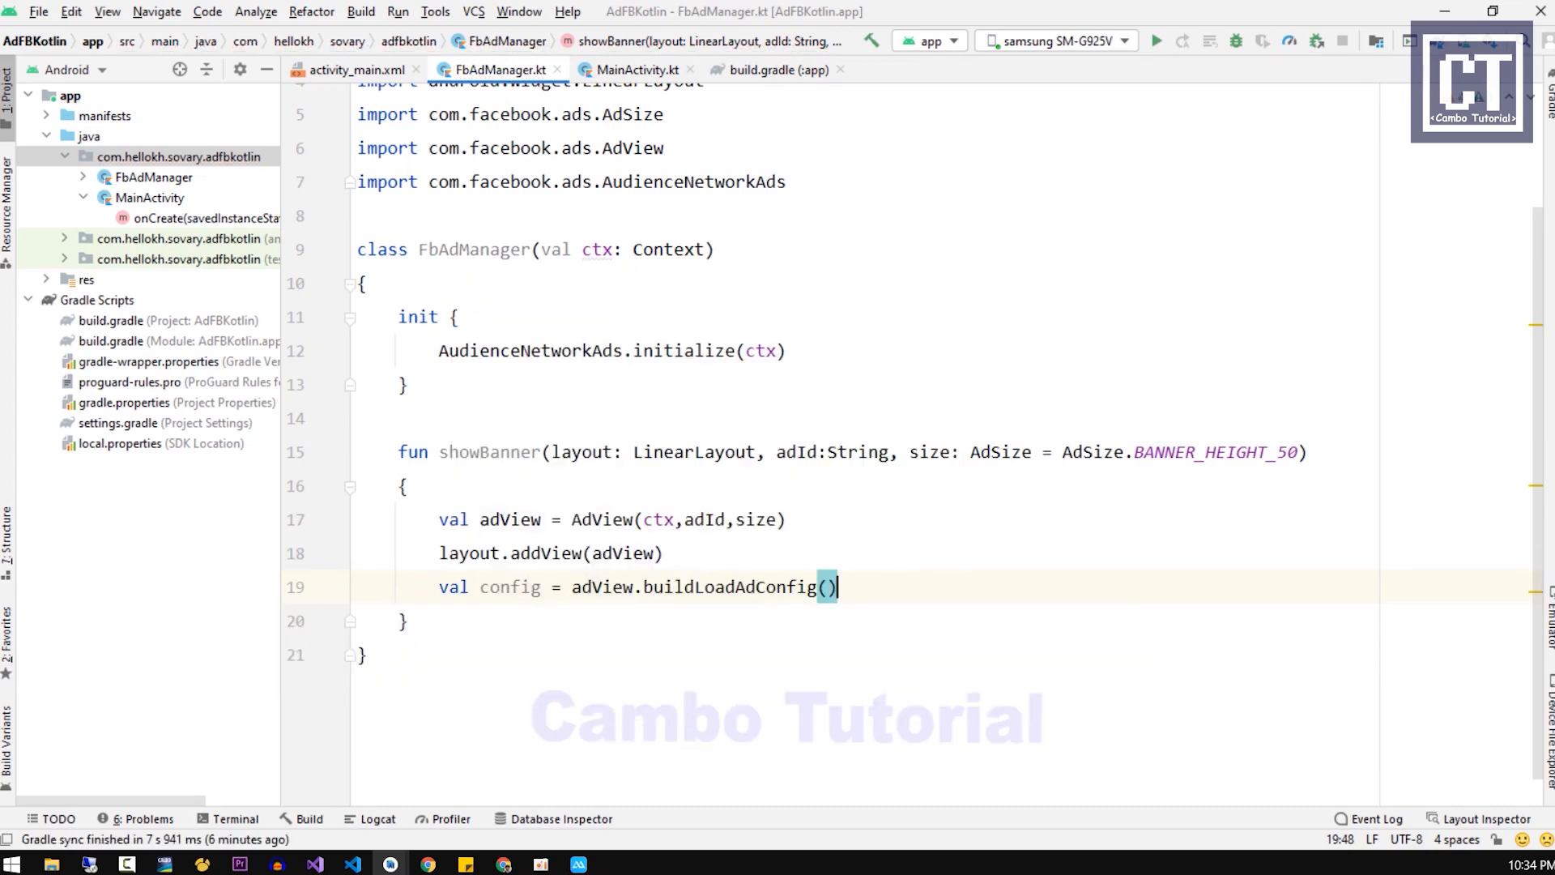
{"action": "type", "text": ".withAdListener()"}
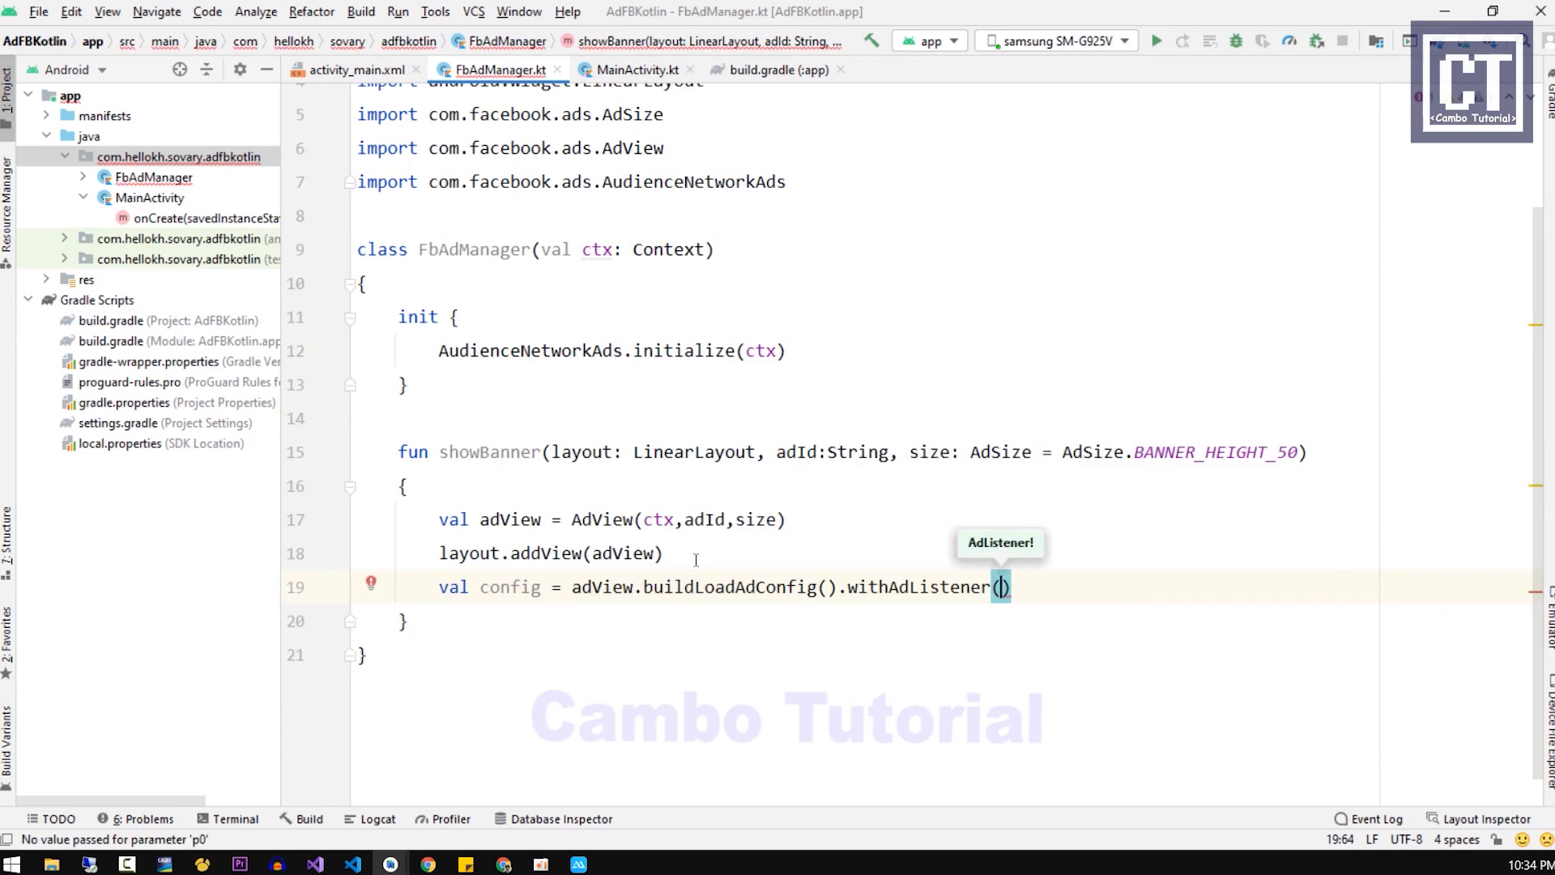
{"action": "type", "text": "object :Ad"}
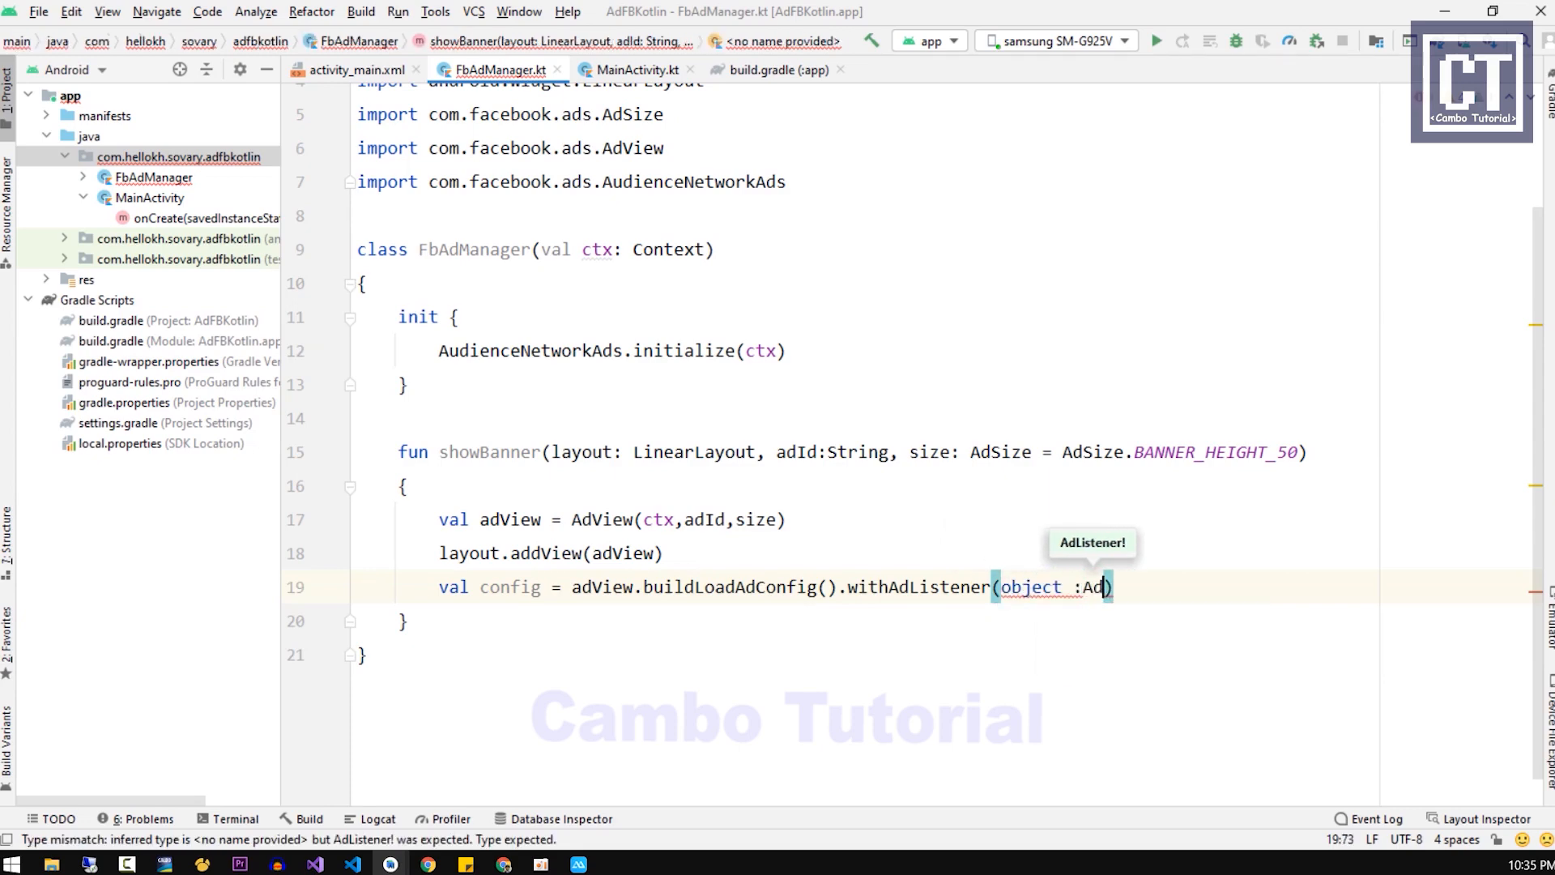
{"action": "type", "text": "Listener"}
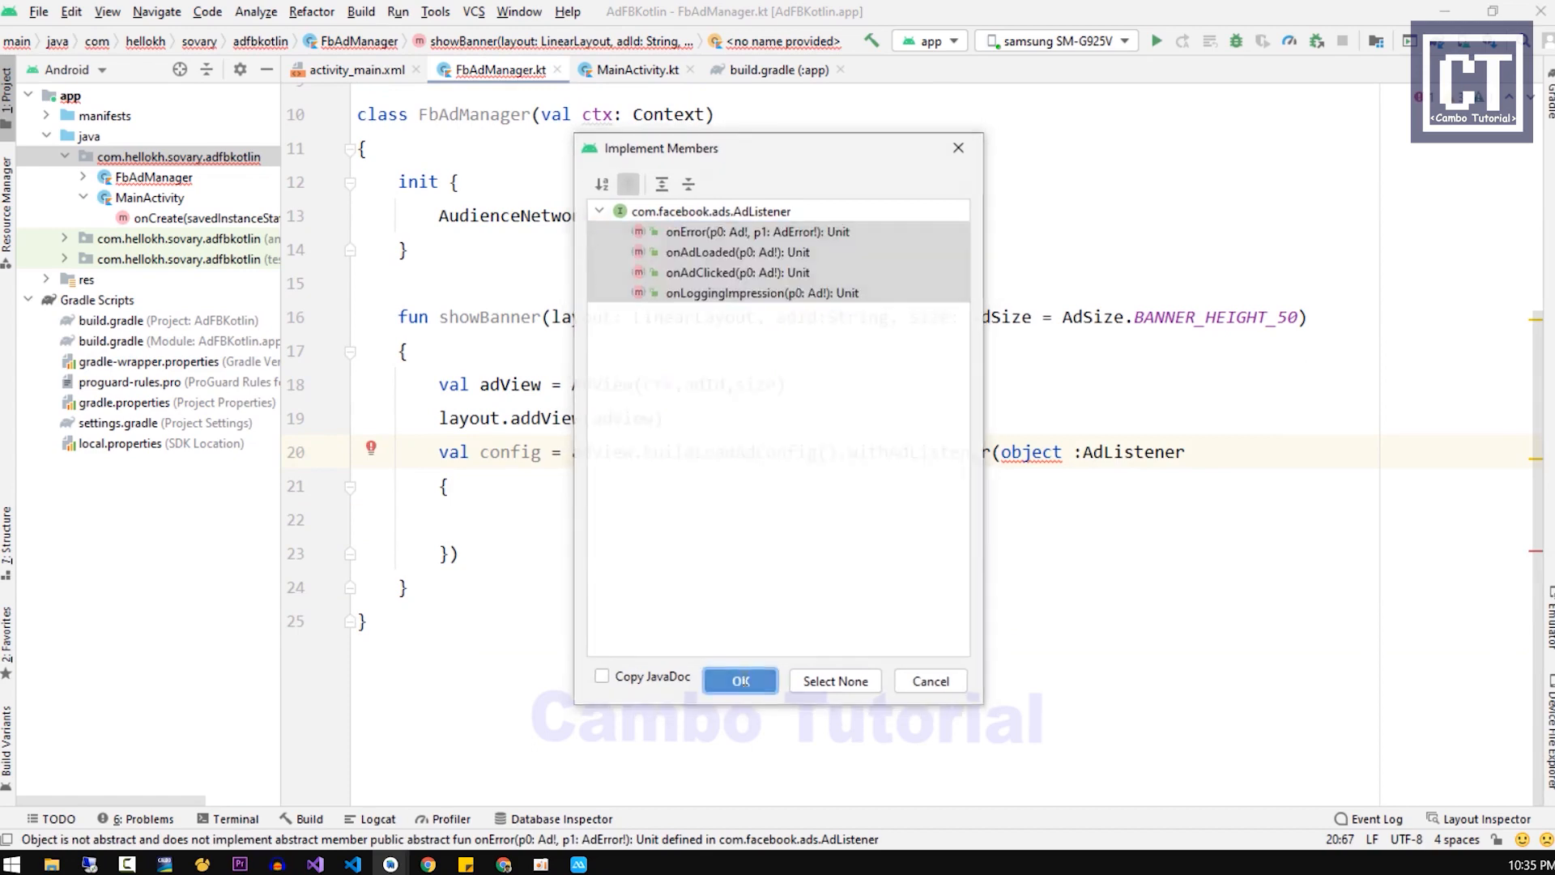
Step: Generate the onError, onAdLoaded, onAdClicked and onLoggingImpression overrides and delete onError's TODO
{"action": "left_click", "coordinate": [740, 681]}
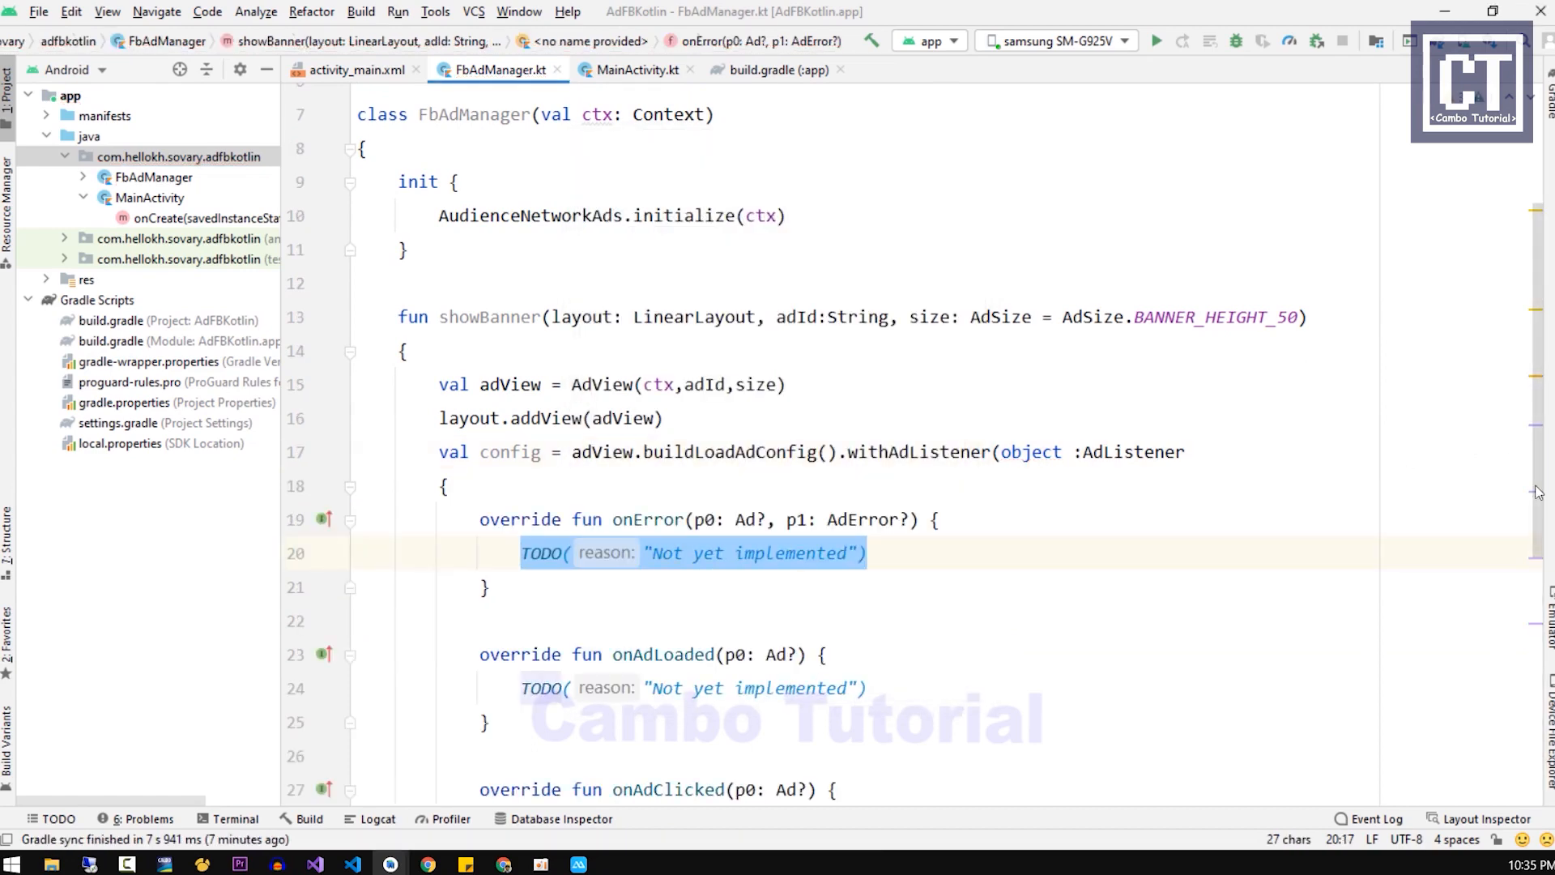
{"action": "scroll", "scroll_direction": "down", "scroll_amount": 3}
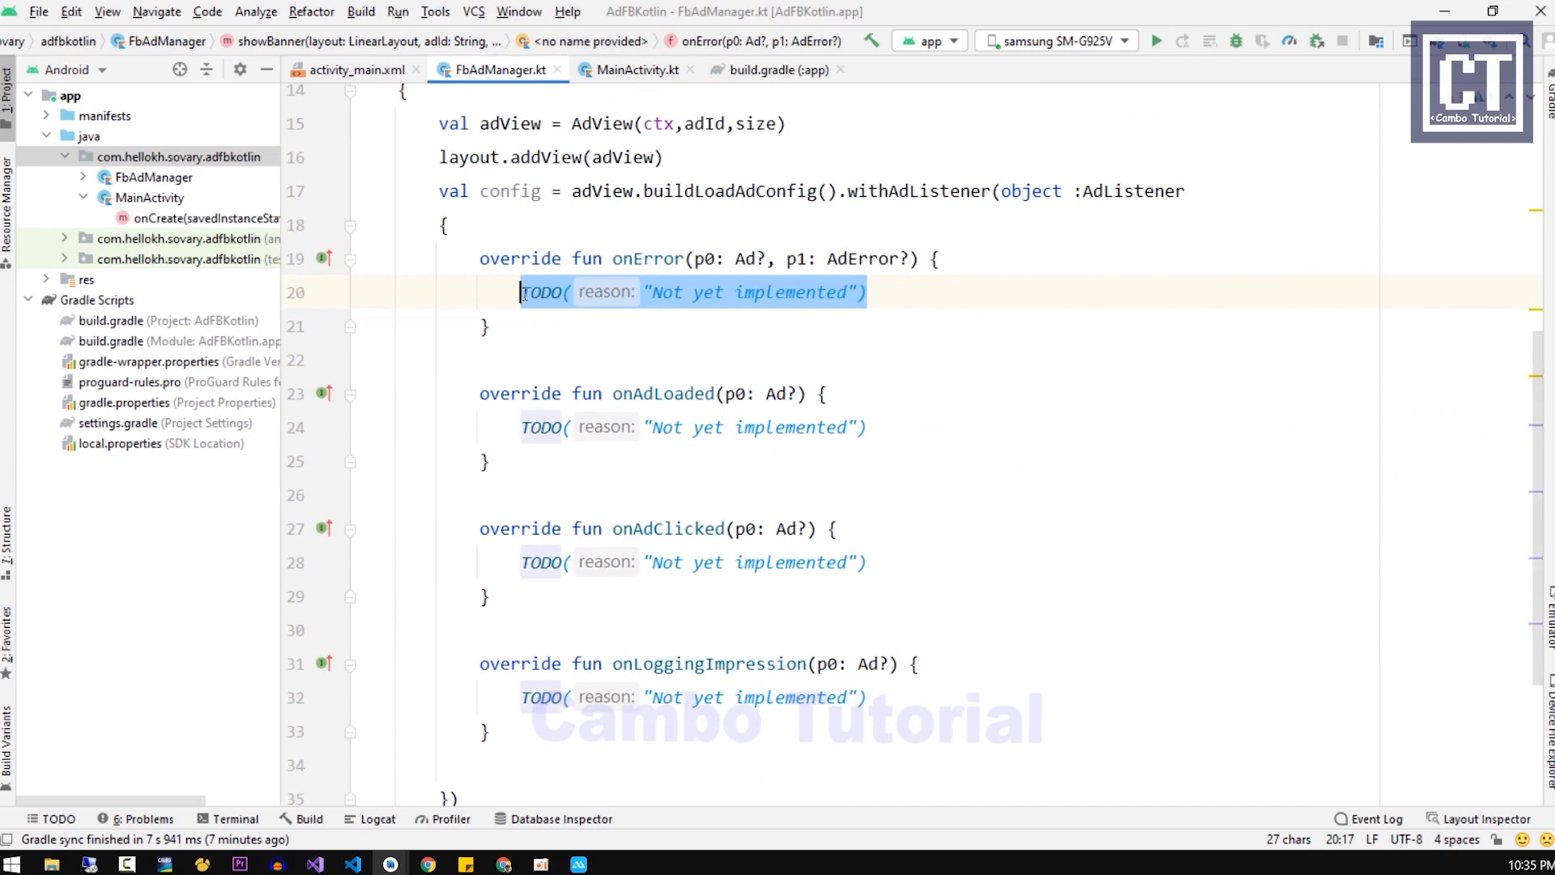
{"action": "key", "text": "Delete"}
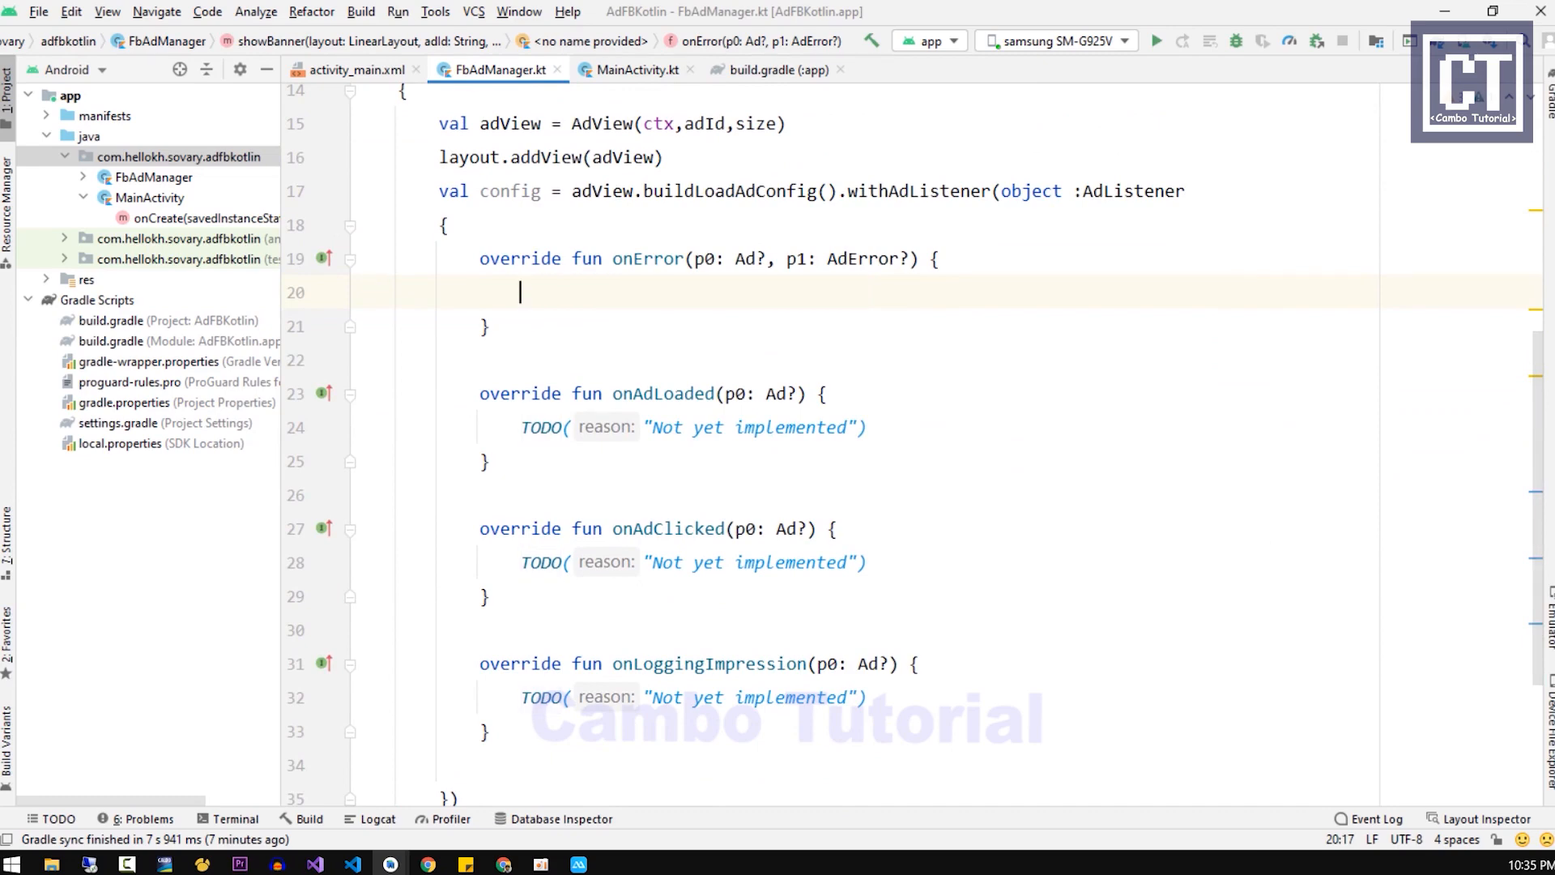
Step: Make onError show Toast "Banner ${p1?.errorMessage}" with LENGTH_SHORT
{"action": "type", "text": "Toast.makeText(ctx,\"B"}
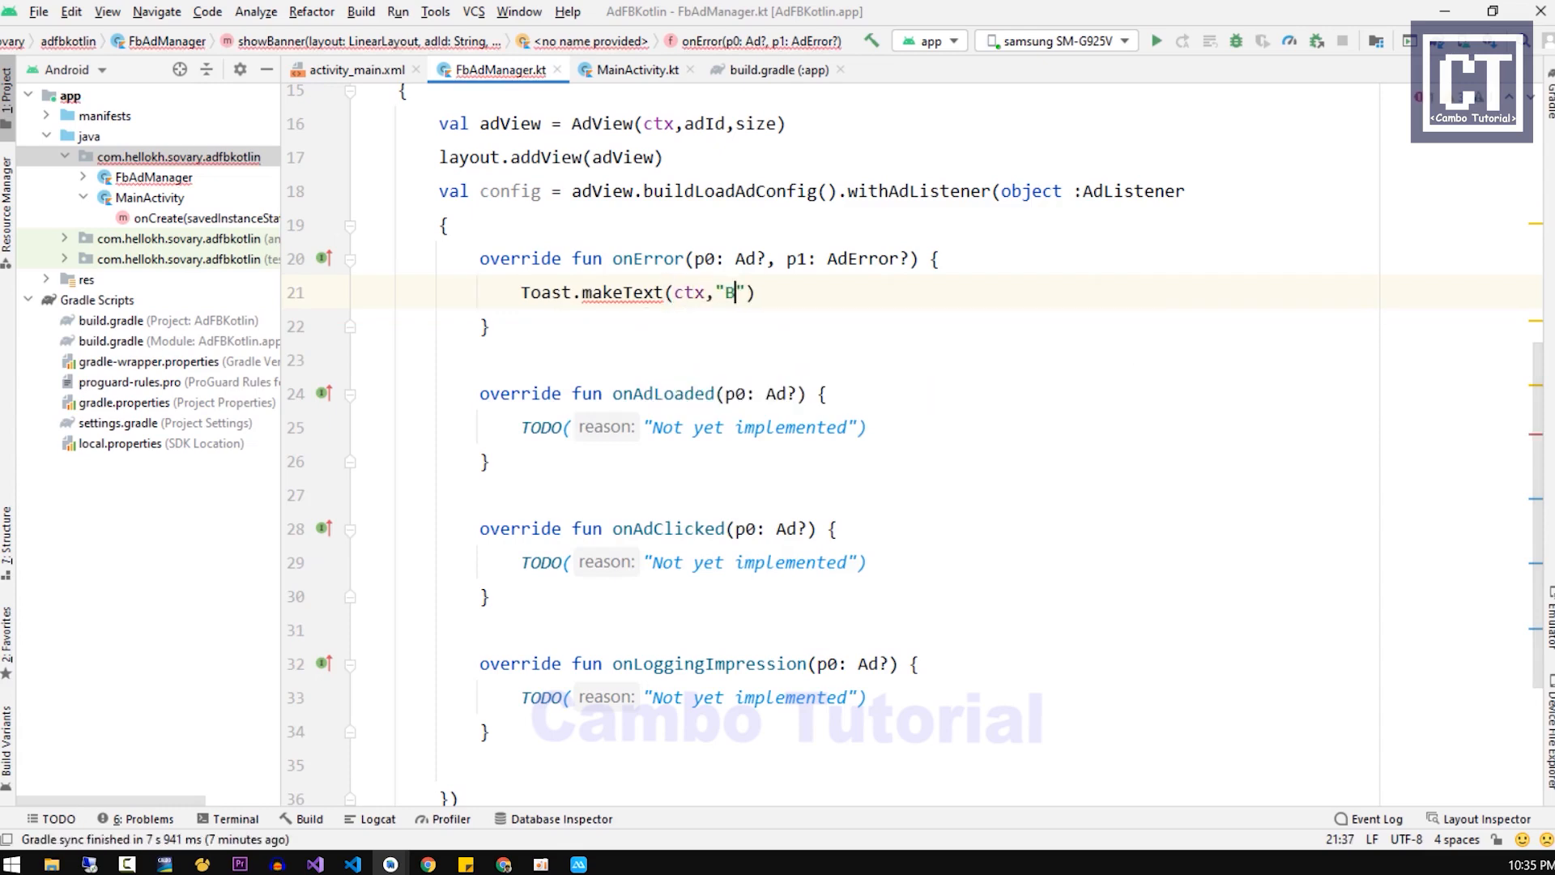
{"action": "type", "text": "anner ${}"}
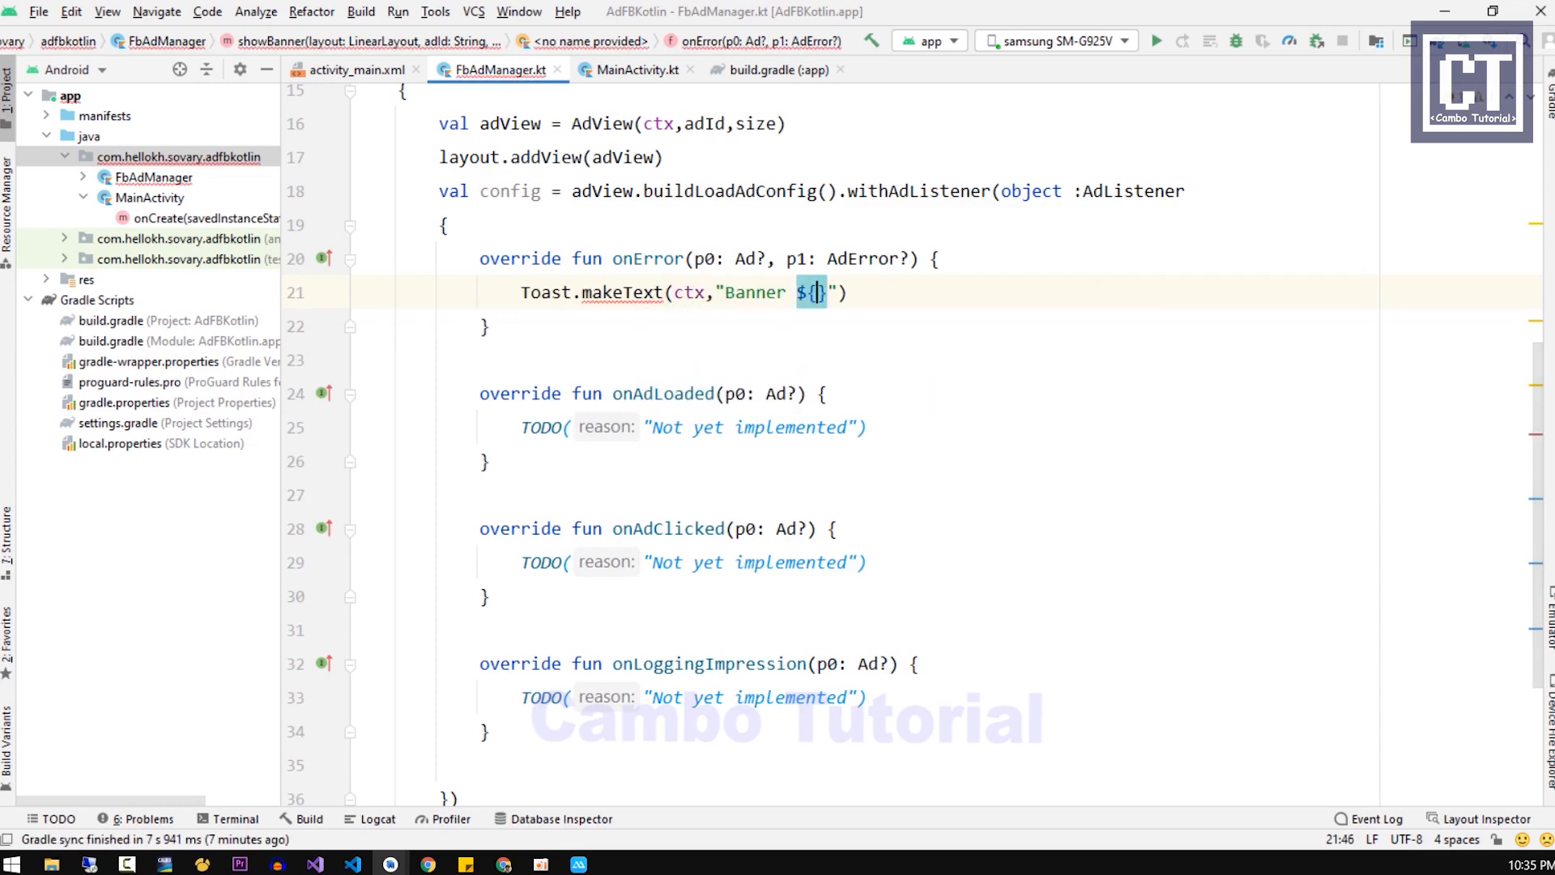
{"action": "type", "text": "p1?.errorMessage"}
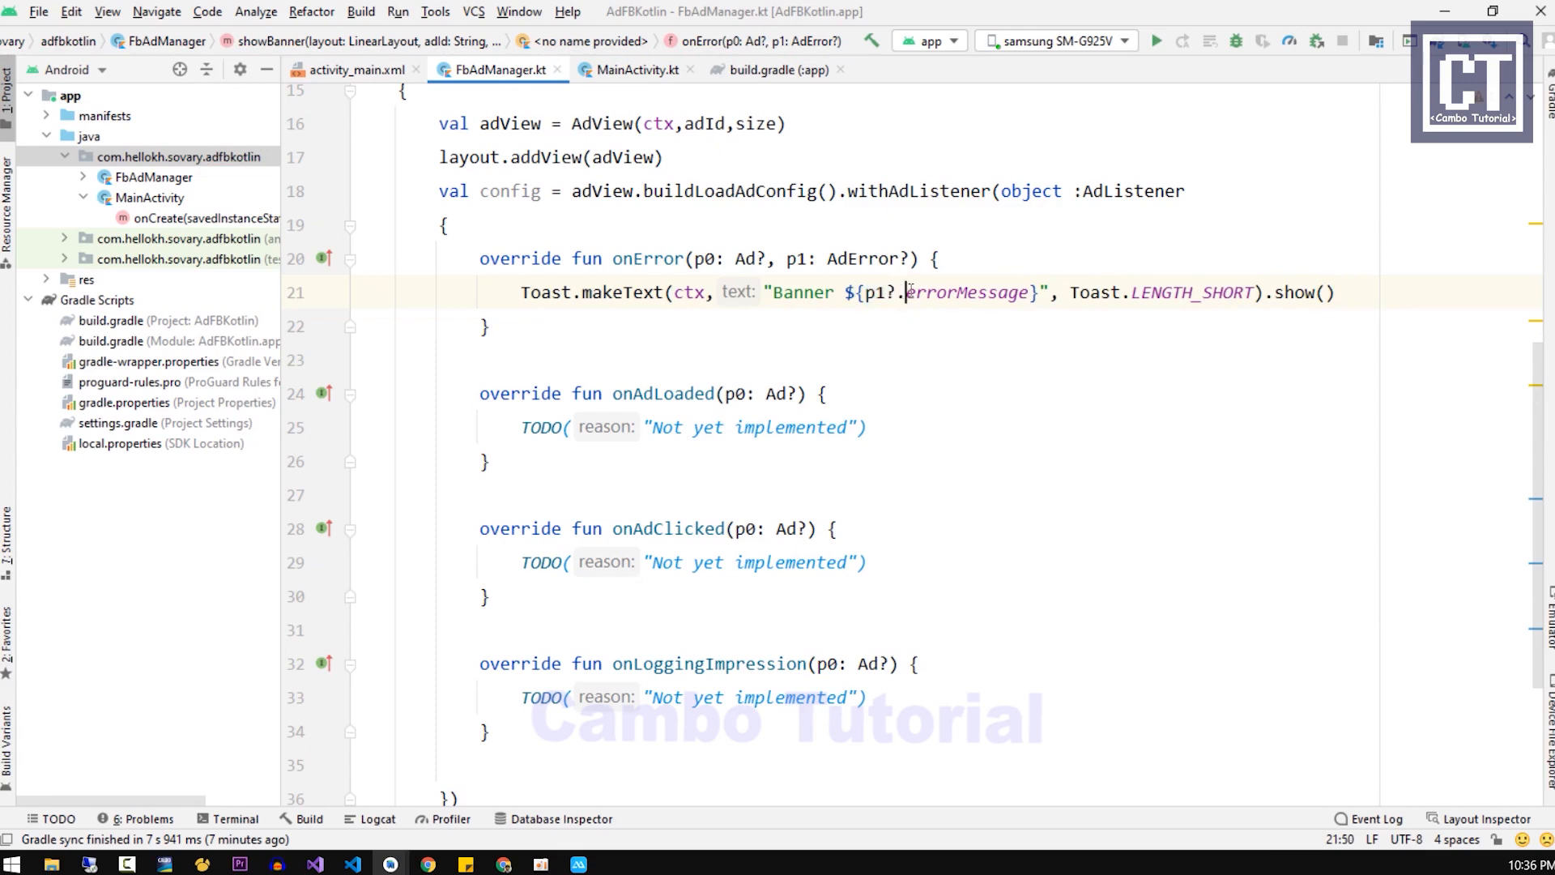
{"action": "double_click", "coordinate": [968, 293]}
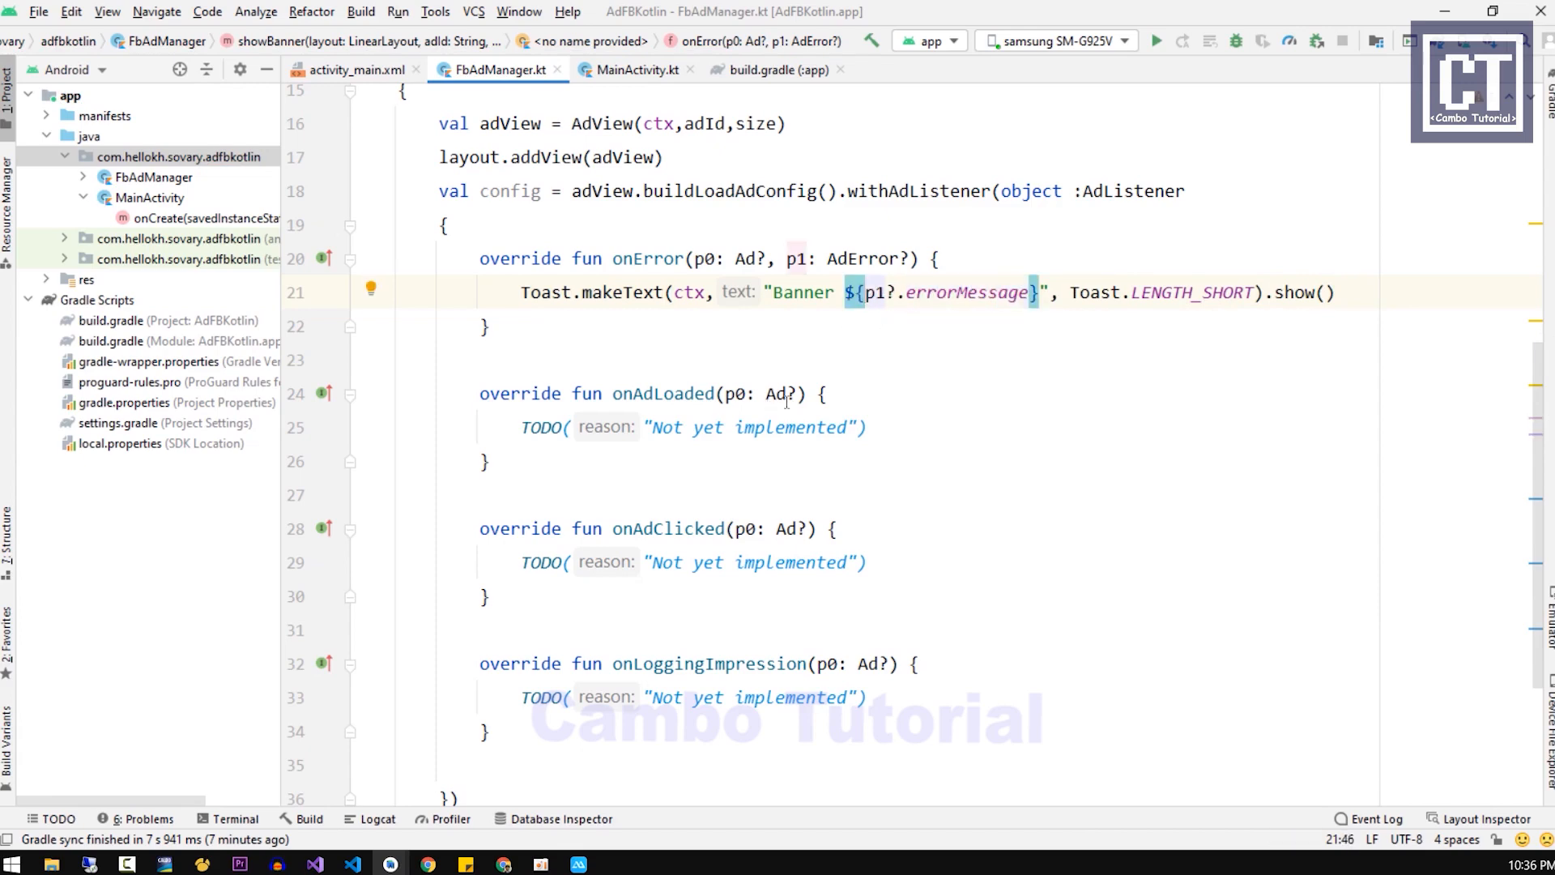
{"action": "double_click", "coordinate": [795, 259]}
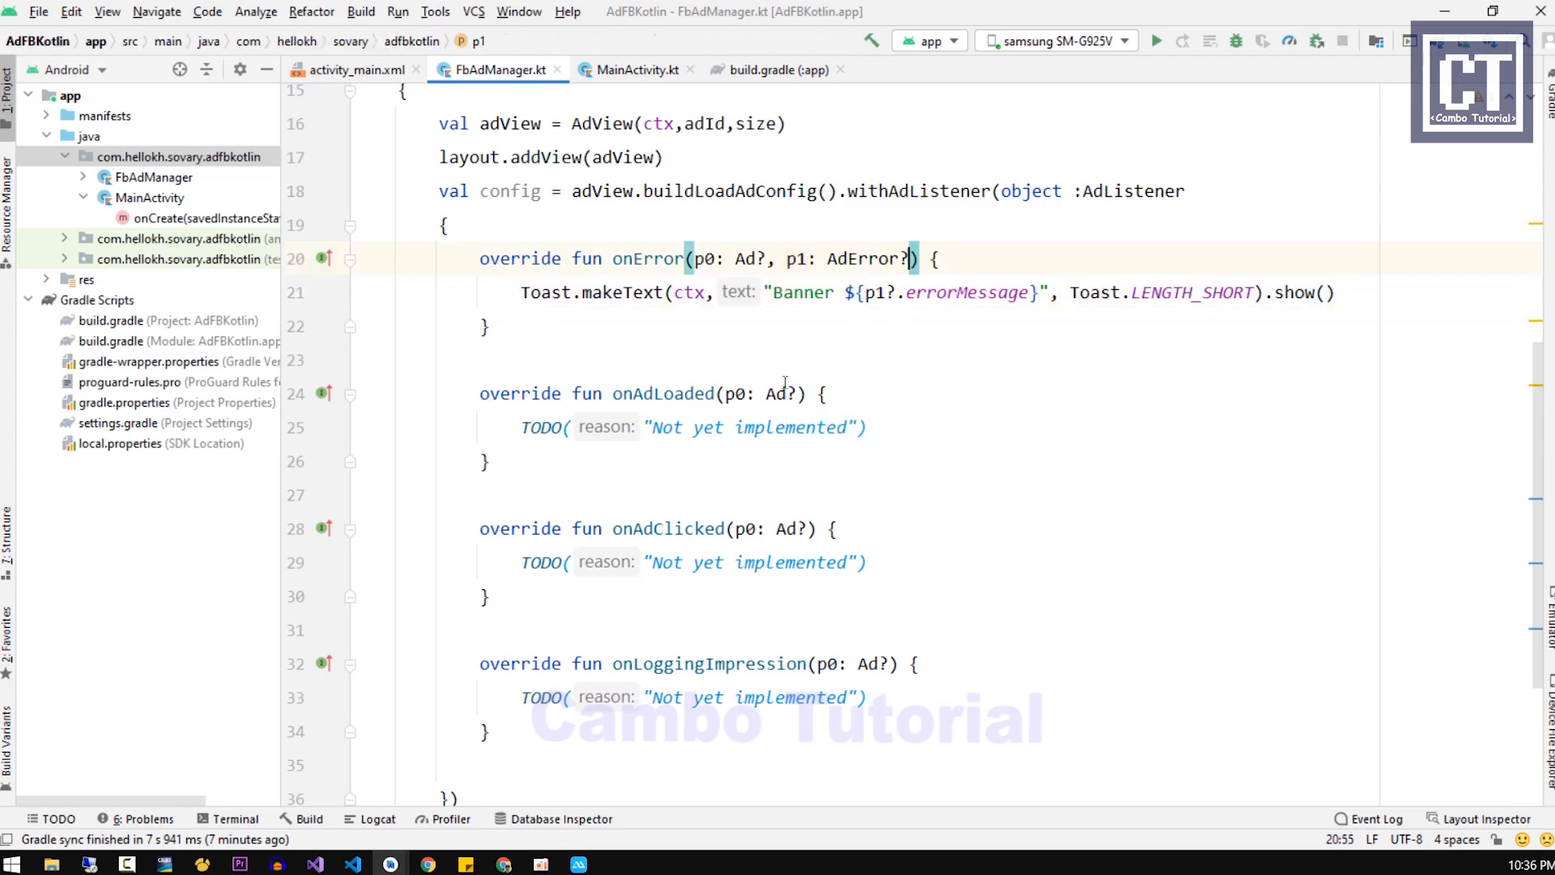
{"action": "mouse_move", "coordinate": [664, 393]}
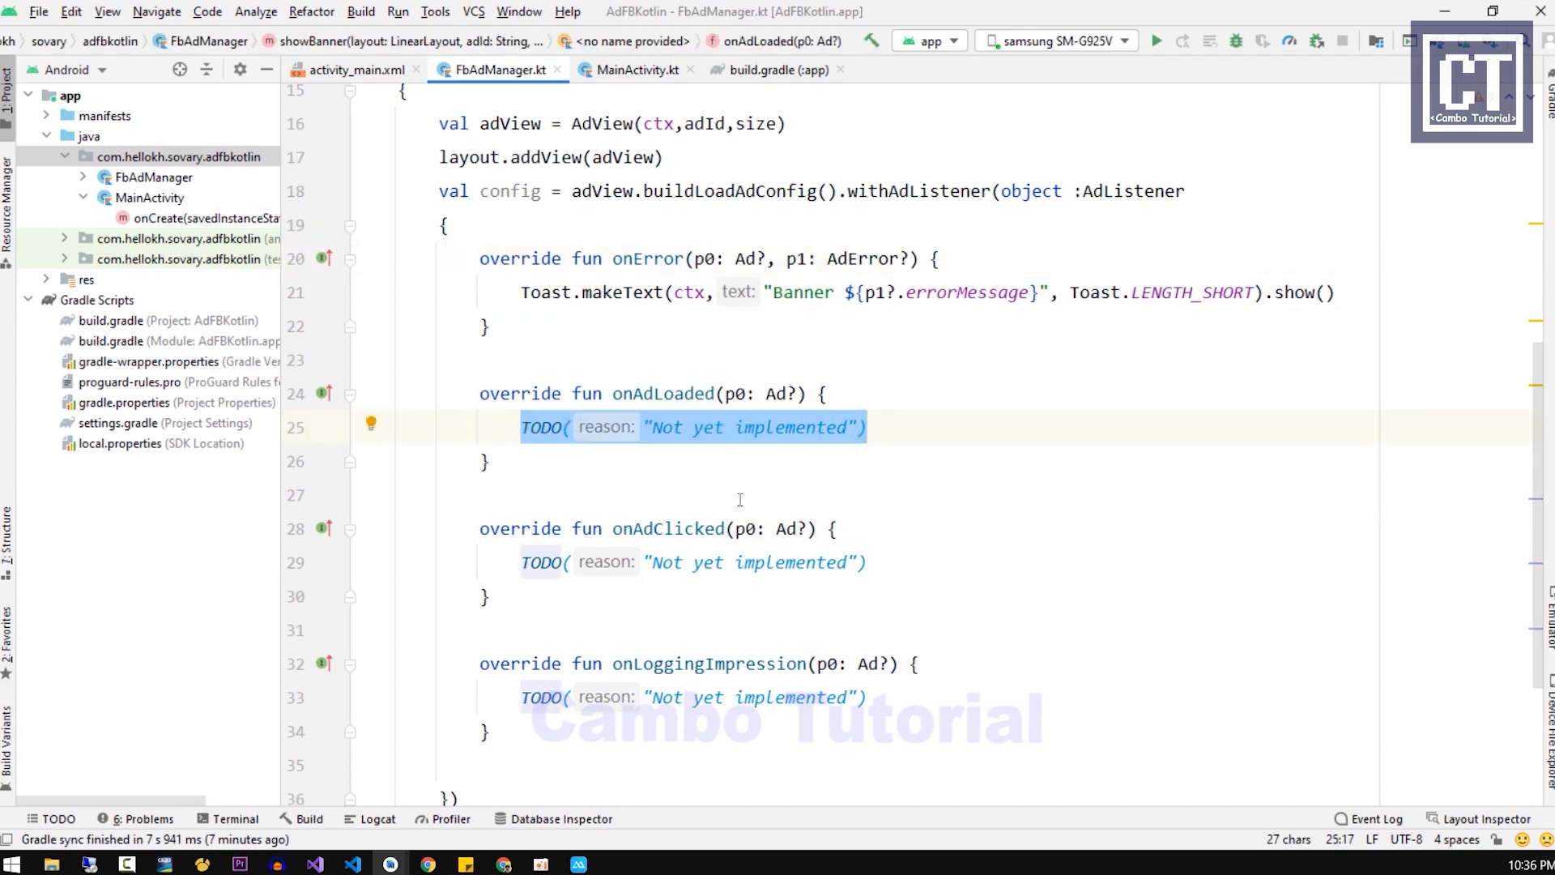
Step: Replace the onAdLoaded and onAdClicked TODOs with "Banner Loaded" and "Banner Clicked" toasts
{"action": "type", "text": "Toast.makeText("}
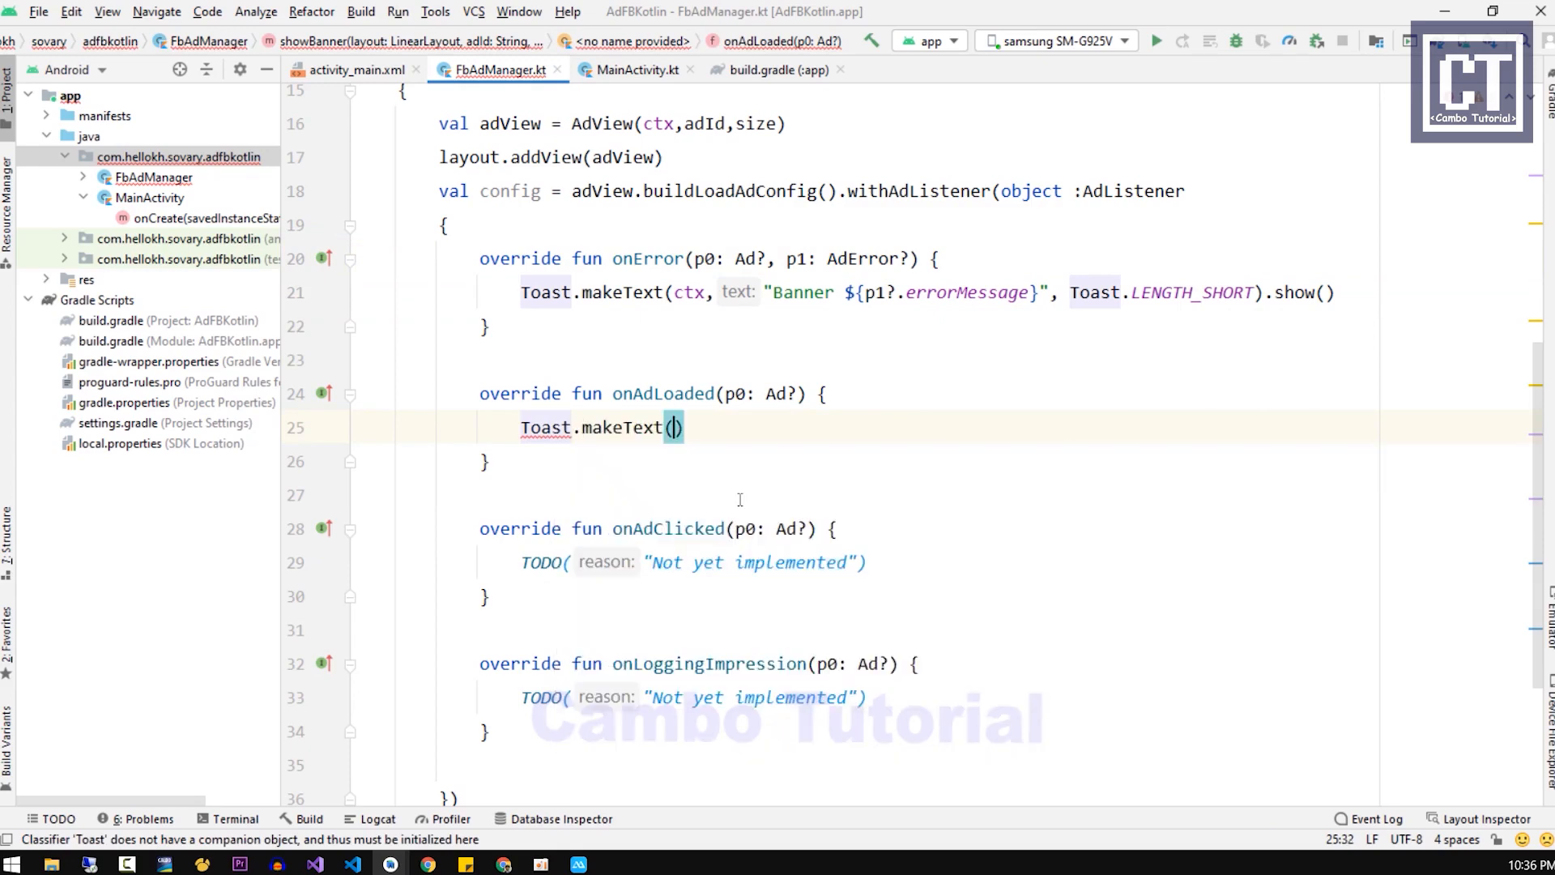
{"action": "type", "text": "ctx,\"B"}
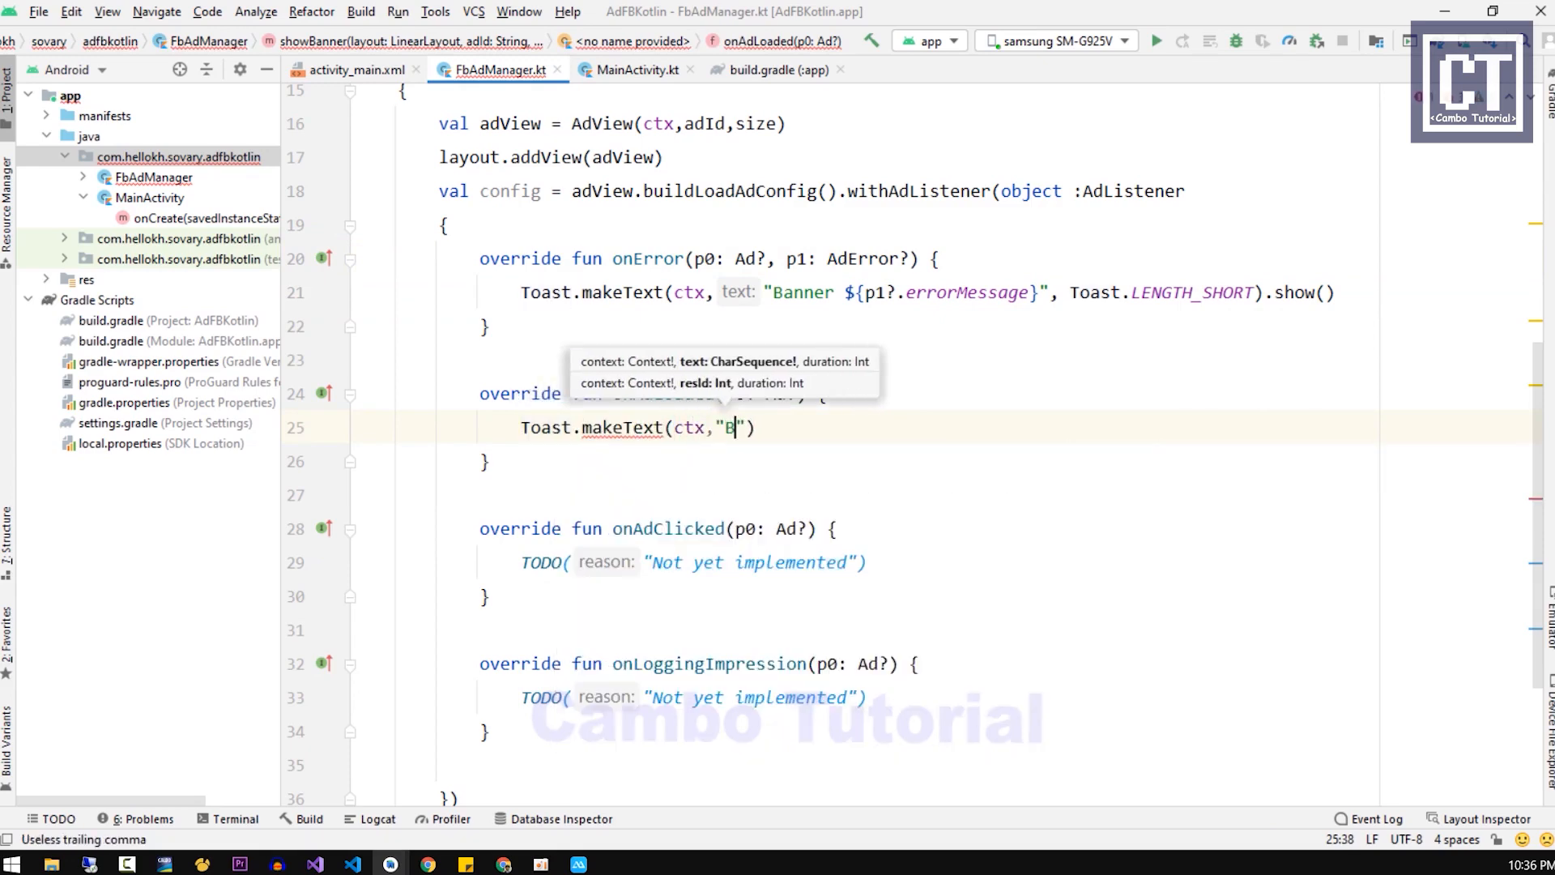
{"action": "type", "text": "anner Loaded\",Toast.LENGTH_SHORT"}
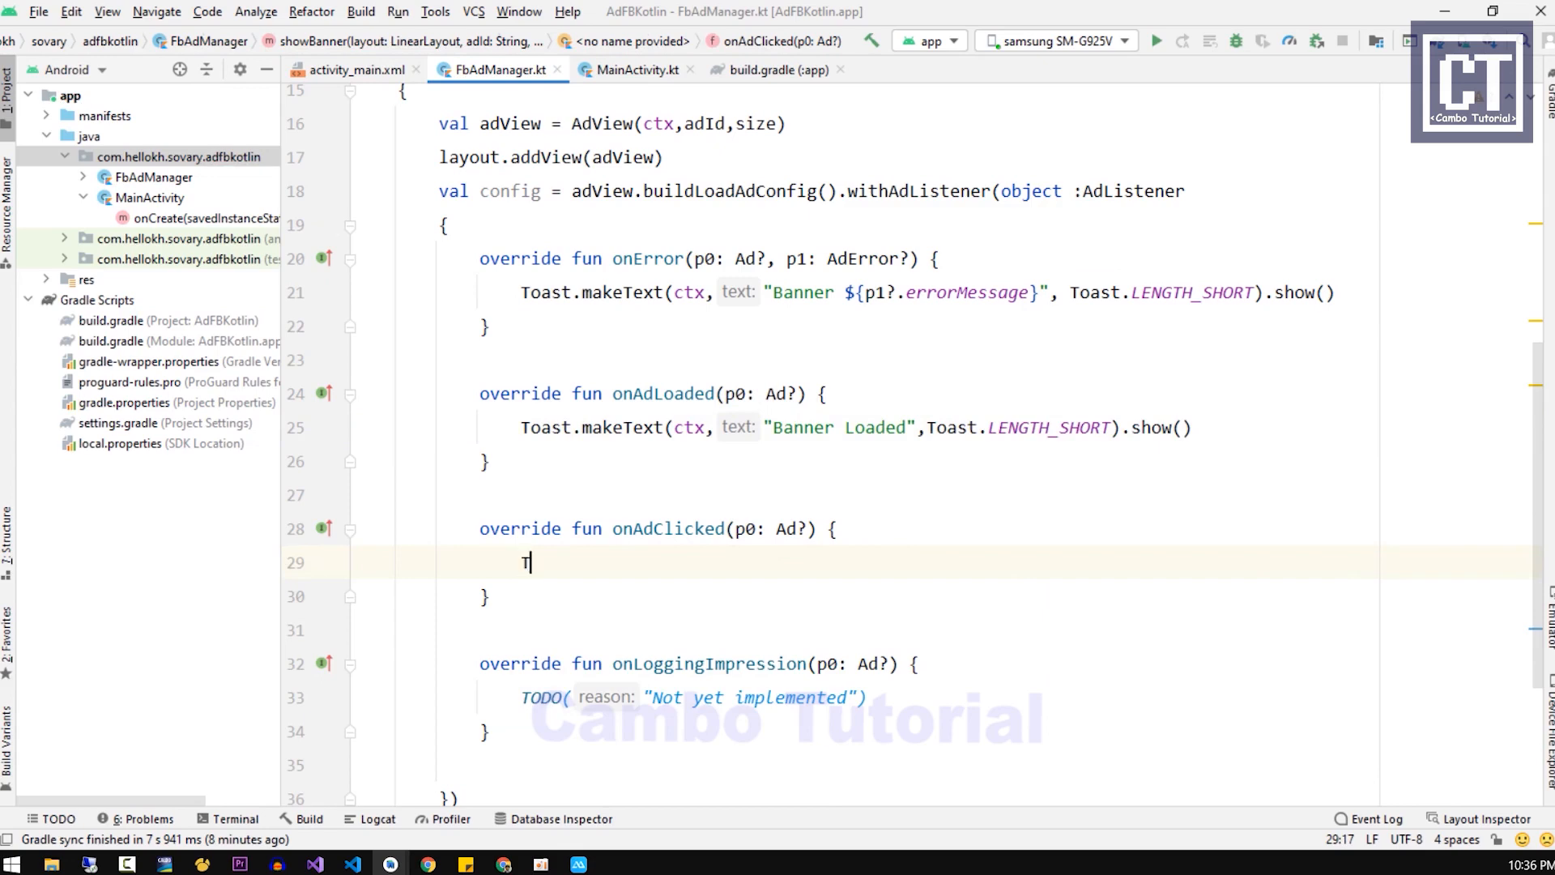
{"action": "type", "text": "oast.makeText(ctx,\"Banner Loaded\",Toast.LENGTH_SHORT).show("}
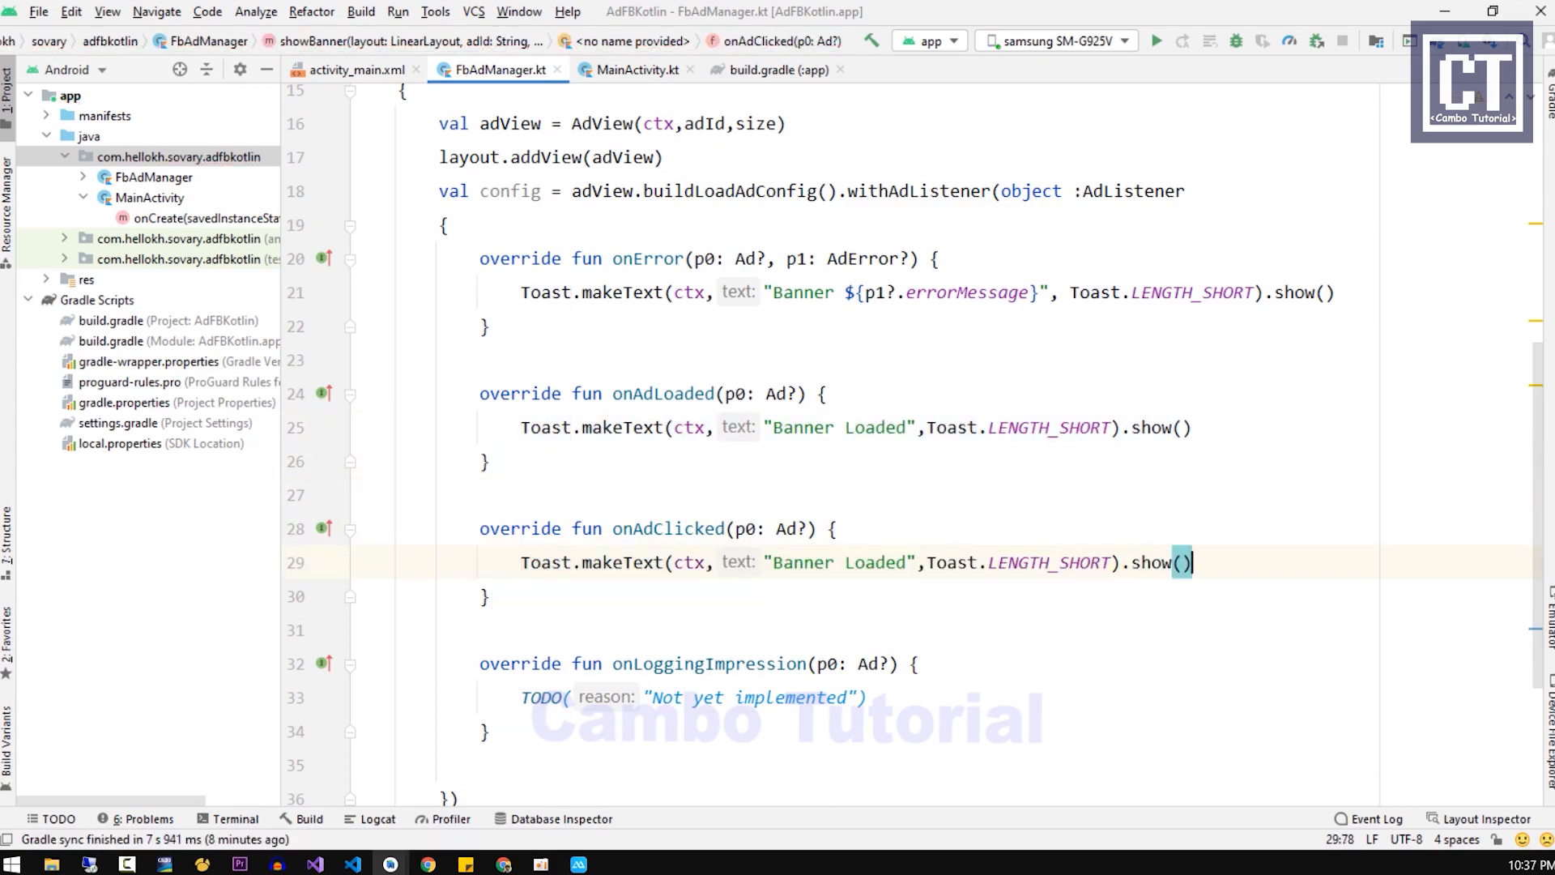
{"action": "type", "text": "Clicked"}
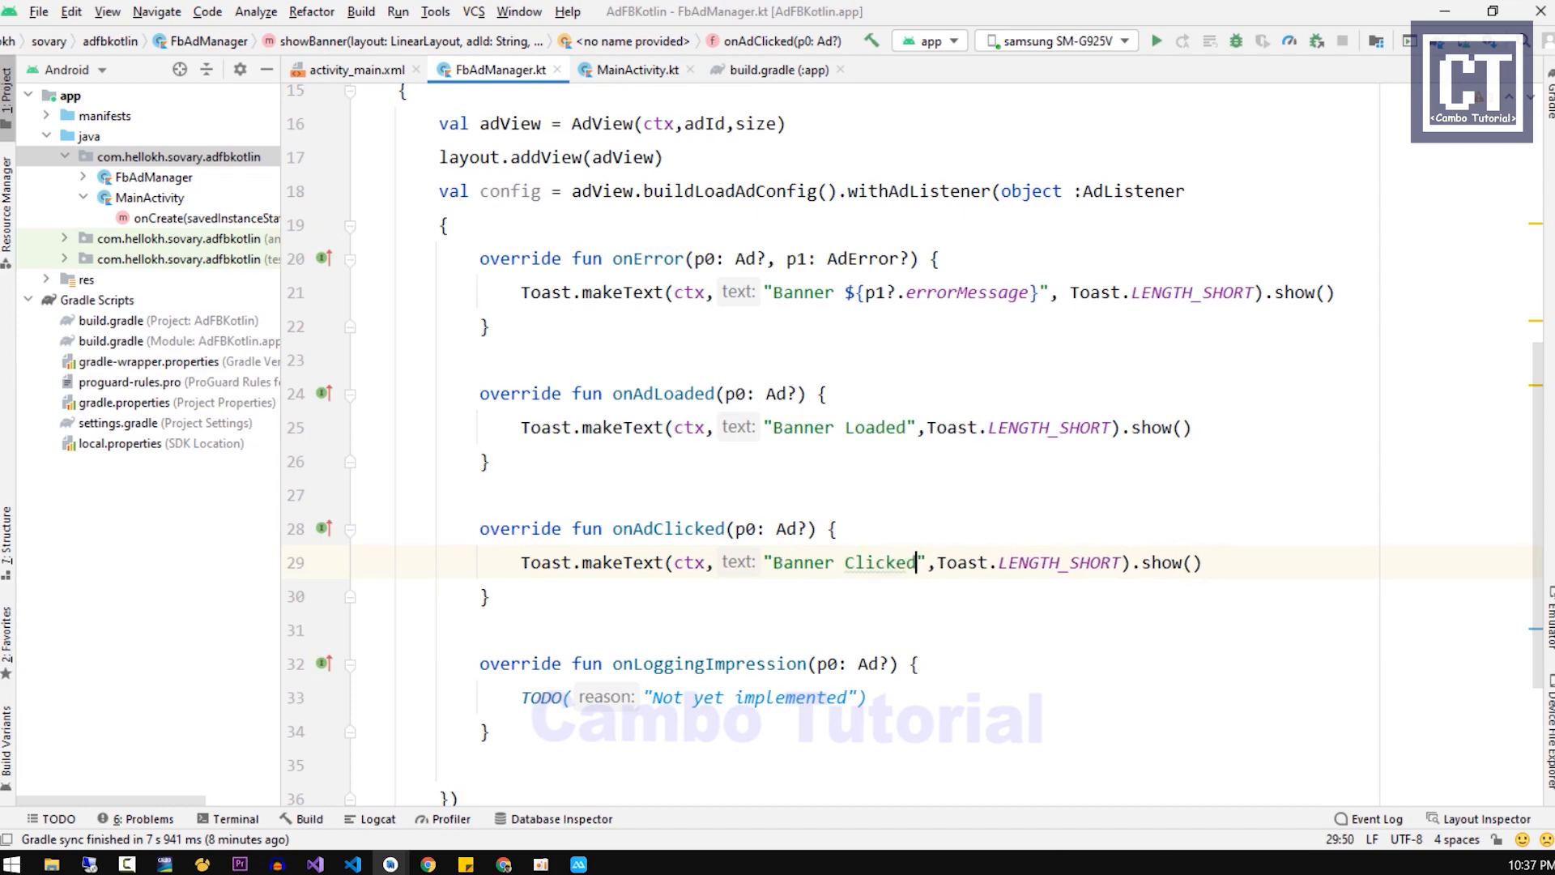
Step: Comment out onLoggingImpression's TODO and append .build() after the listener
{"action": "scroll", "scroll_direction": "down", "scroll_amount": 3}
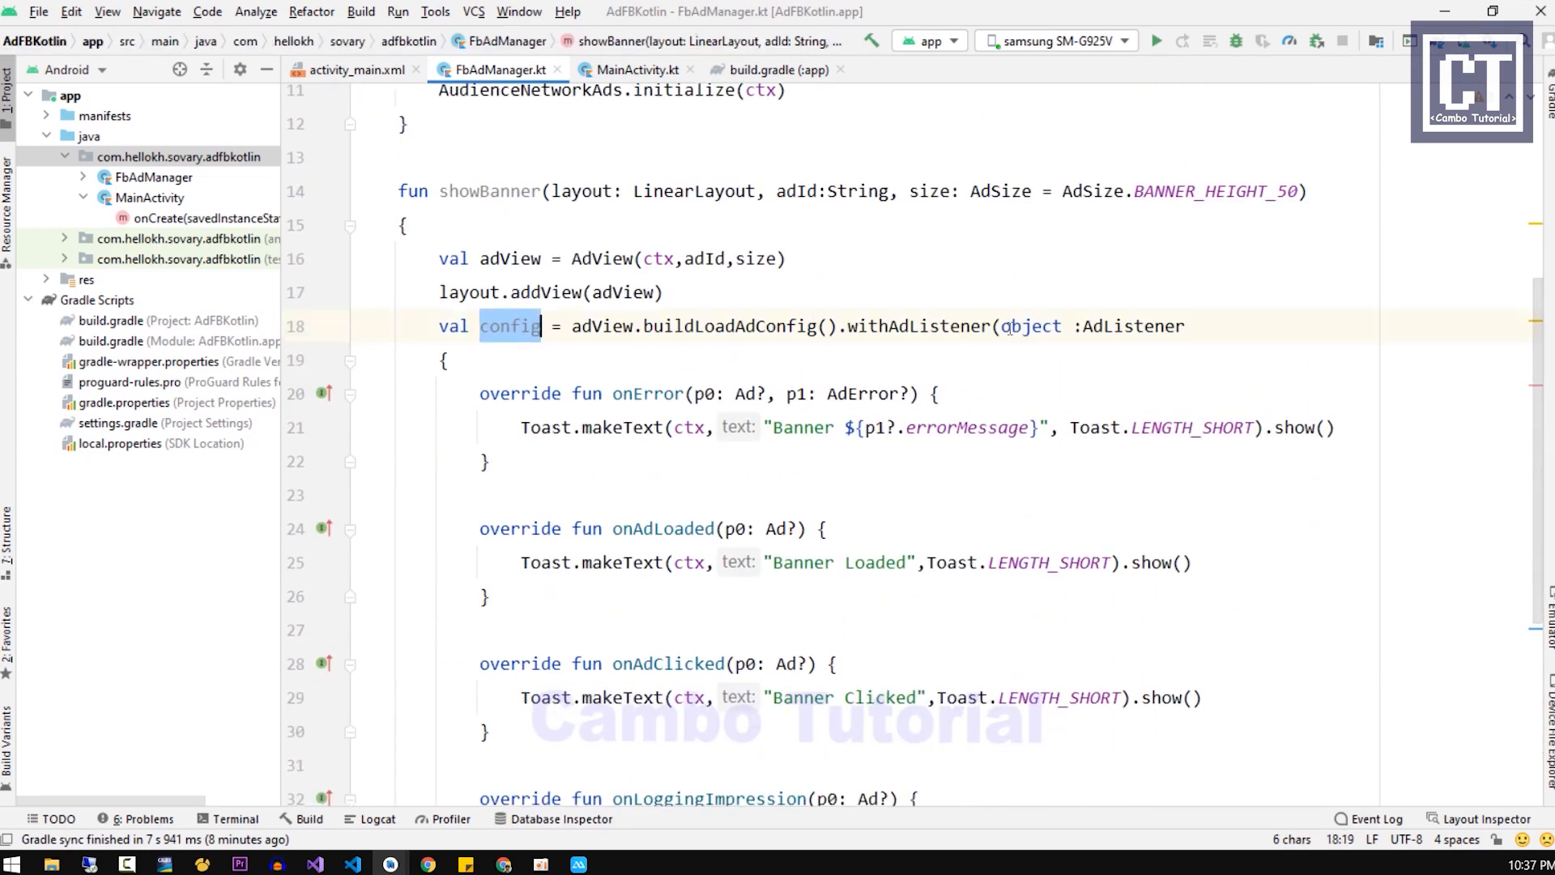
{"action": "left_click", "coordinate": [445, 359]}
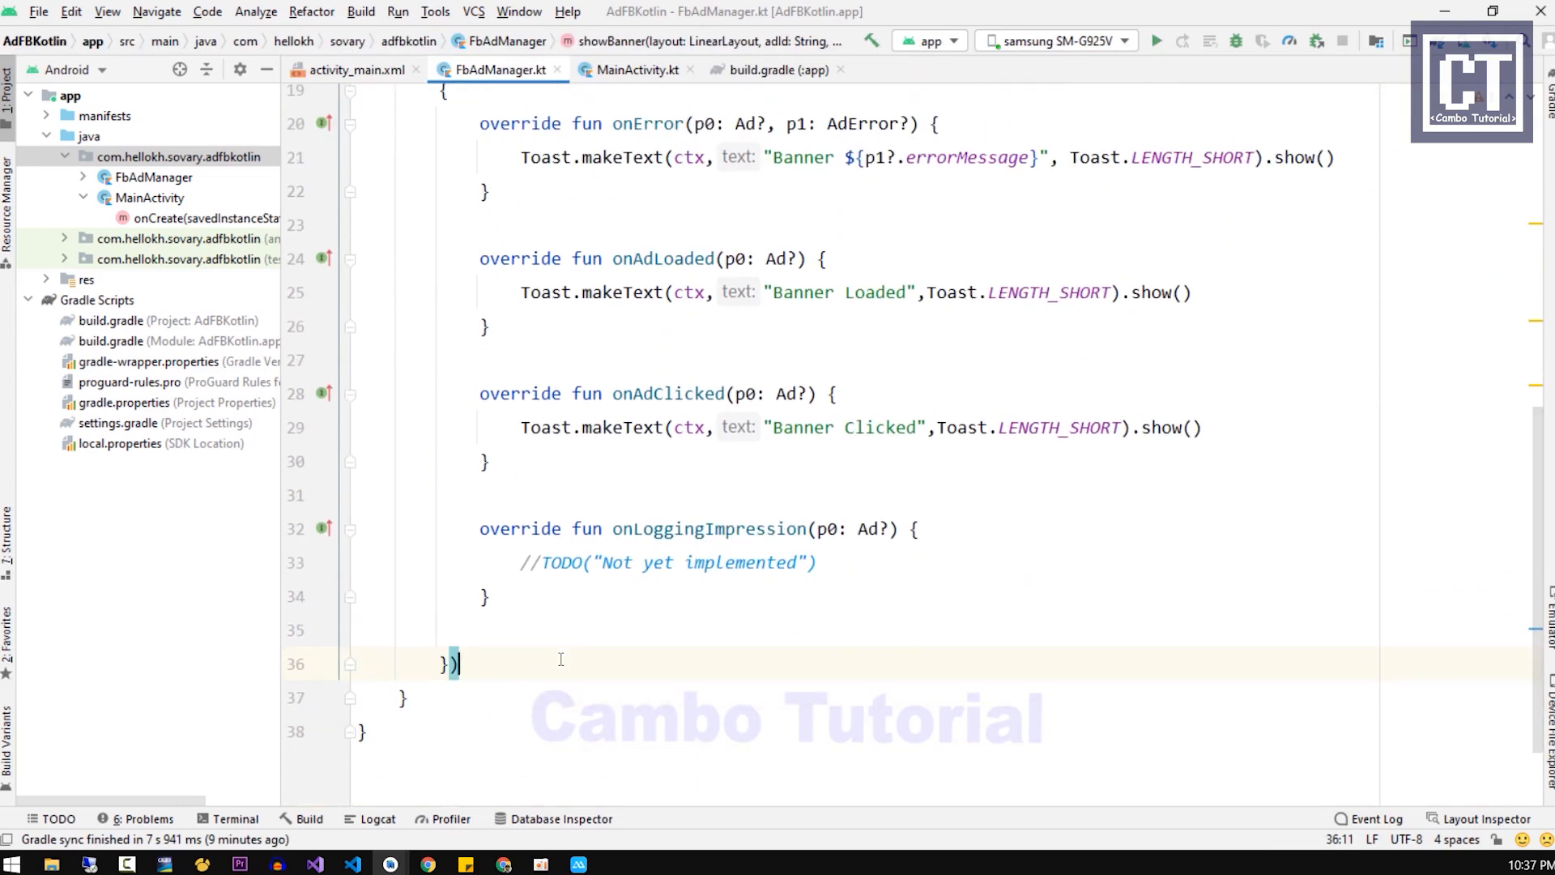
{"action": "type", "text": ".build()"}
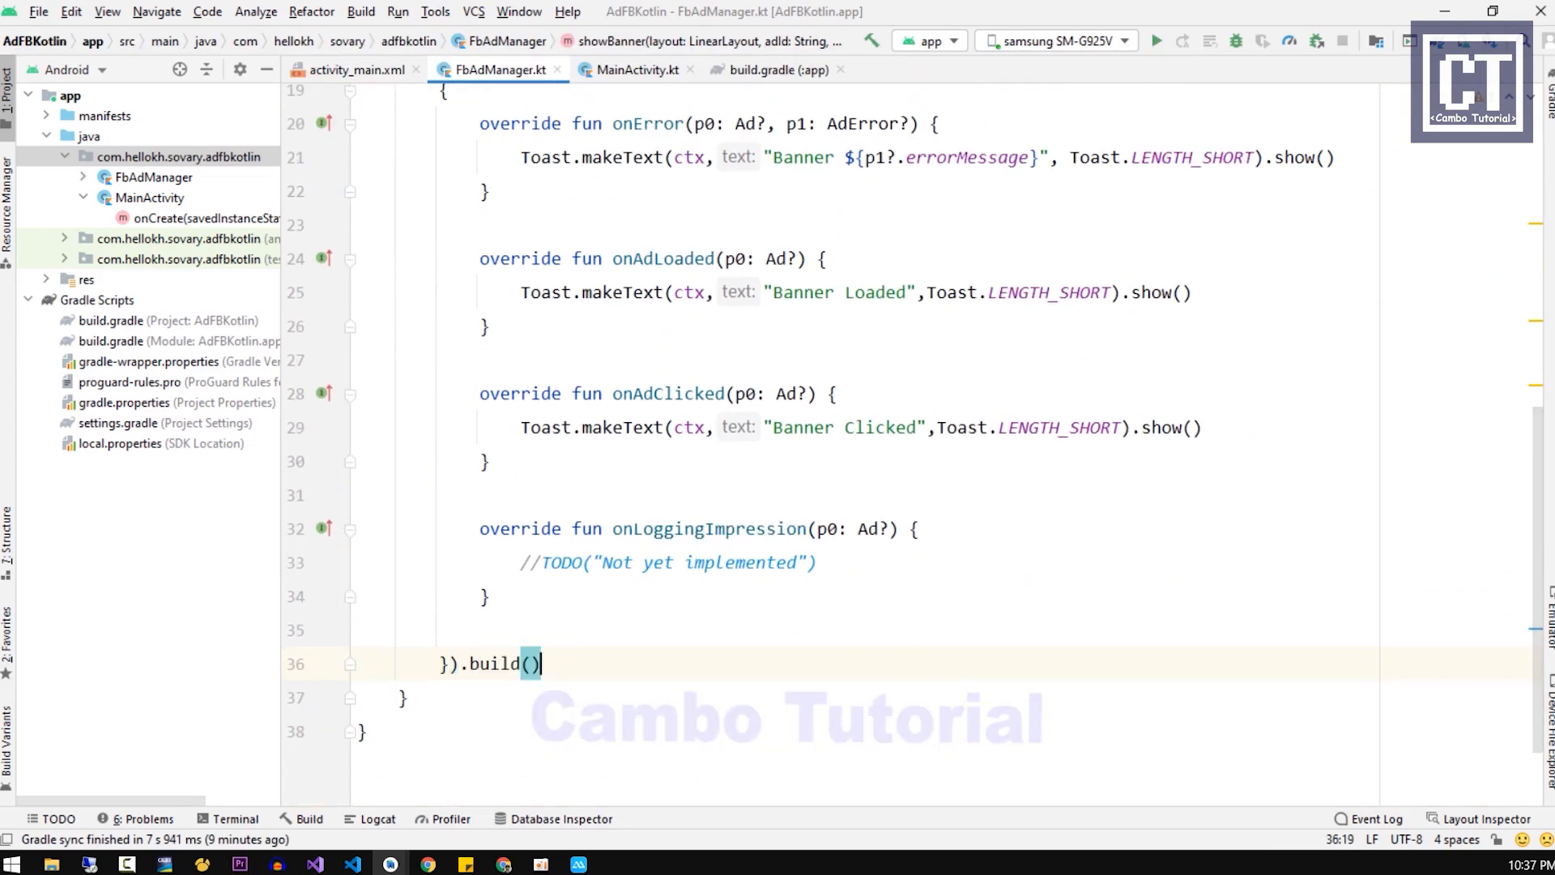
{"action": "type", "text": "a"}
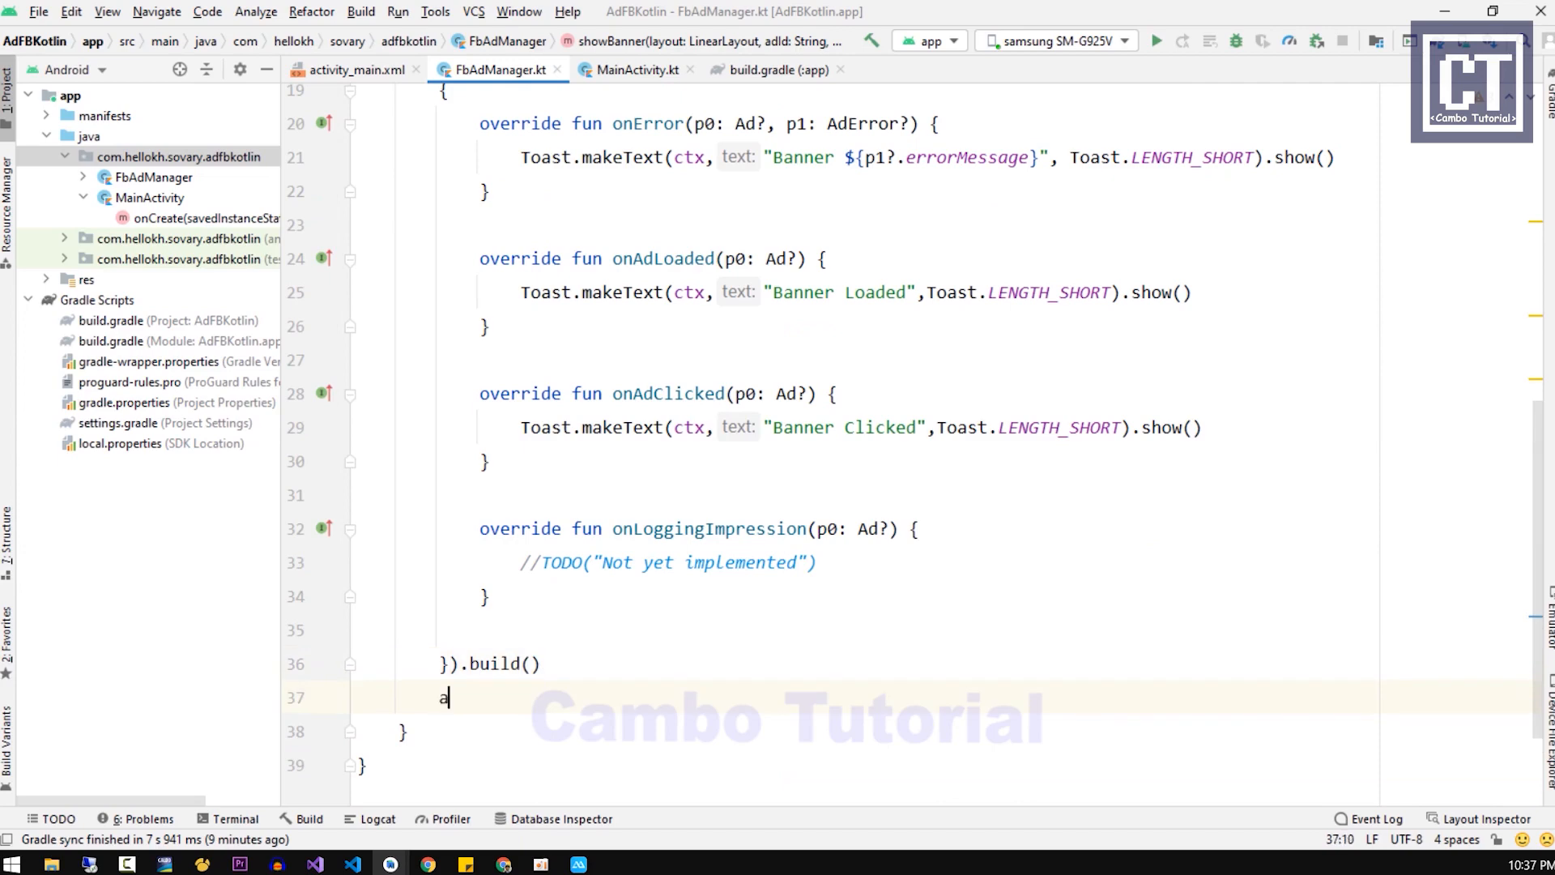
{"action": "type", "text": "d"}
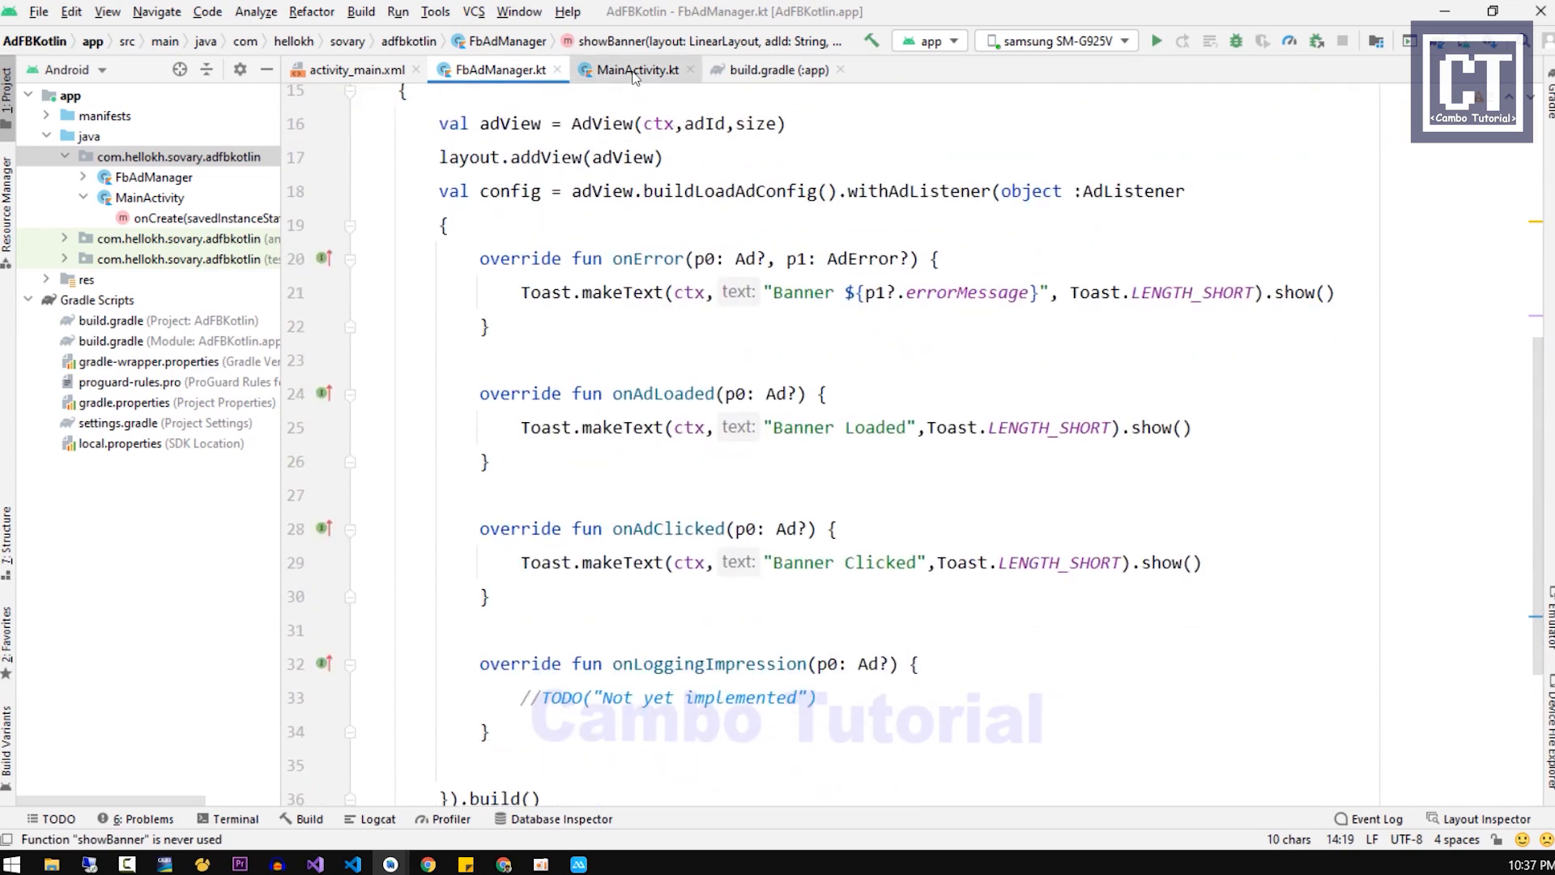
Step: Find and select the banner_wrapper id of the bottom LinearLayout in activity_main.xml
{"action": "left_click", "coordinate": [636, 70]}
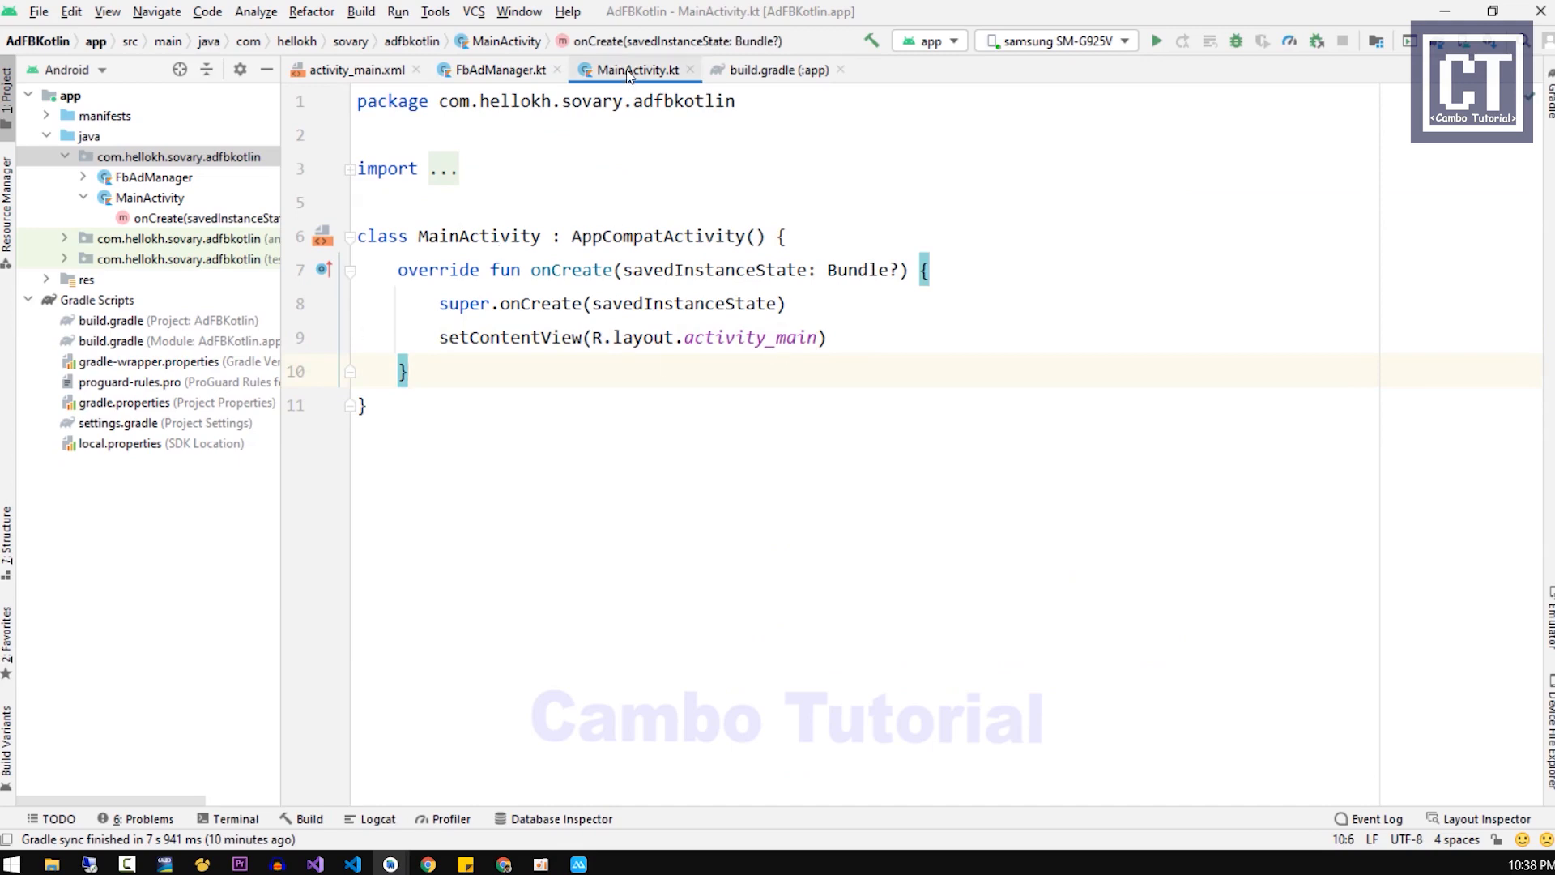
{"action": "left_click", "coordinate": [352, 70]}
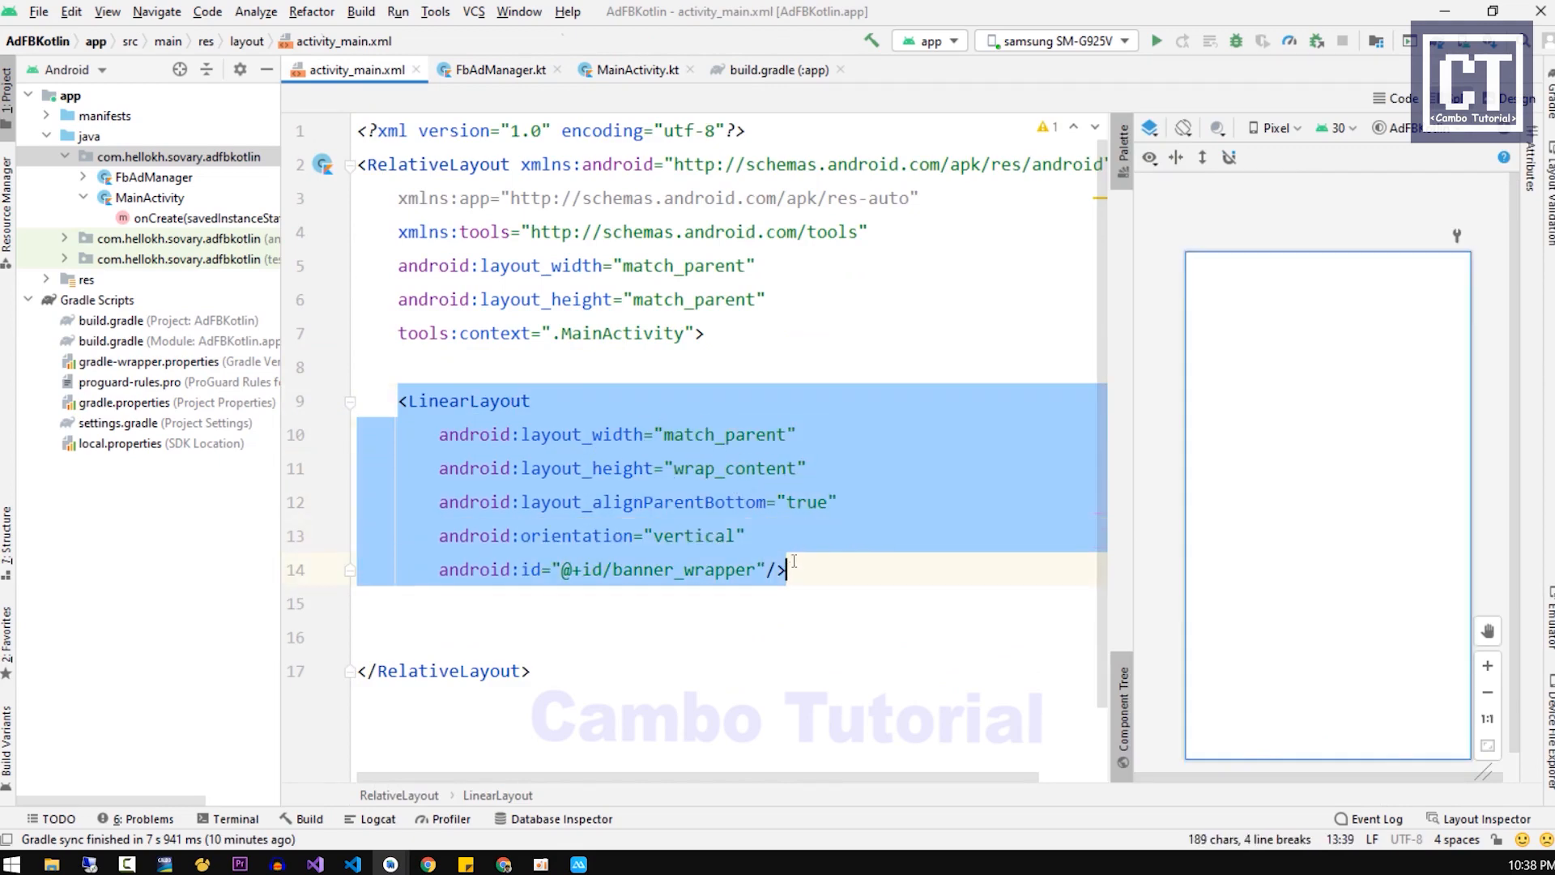
{"action": "double_click", "coordinate": [657, 570]}
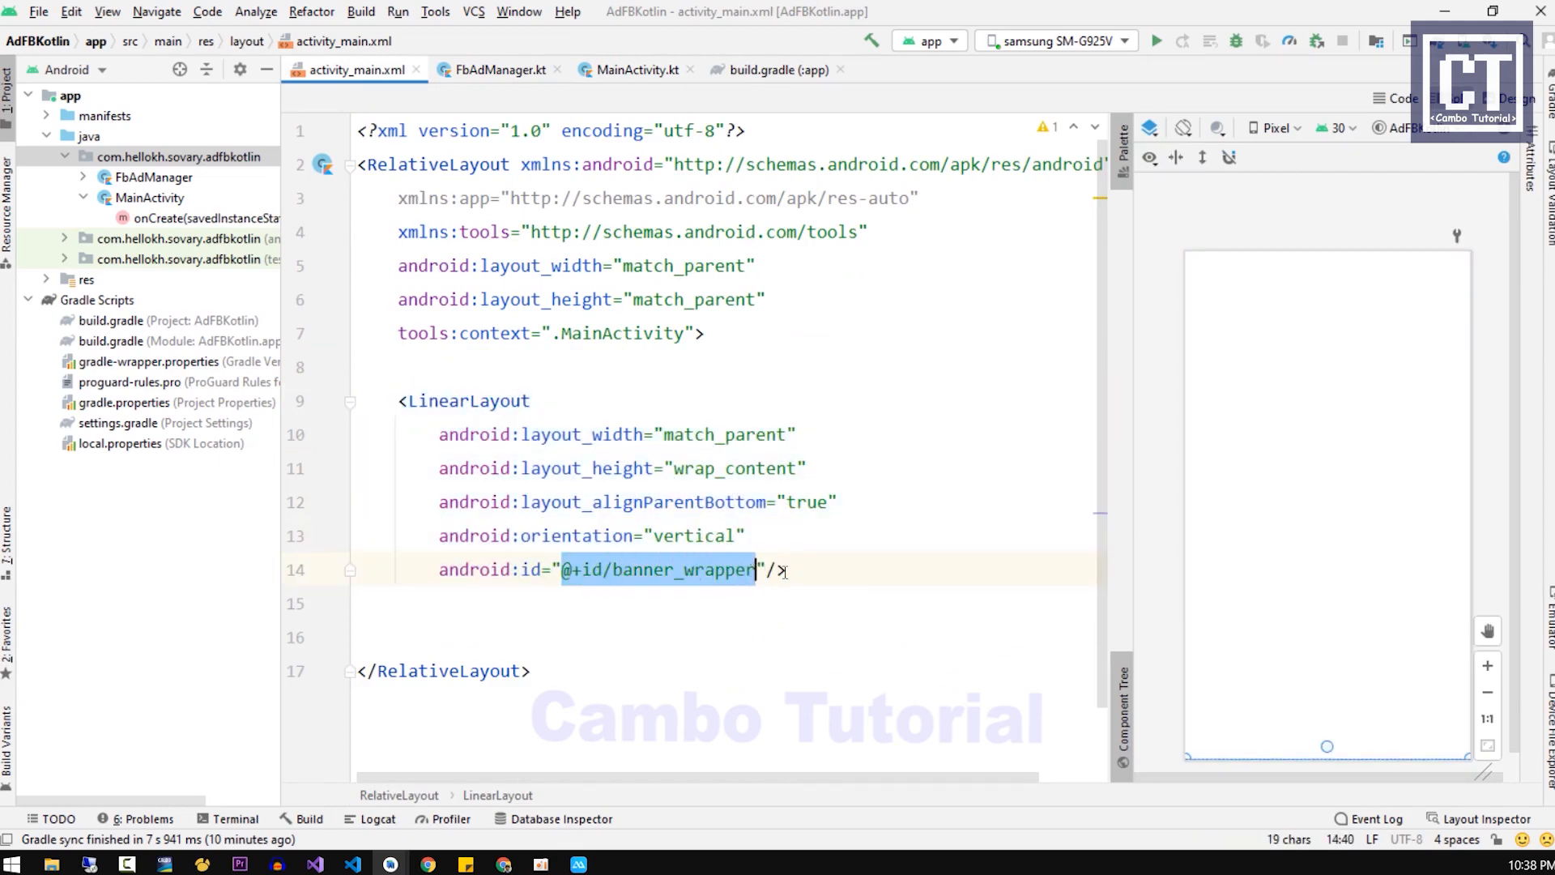
Step: Create an FbAdManager in onCreate with val ad = FbAdManager(this)
{"action": "left_click", "coordinate": [635, 69]}
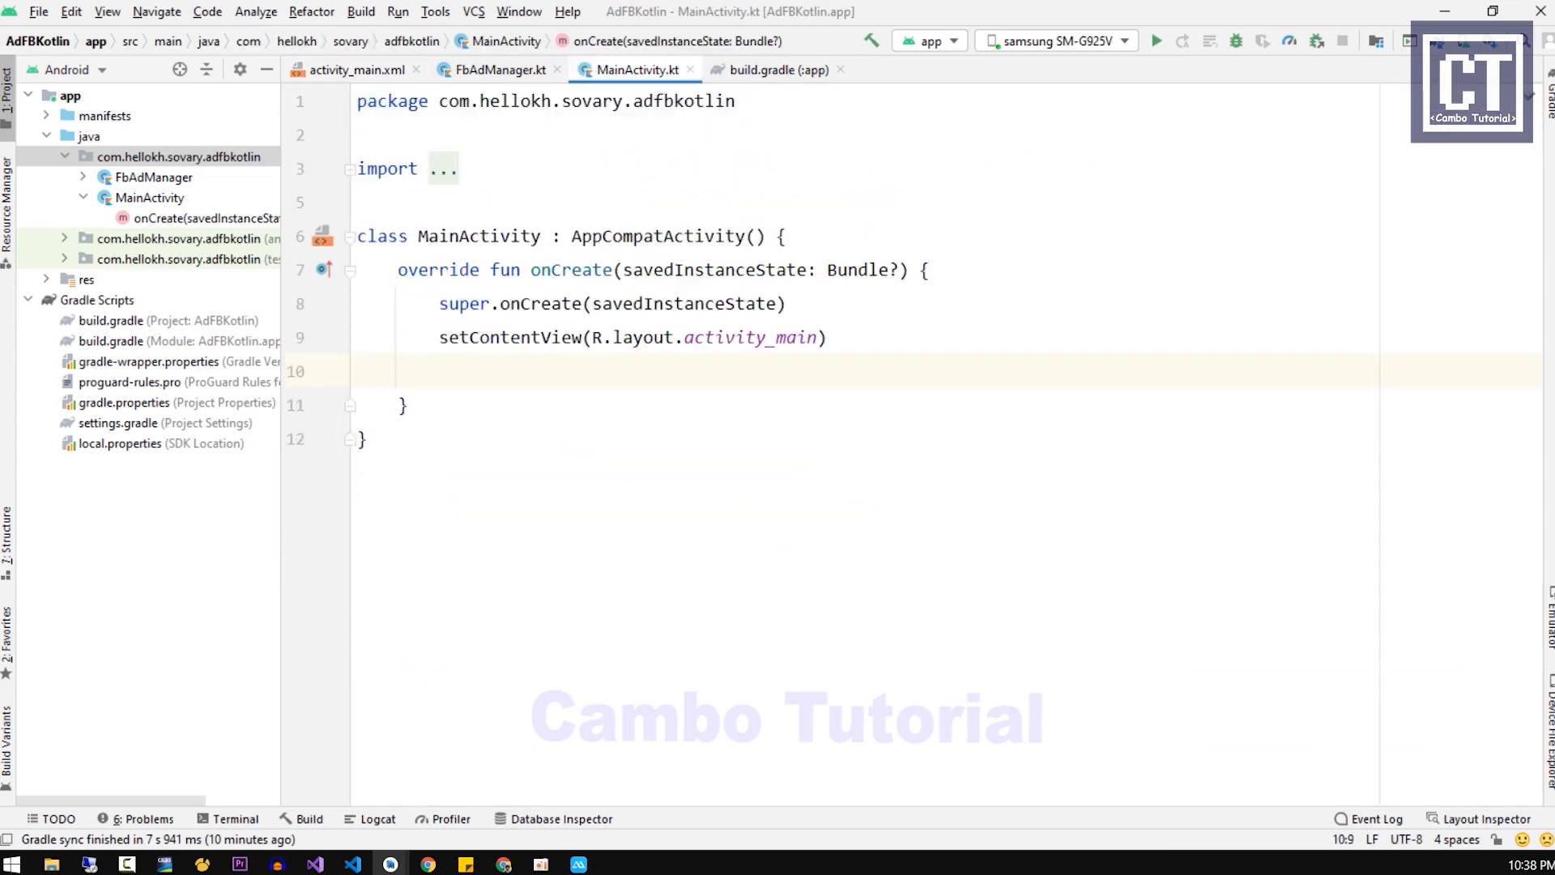
{"action": "type", "text": "val ad ="}
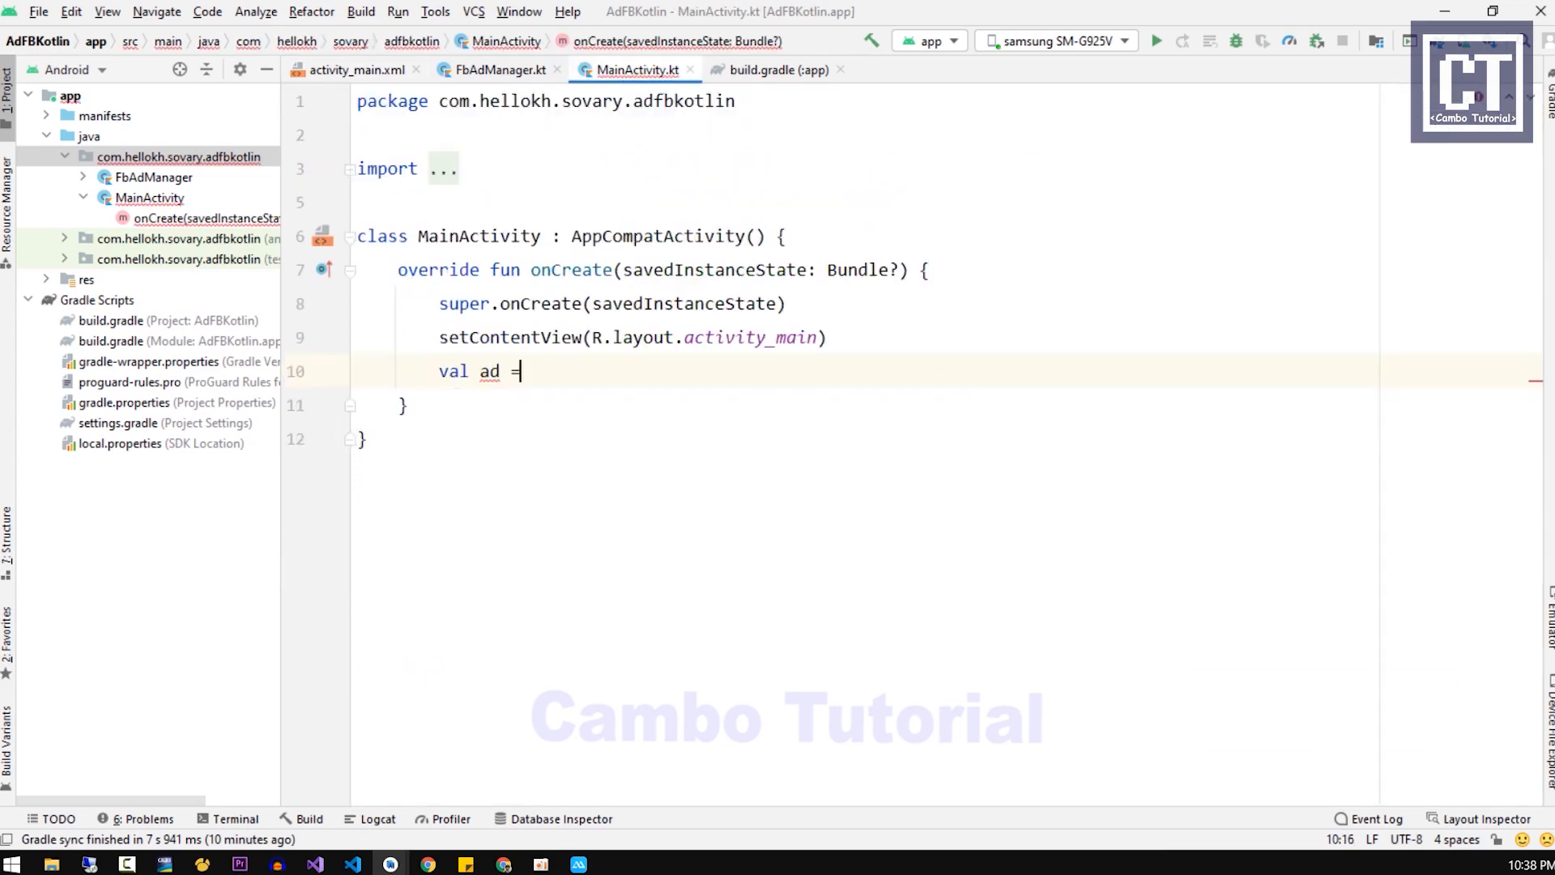
{"action": "type", "text": "FbAdManager("}
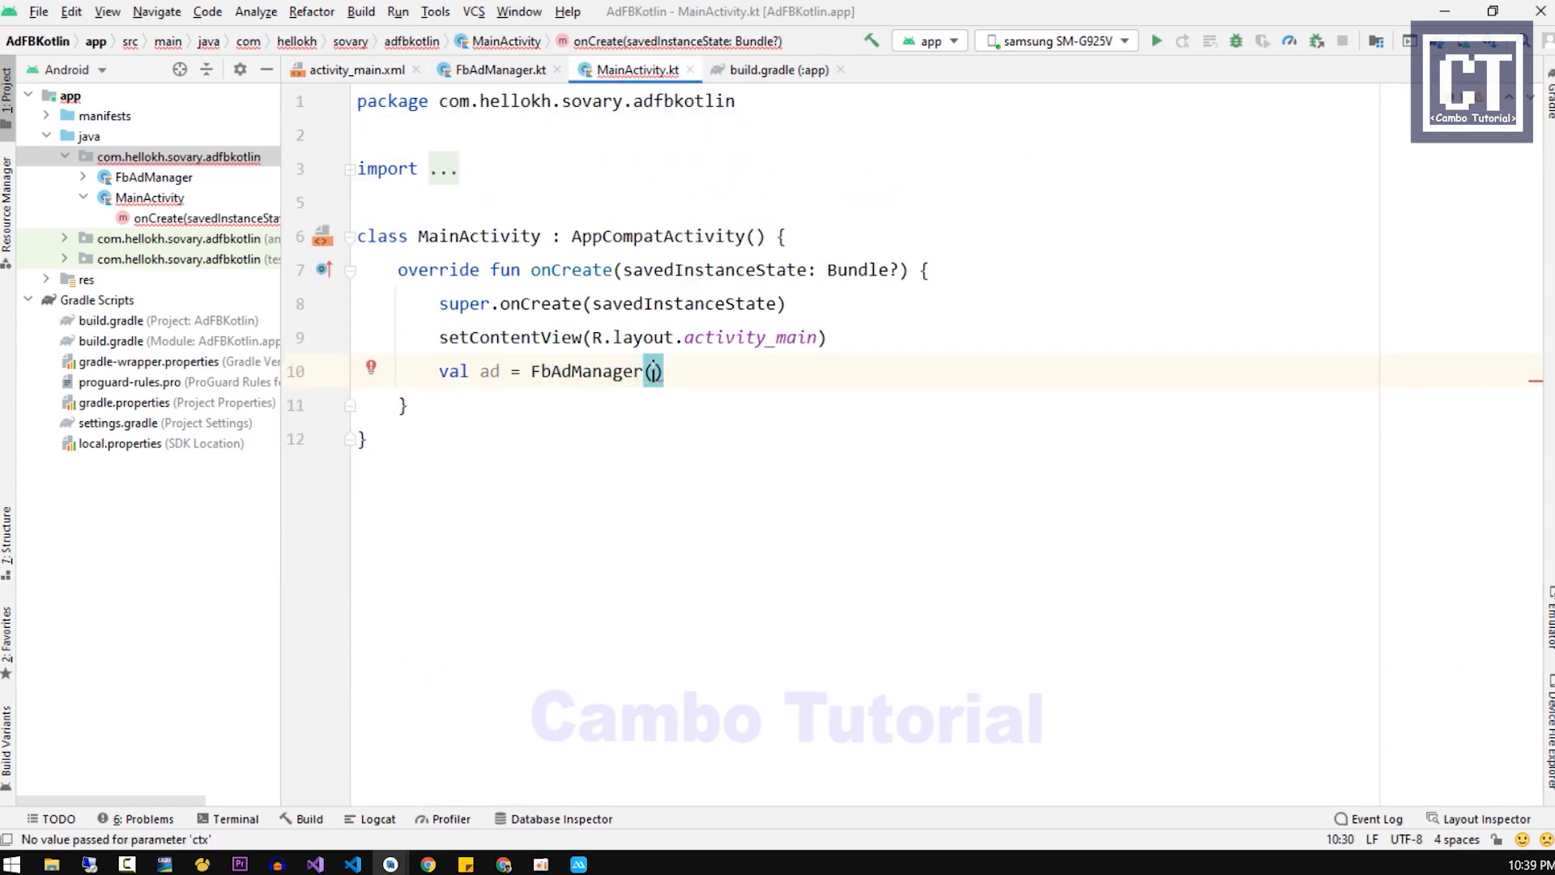
{"action": "type", "text": "this"}
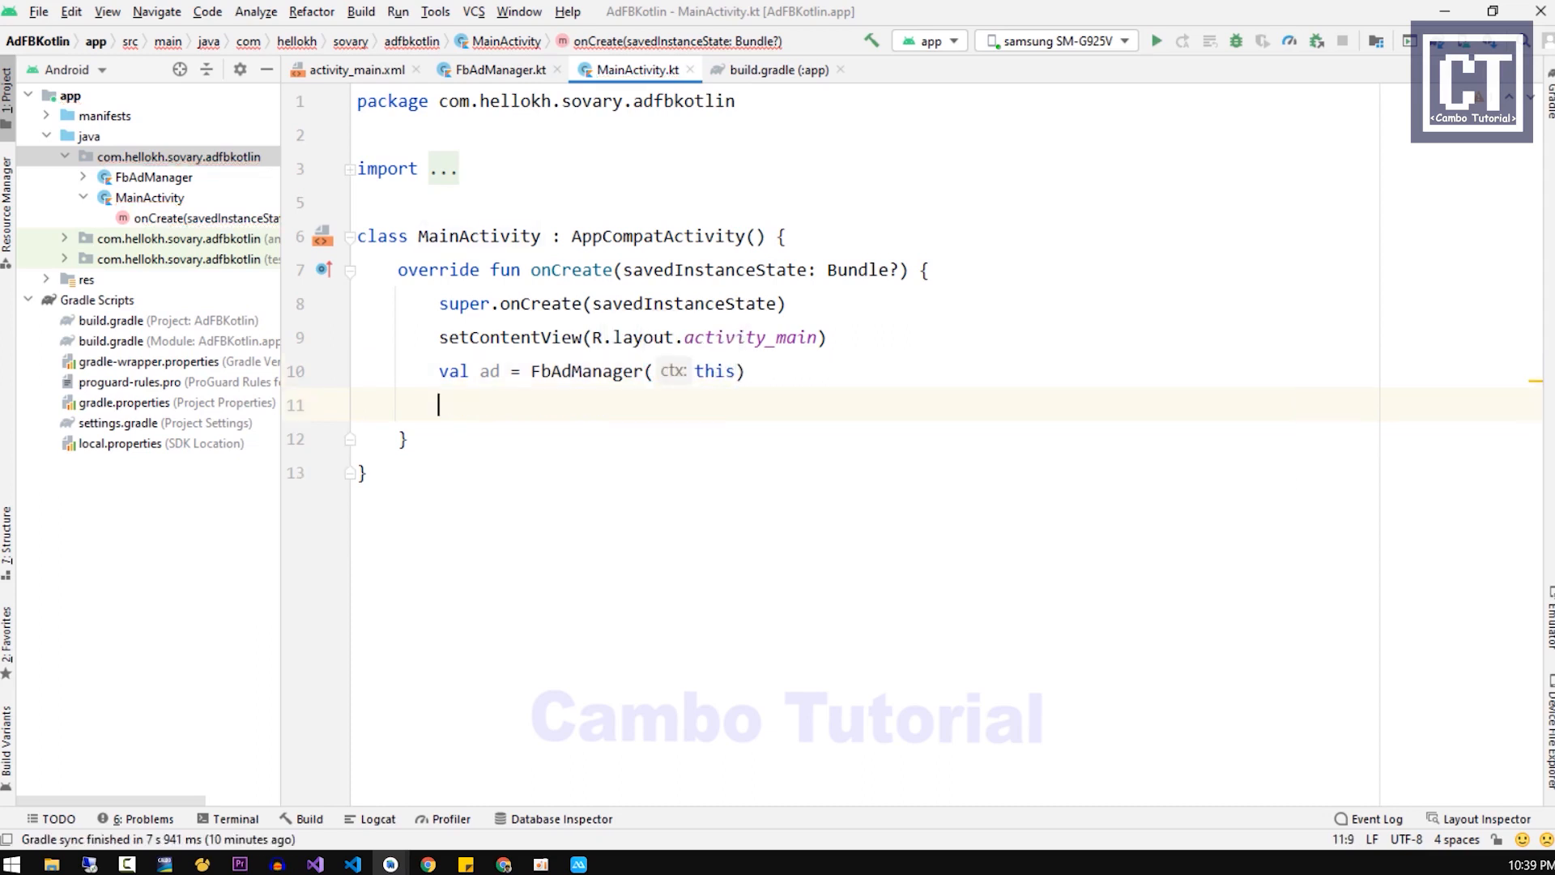
Step: Call ad.showBanner with R.id.banner_wrapper and placement id IMG_16_9_APP_INSTALL#YOUR_PLACEMENT_ID
{"action": "type", "text": "ad.showBanner("}
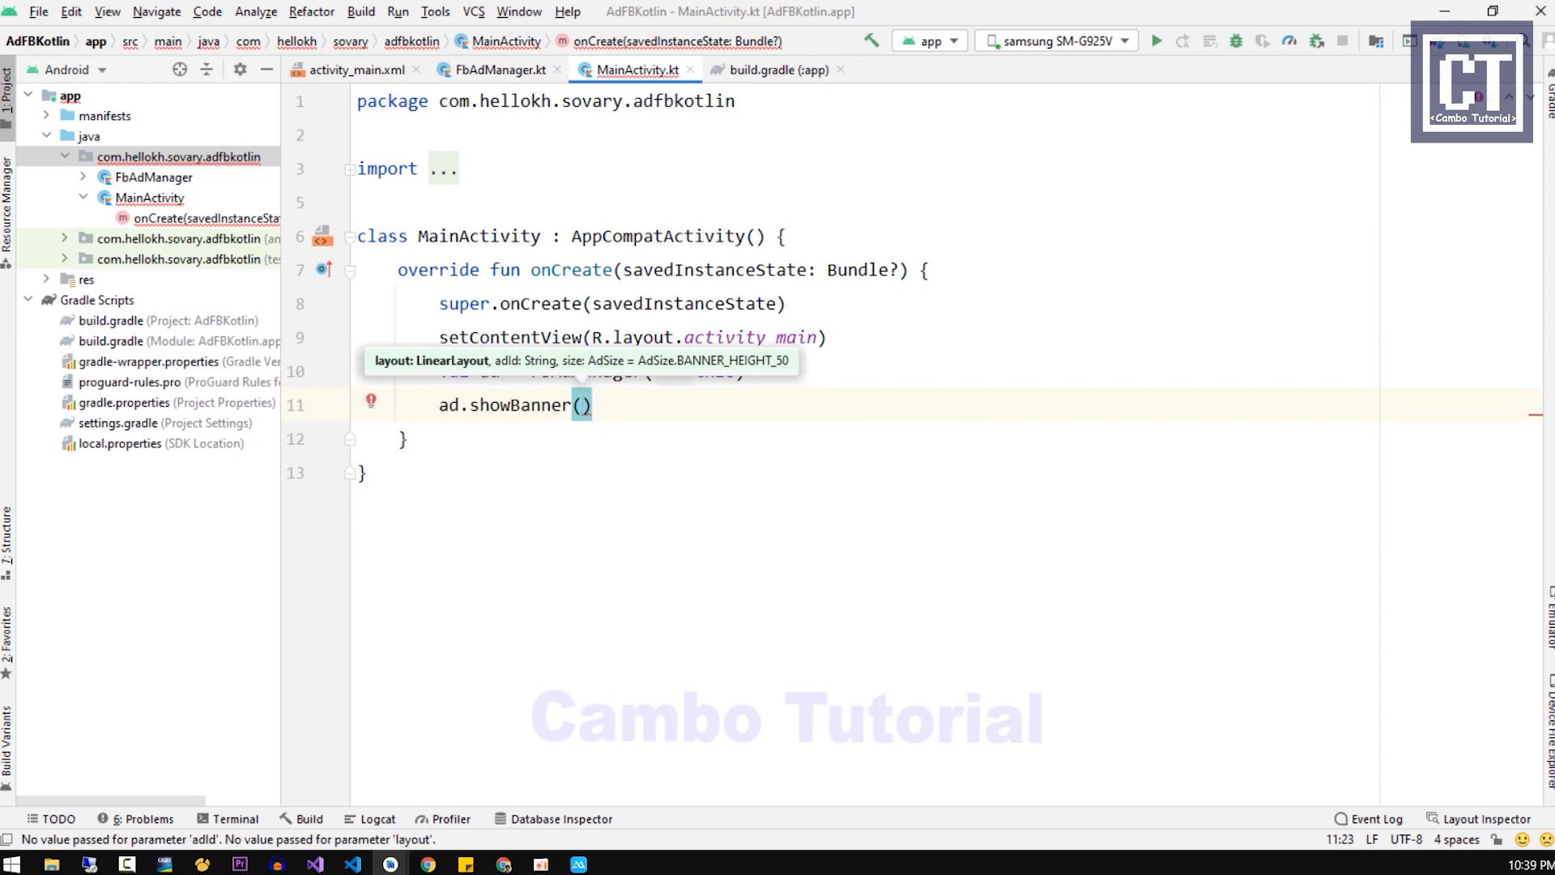
{"action": "type", "text": "findViewById(R"}
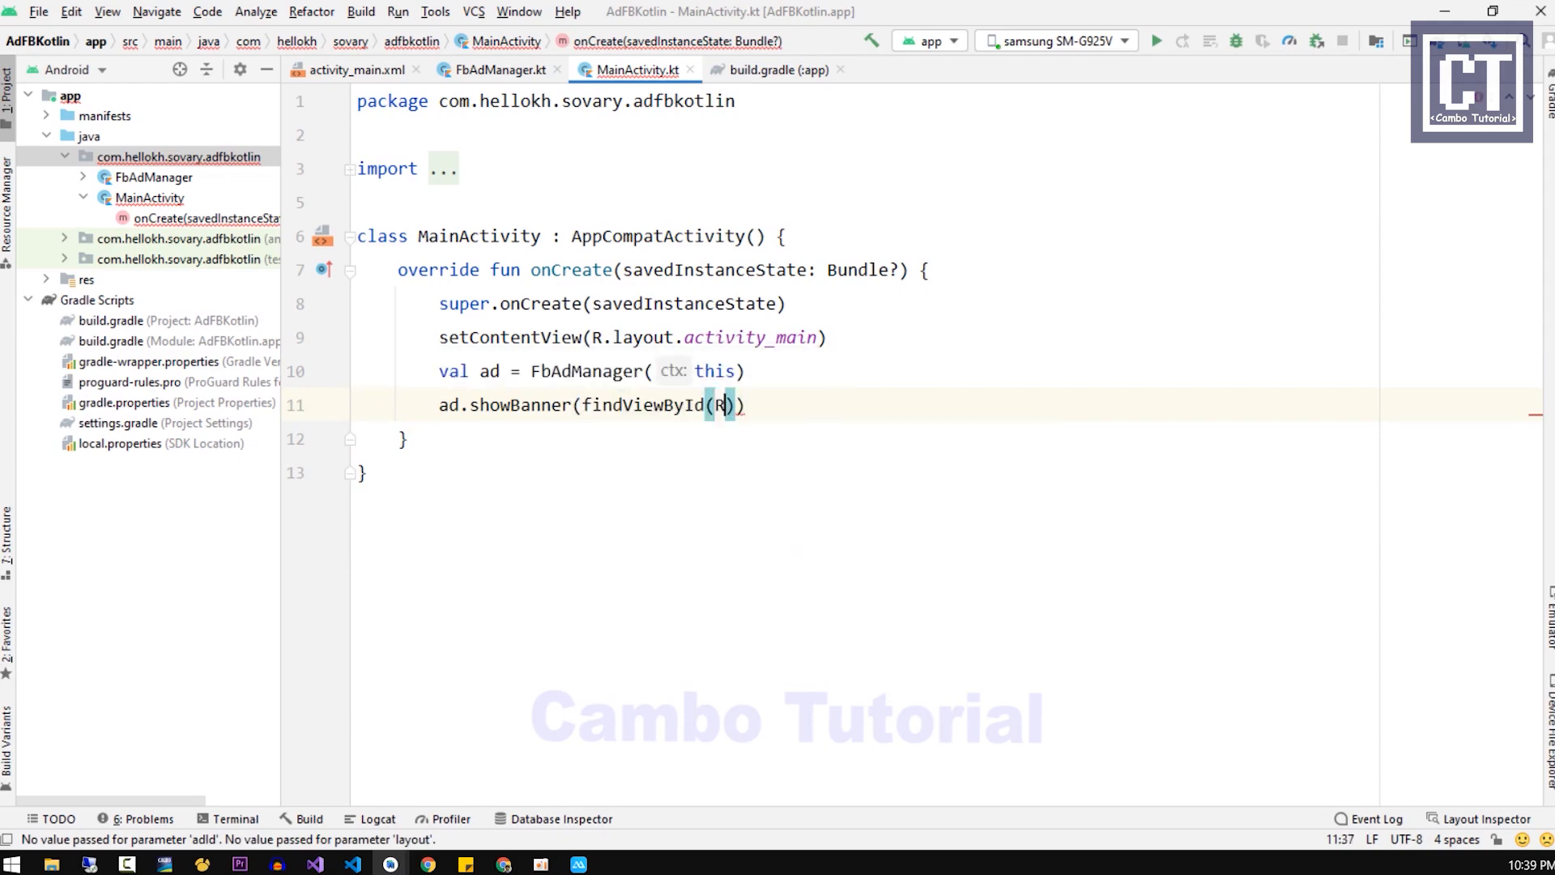
{"action": "type", "text": ".id."}
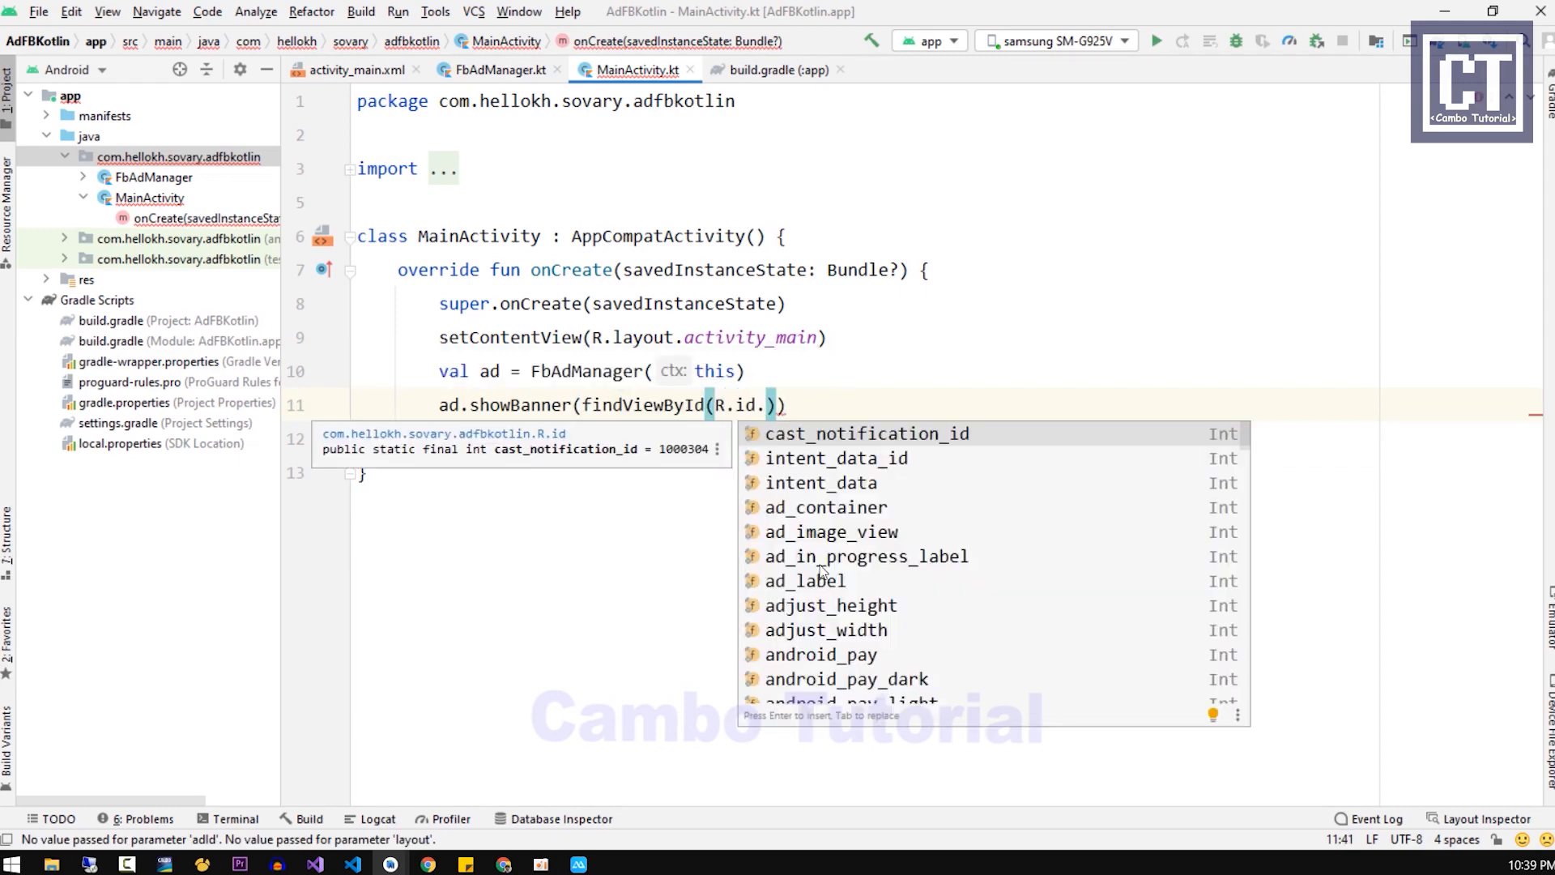
{"action": "type", "text": "banner_wrapper"}
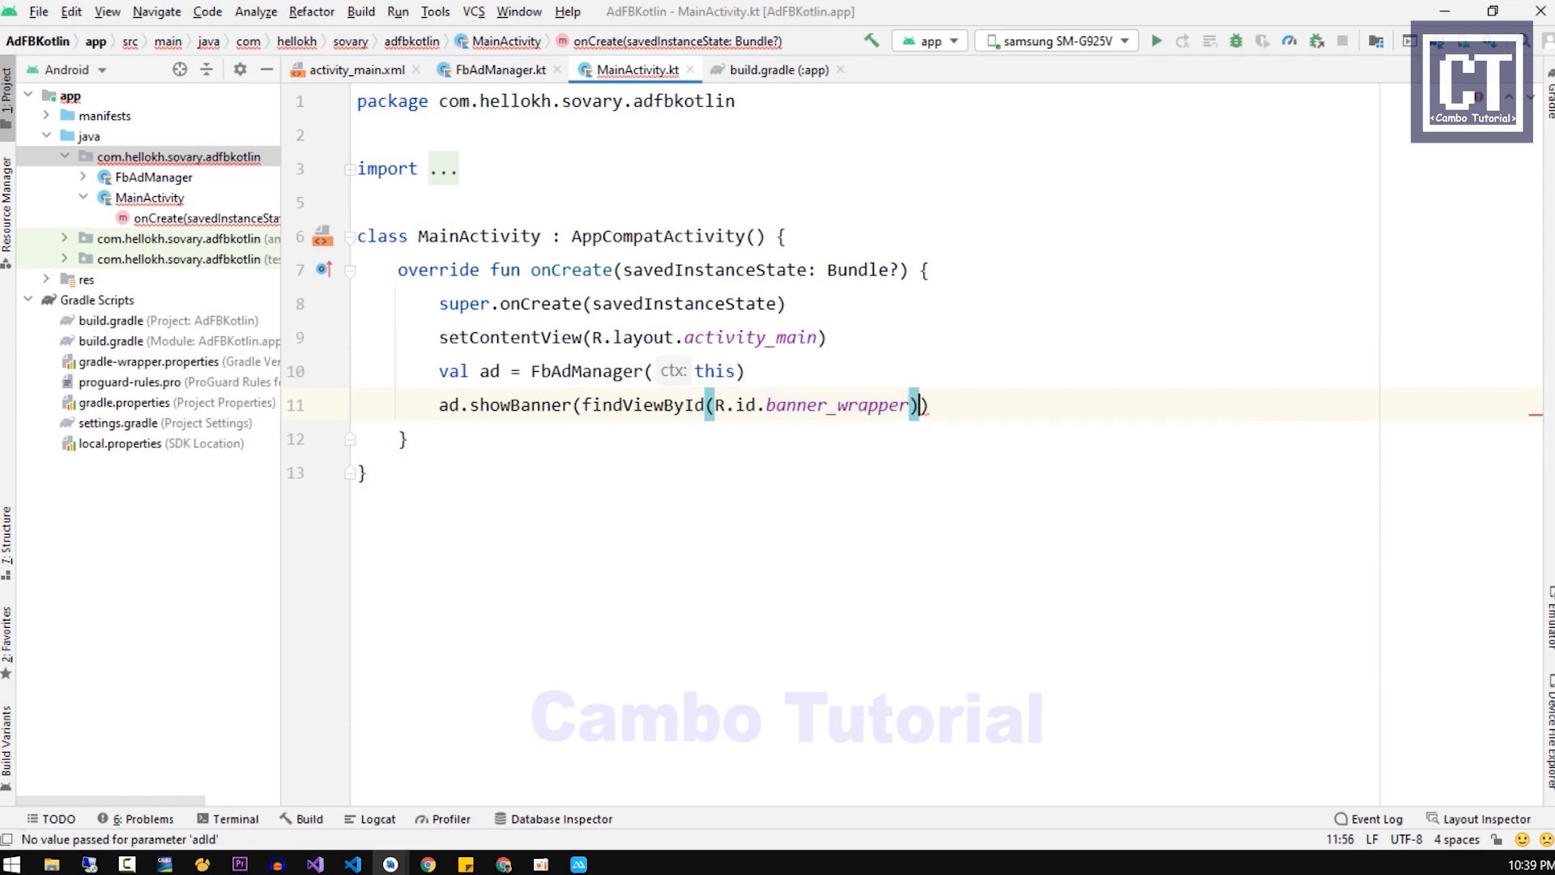
{"action": "type", "text": ", adId: \"\""}
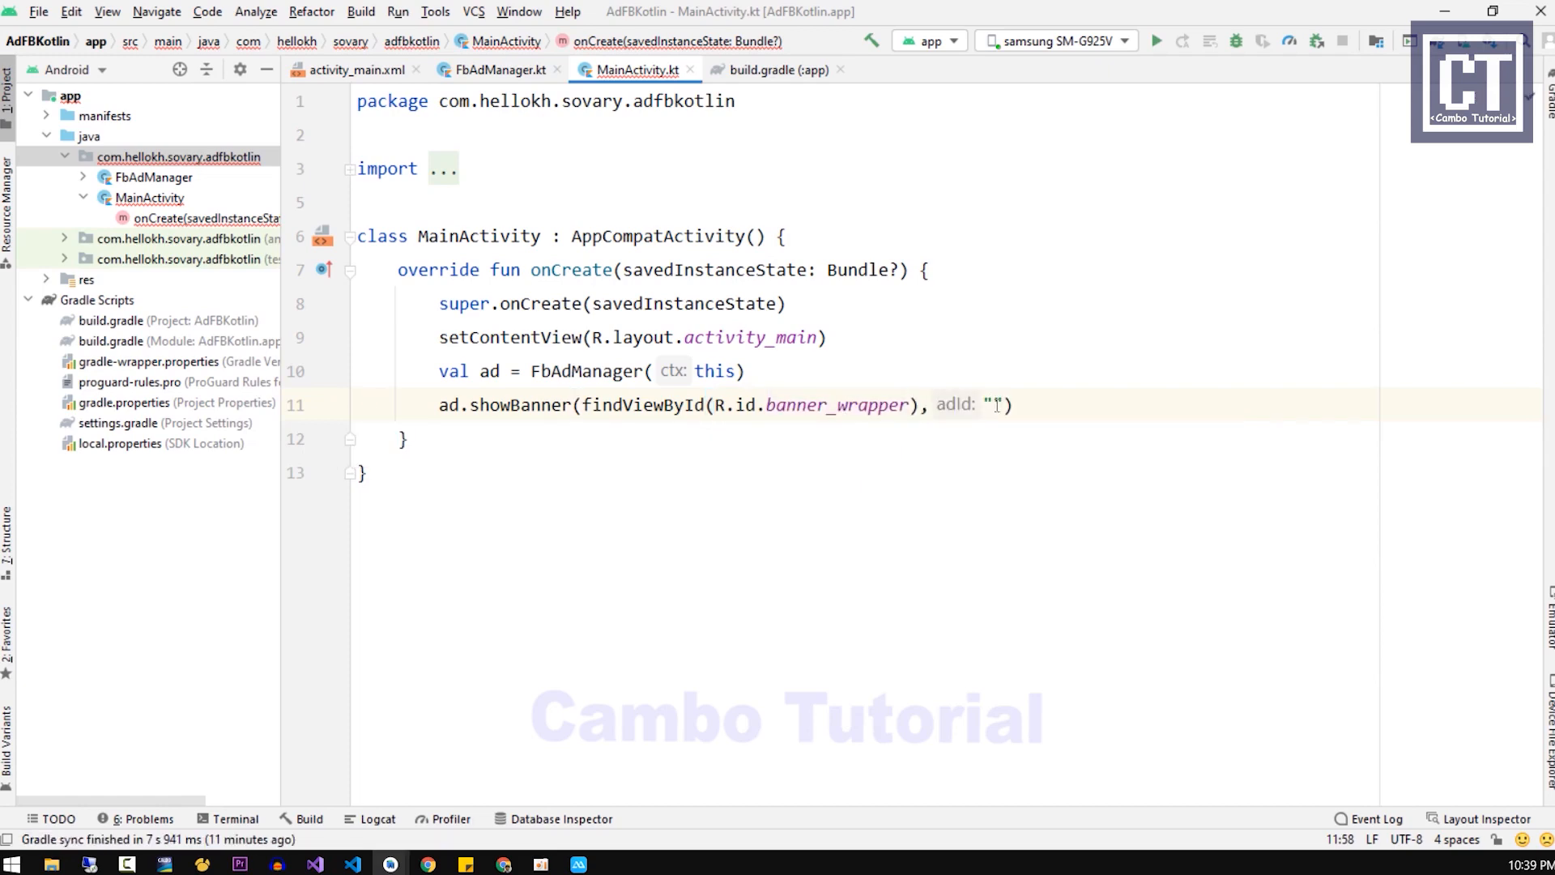
{"action": "type", "text": "IMG_16_9_APP_INSTALL#YOUR_PLACEMENT_ID"}
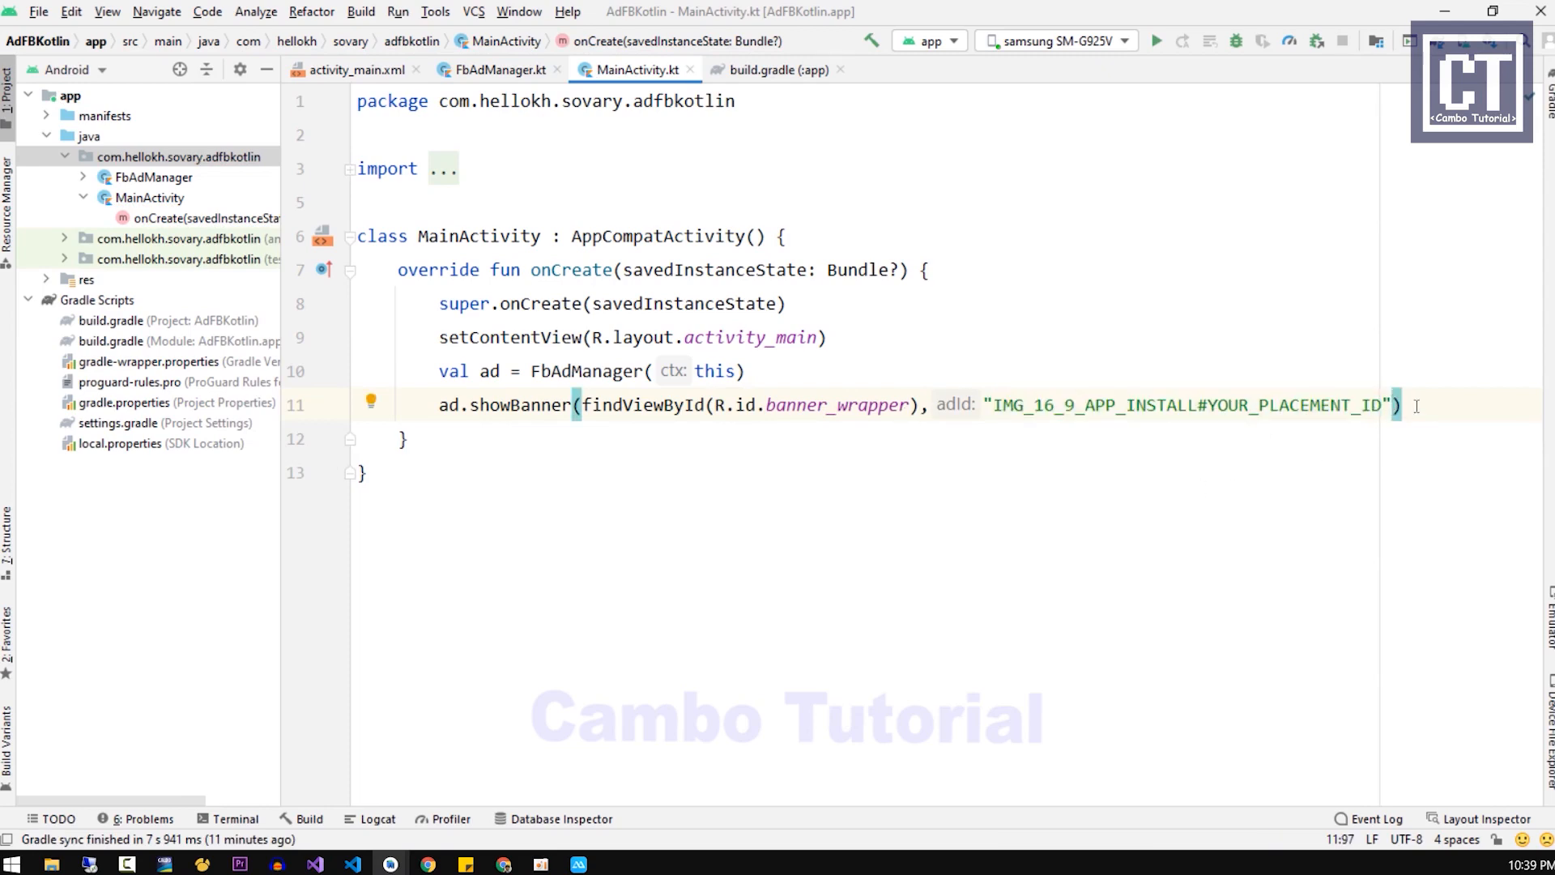
{"action": "type", "text": ","}
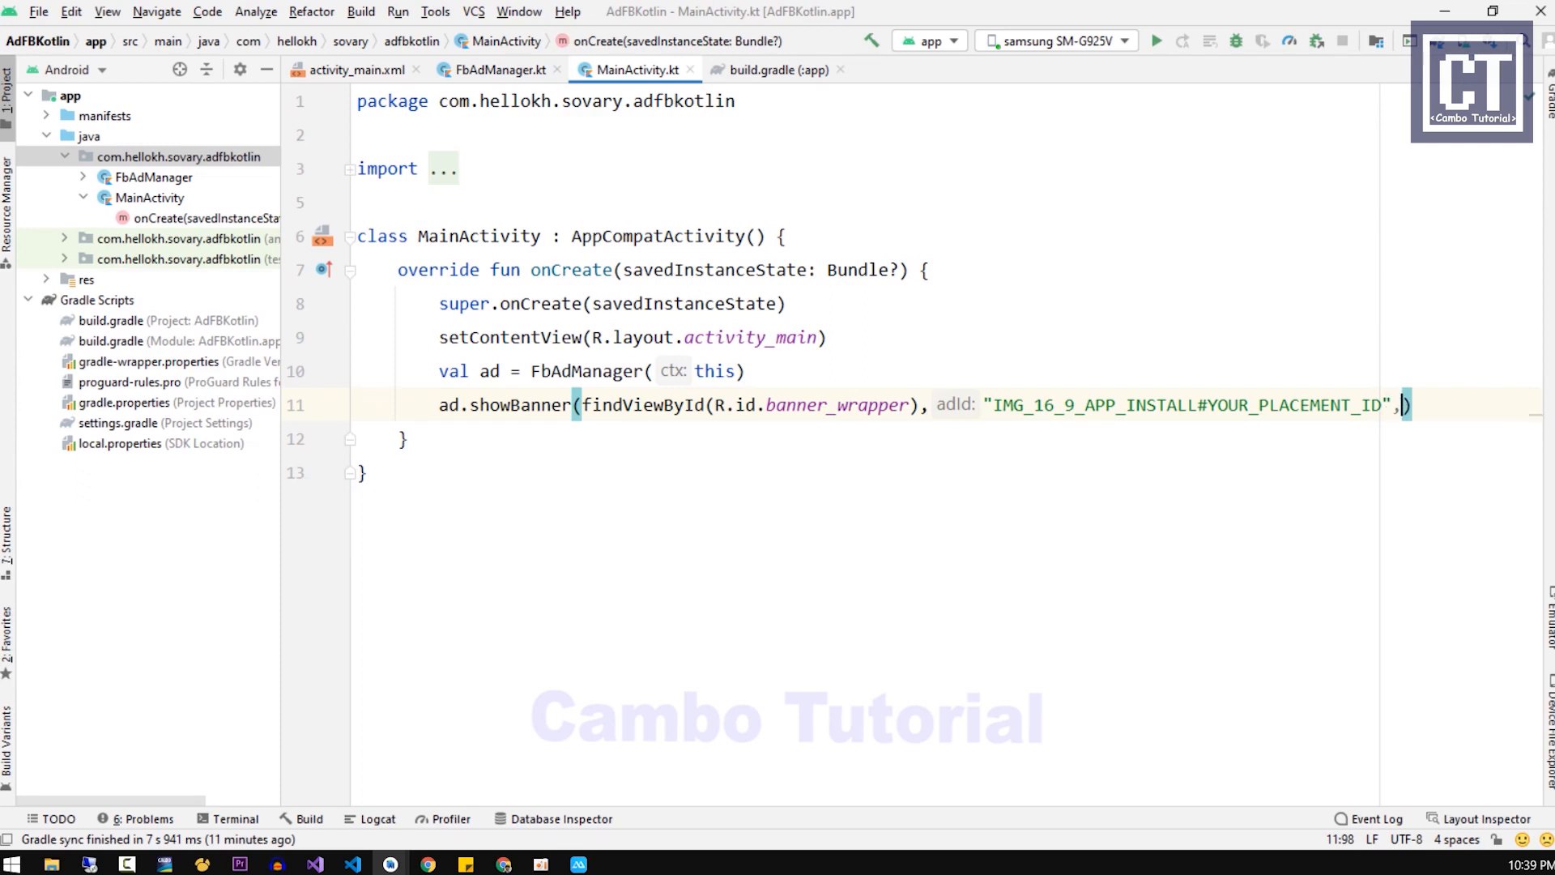
{"action": "mouse_move", "coordinate": [1403, 405]}
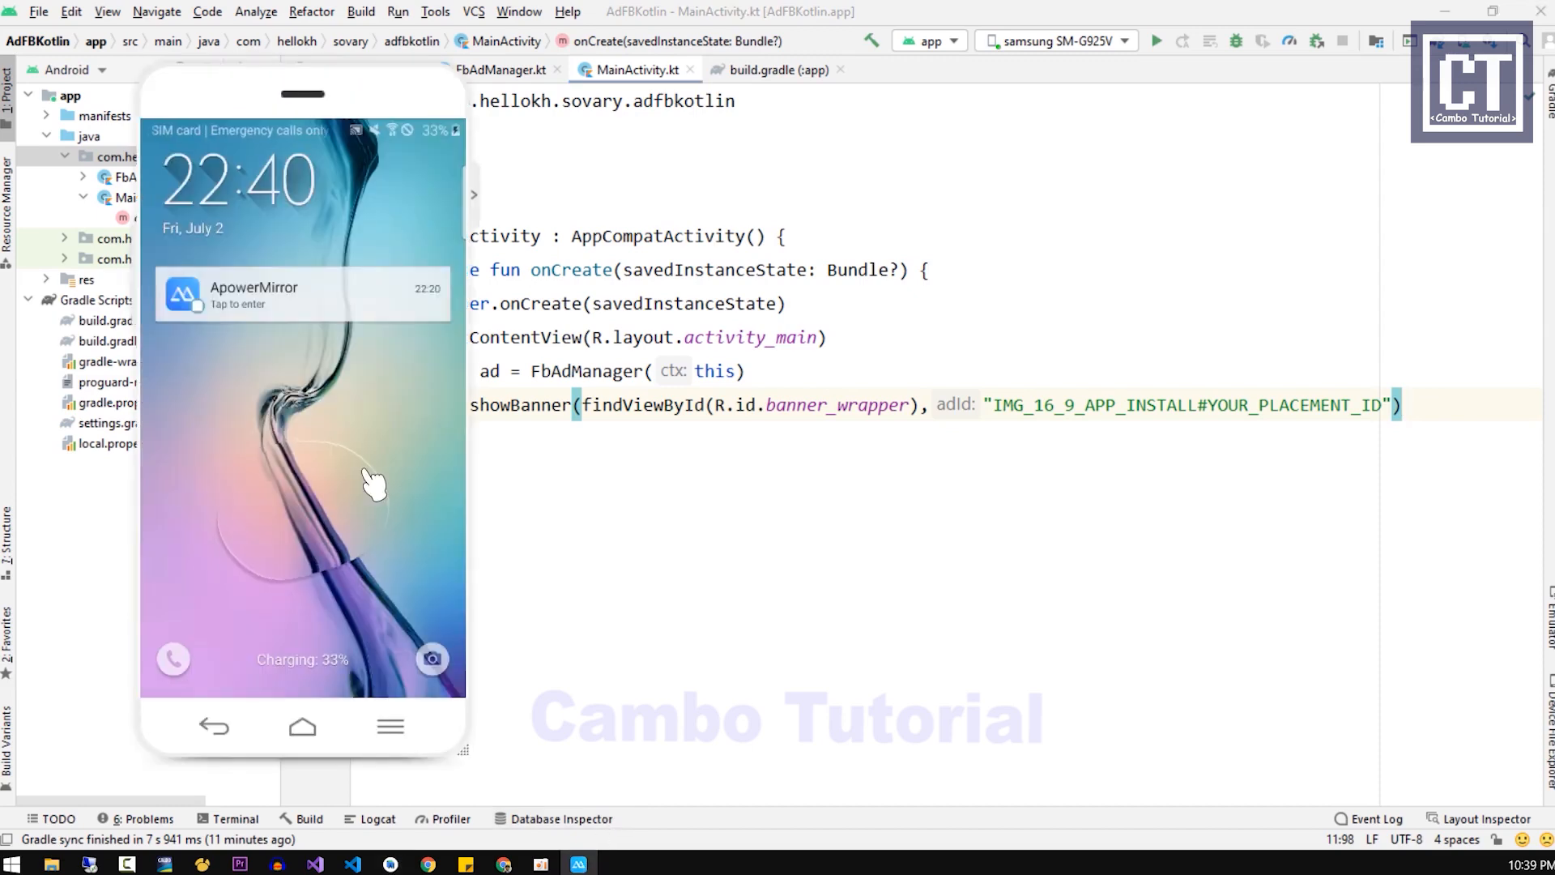
Step: Run the app on the samsung SM-G925V and read the duplicate class build errors
{"action": "left_click", "coordinate": [1154, 40]}
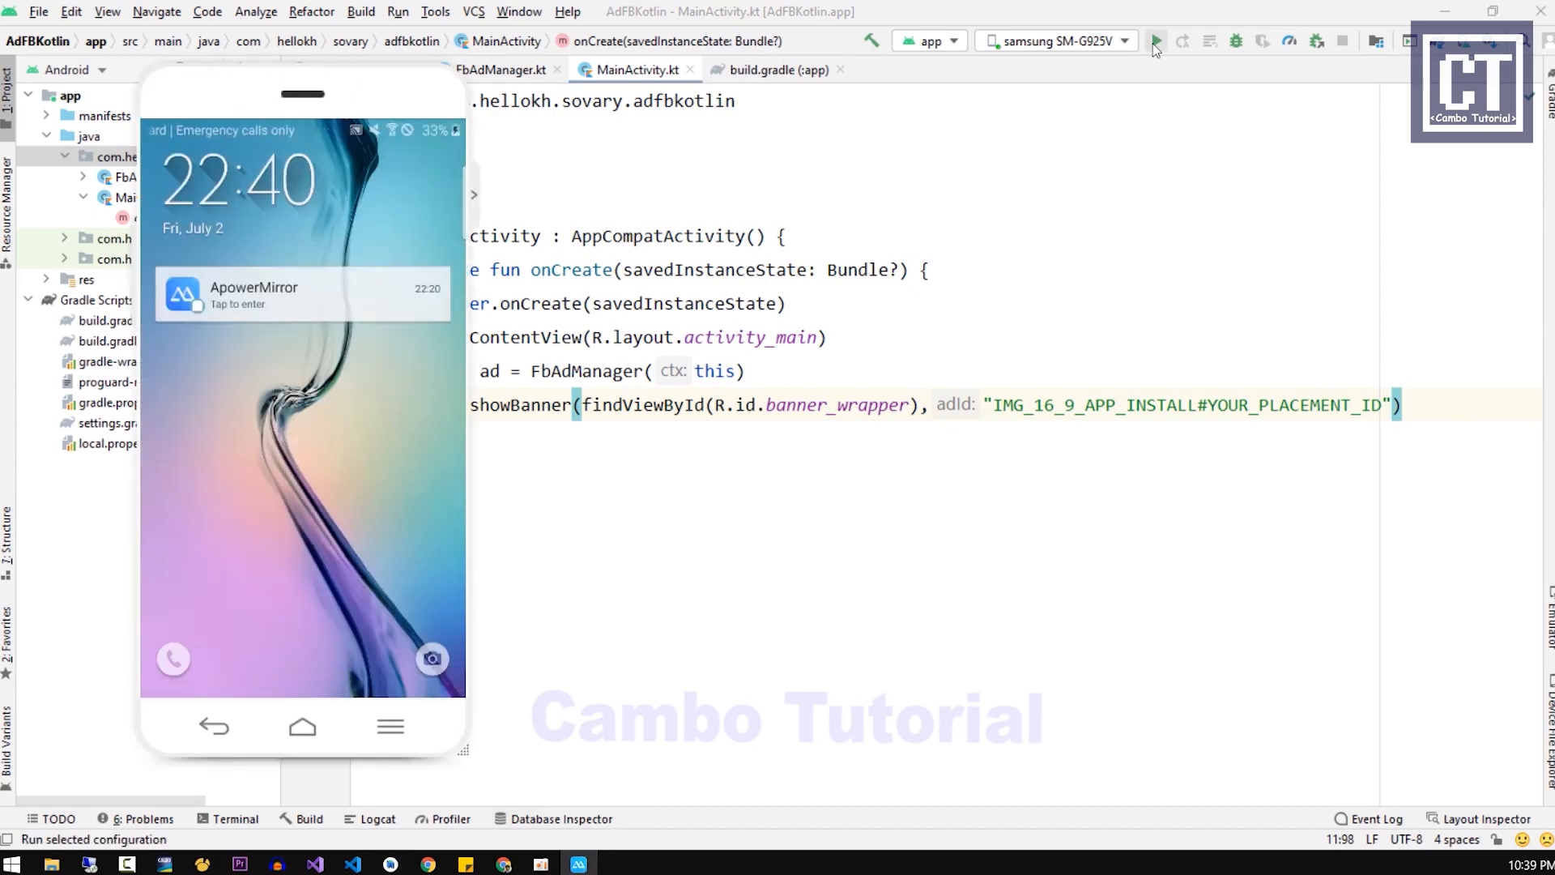
{"action": "left_click", "coordinate": [1156, 40]}
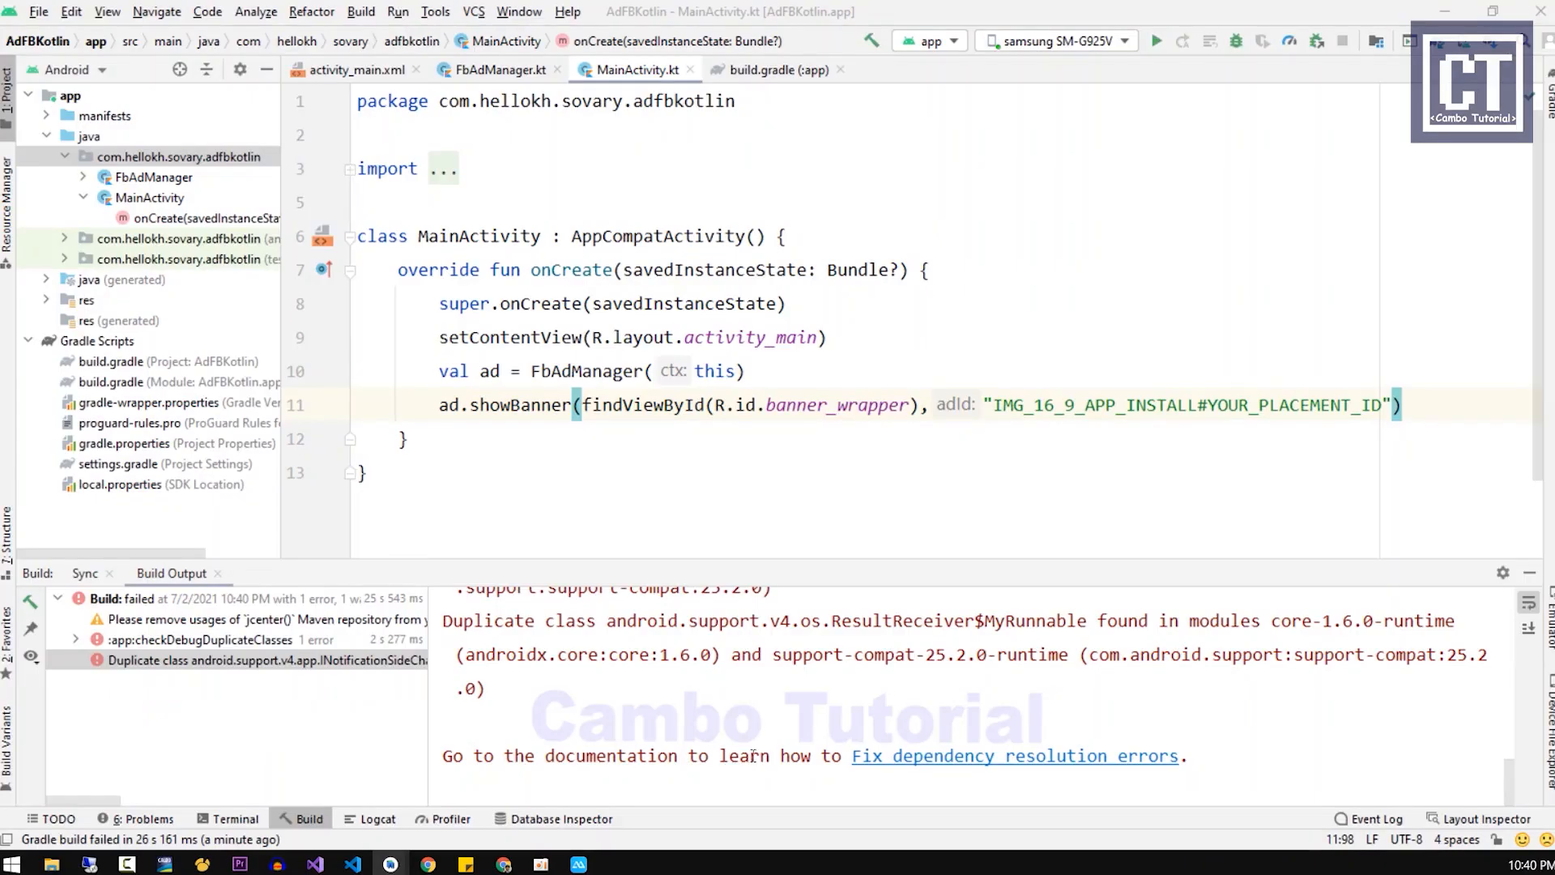
{"action": "scroll", "scroll_direction": "down", "scroll_amount": 3}
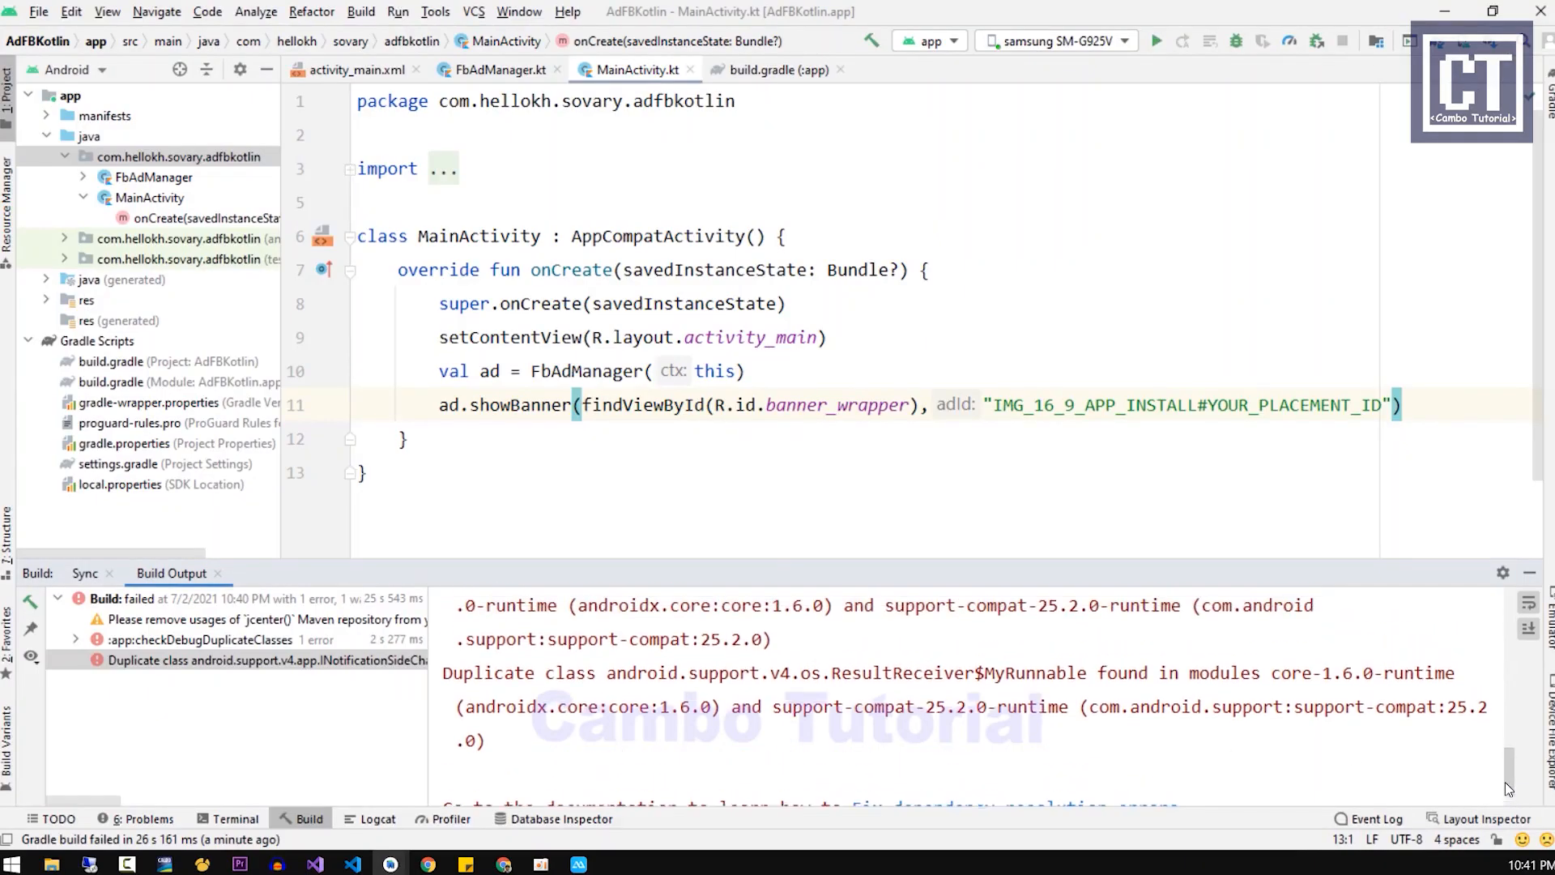
{"action": "scroll", "scroll_direction": "down", "scroll_amount": 3}
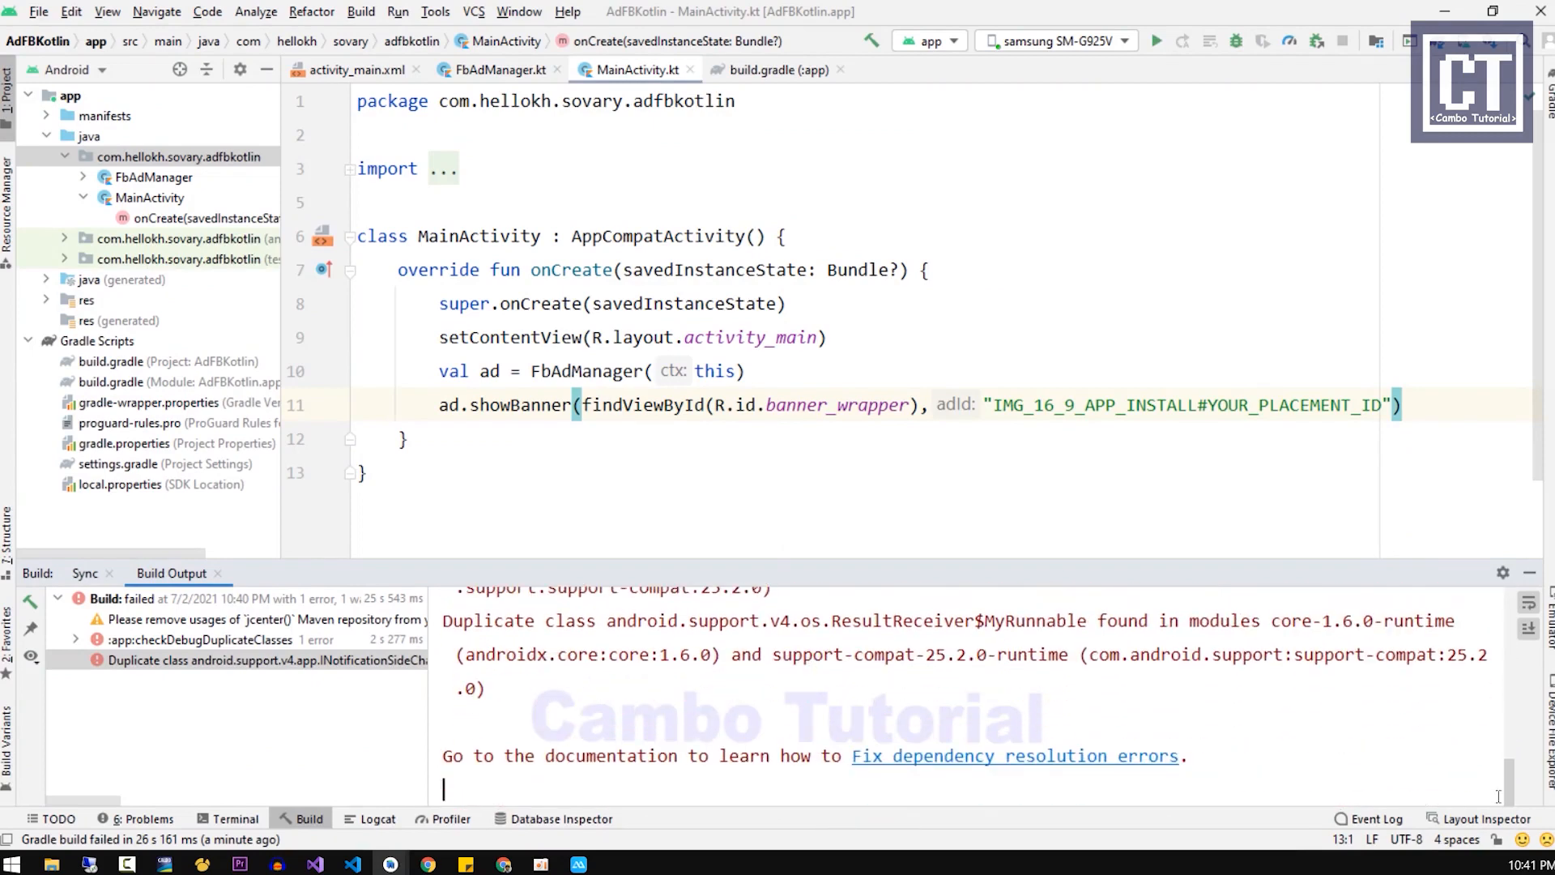
Step: Add android.enableJetifier=true to gradle.properties and sync the project
{"action": "left_click", "coordinate": [1079, 621]}
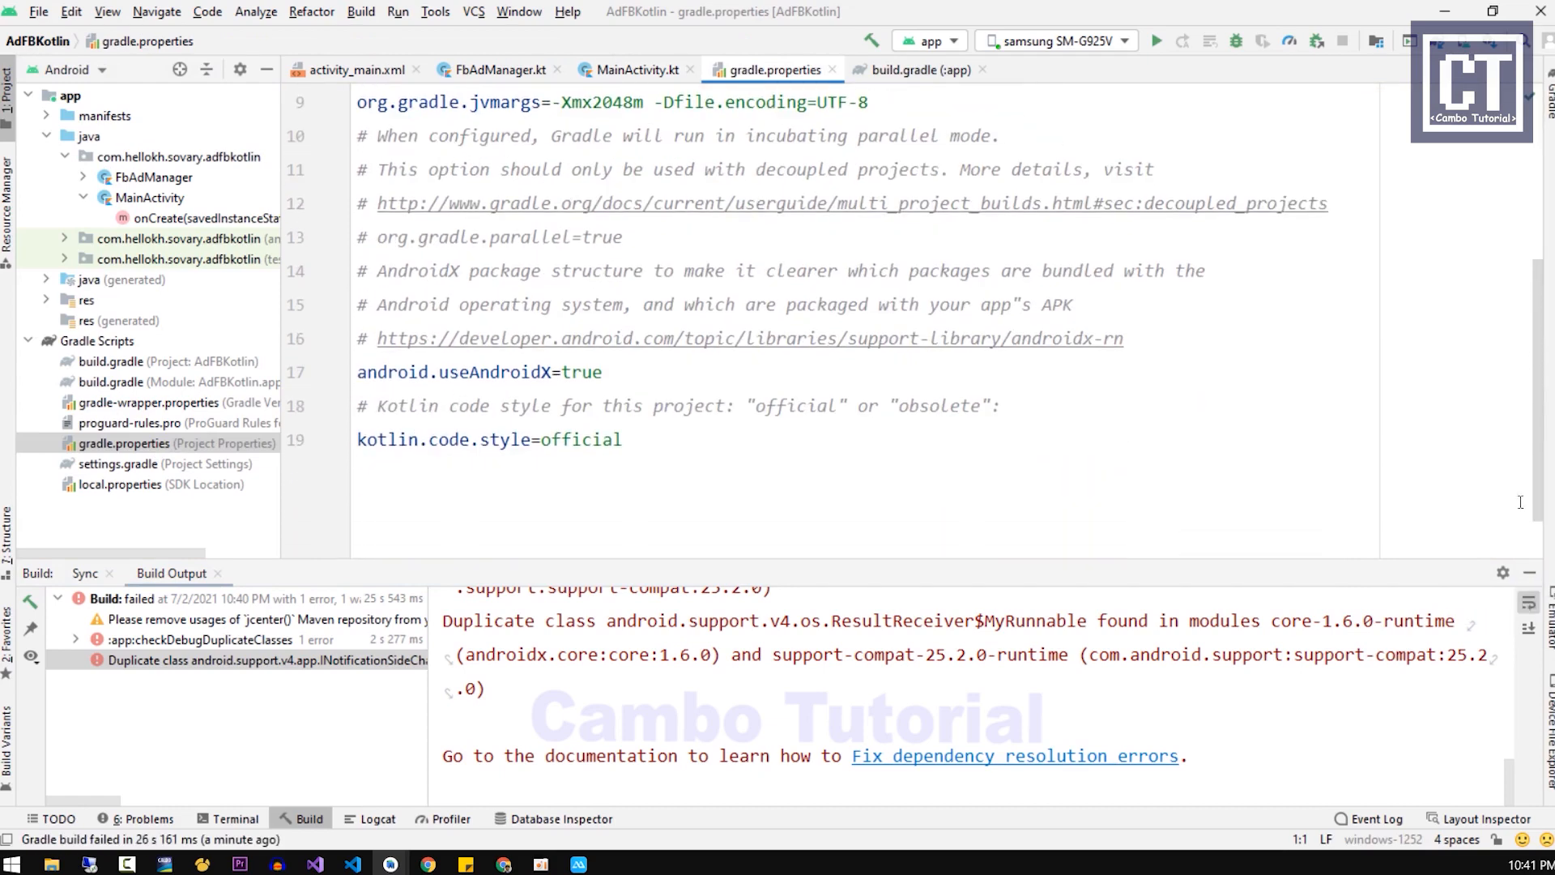
{"action": "type", "text": "android"}
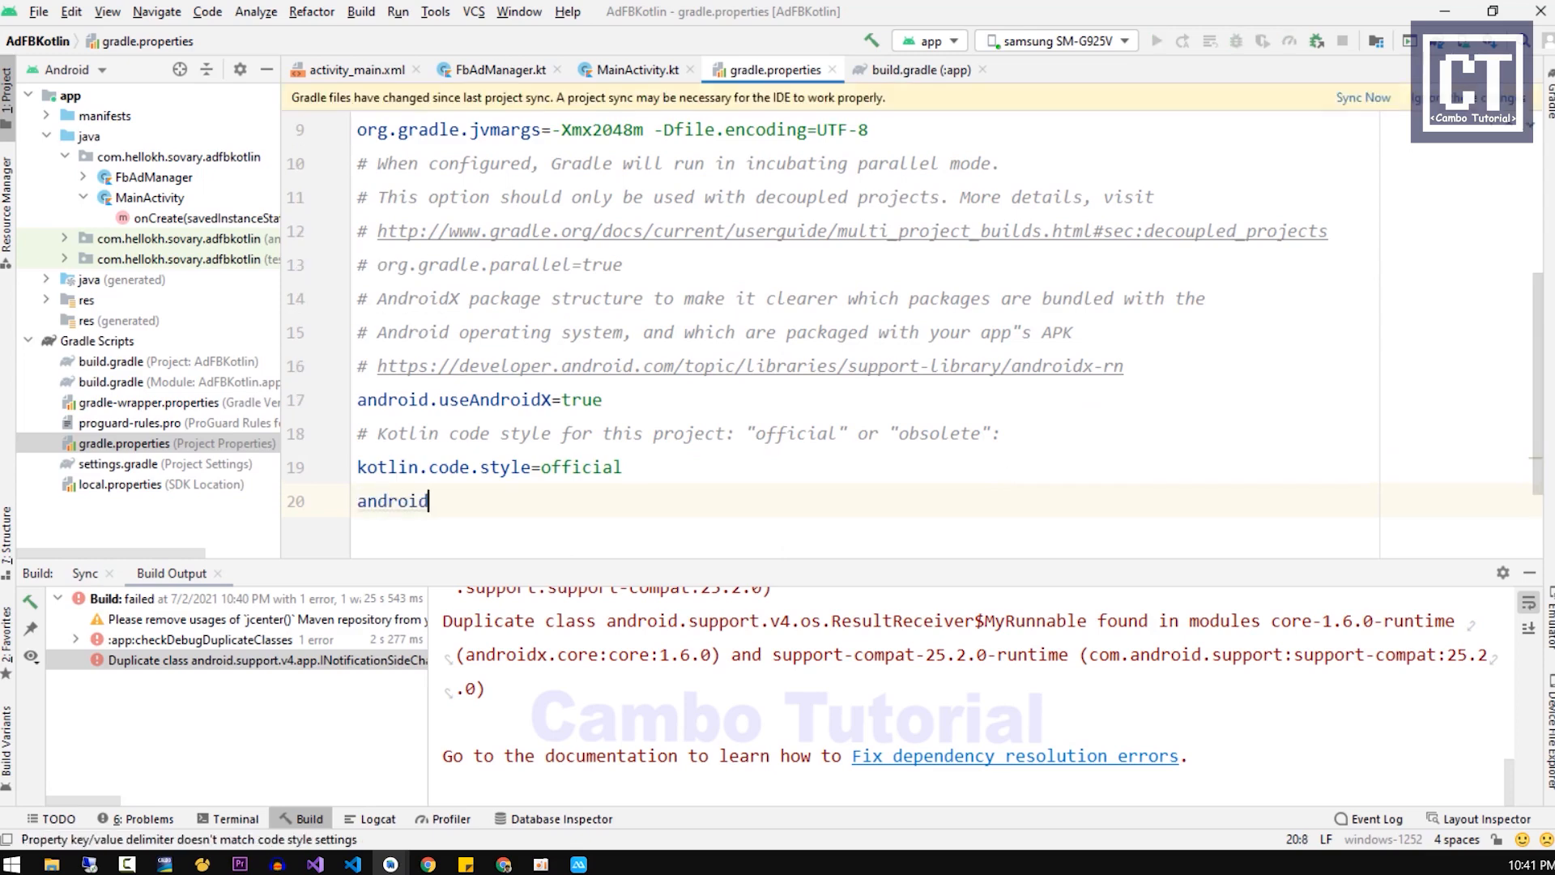
{"action": "type", "text": ".enableJetifier=true"}
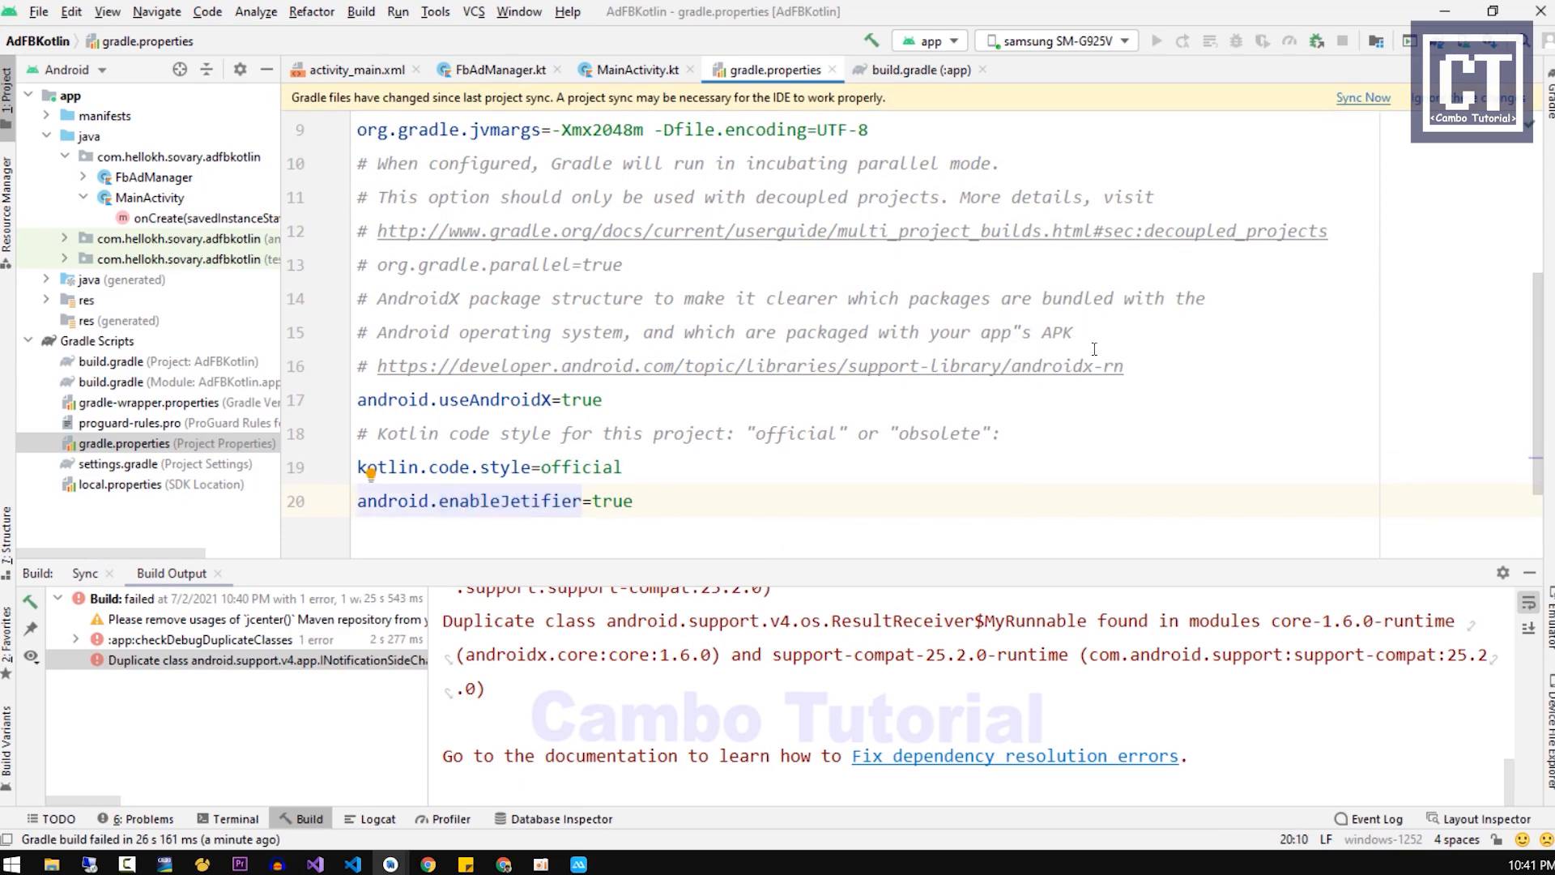
{"action": "left_click", "coordinate": [1362, 97]}
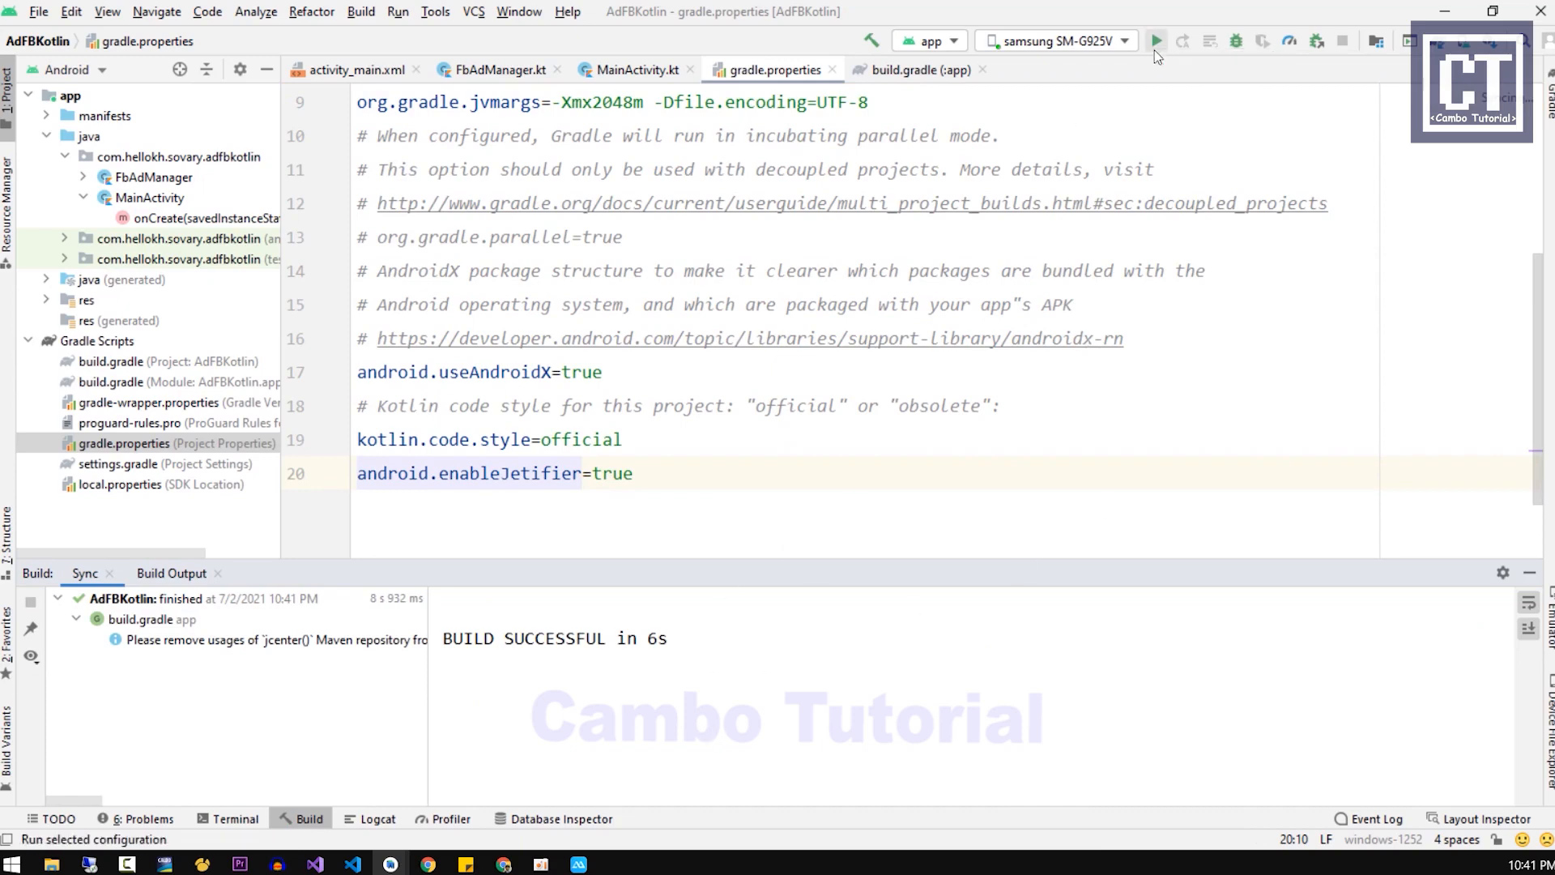
Step: Launch AdFBKotlin on the phone, tap the test banner, then go back
{"action": "left_click", "coordinate": [1156, 40]}
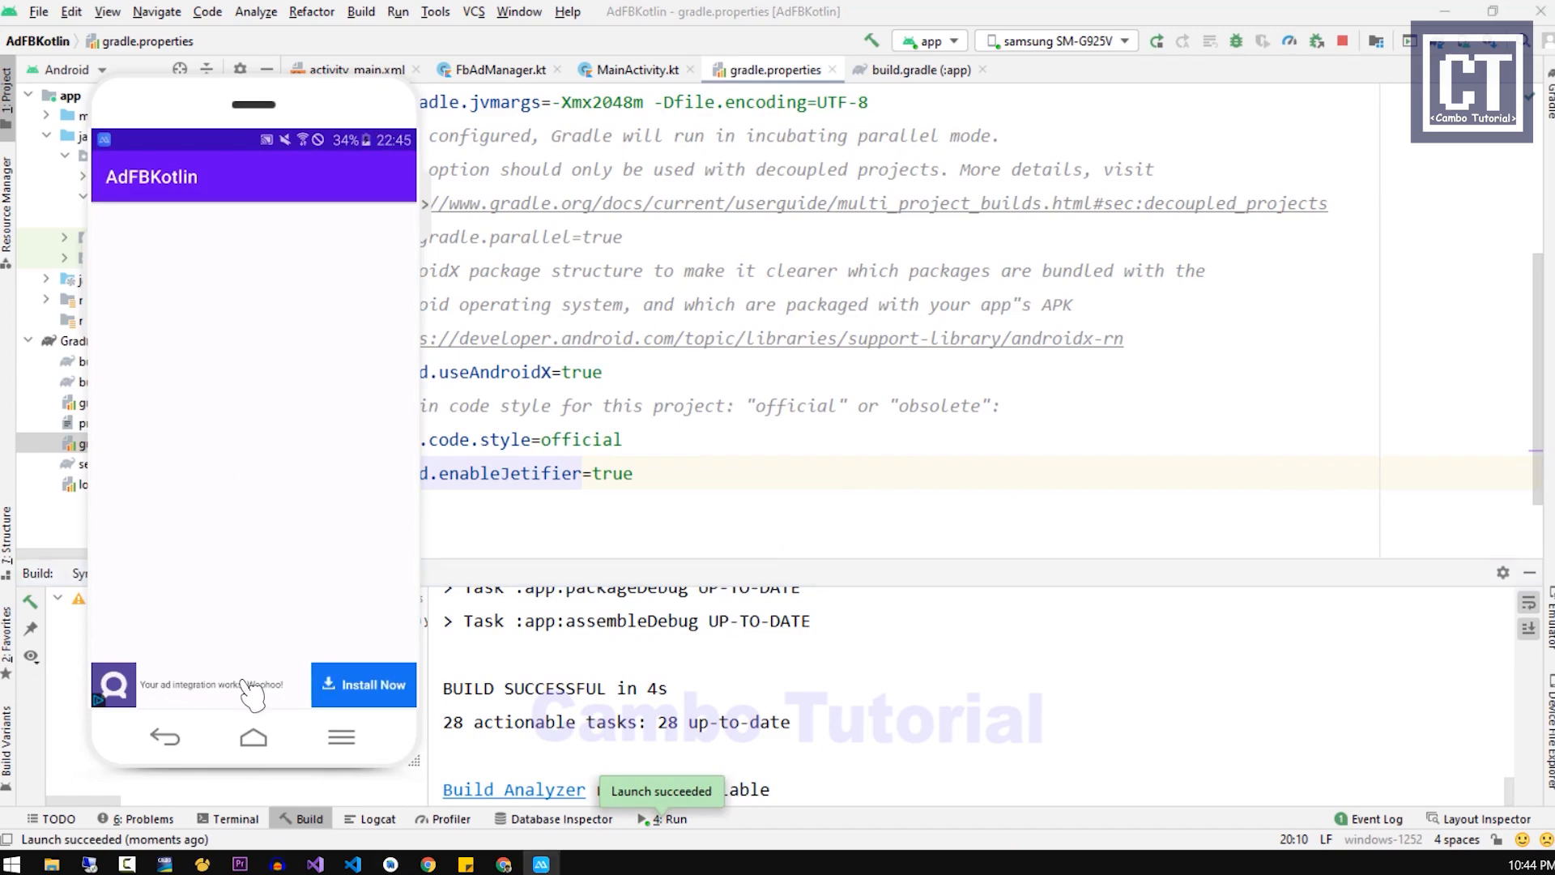
{"action": "left_click", "coordinate": [208, 685]}
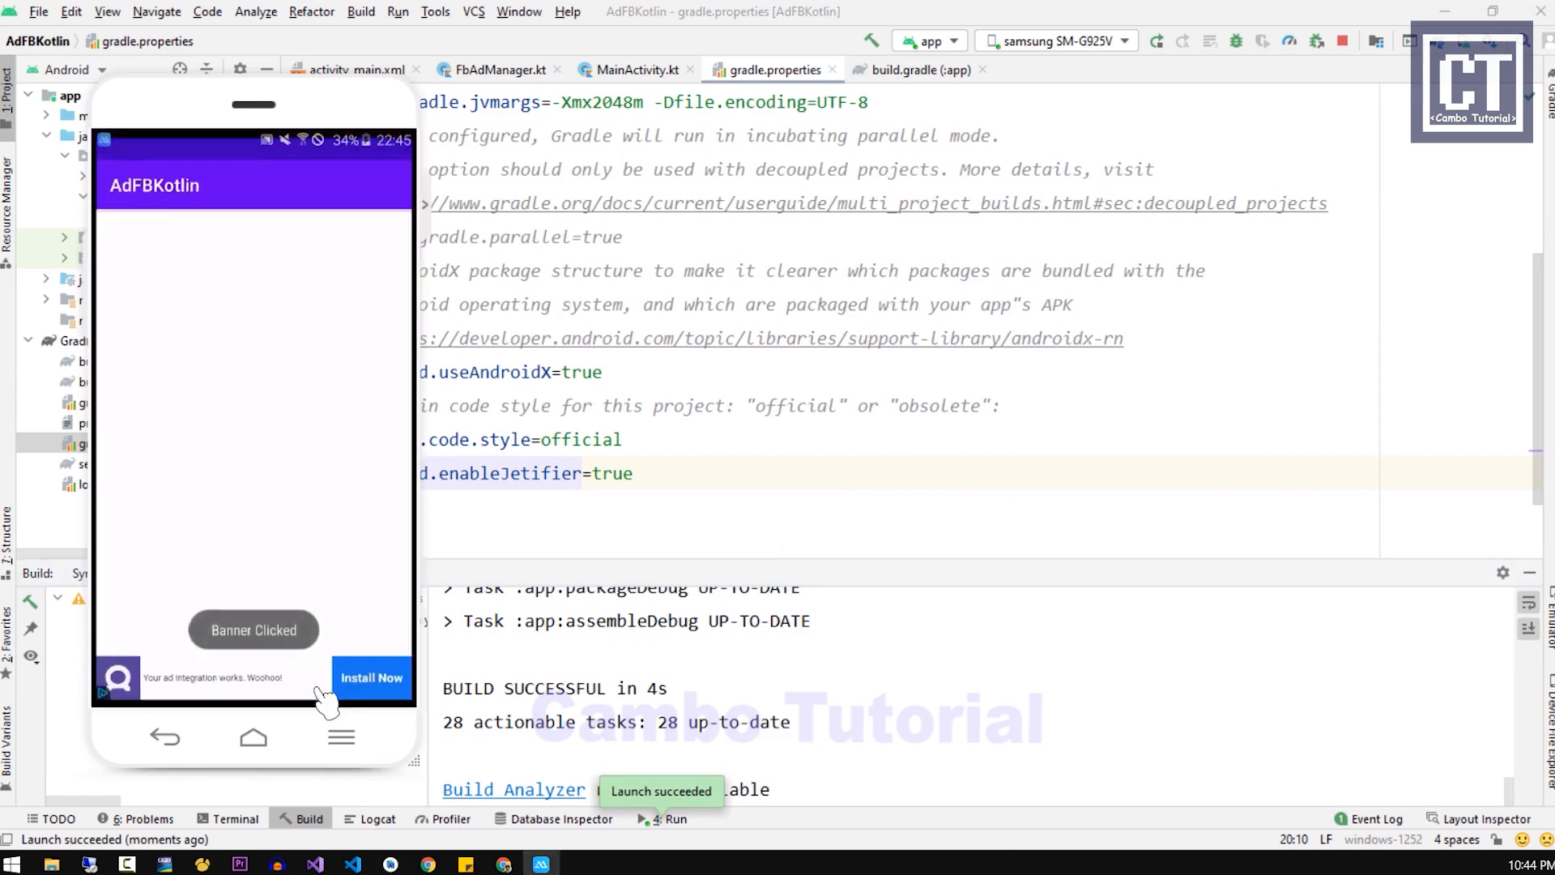
{"action": "left_click", "coordinate": [371, 677]}
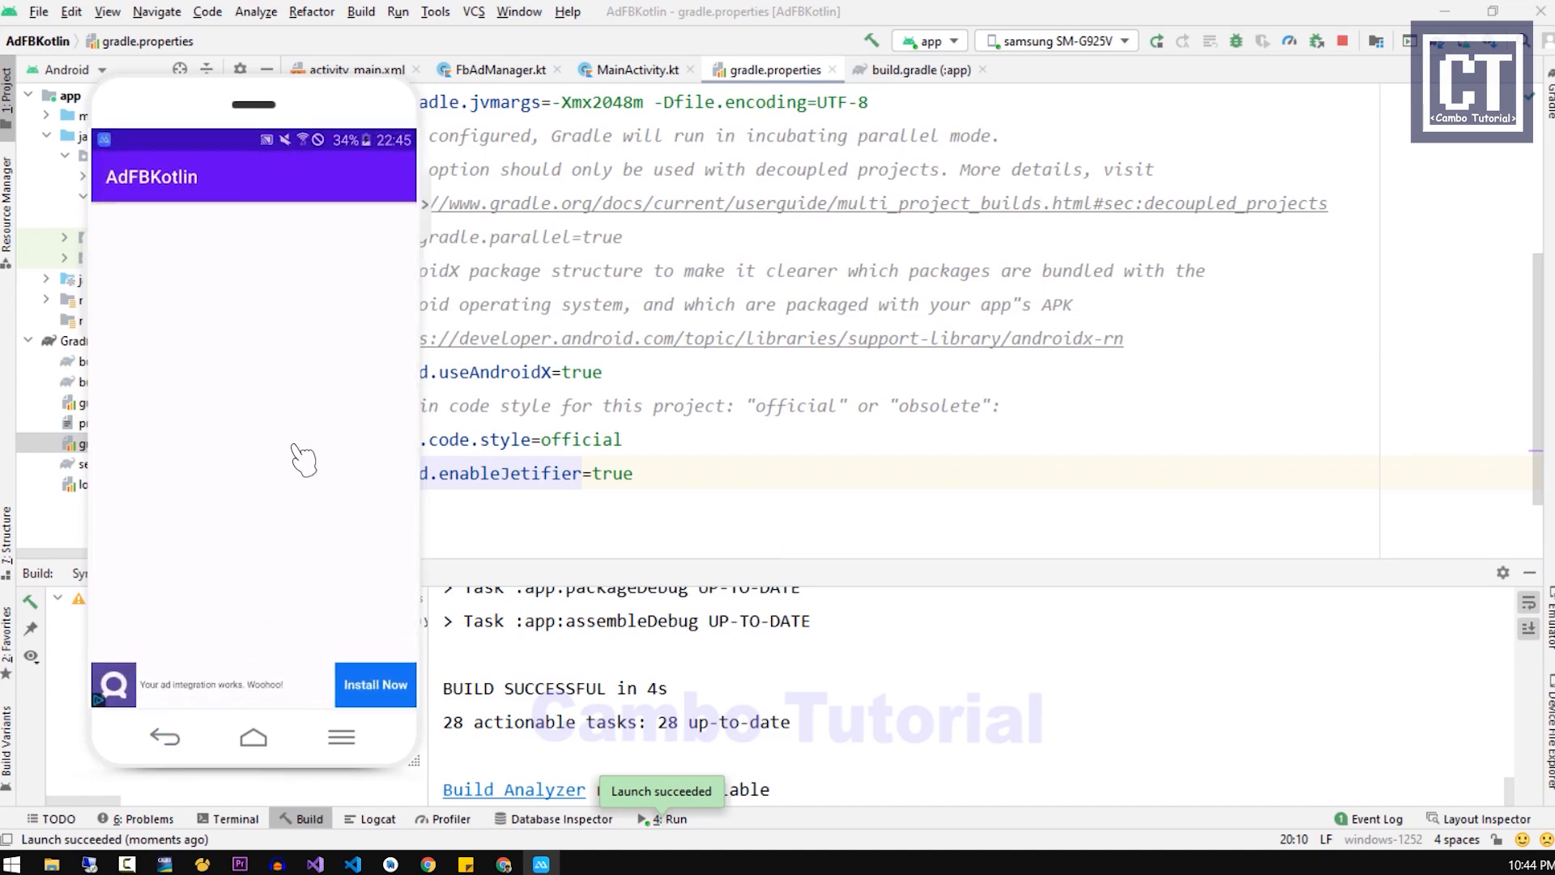
{"action": "mouse_move", "coordinate": [283, 467]}
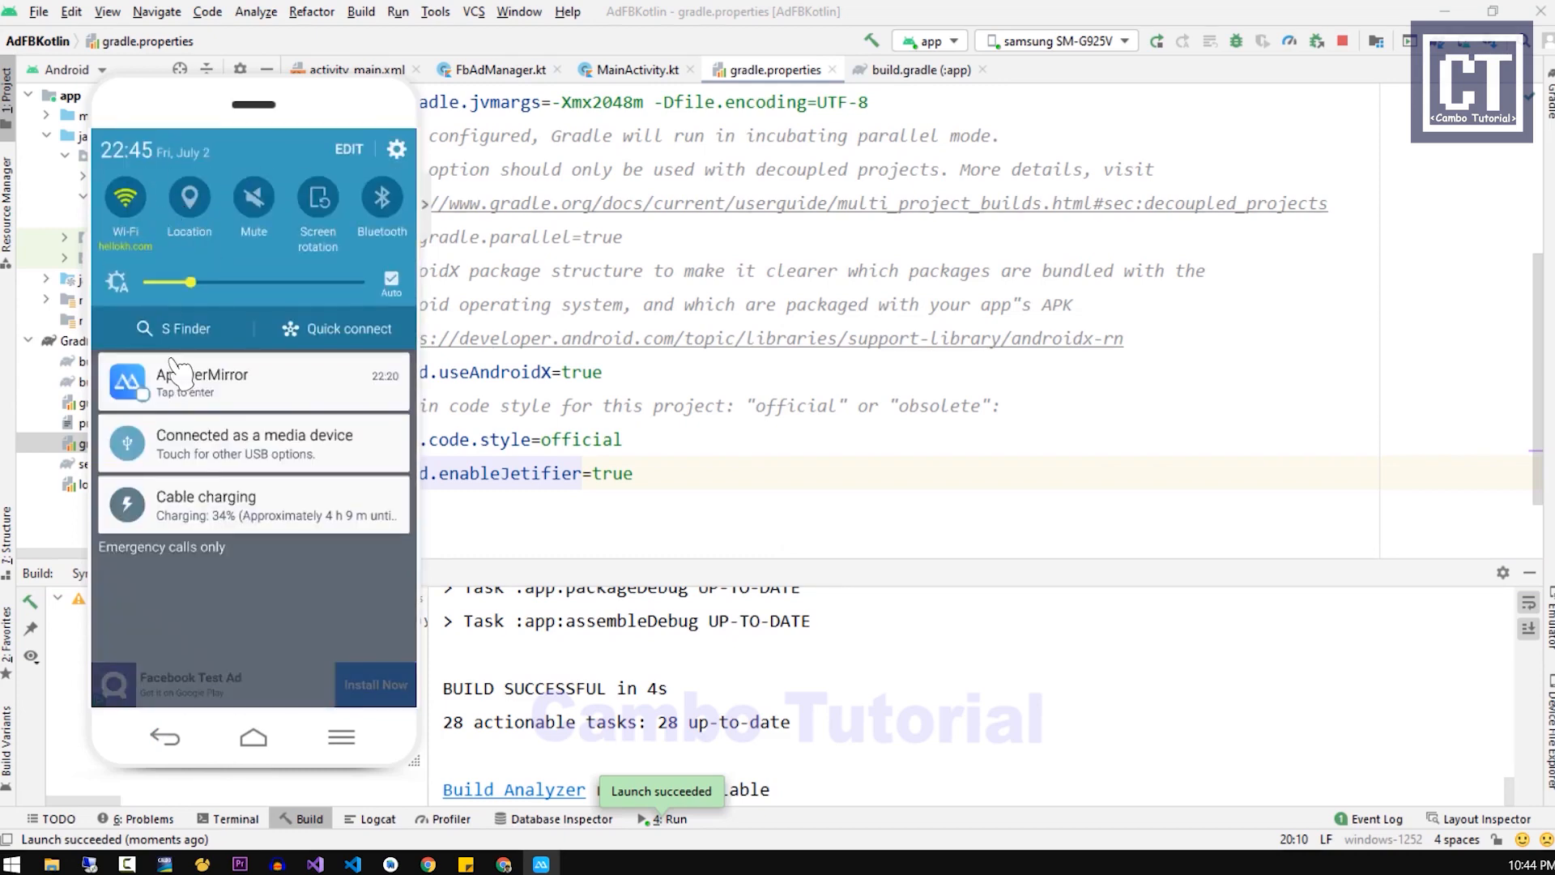
{"action": "left_click", "coordinate": [164, 738]}
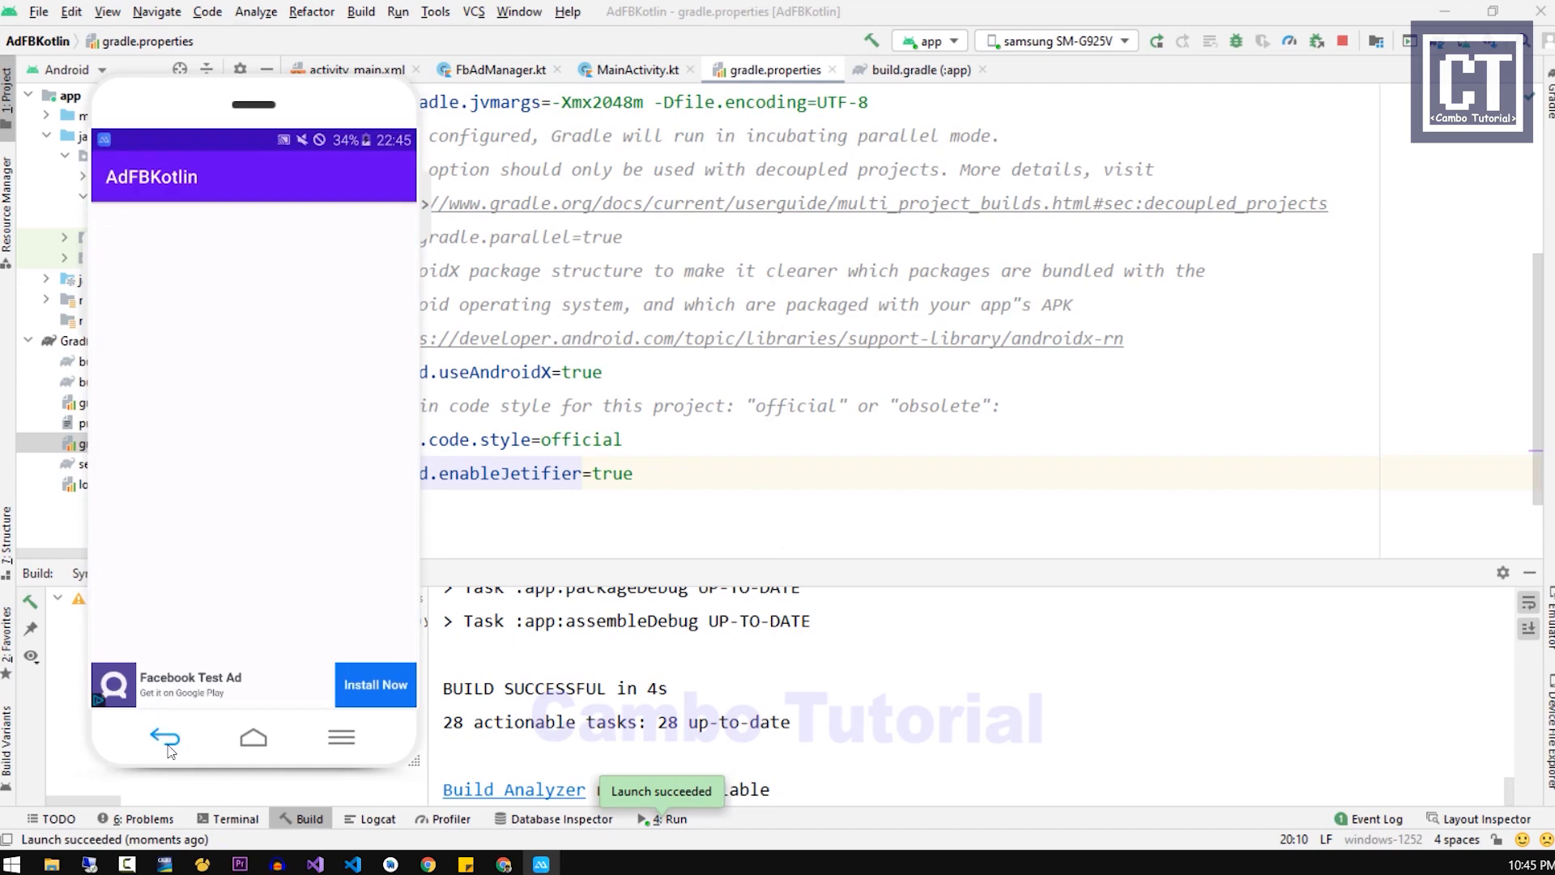
{"action": "left_click", "coordinate": [164, 737]}
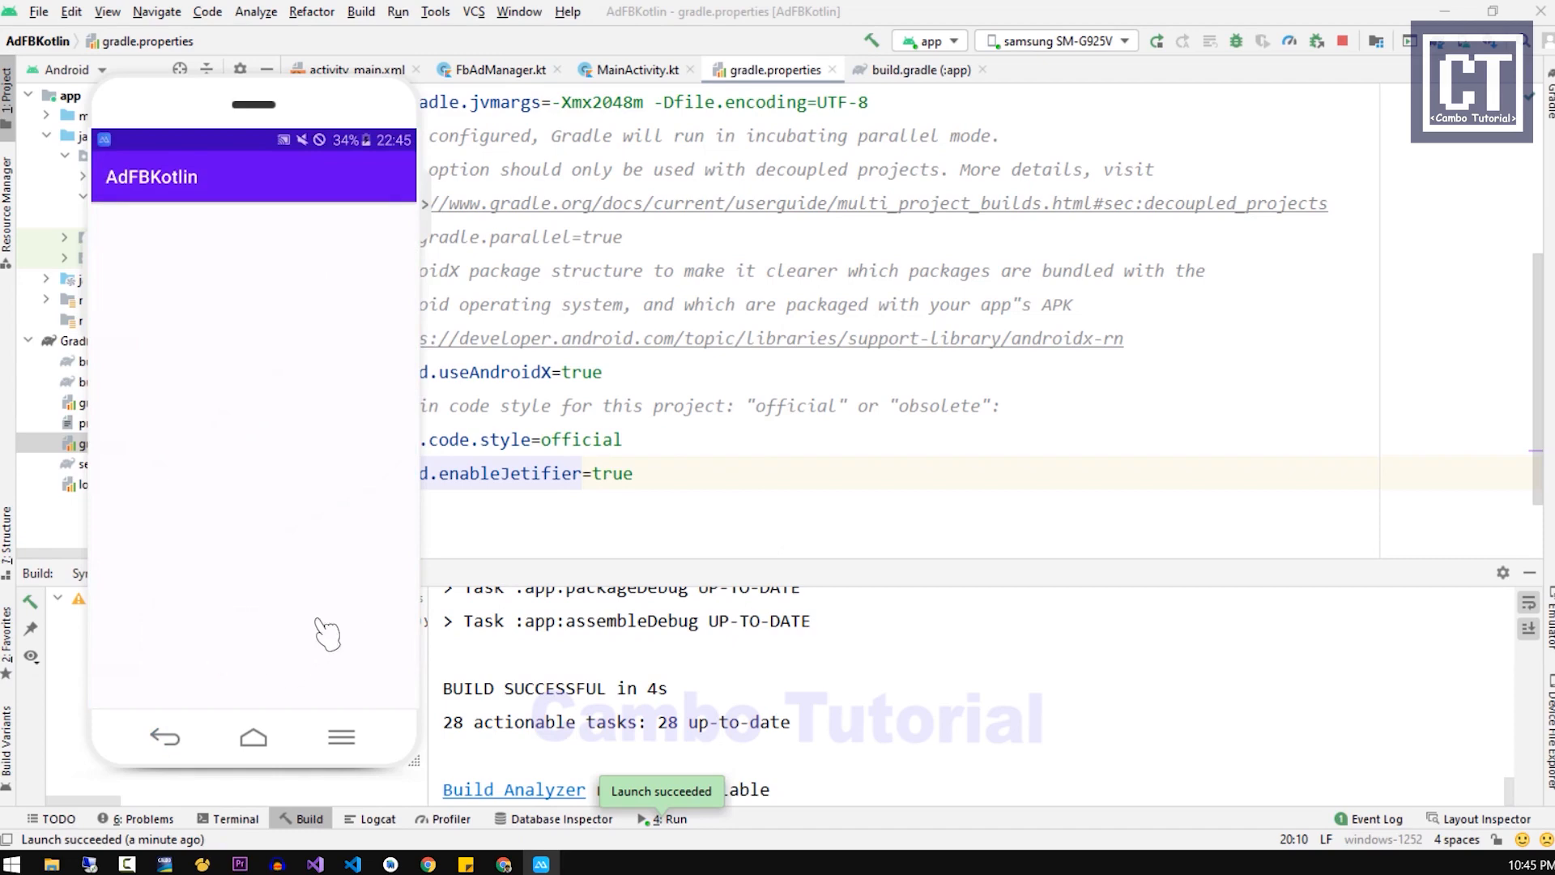
{"action": "left_click", "coordinate": [499, 70]}
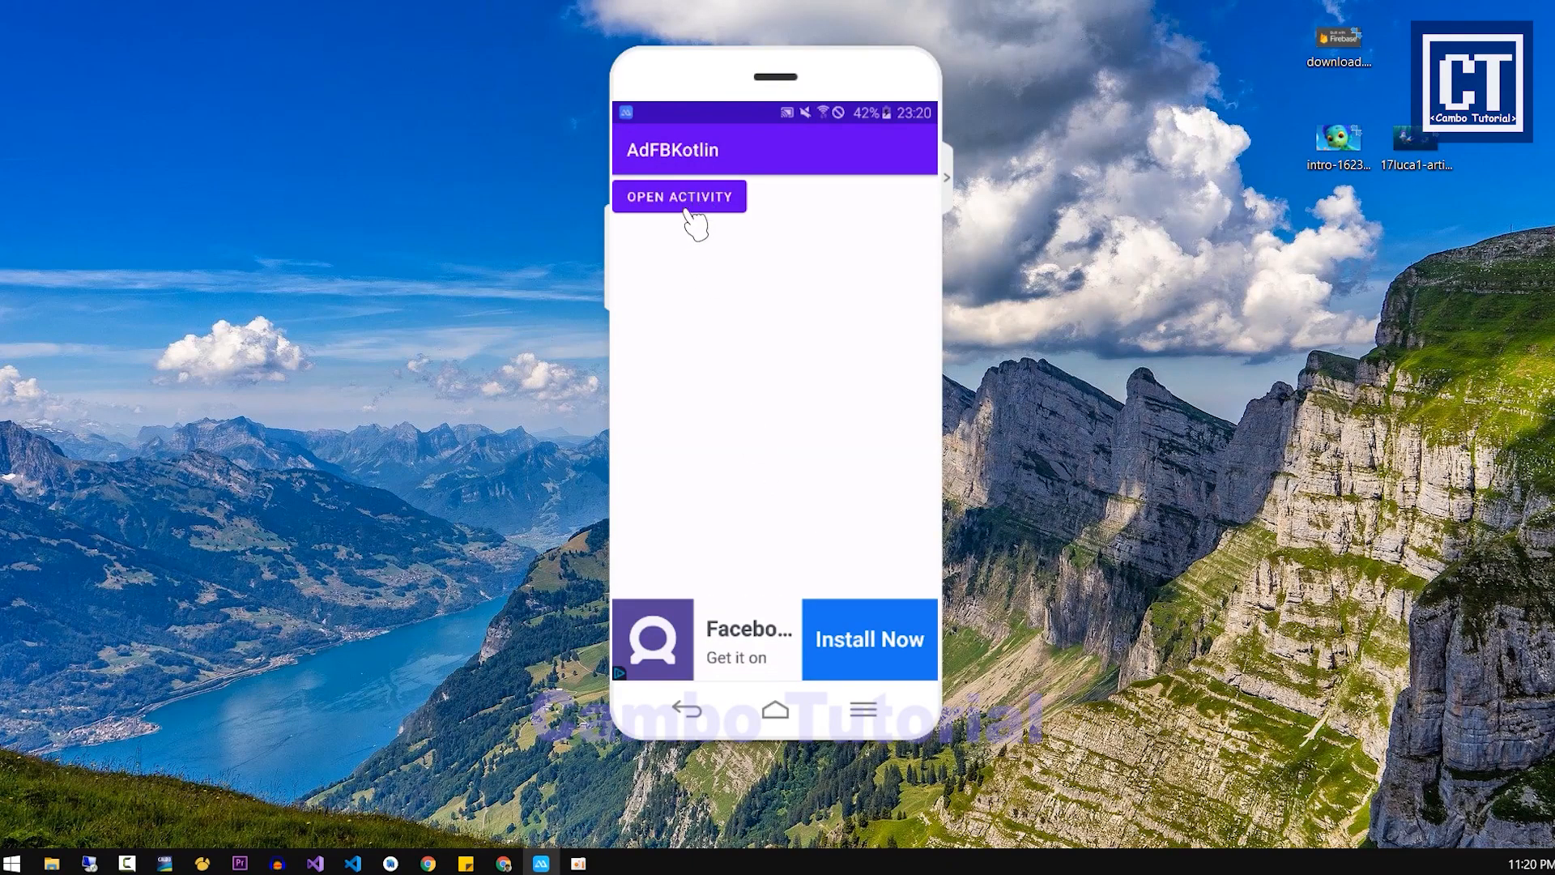
{"action": "left_click", "coordinate": [679, 195]}
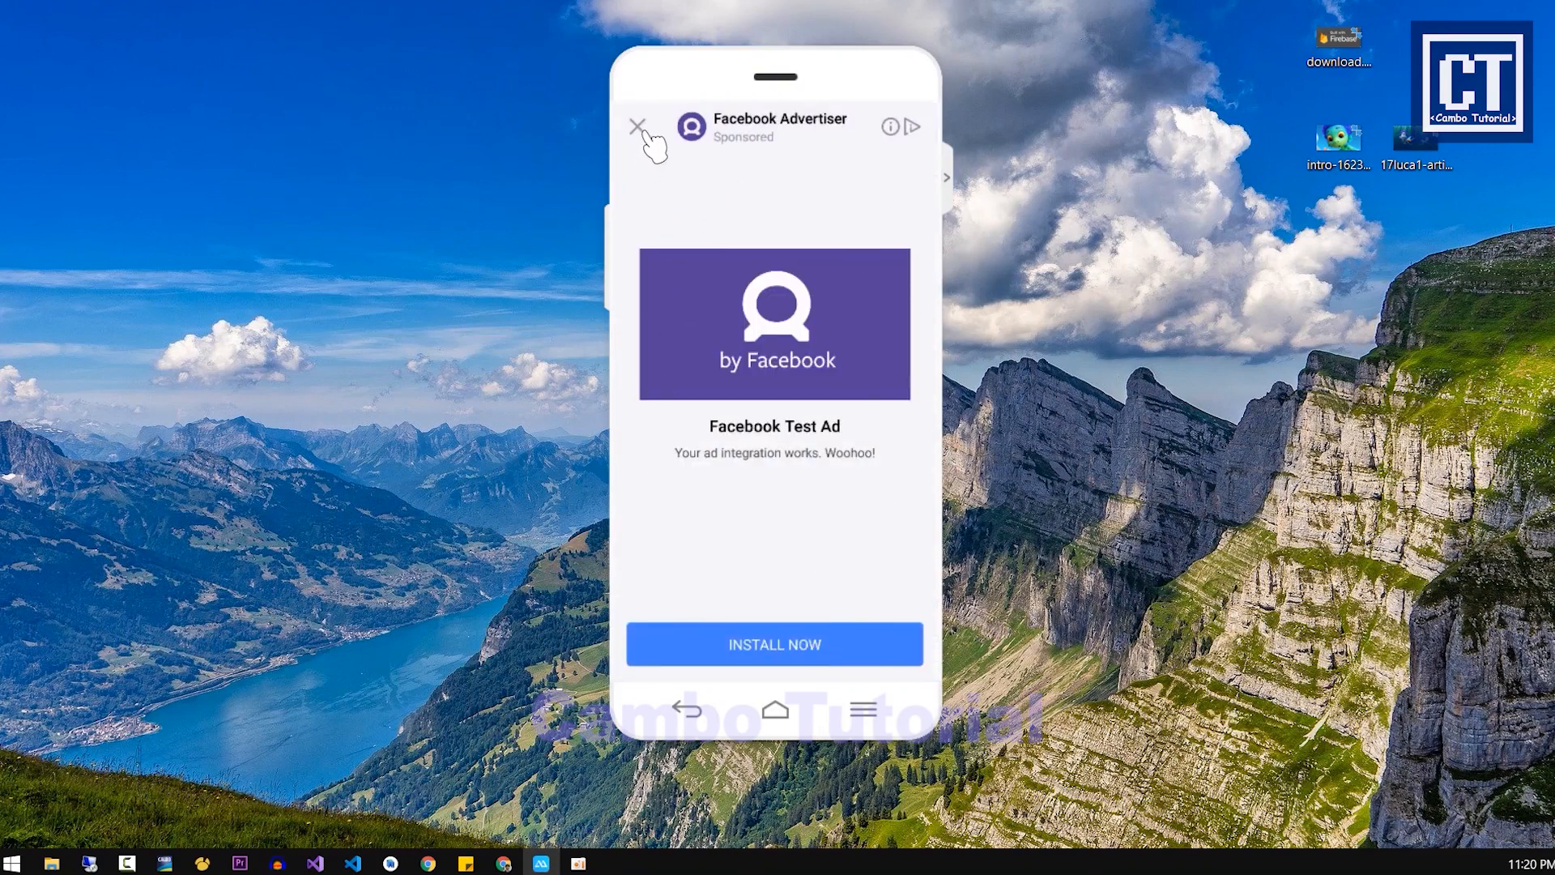
{"action": "left_click", "coordinate": [639, 128]}
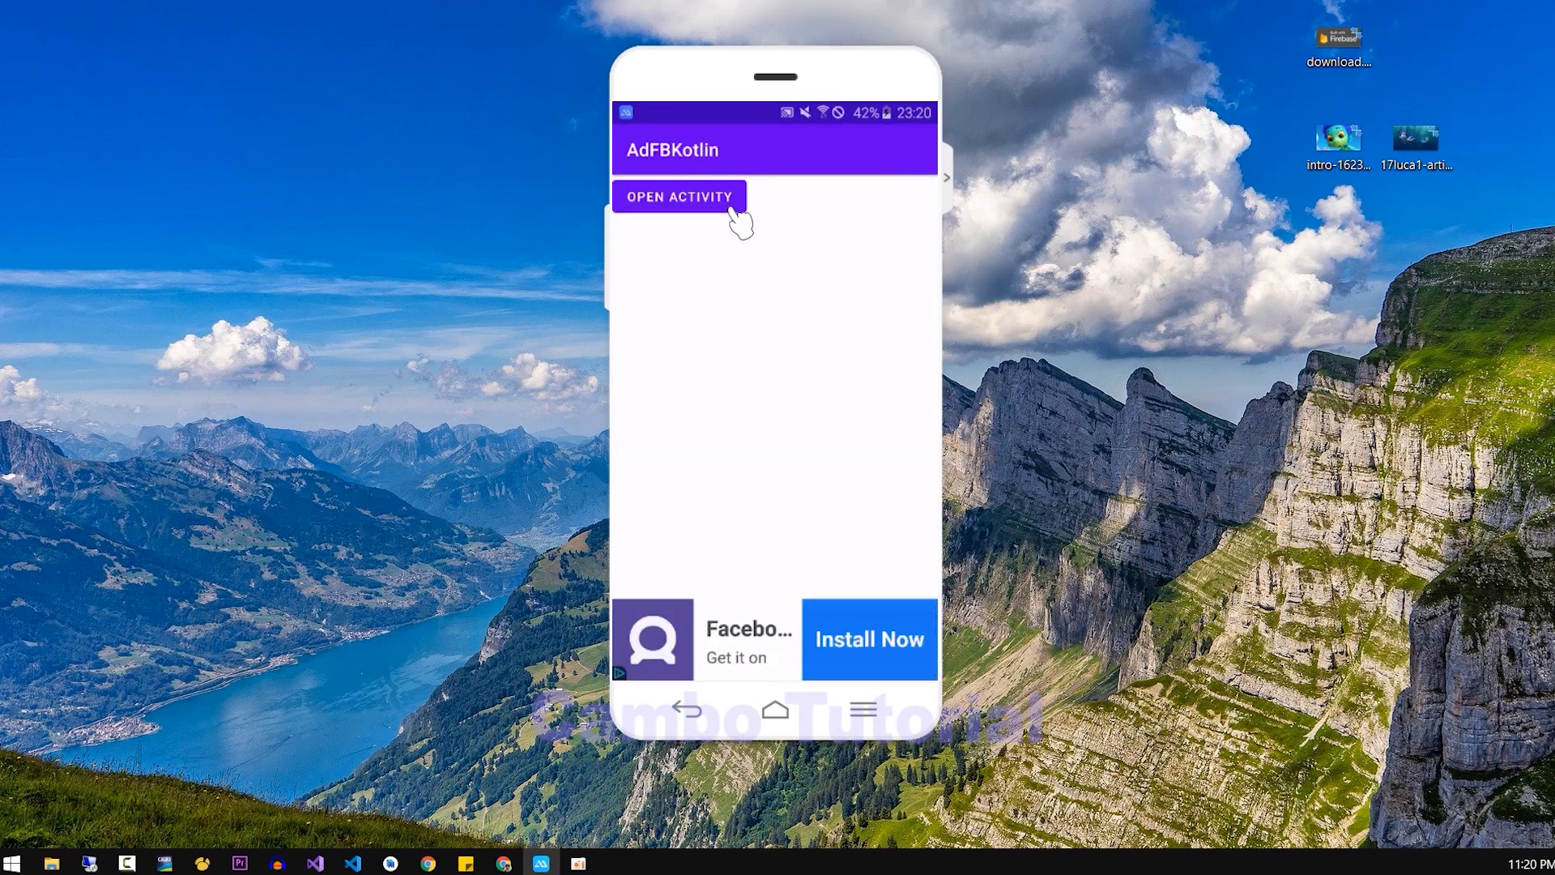
{"action": "left_click", "coordinate": [680, 195]}
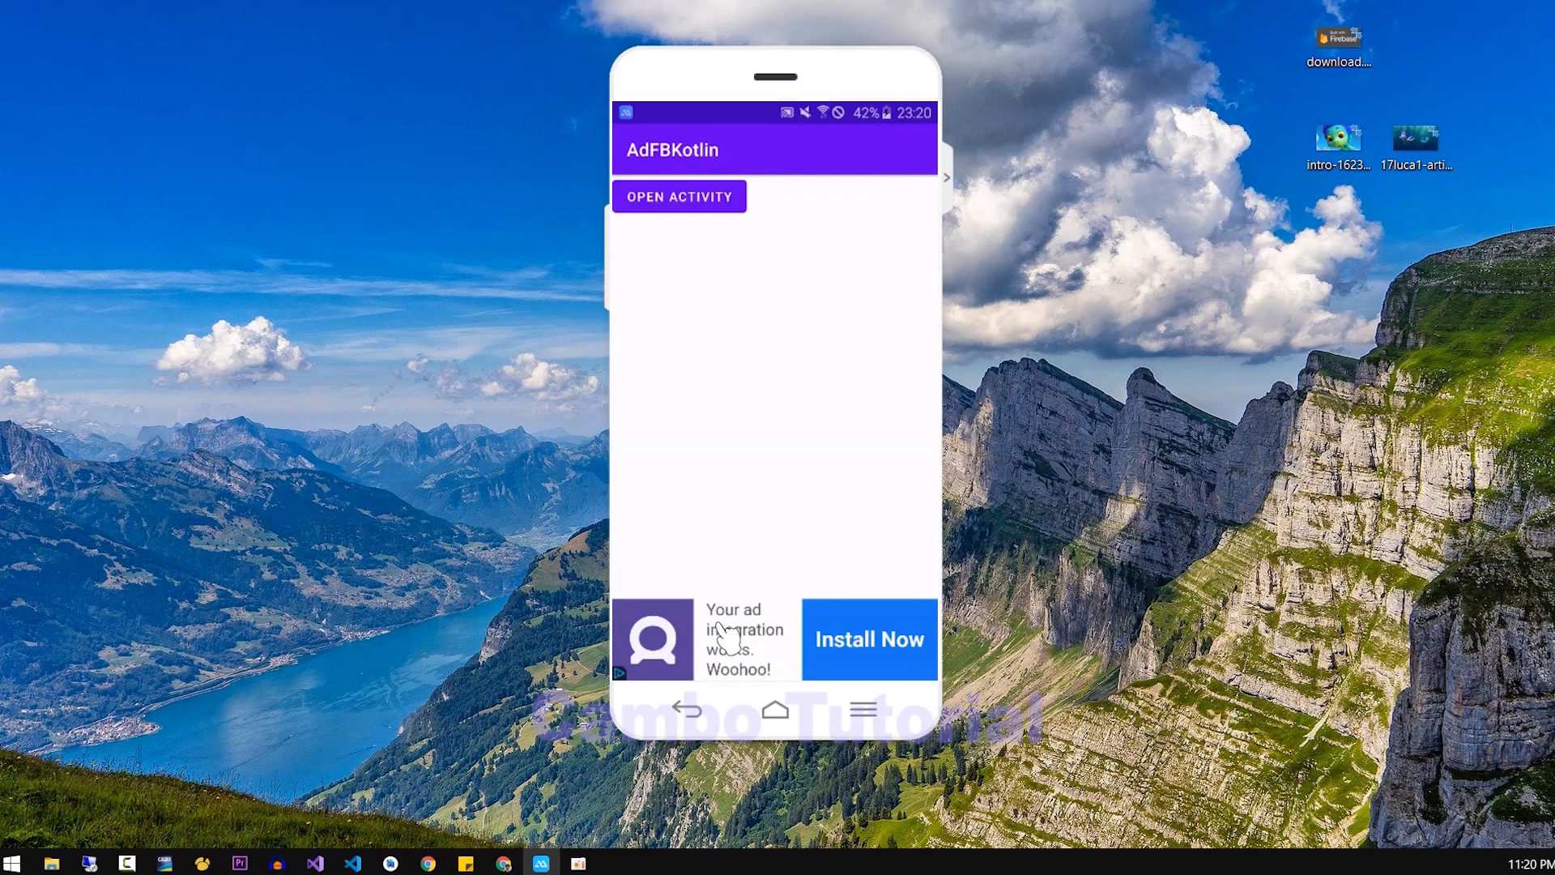